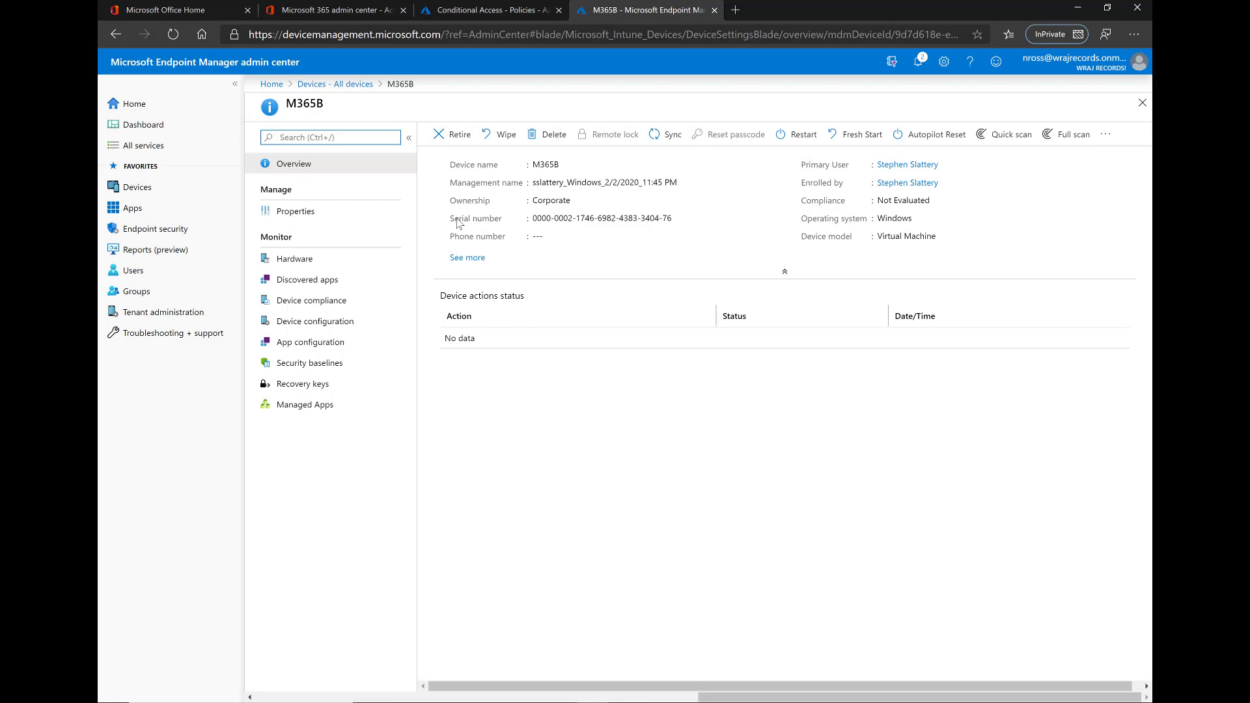
Switch to the Microsoft 365 admin center and open Endpoint Management under Admin centers.
key("alt+tab")
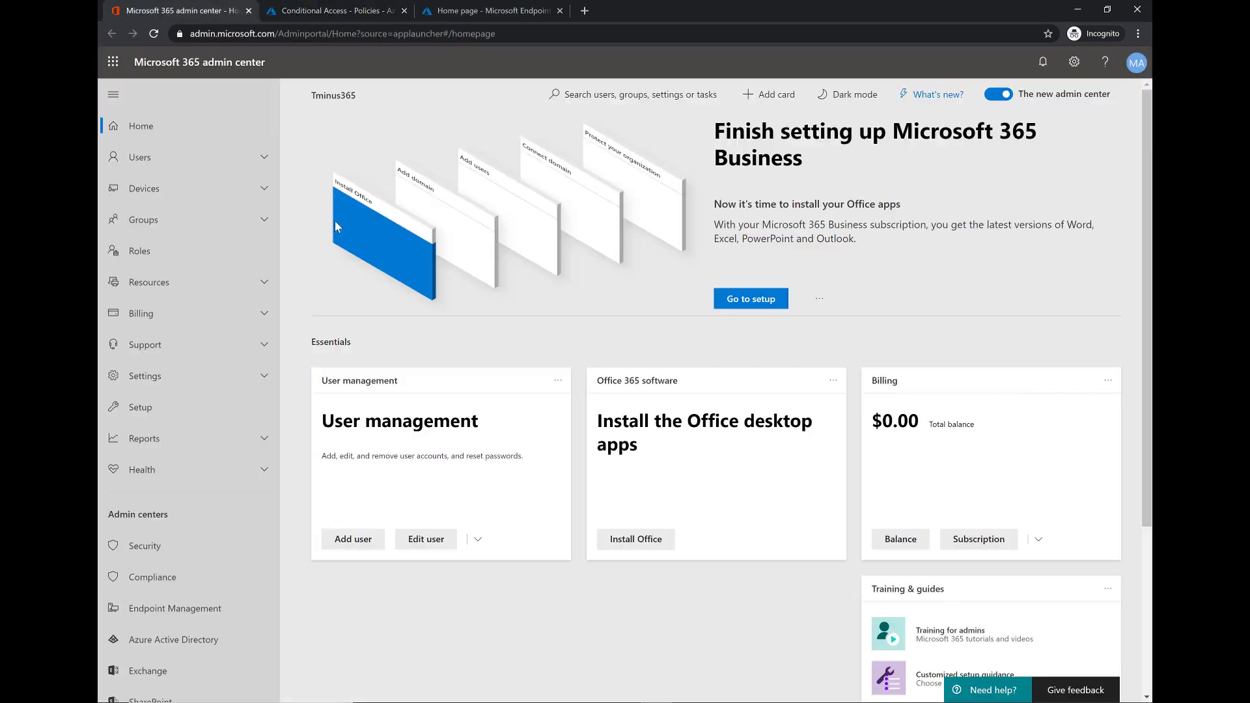
scroll("down", 3)
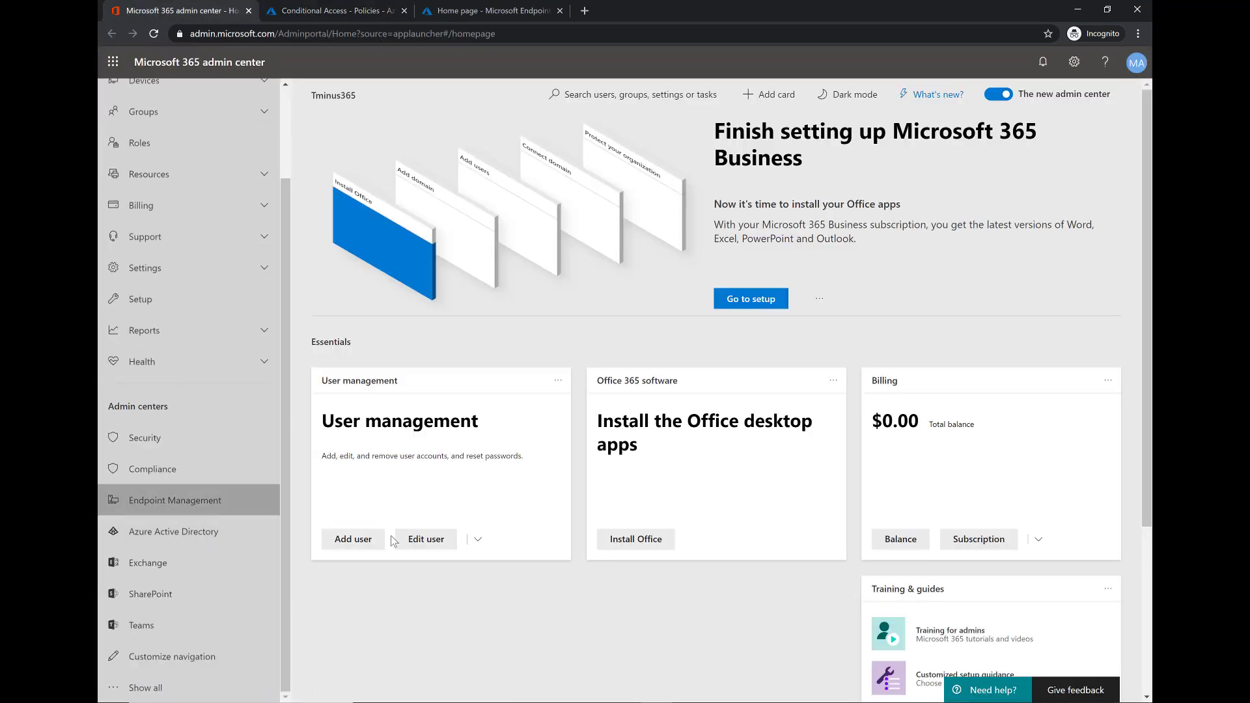
left_click(175, 500)
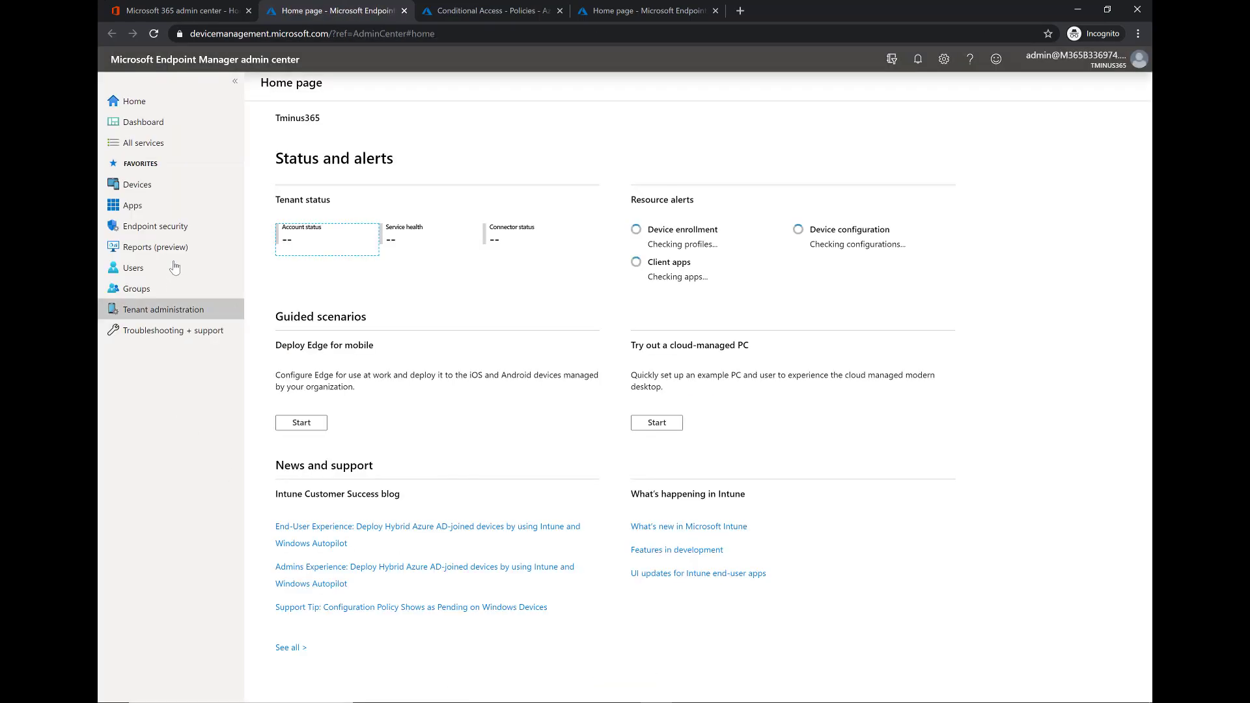
Go to Apps > App protection policies and start creating an Android policy.
left_click(132, 205)
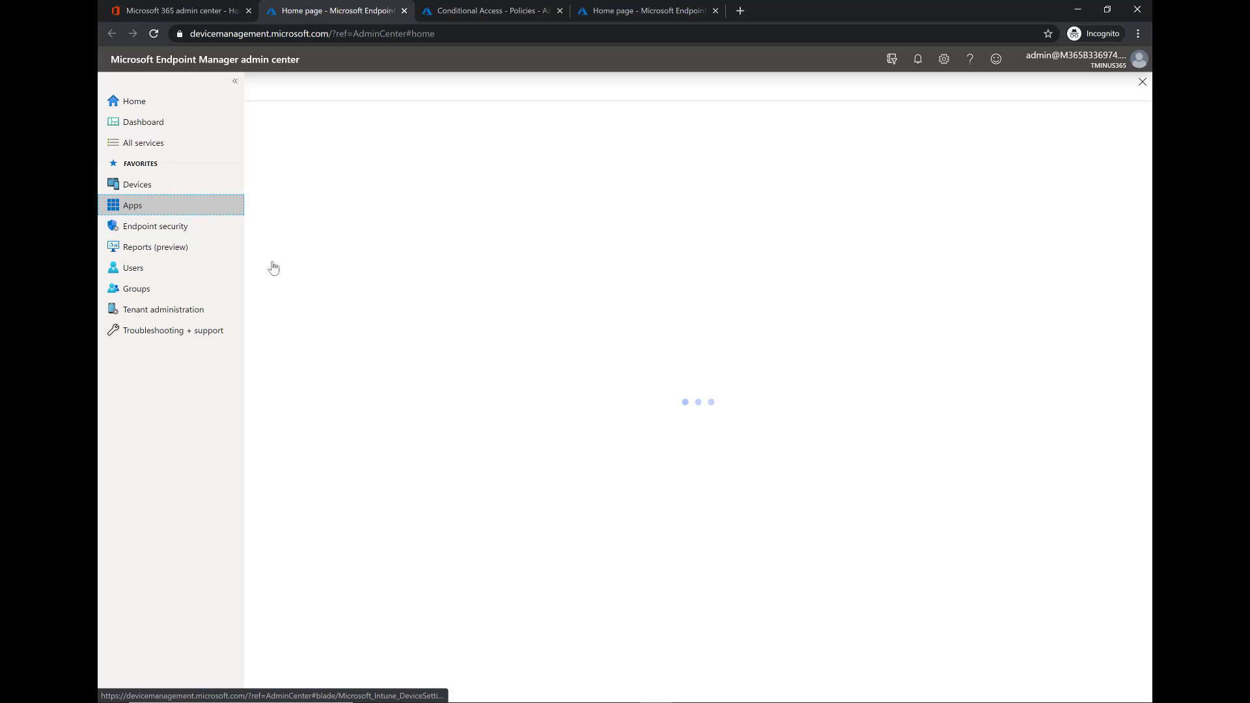
left_click(132, 205)
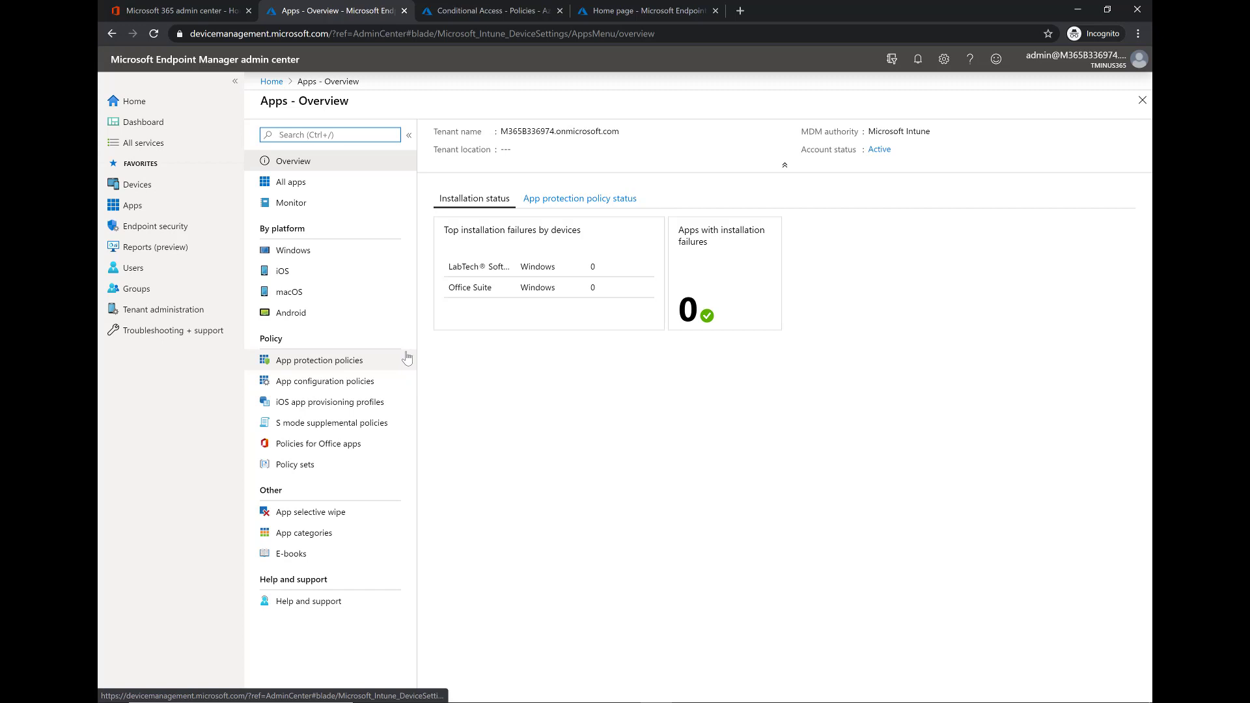
left_click(319, 359)
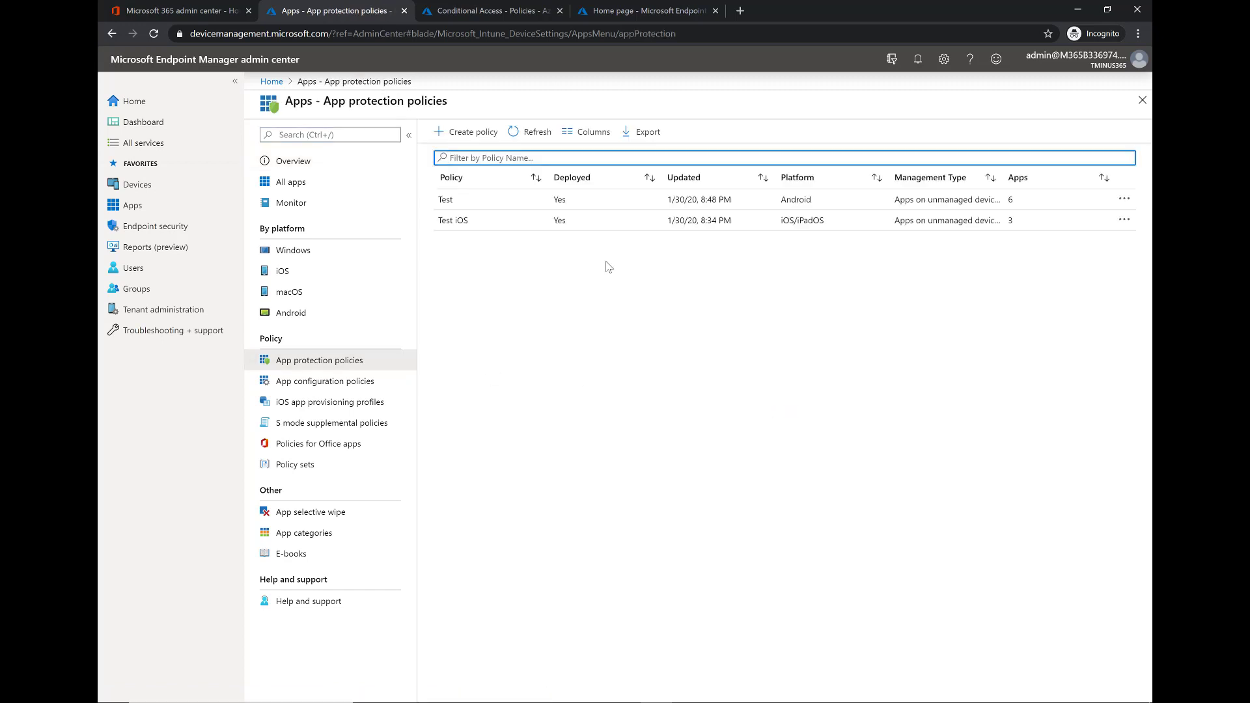
mouse_move(658, 249)
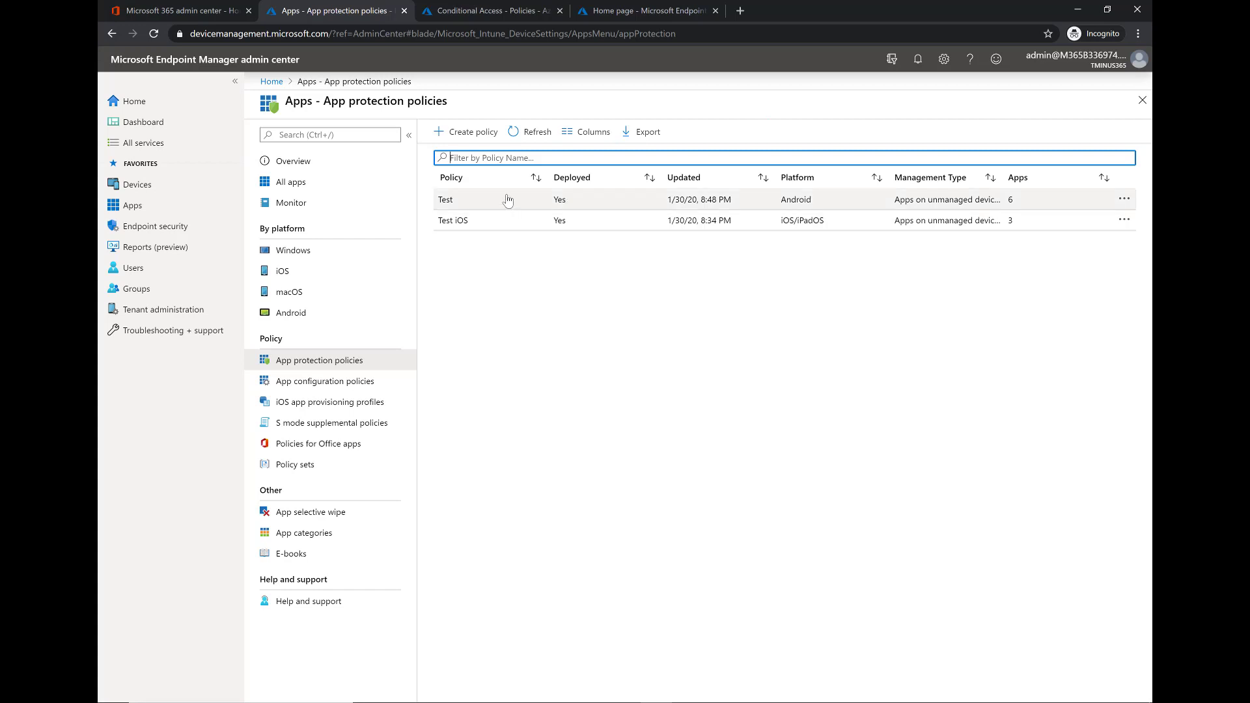
left_click(493, 157)
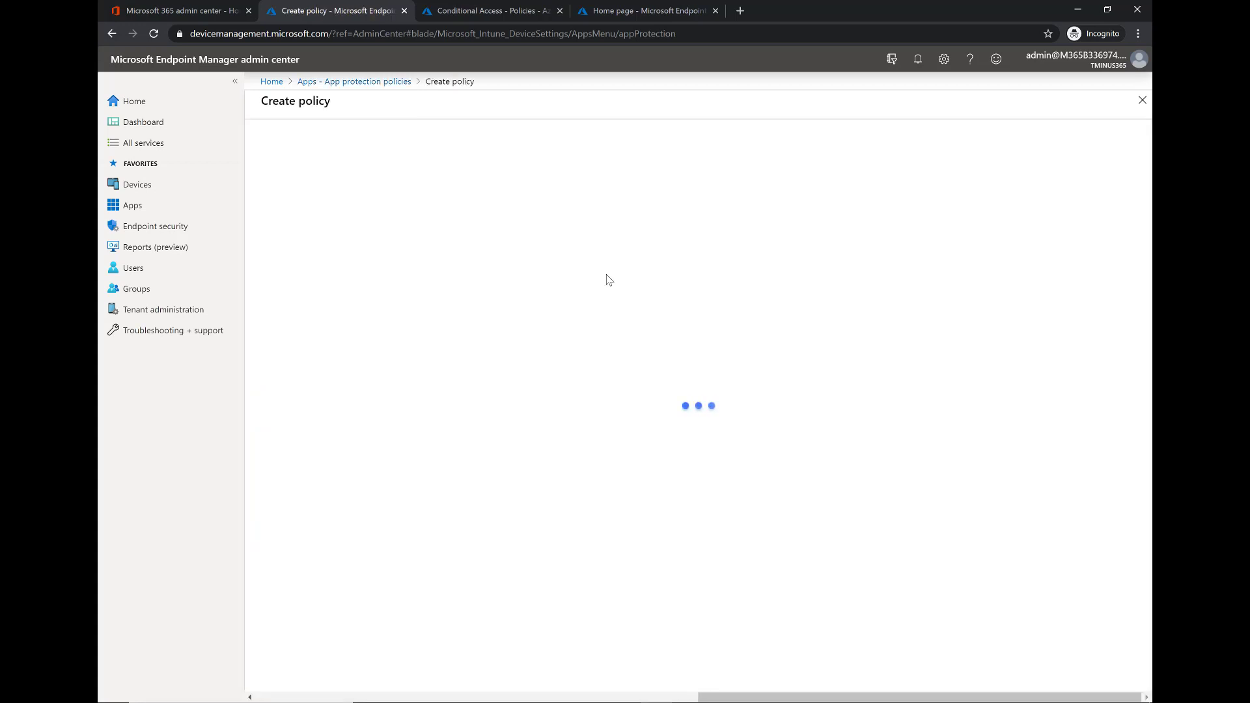
Name the new policy 'Android Policy' and continue to app selection.
left_click(586, 170)
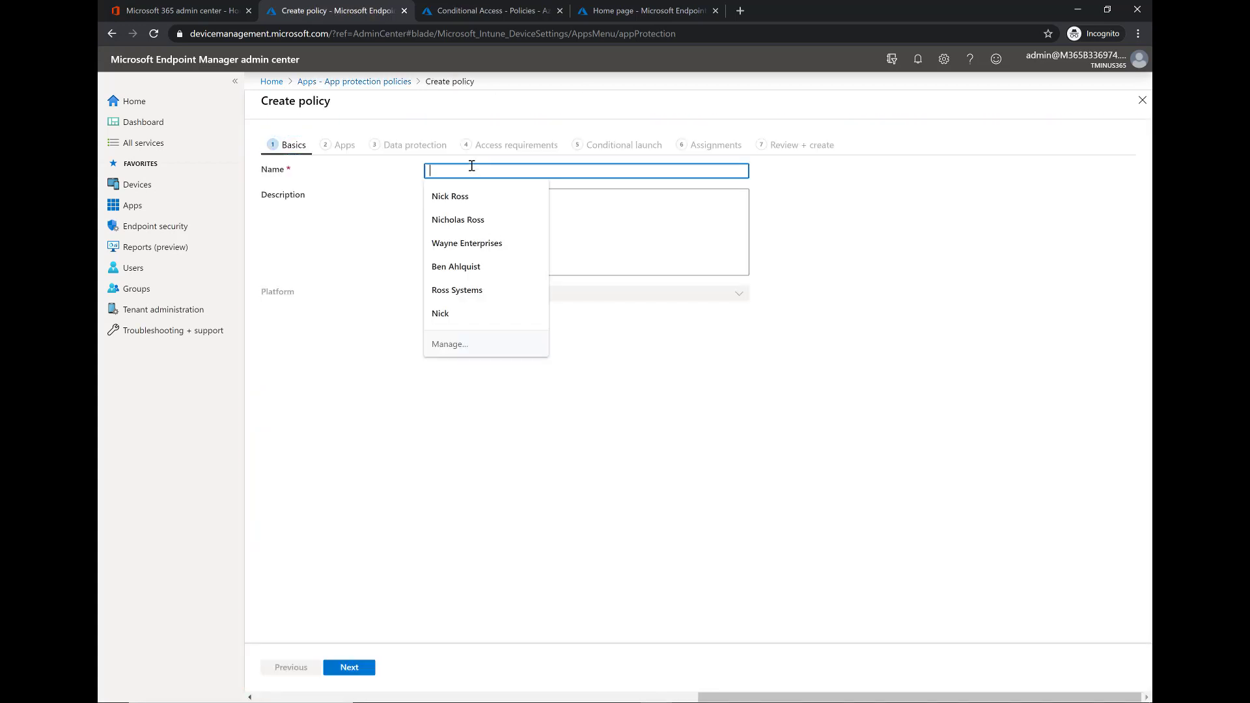
type("Android")
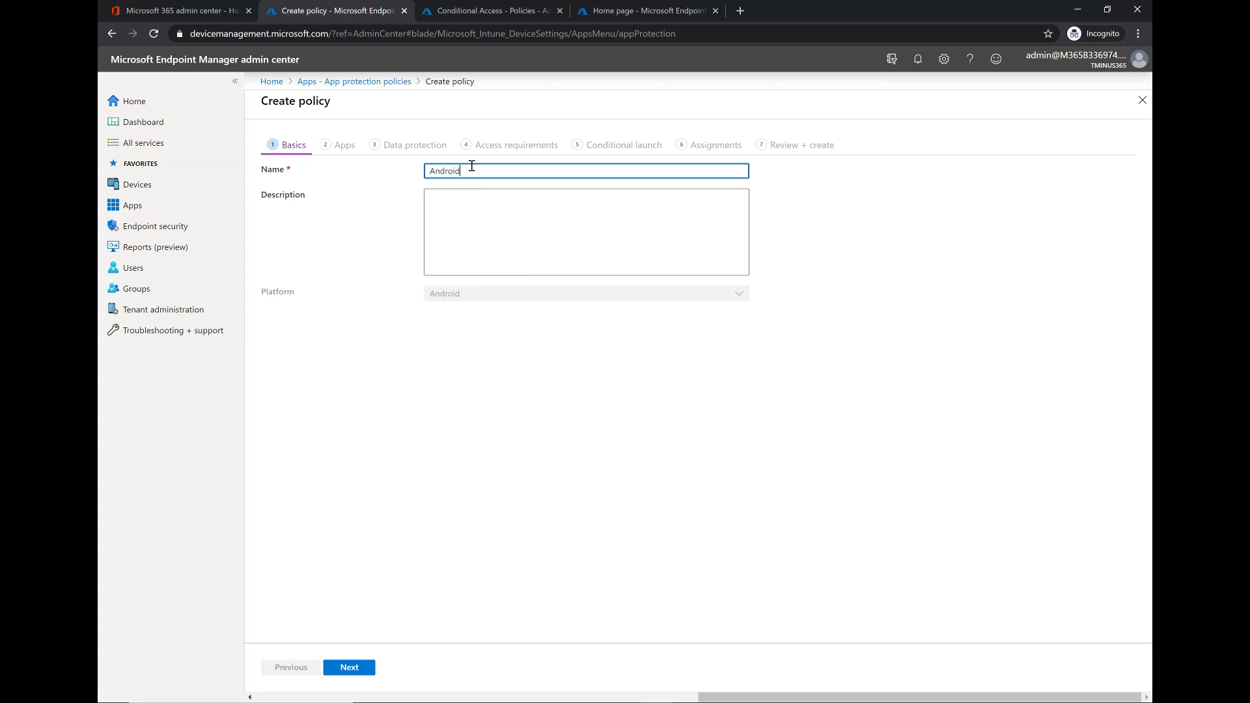
type("Policy")
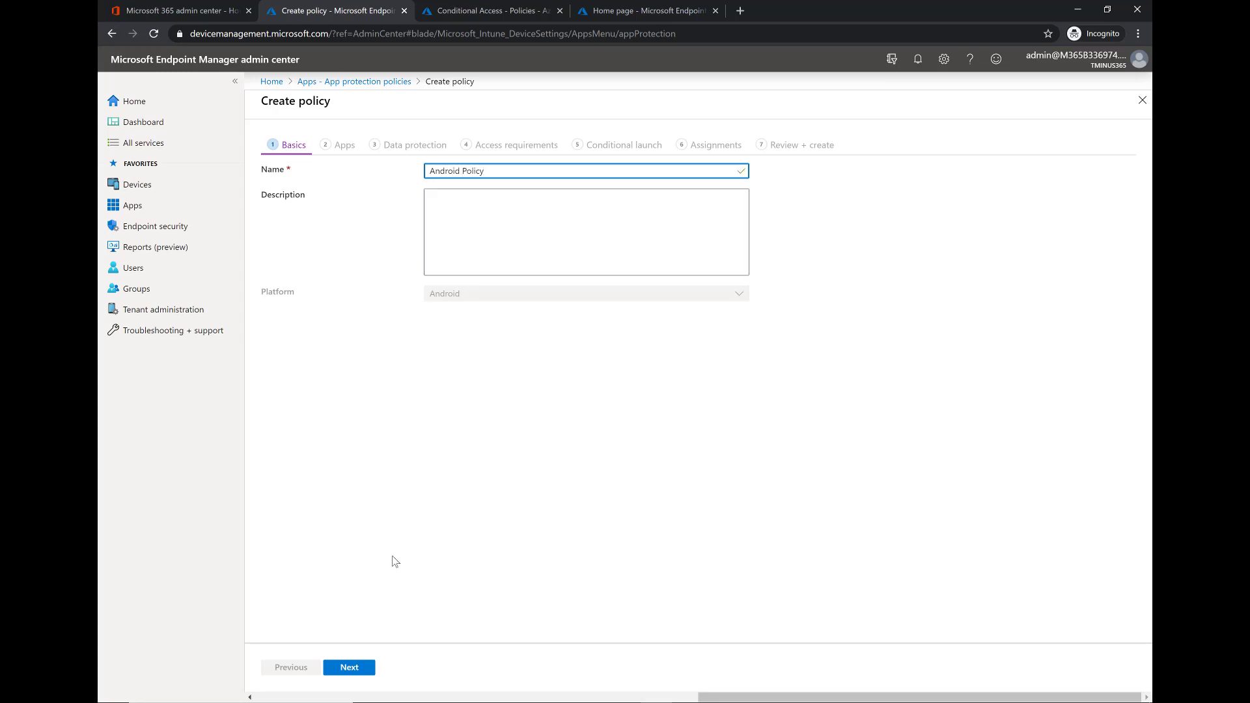
left_click(348, 667)
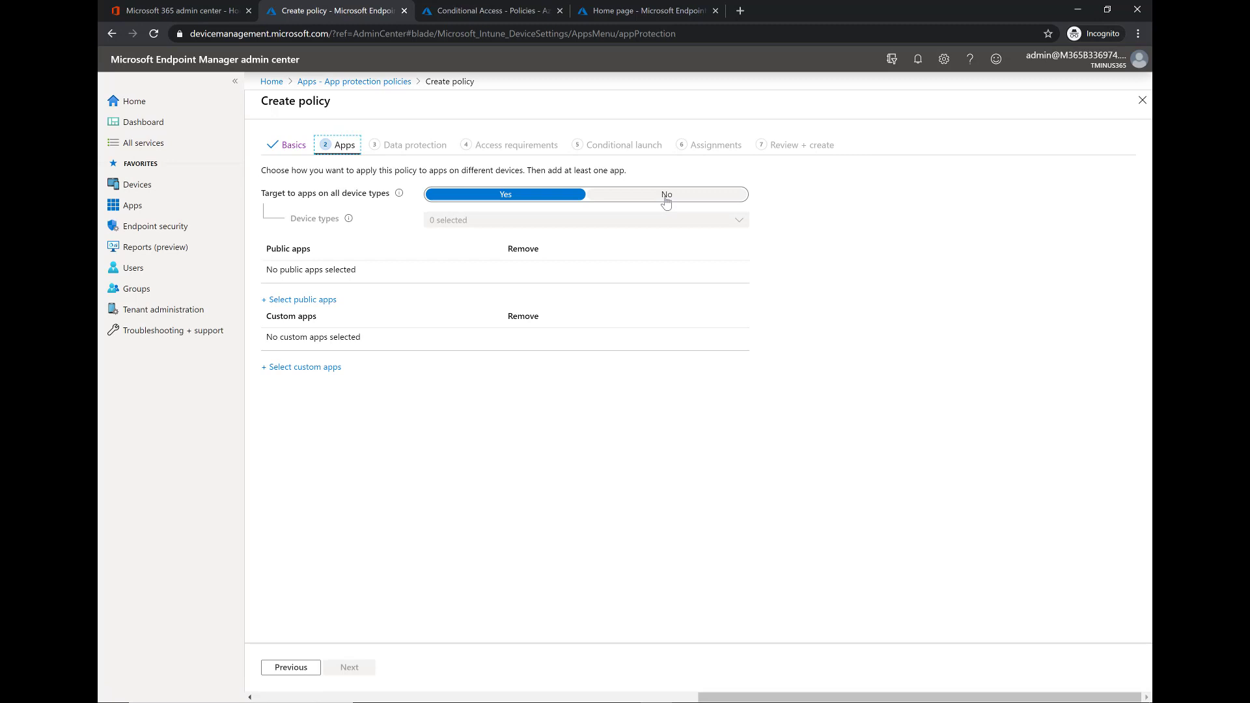
Stop targeting all device types and target only Unmanaged devices.
left_click(665, 194)
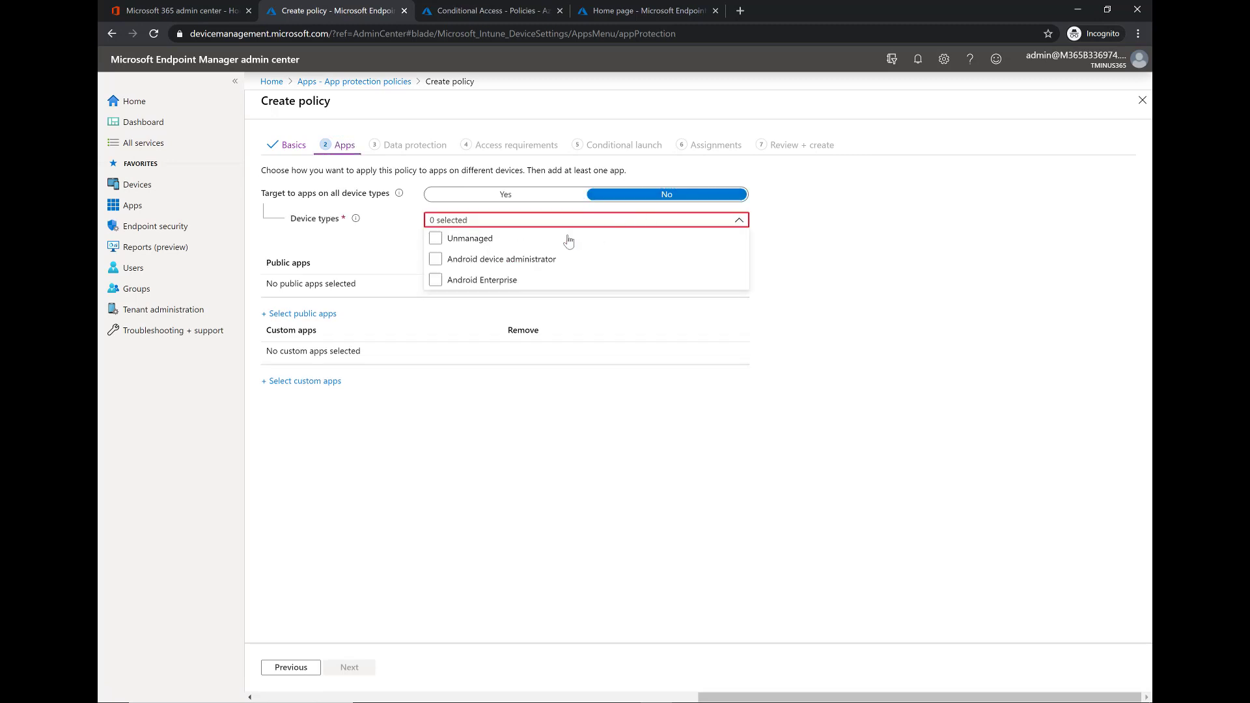
left_click(436, 238)
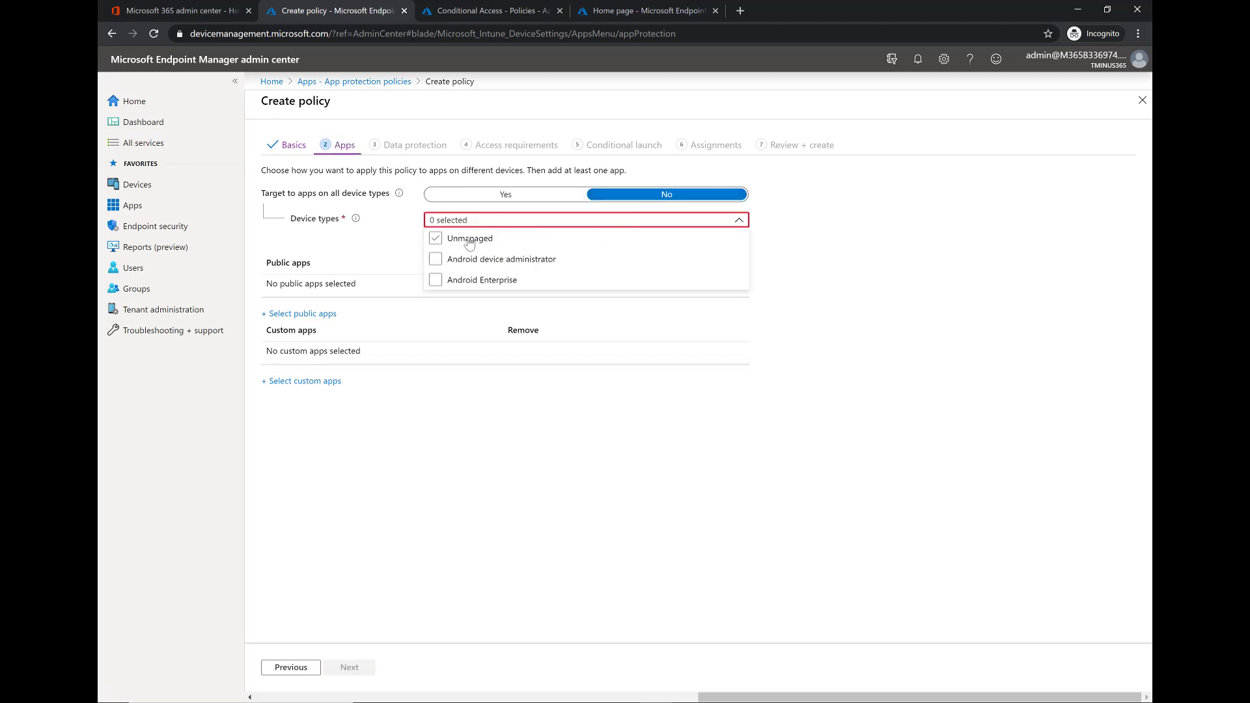
left_click(436, 237)
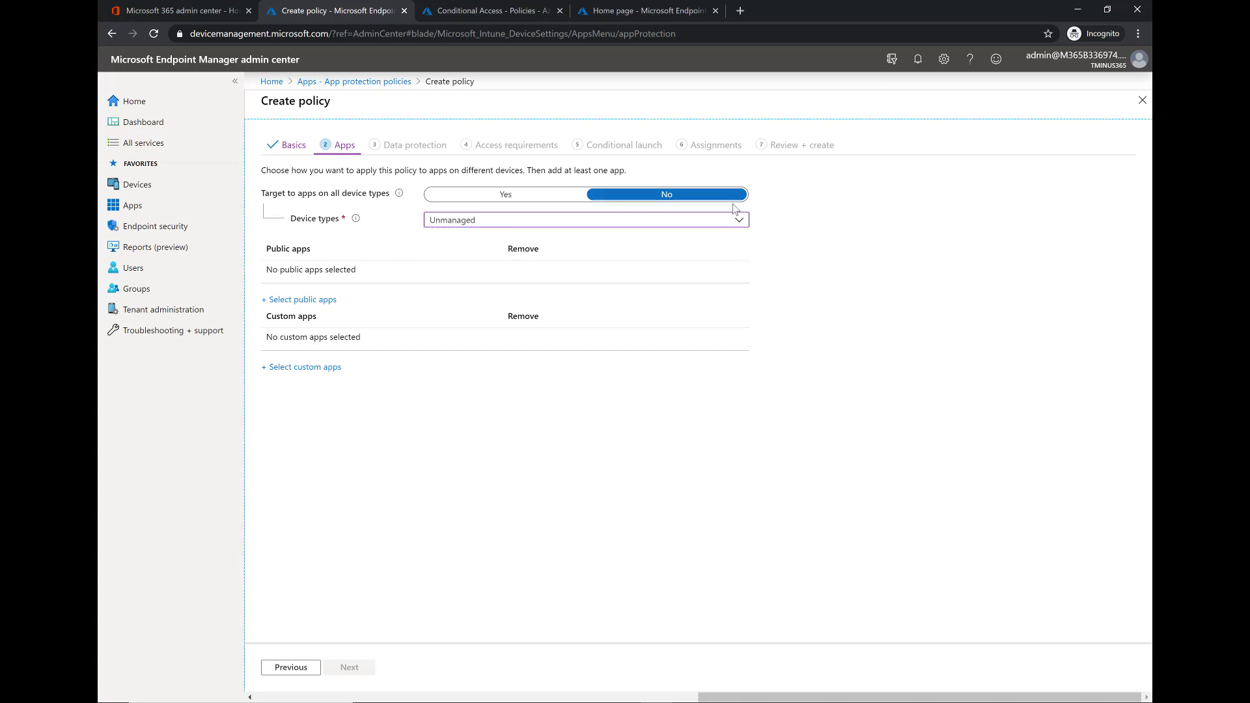
mouse_move(617, 231)
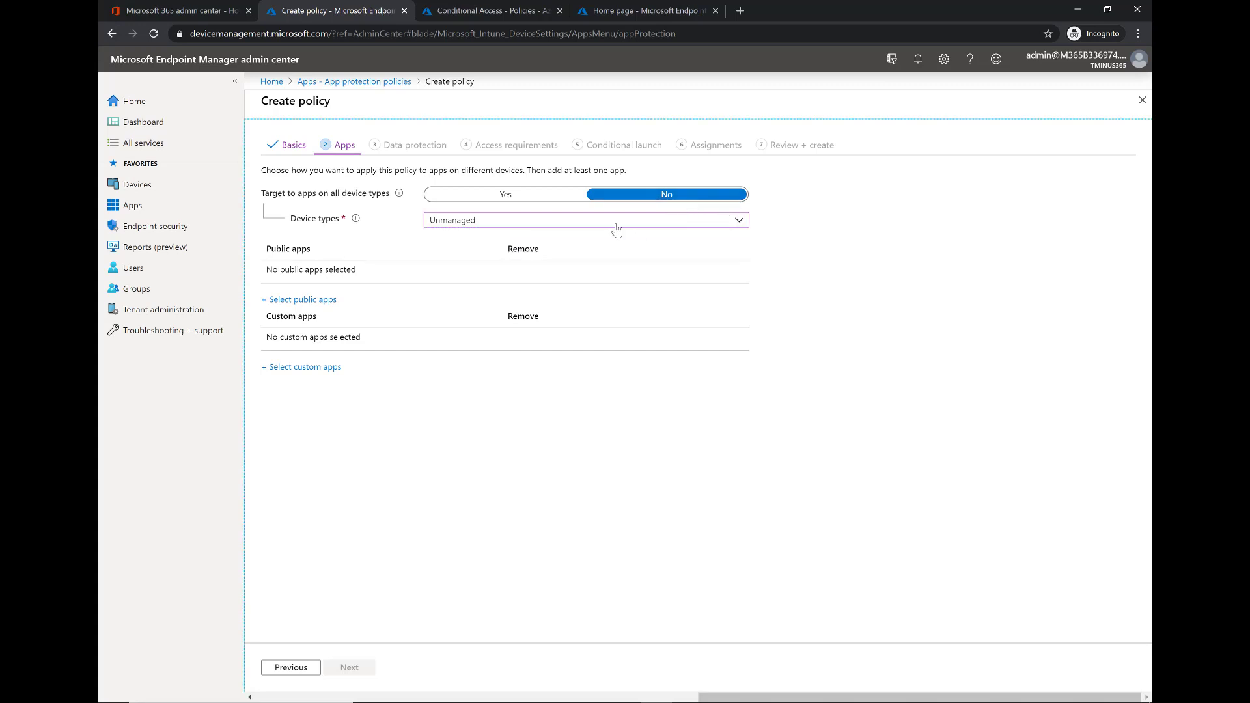
mouse_move(383, 247)
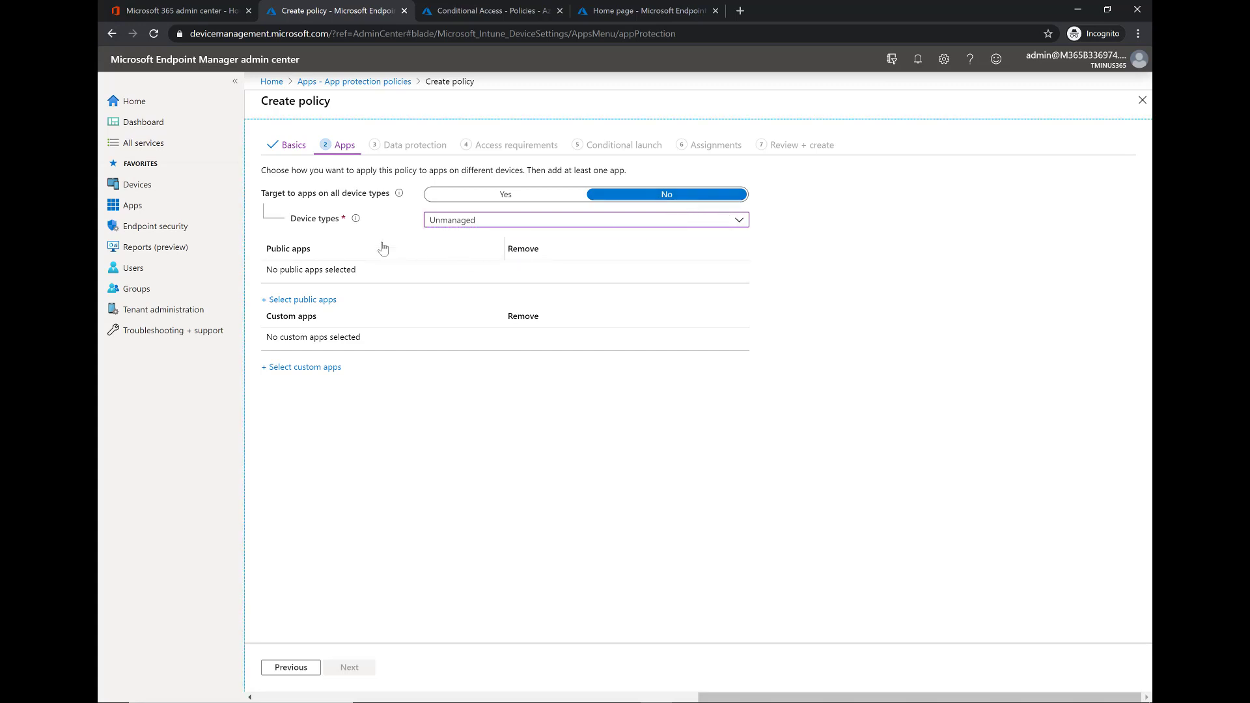
mouse_move(323, 291)
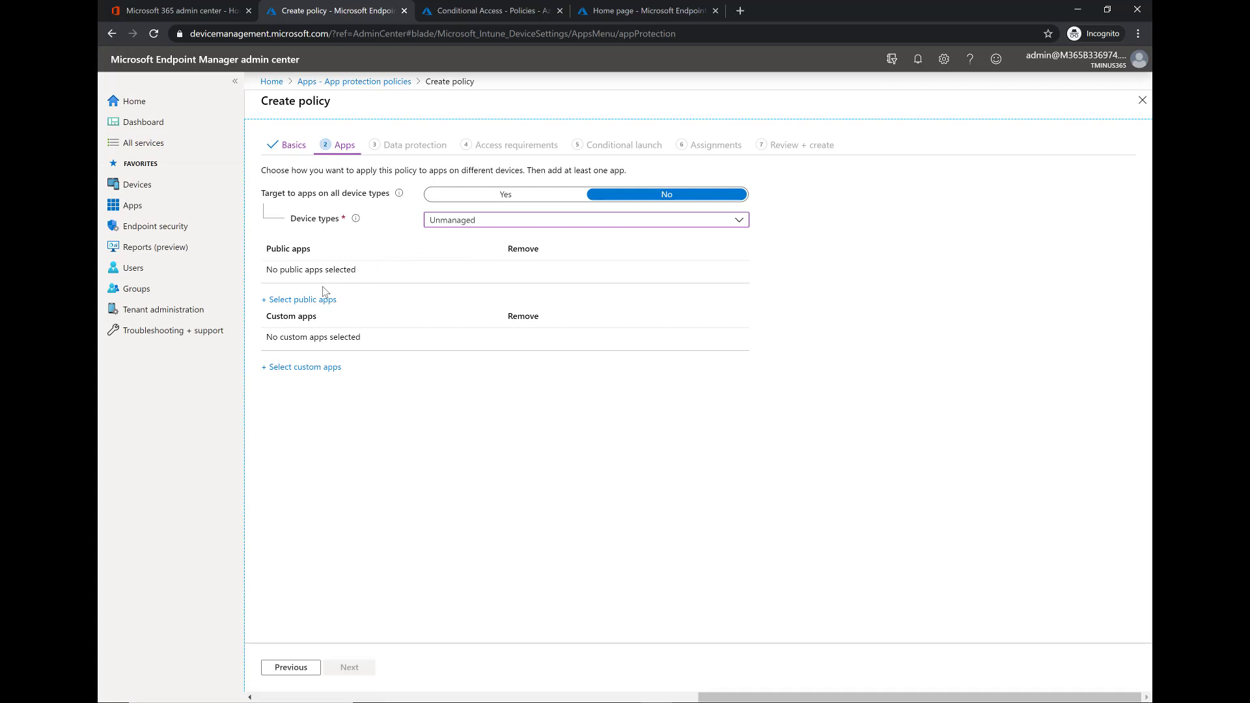
mouse_move(320, 292)
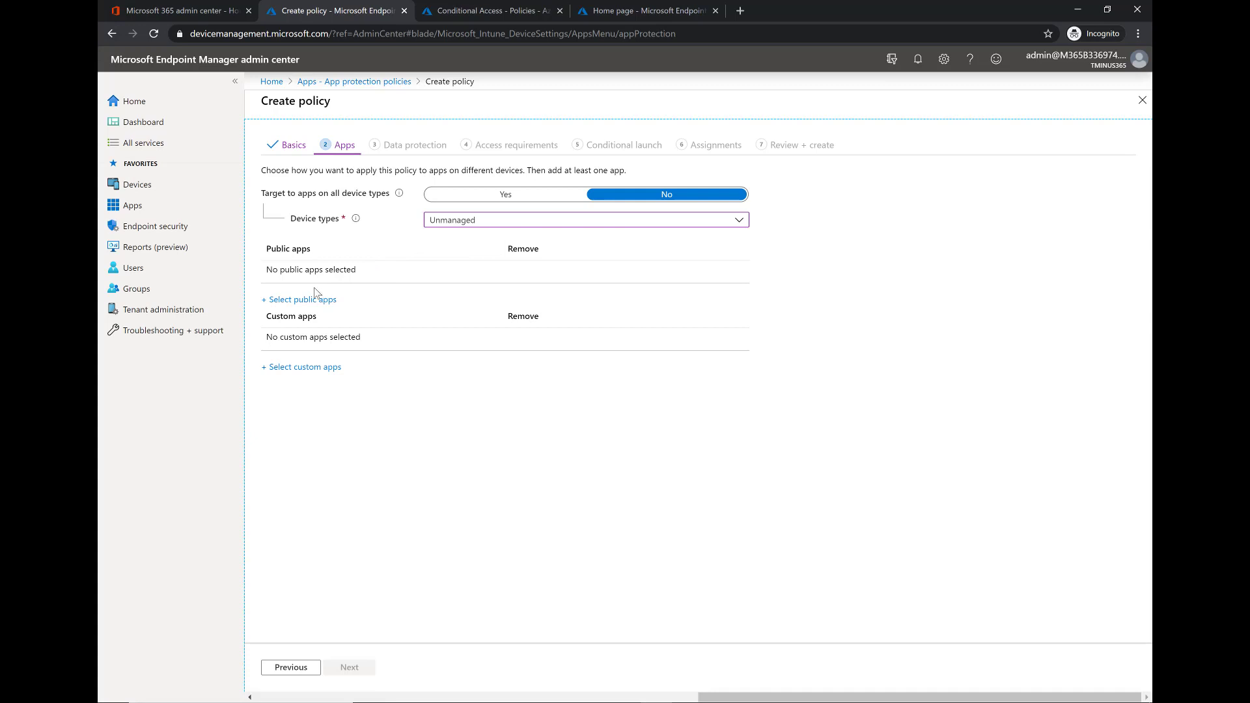
Add Excel, Teams, OneDrive, OneNote, Outlook, PowerPoint and Word as public apps, then continue.
left_click(299, 299)
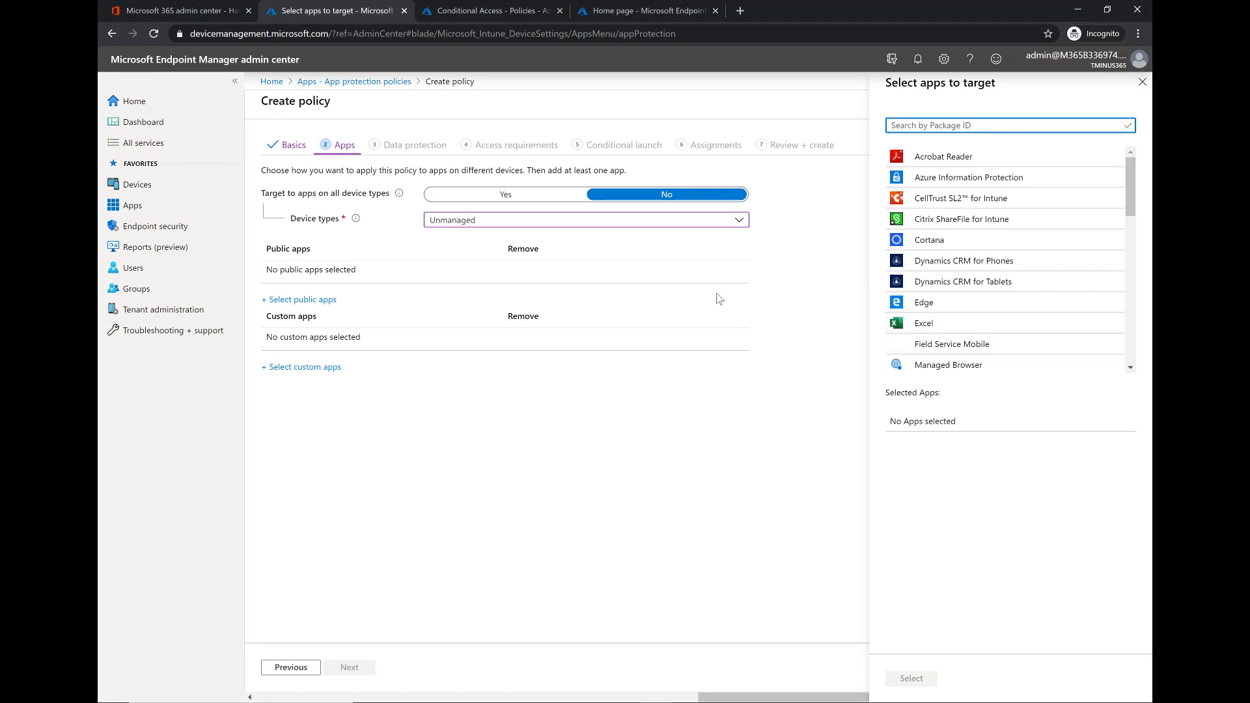
mouse_move(1054, 325)
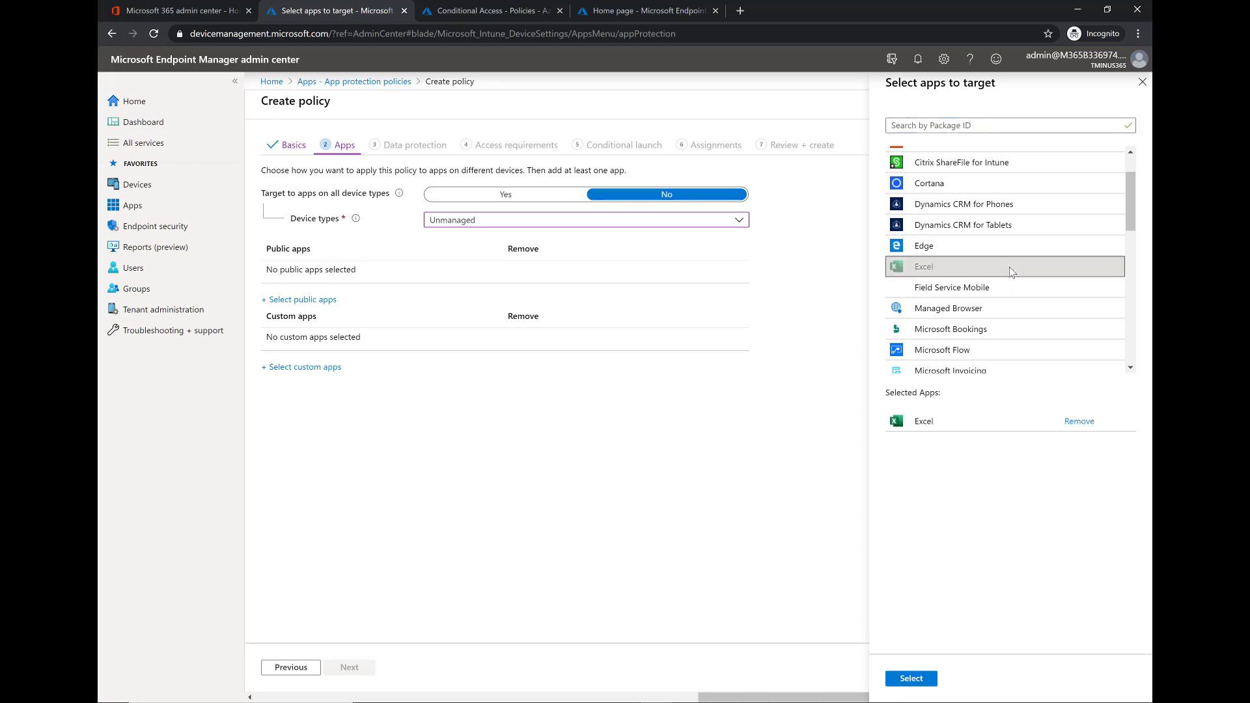
scroll("down", 3)
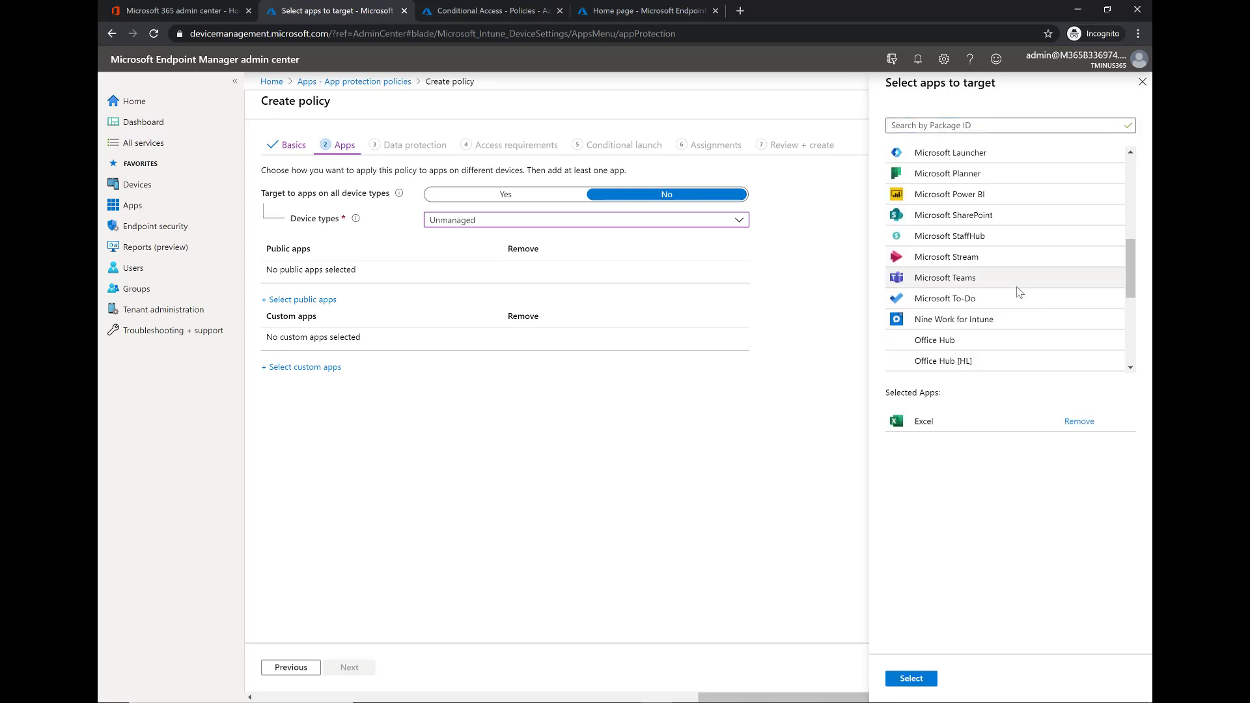
left_click(944, 278)
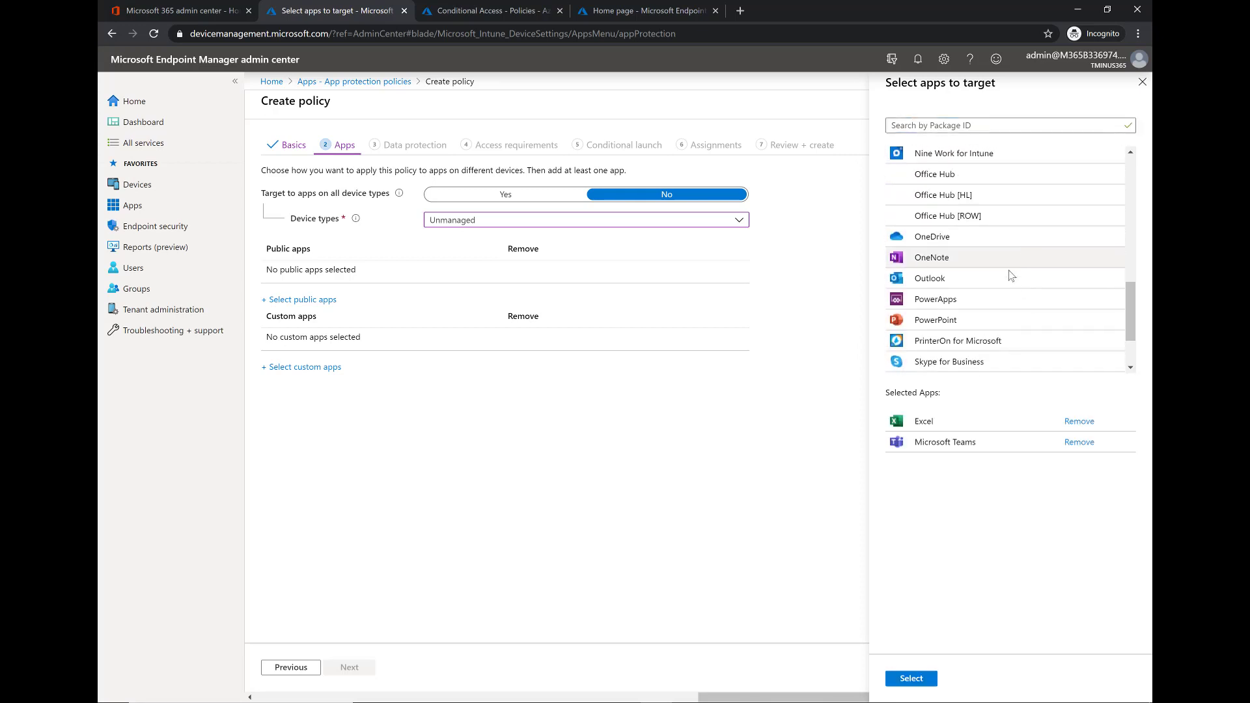
left_click(930, 256)
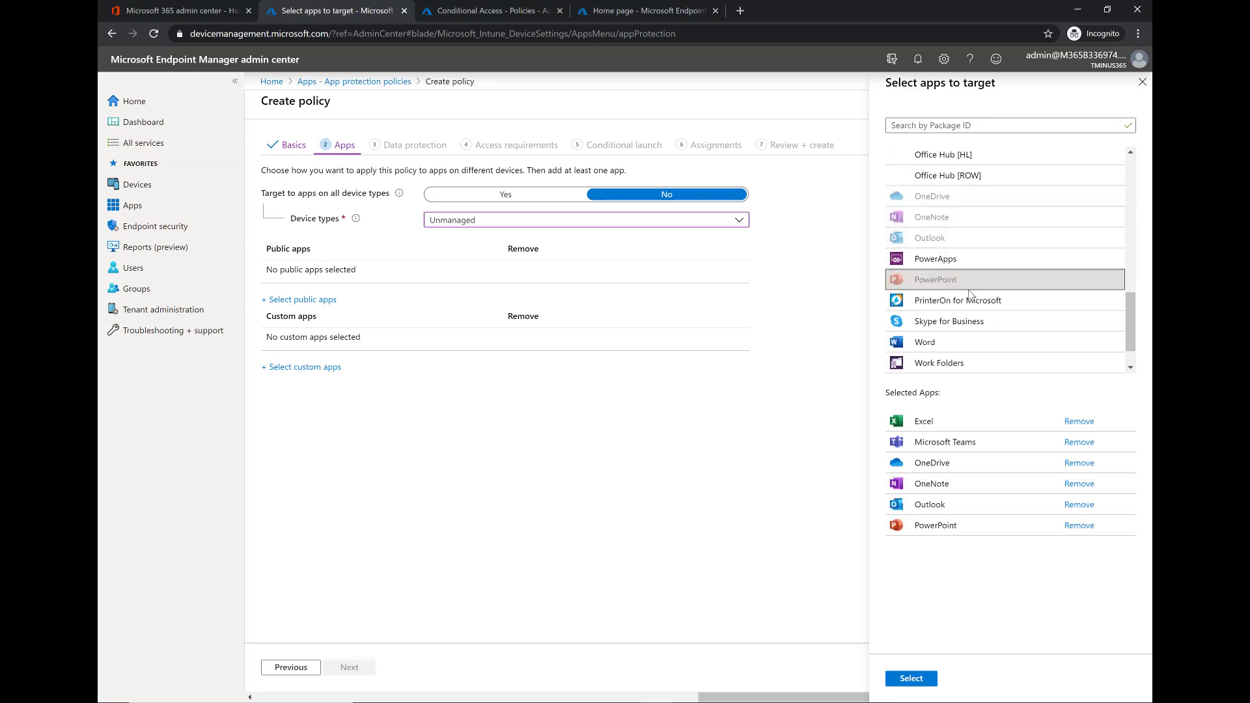
left_click(924, 341)
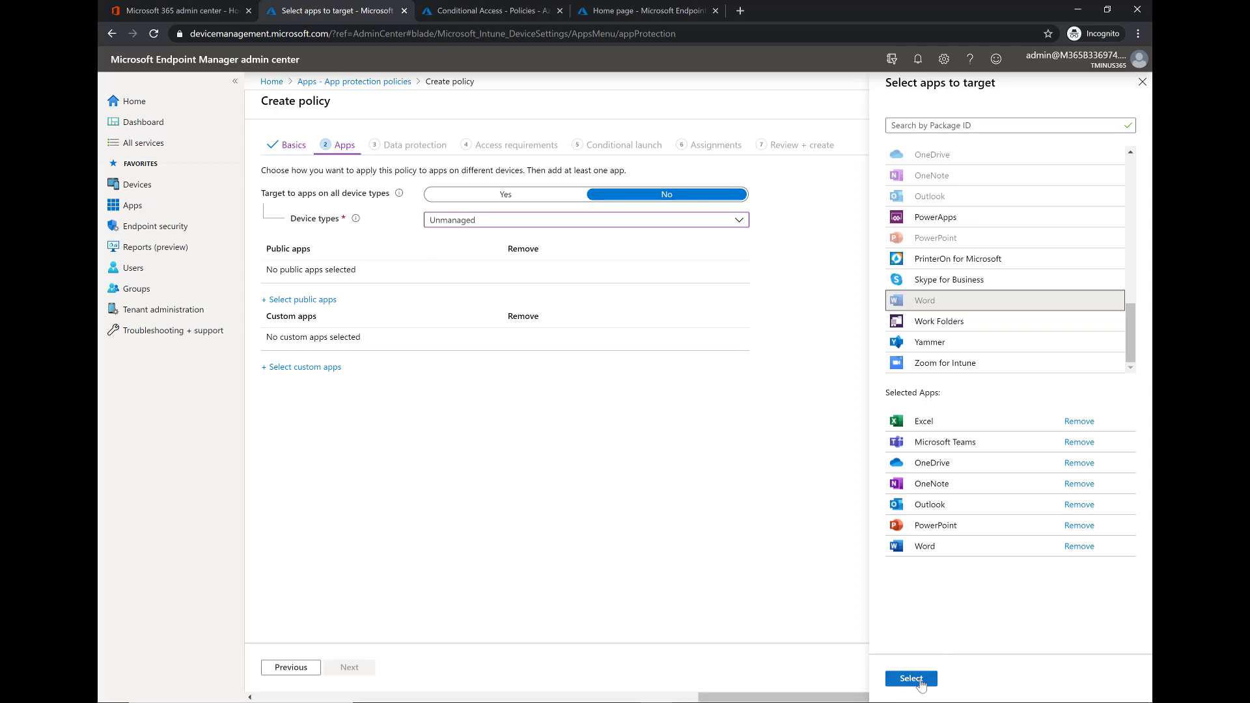
left_click(909, 678)
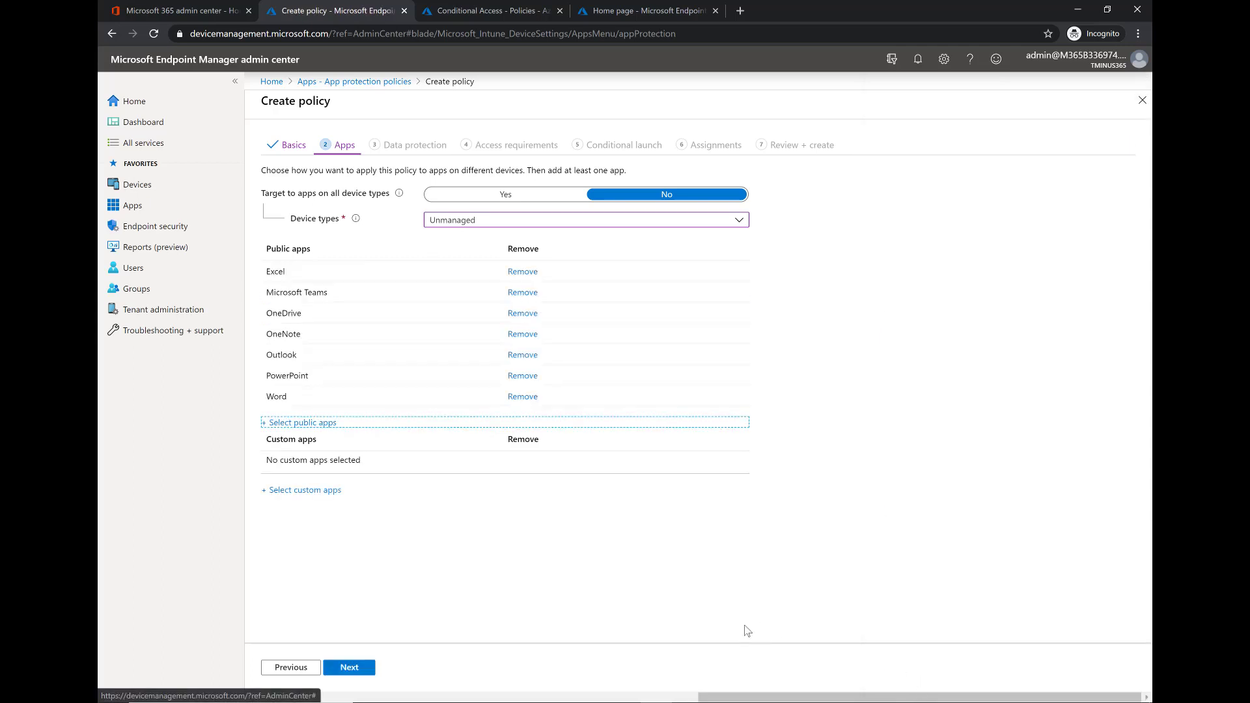
mouse_move(348, 667)
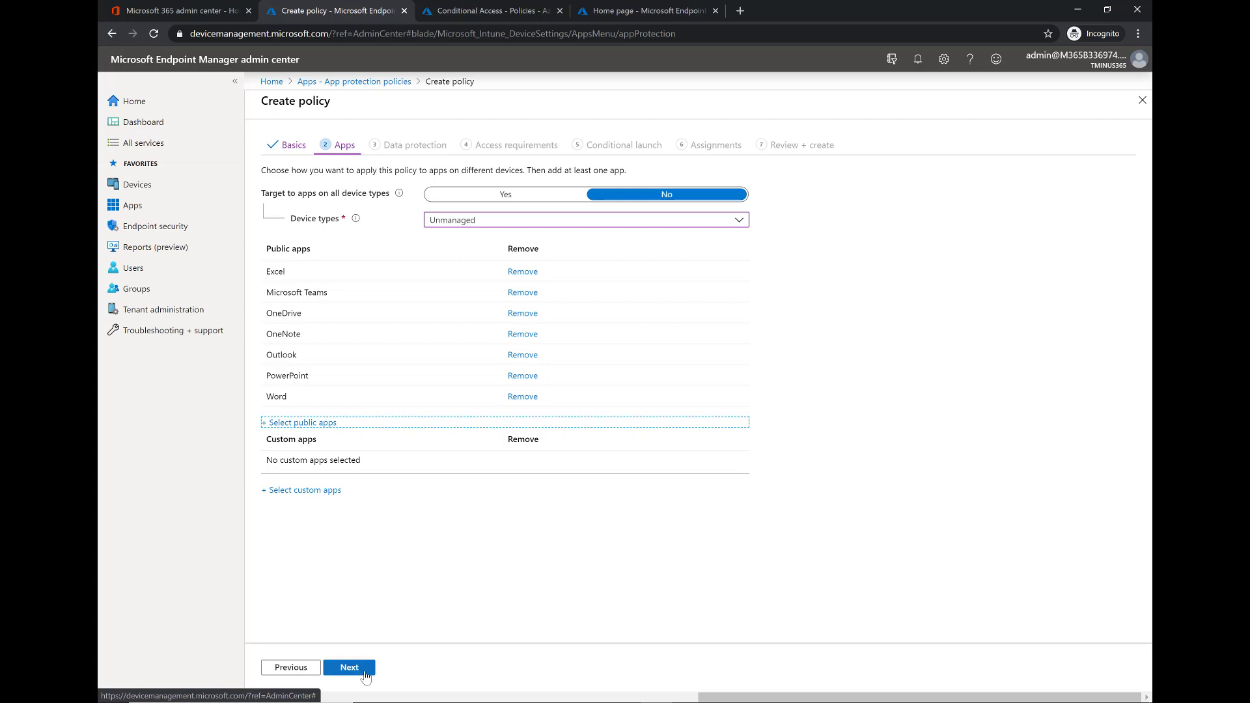
mouse_move(349, 667)
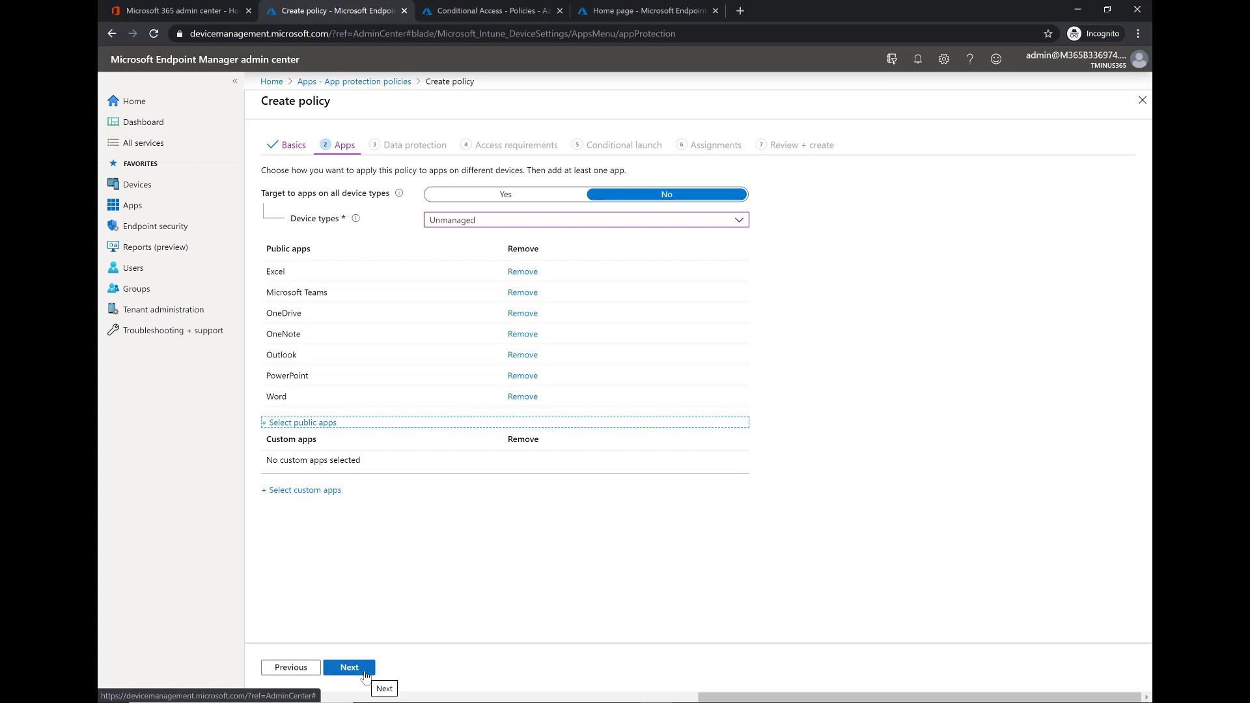
left_click(348, 667)
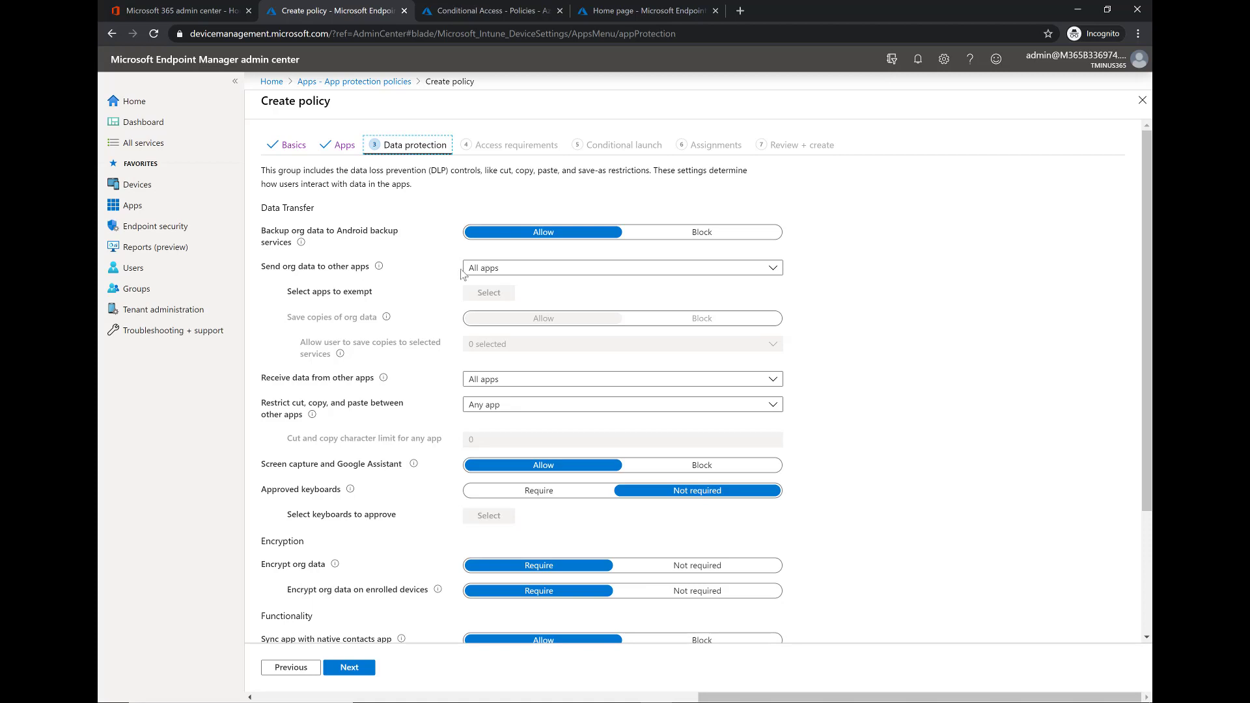
mouse_move(554, 253)
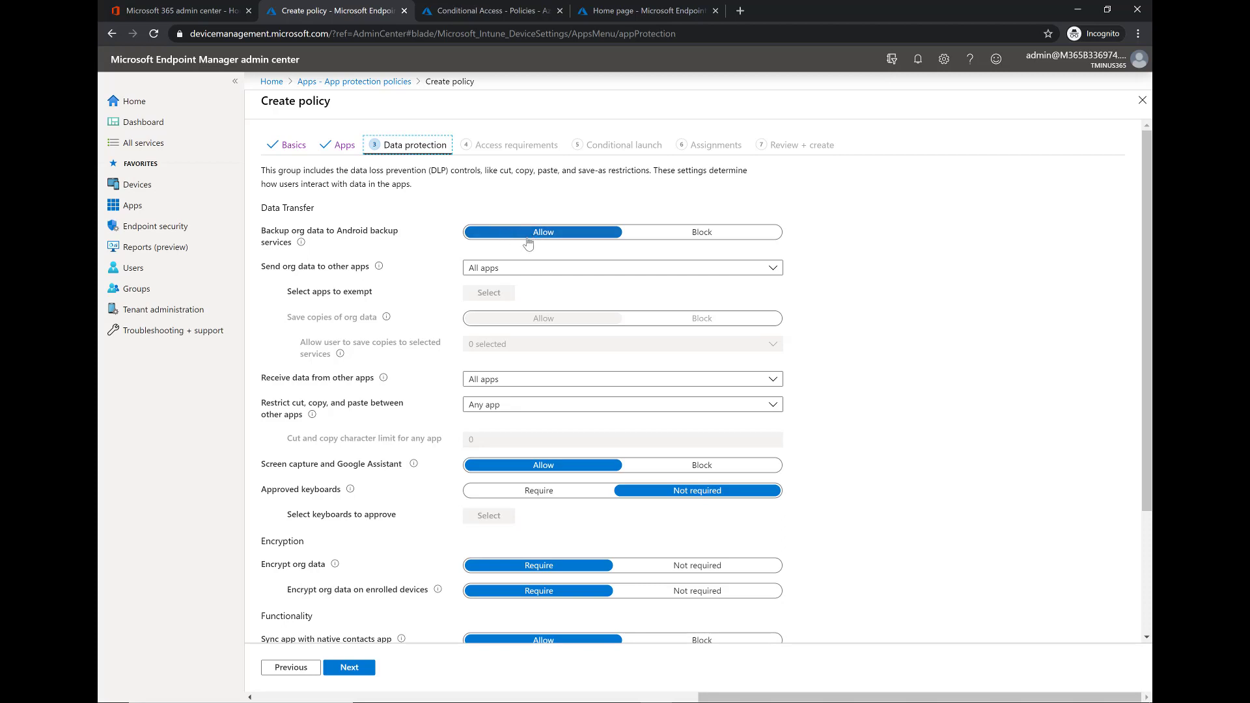
mouse_move(453, 252)
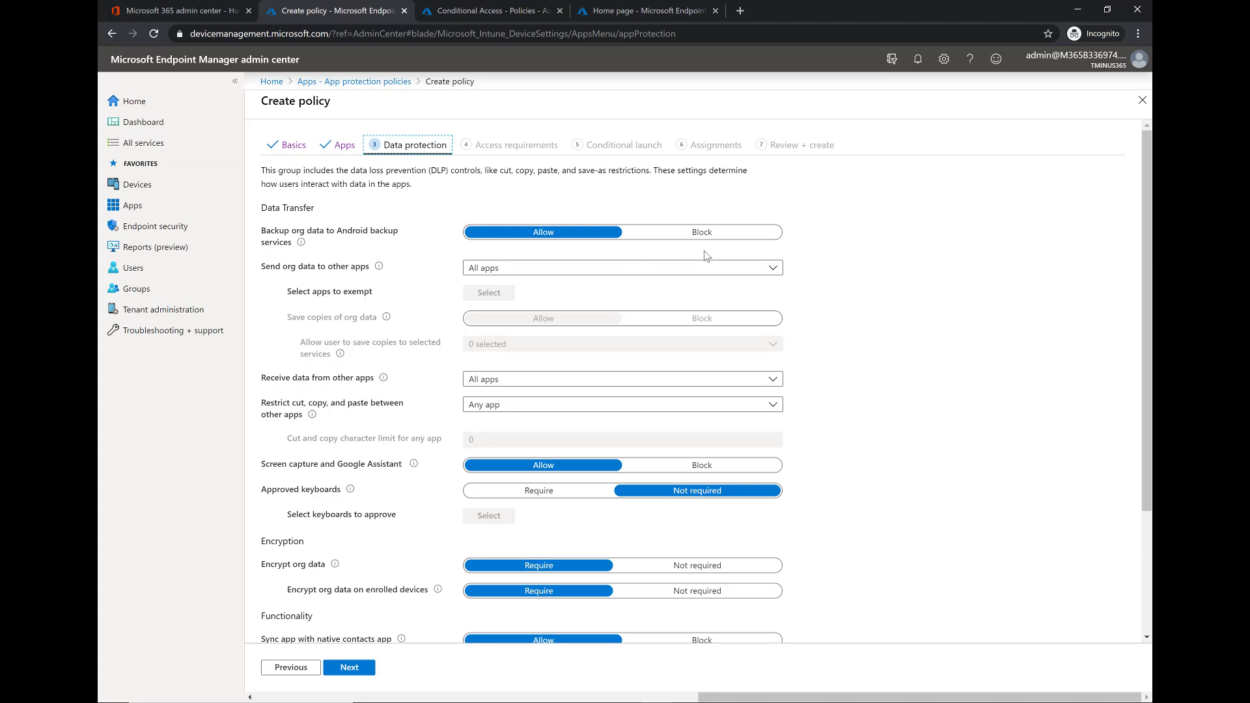
Block Android backup, send org data only to policy managed apps, and select no save-copy services.
left_click(701, 232)
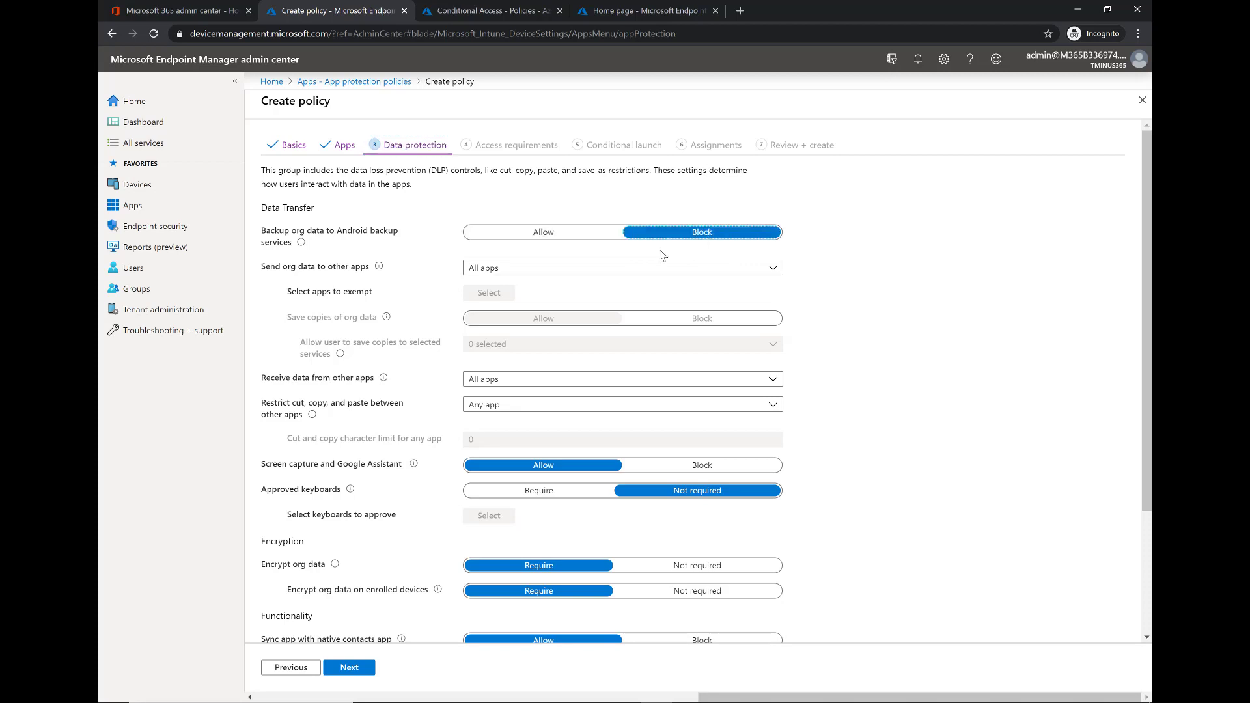
left_click(620, 267)
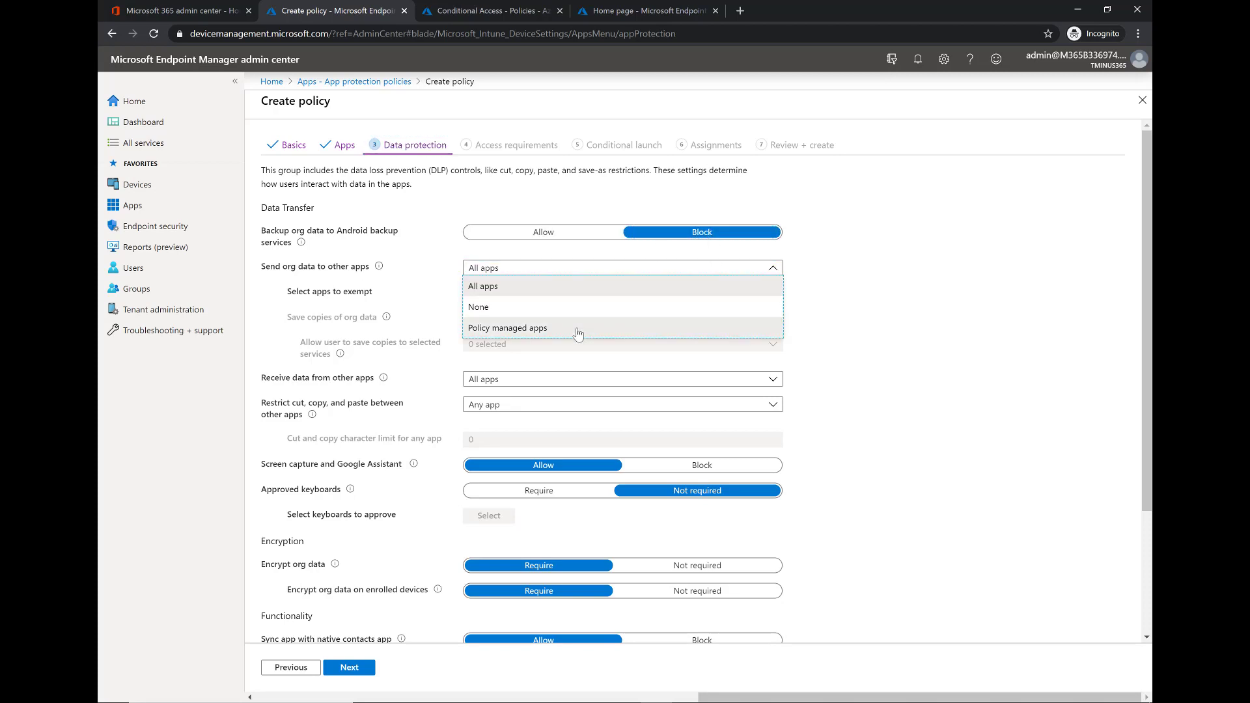
left_click(507, 327)
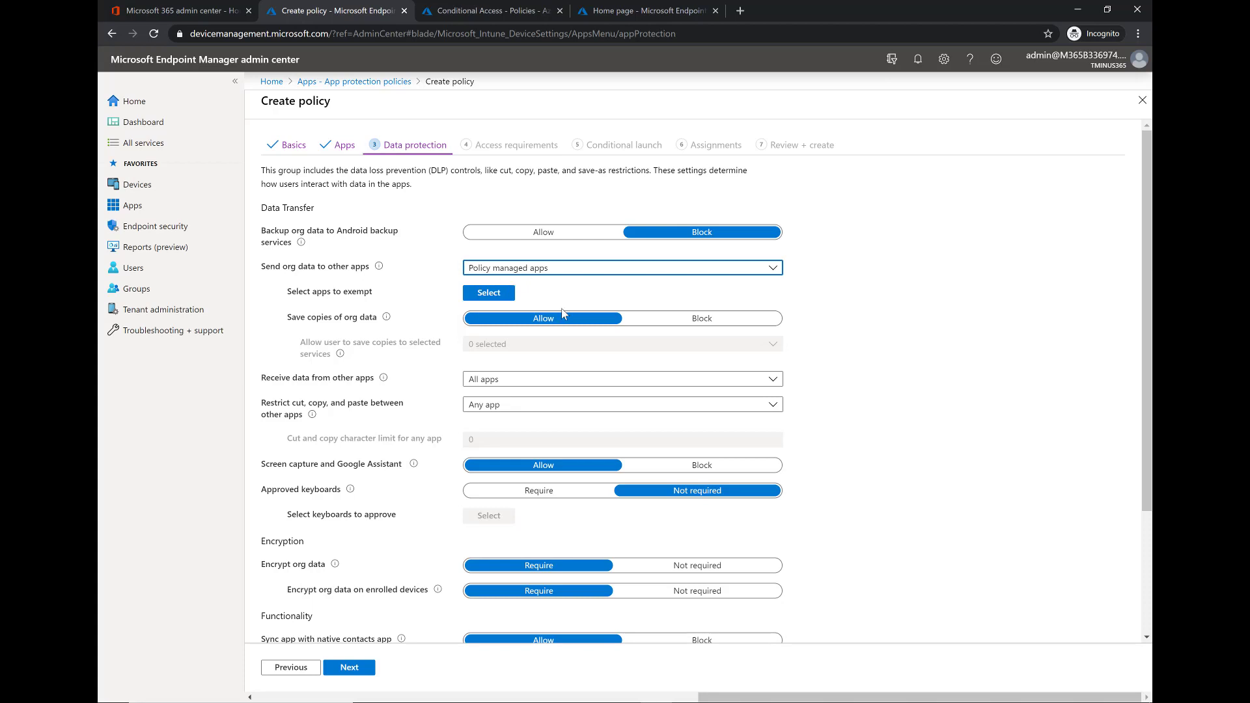
mouse_move(665, 321)
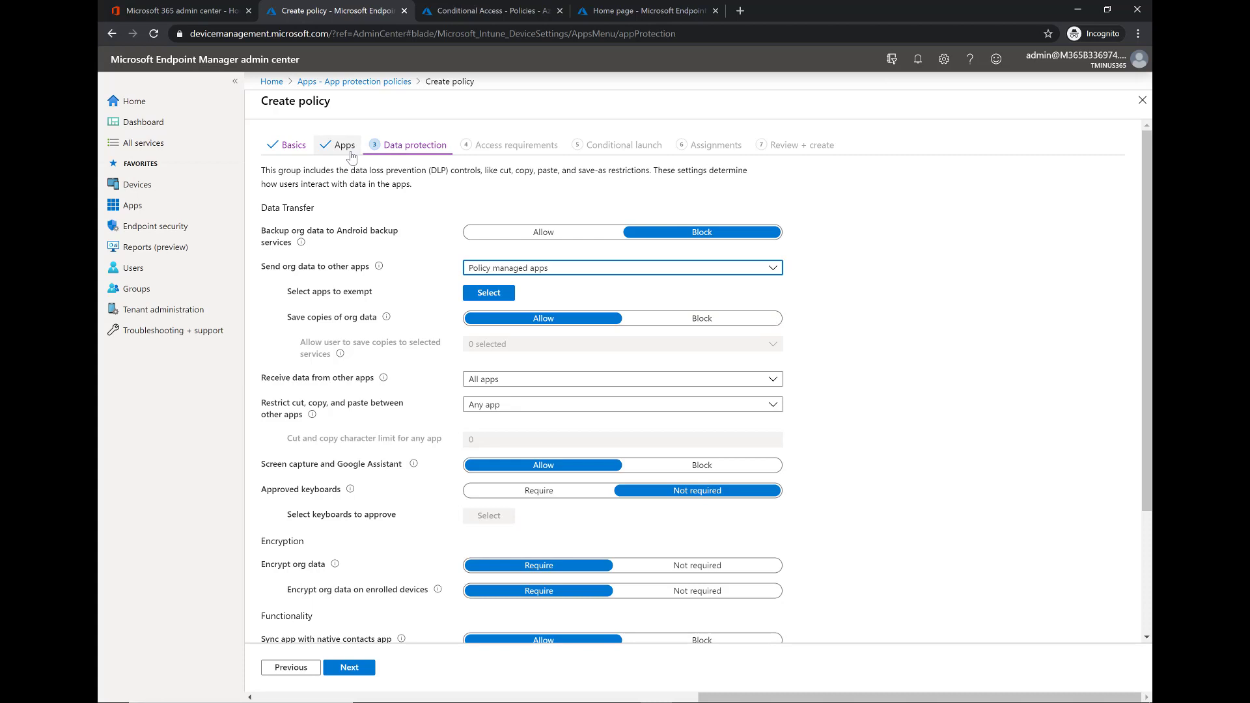
mouse_move(642, 334)
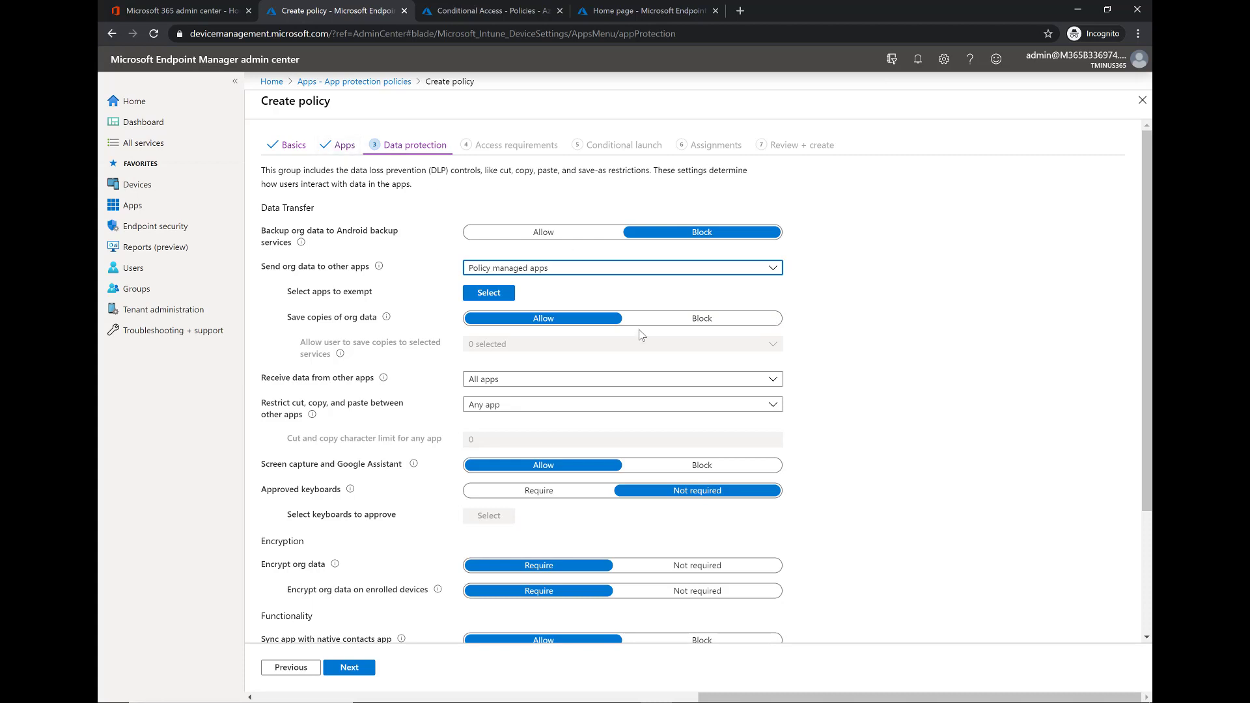
mouse_move(682, 329)
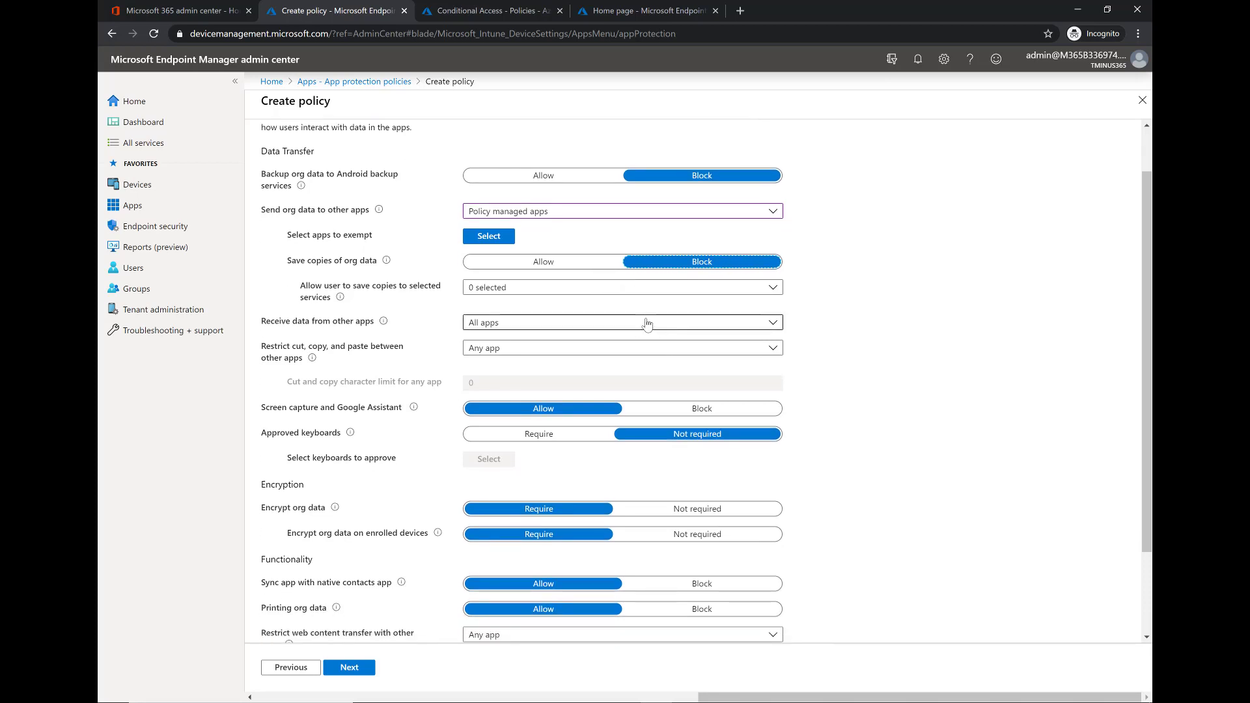
left_click(621, 287)
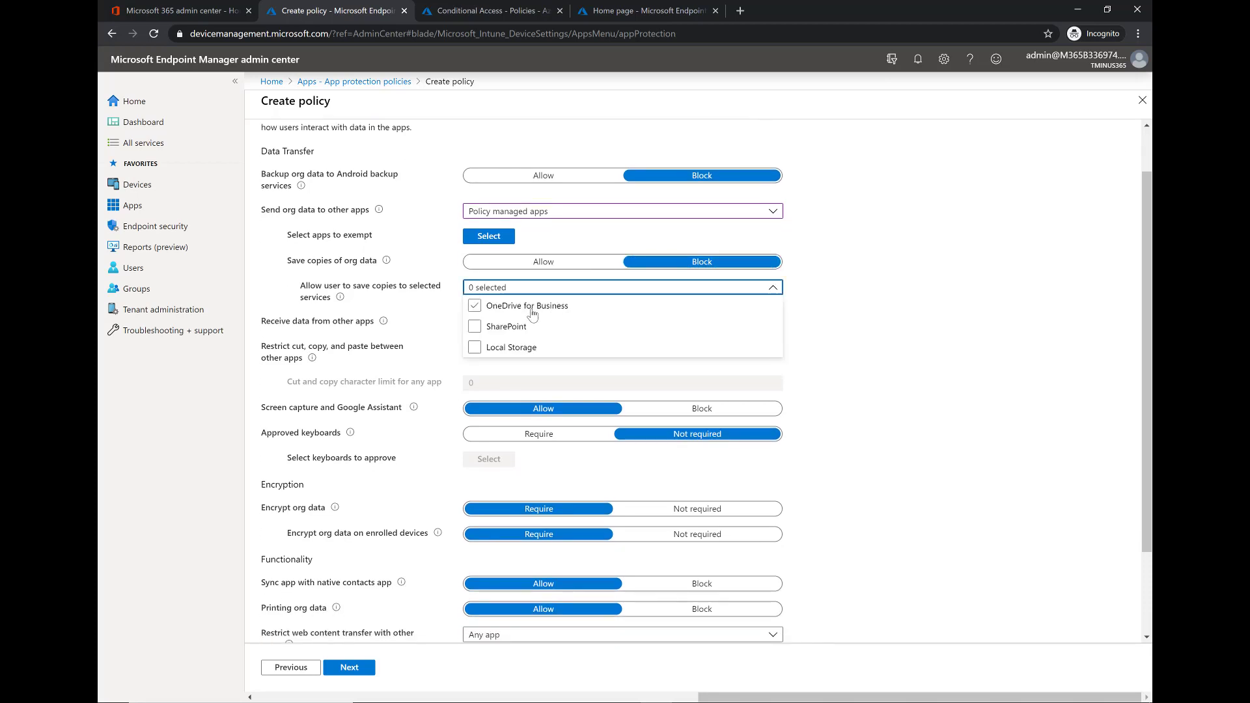
left_click(771, 287)
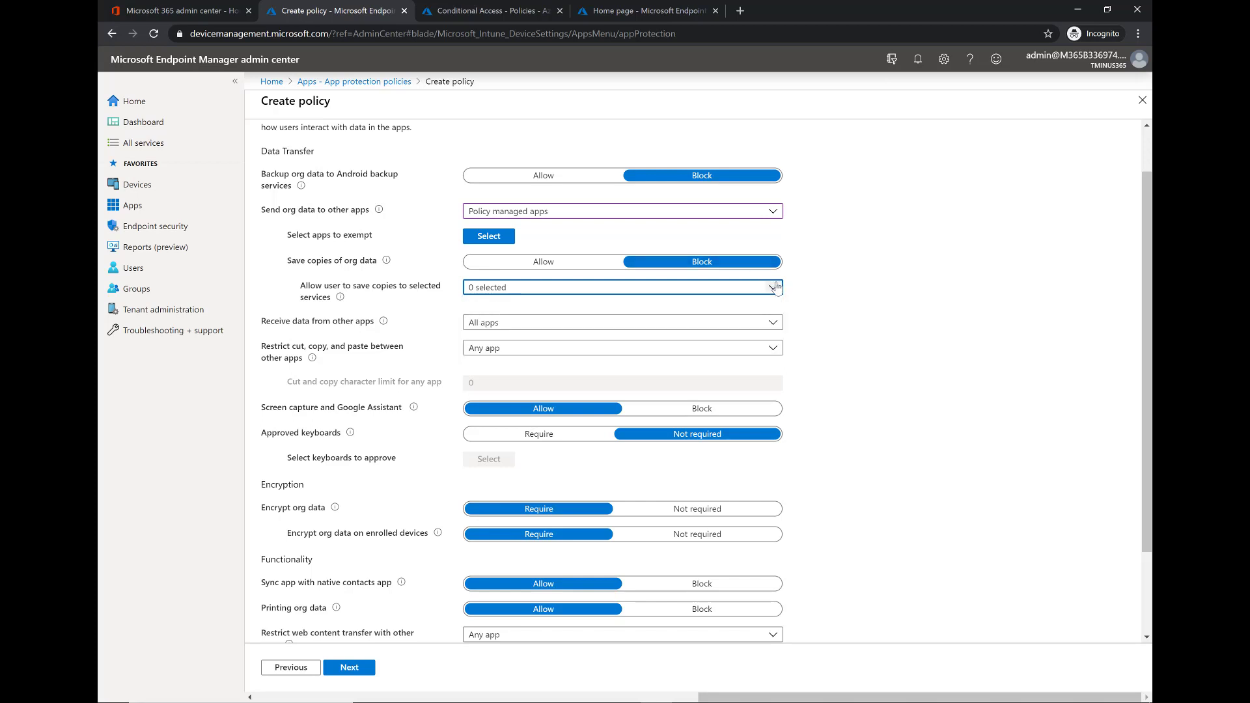
Restrict receiving data and cut, copy, paste to policy managed apps.
scroll("down", 3)
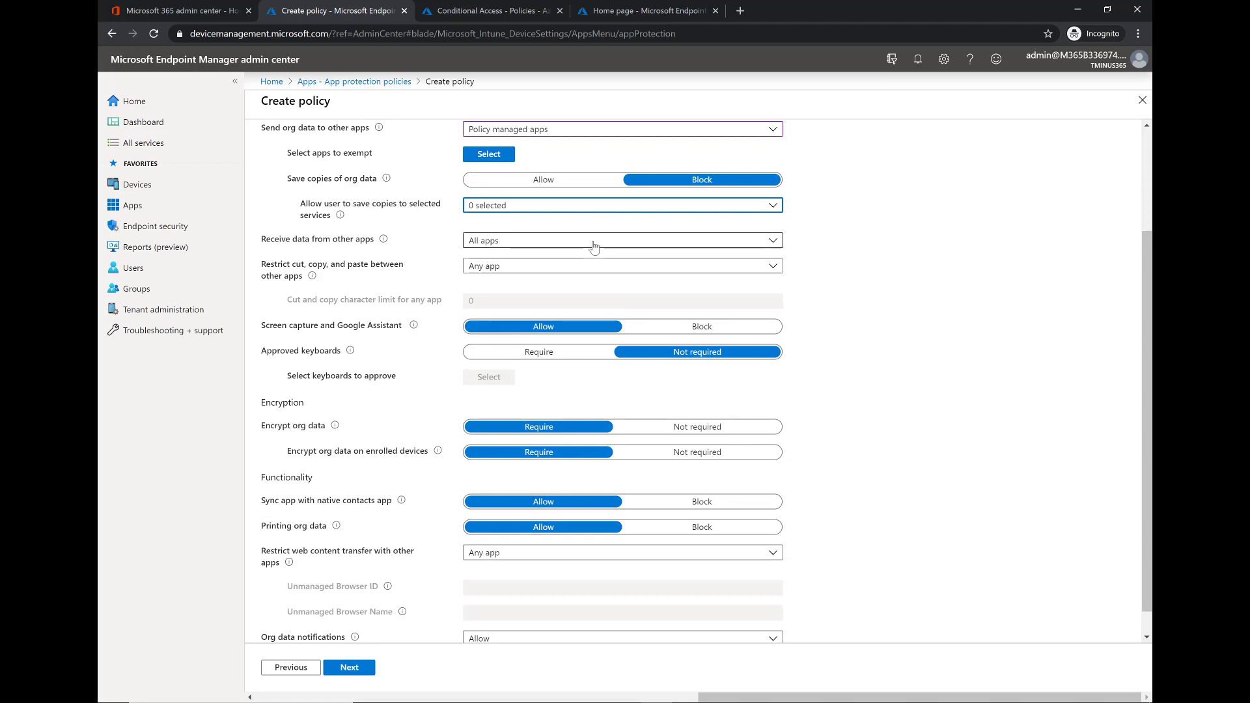
left_click(621, 240)
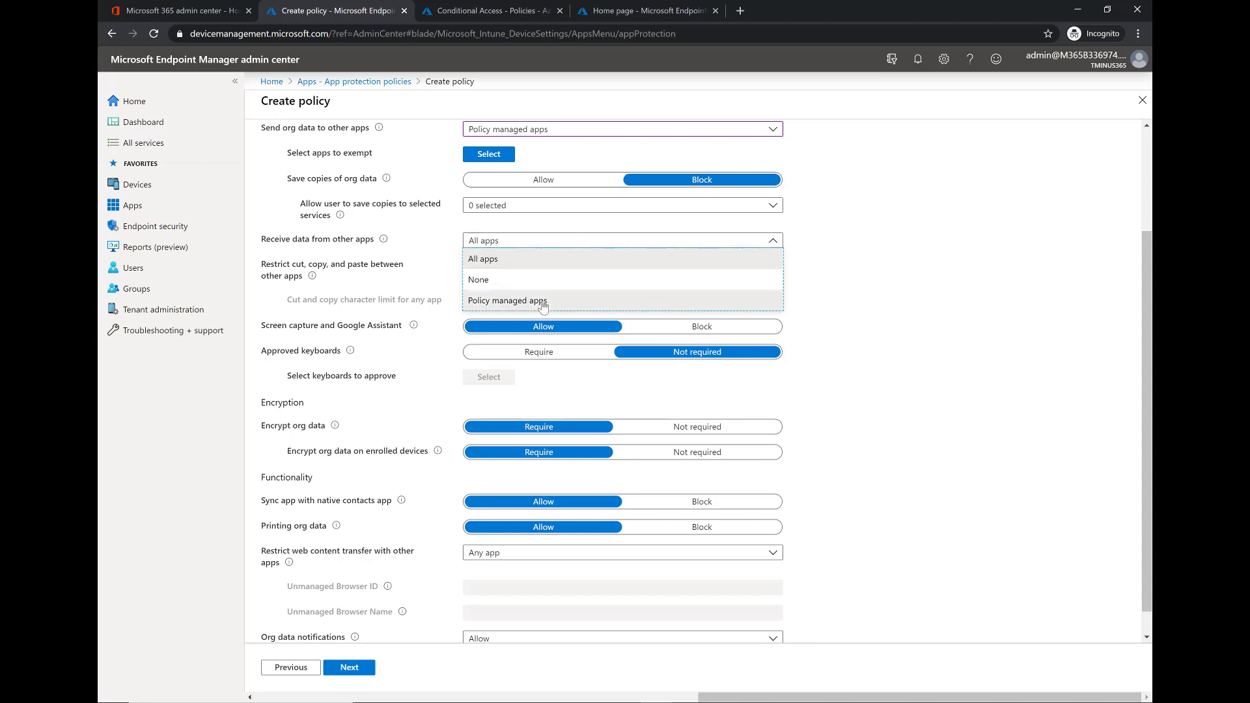
left_click(507, 300)
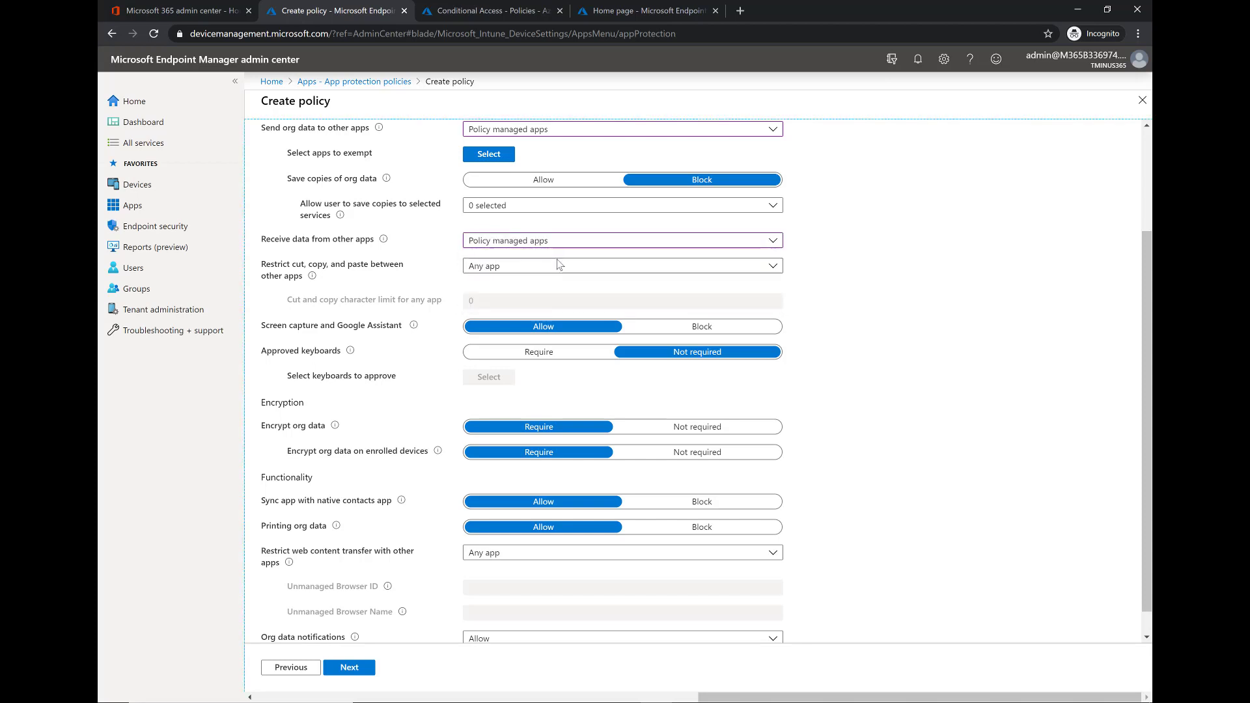
left_click(620, 265)
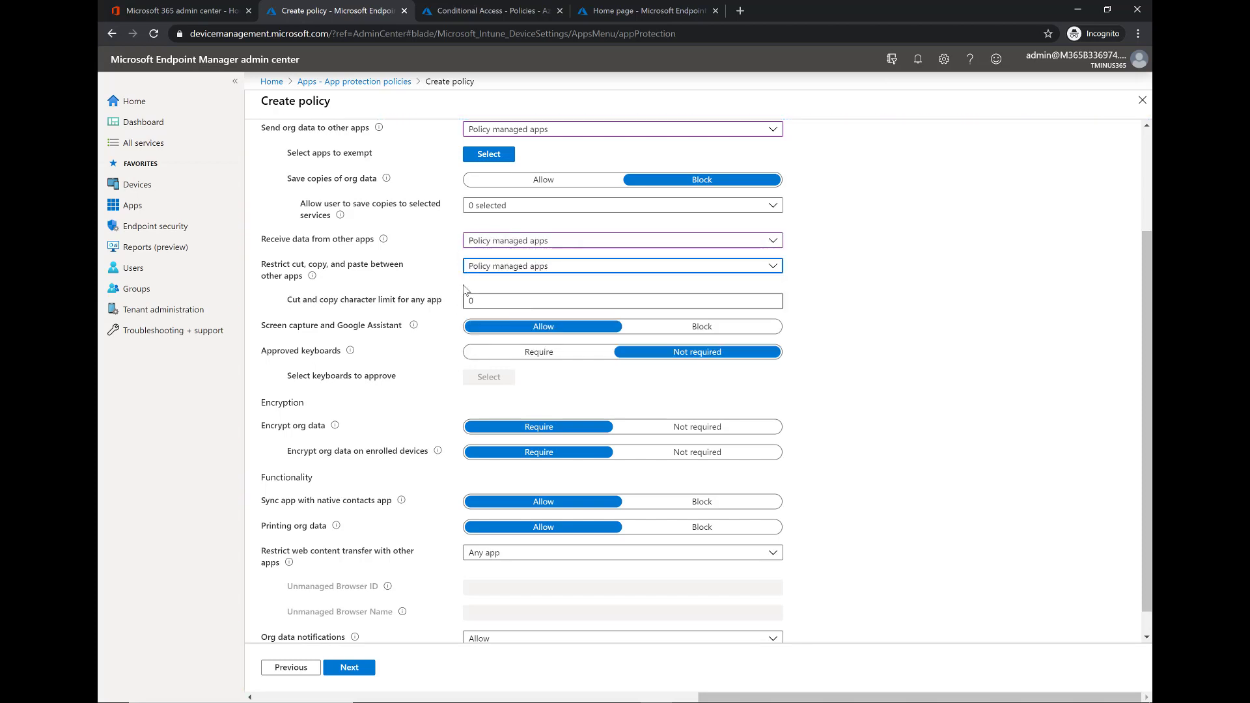
scroll("up", 3)
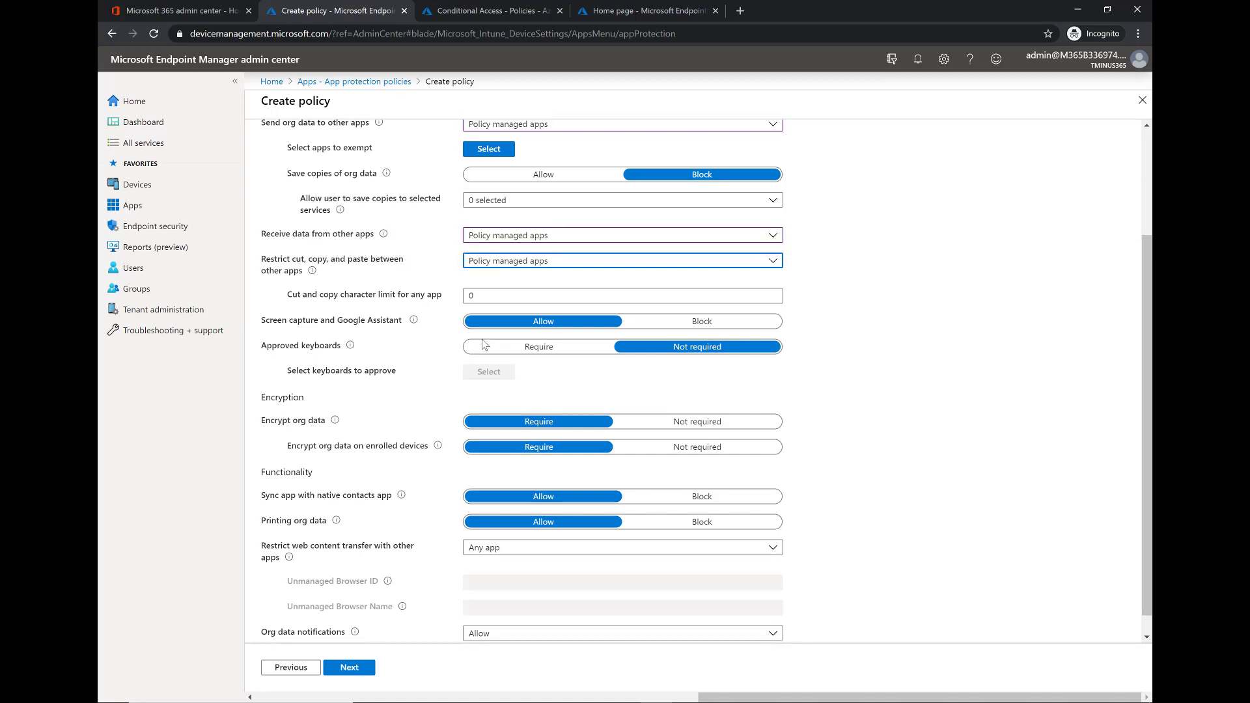
scroll("down", 3)
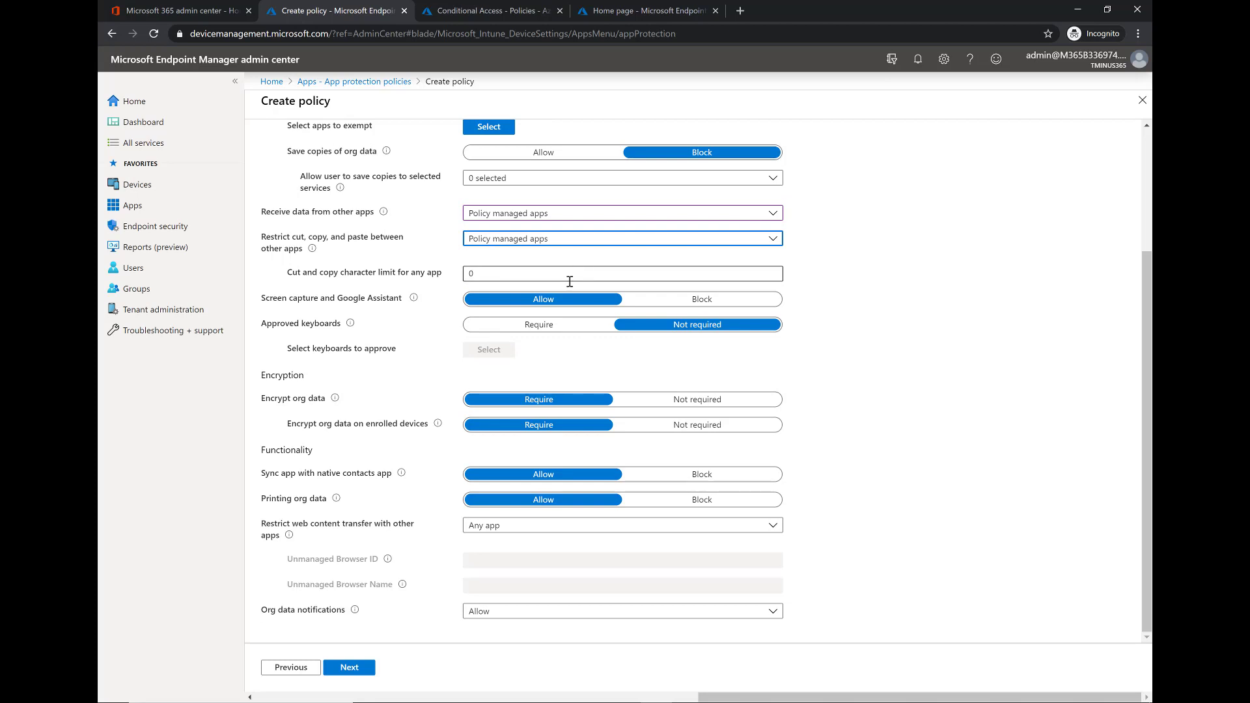
mouse_move(482, 297)
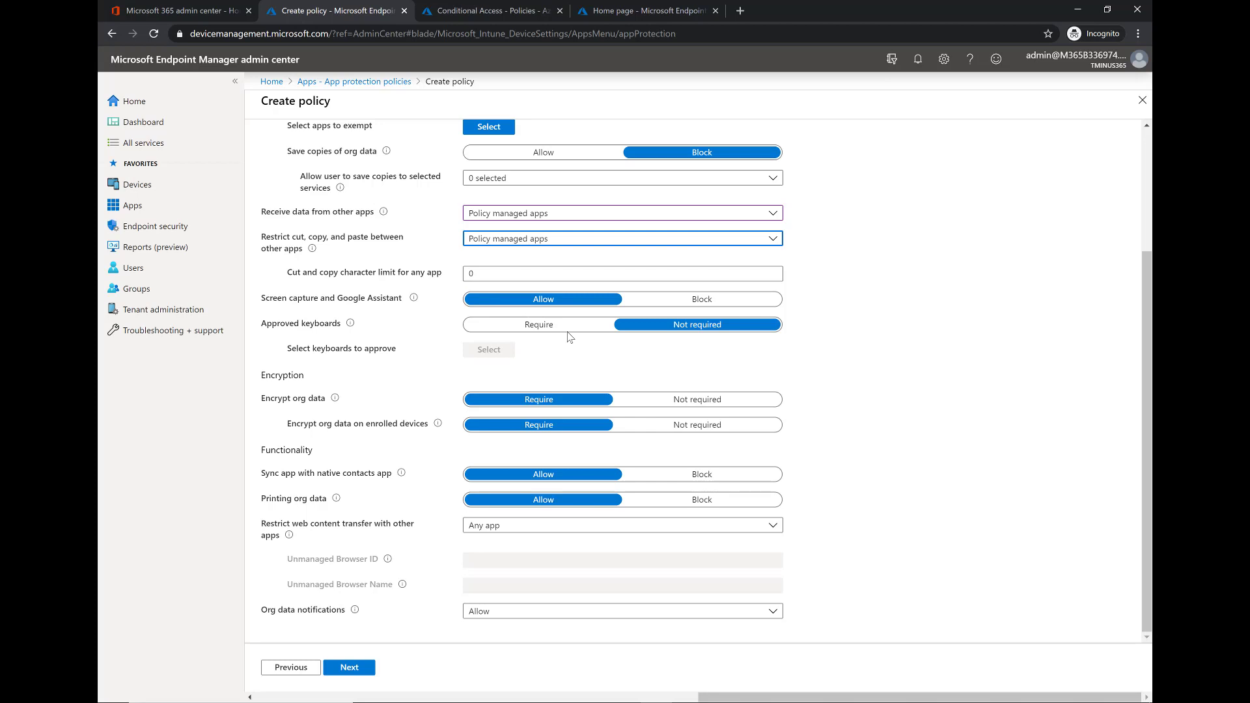
mouse_move(560, 384)
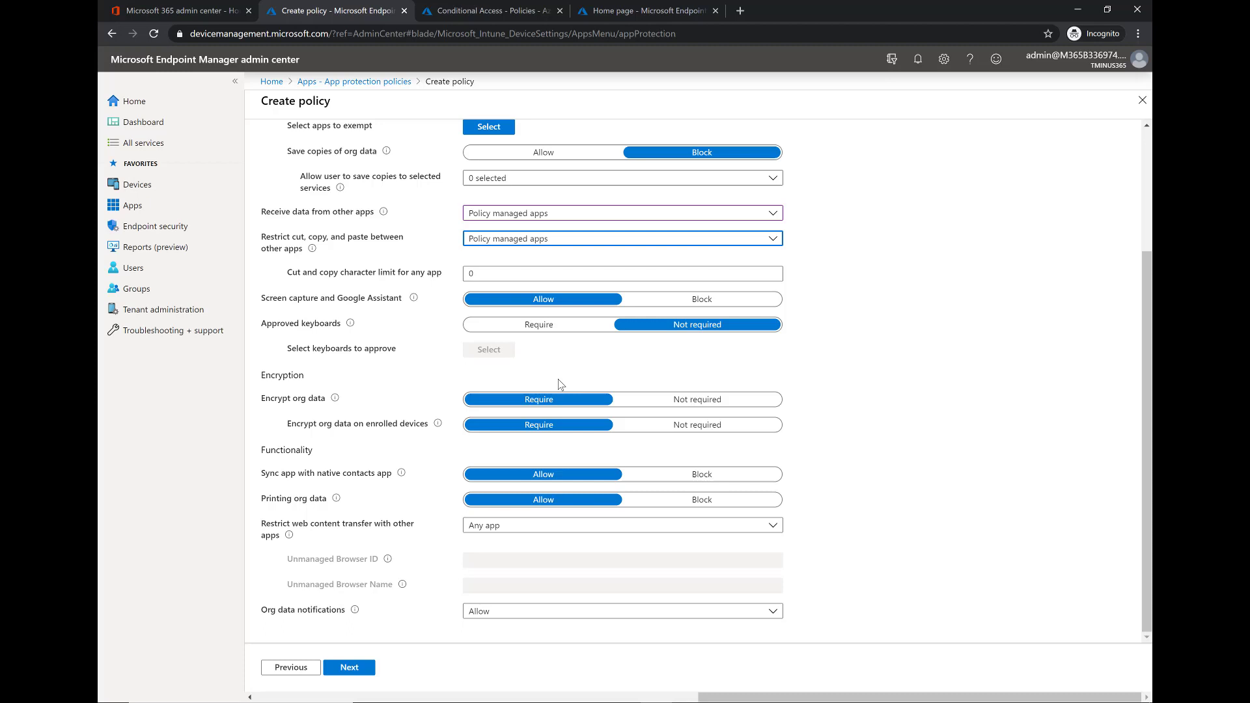
mouse_move(521, 422)
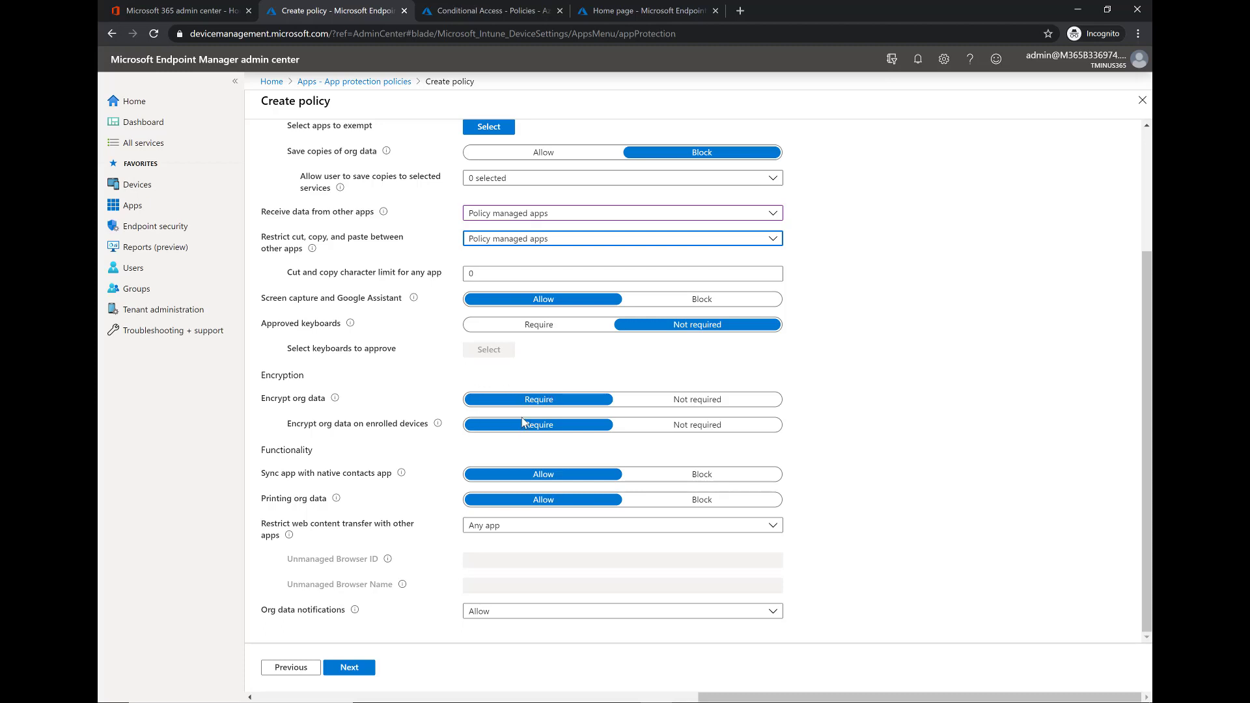
mouse_move(437, 468)
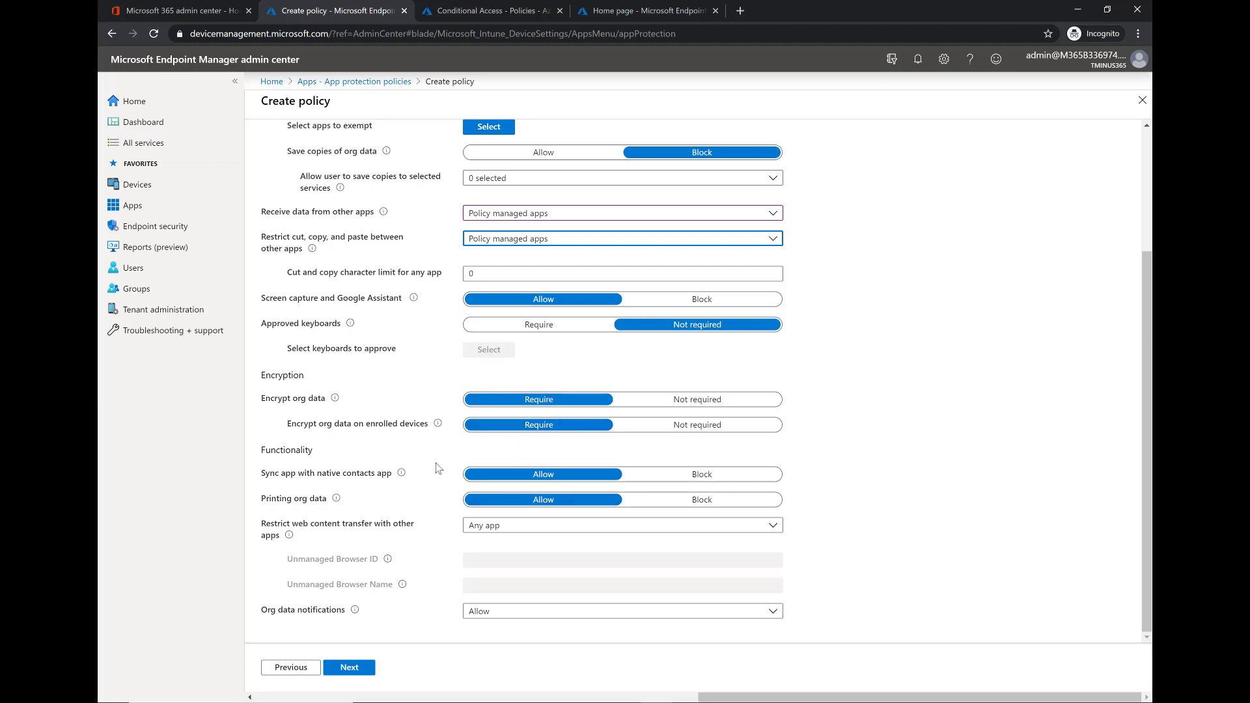
mouse_move(406, 489)
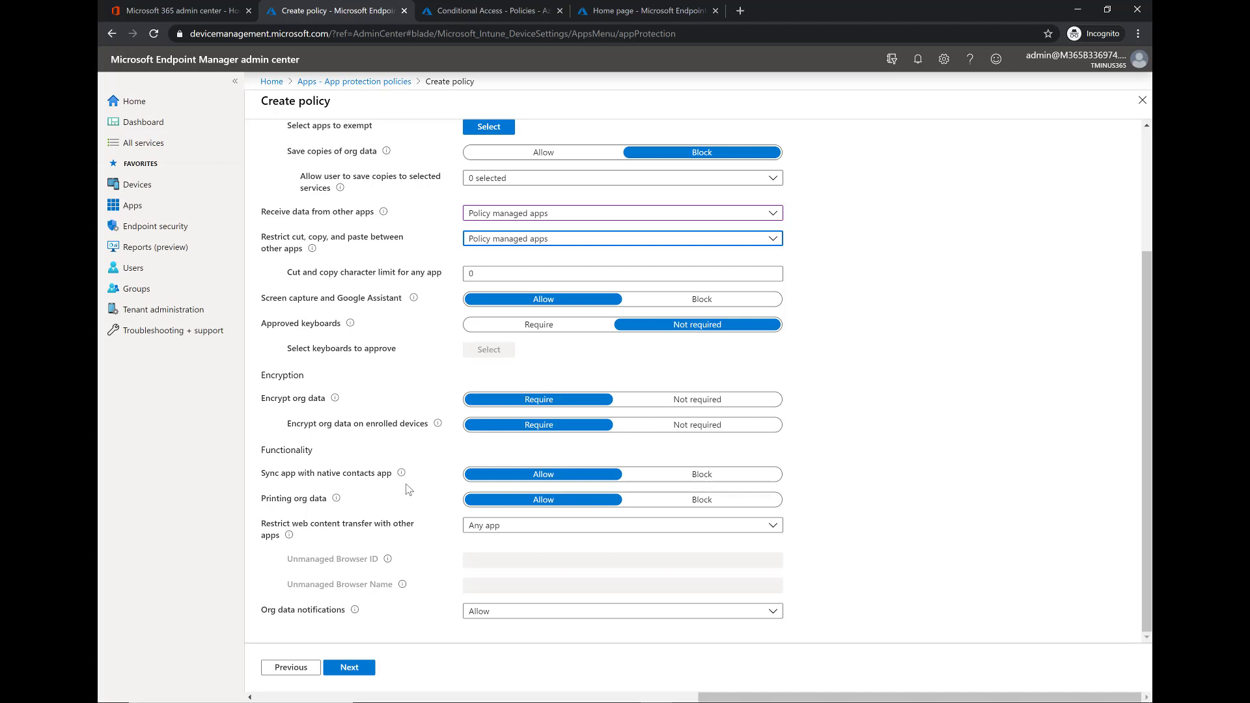
mouse_move(608, 474)
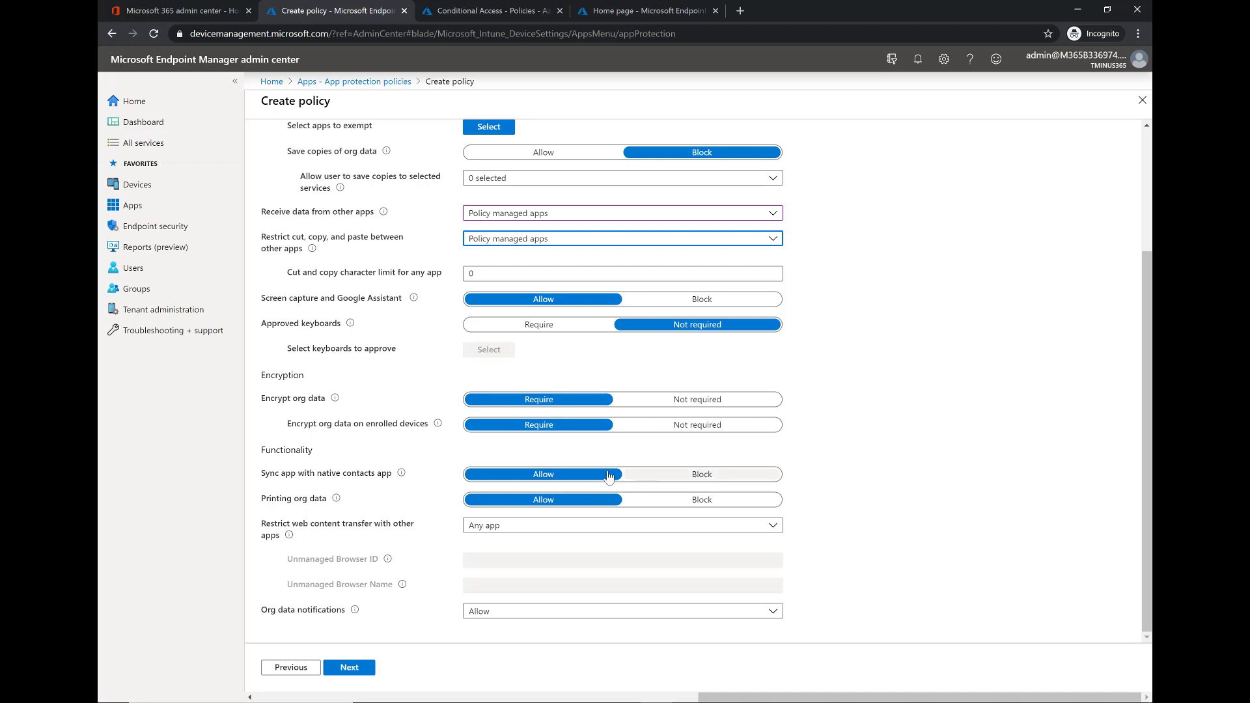
mouse_move(597, 469)
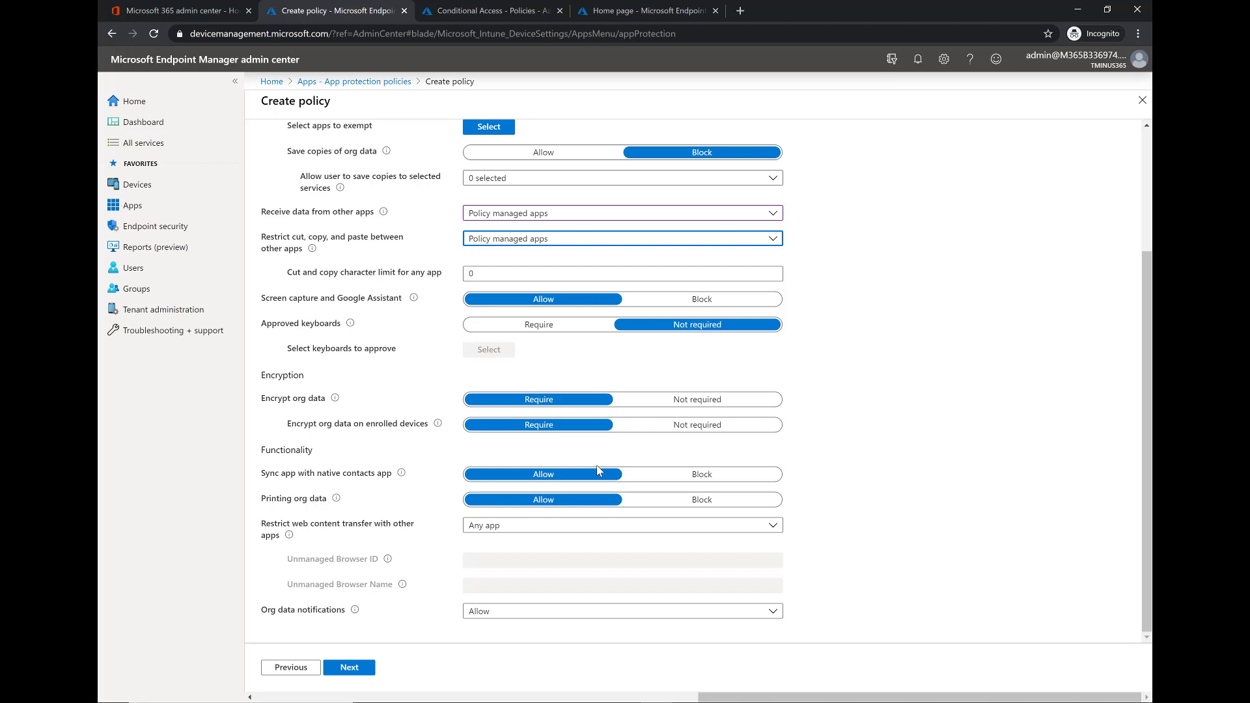
mouse_move(643, 483)
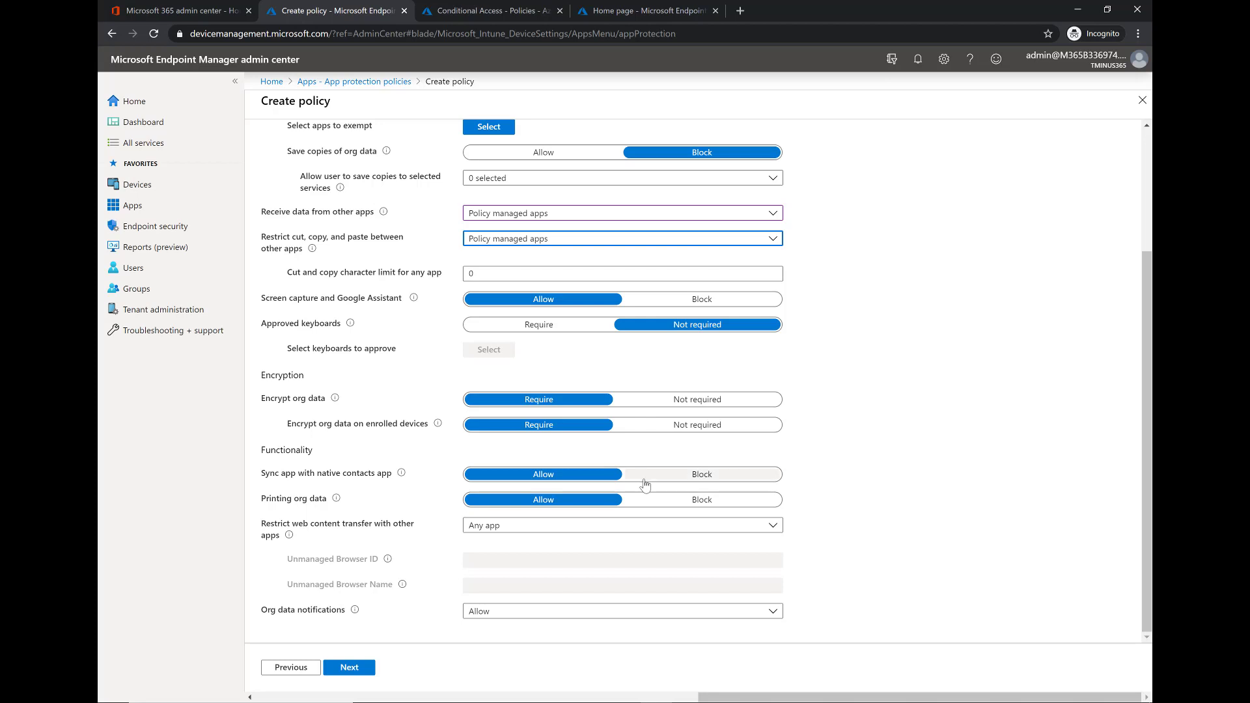
Block printing org data, keep web content transfer at Any app, and continue.
left_click(700, 499)
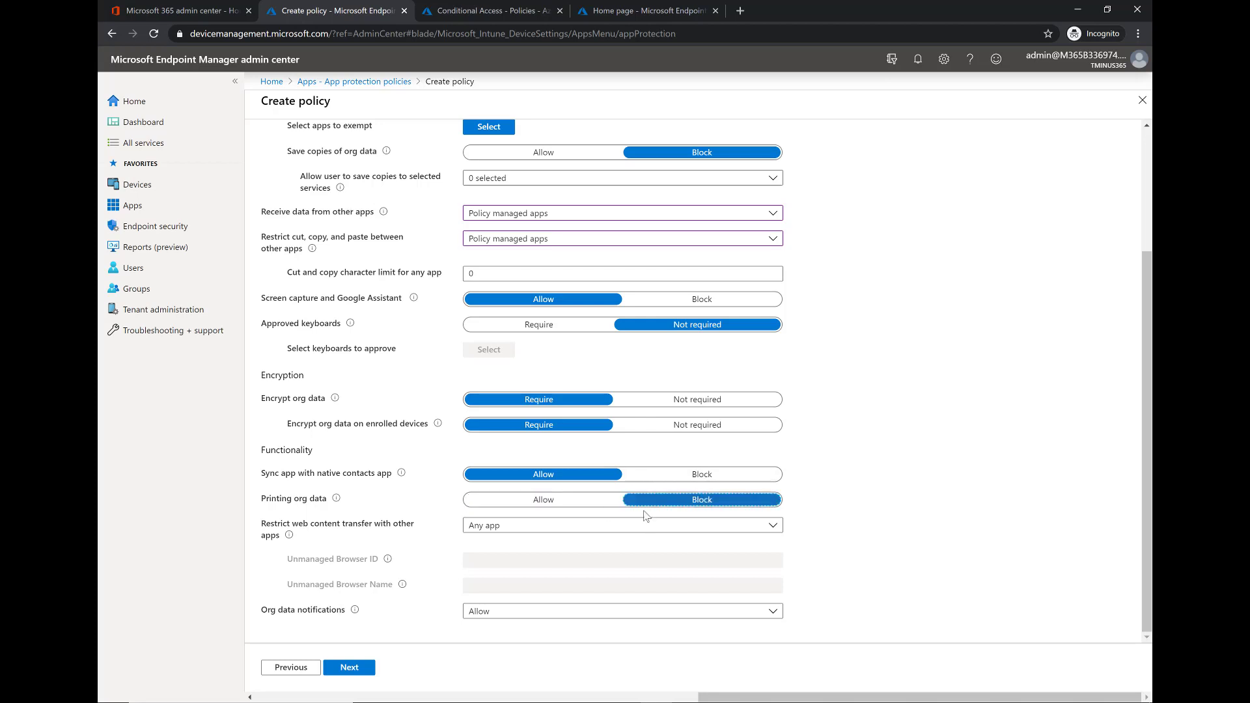
mouse_move(615, 525)
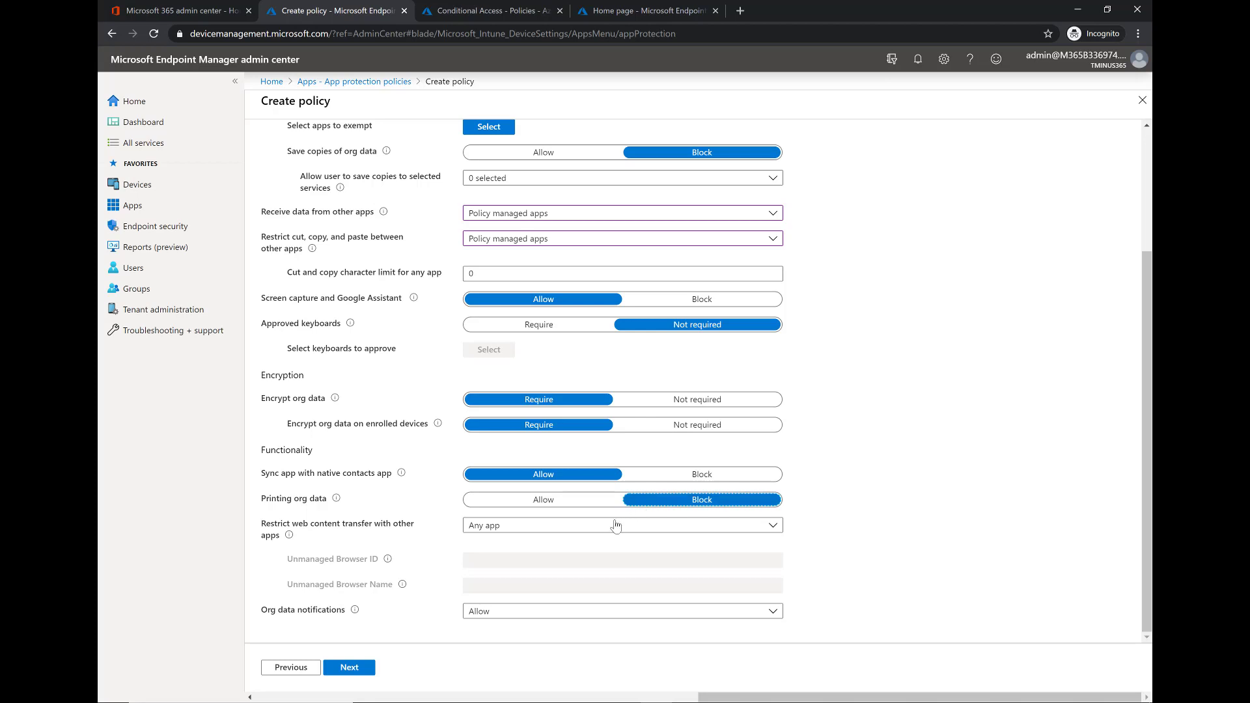
left_click(620, 524)
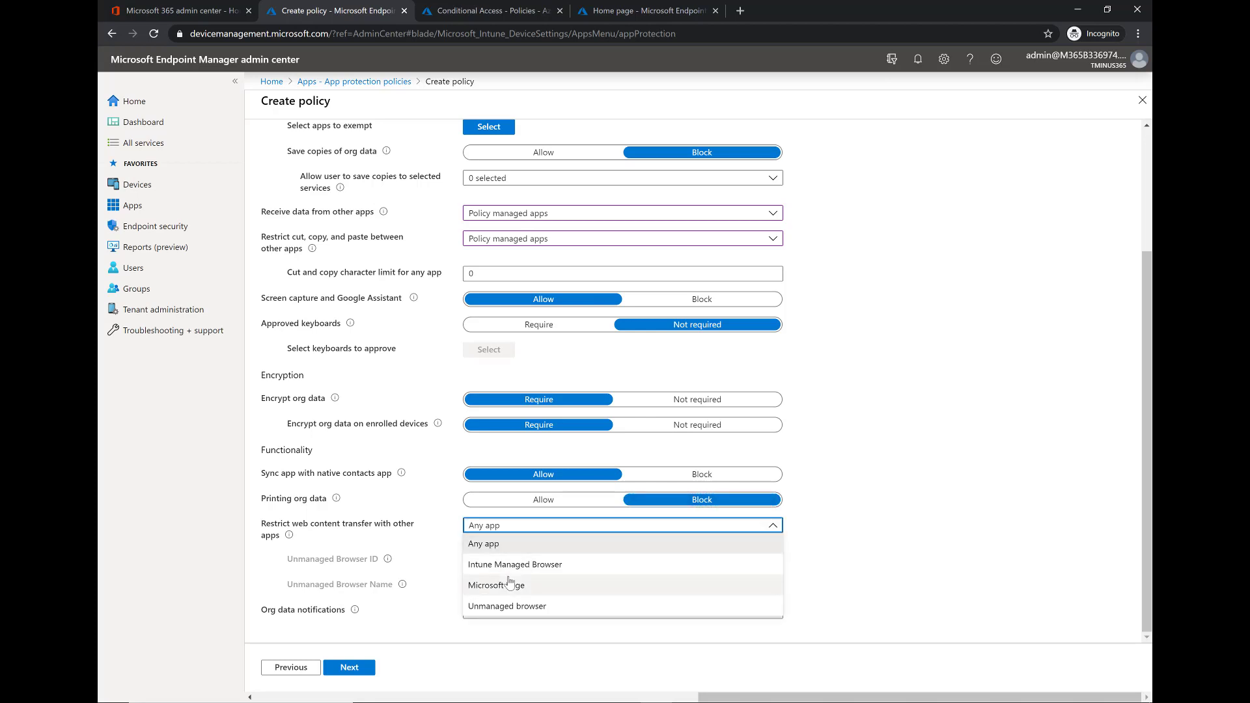
mouse_move(518, 564)
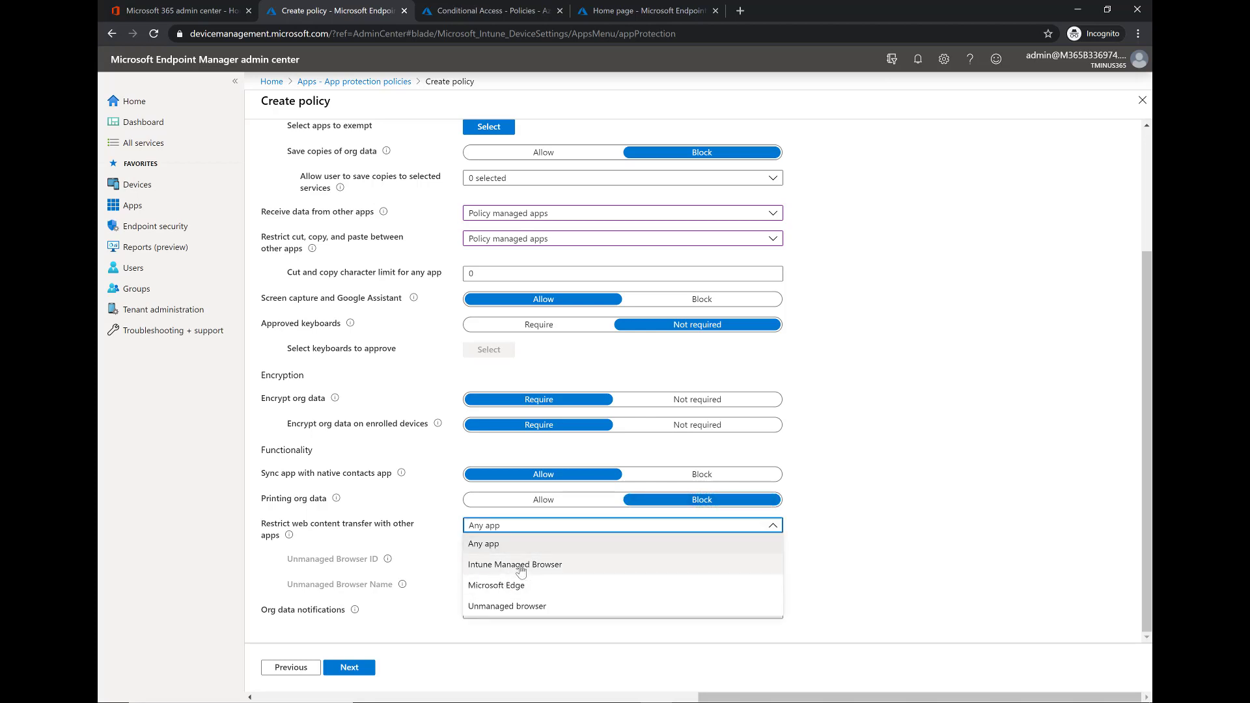
mouse_move(514, 572)
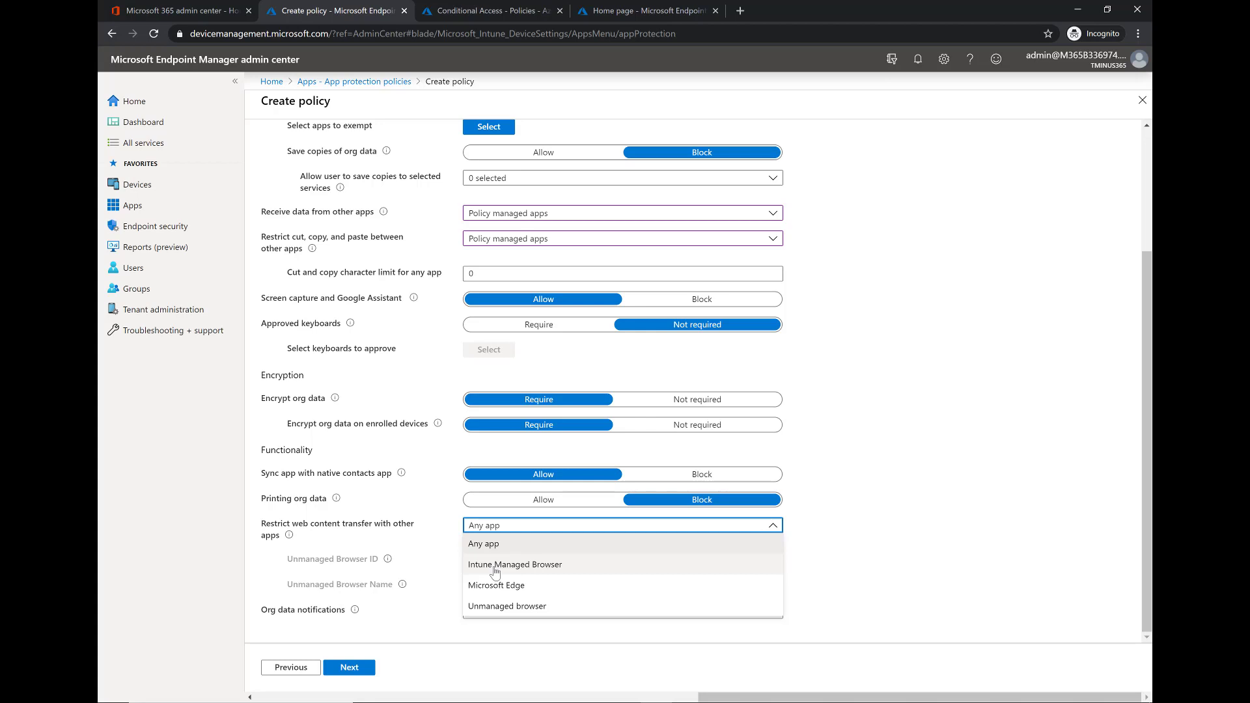
mouse_move(484, 543)
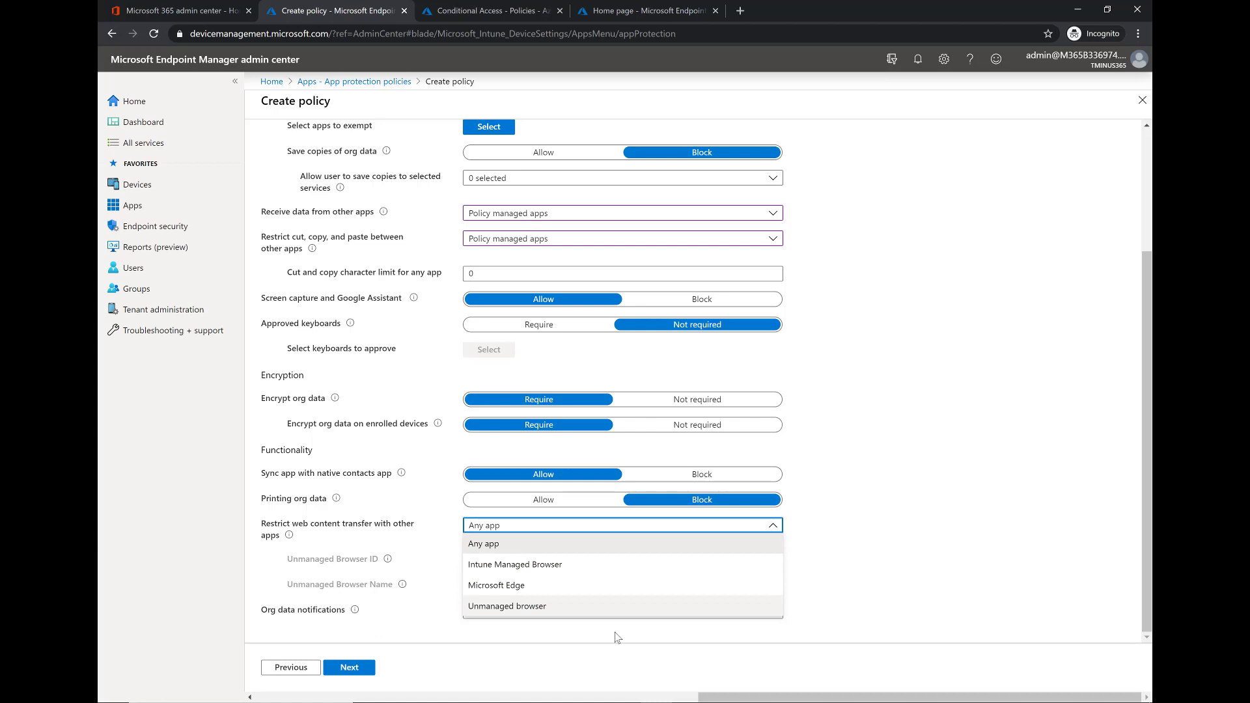
mouse_move(525, 548)
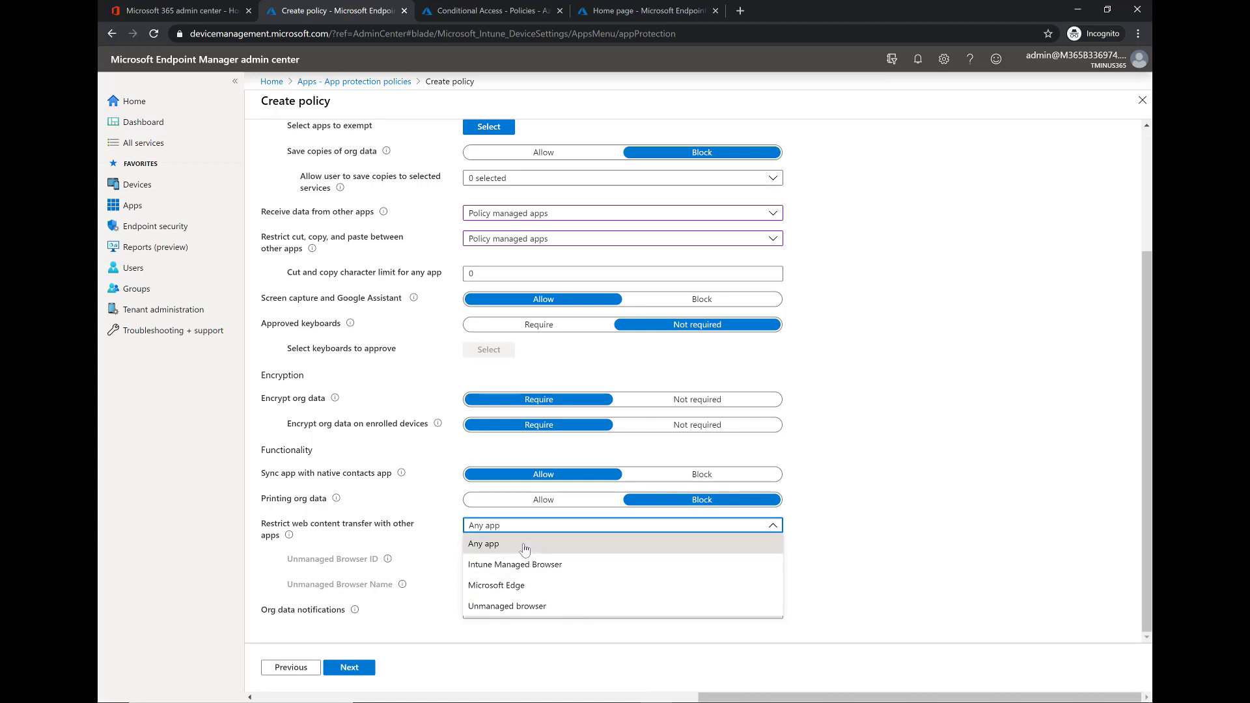
left_click(483, 543)
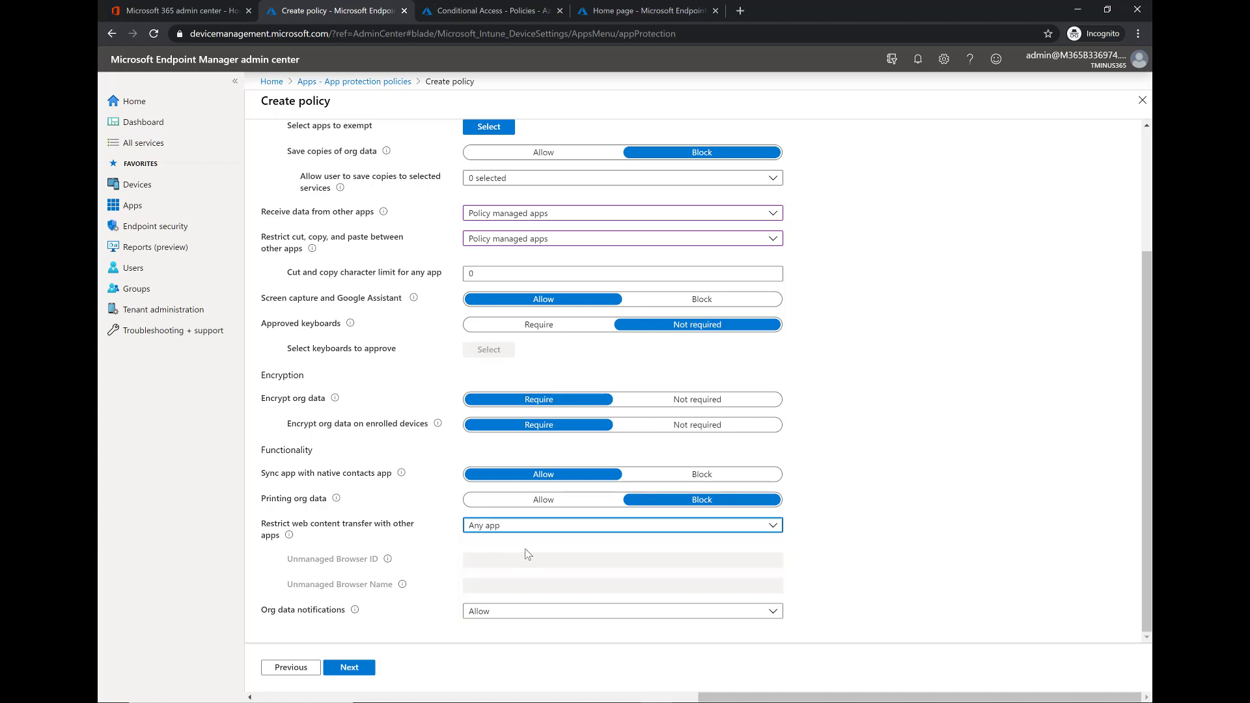
left_click(620, 610)
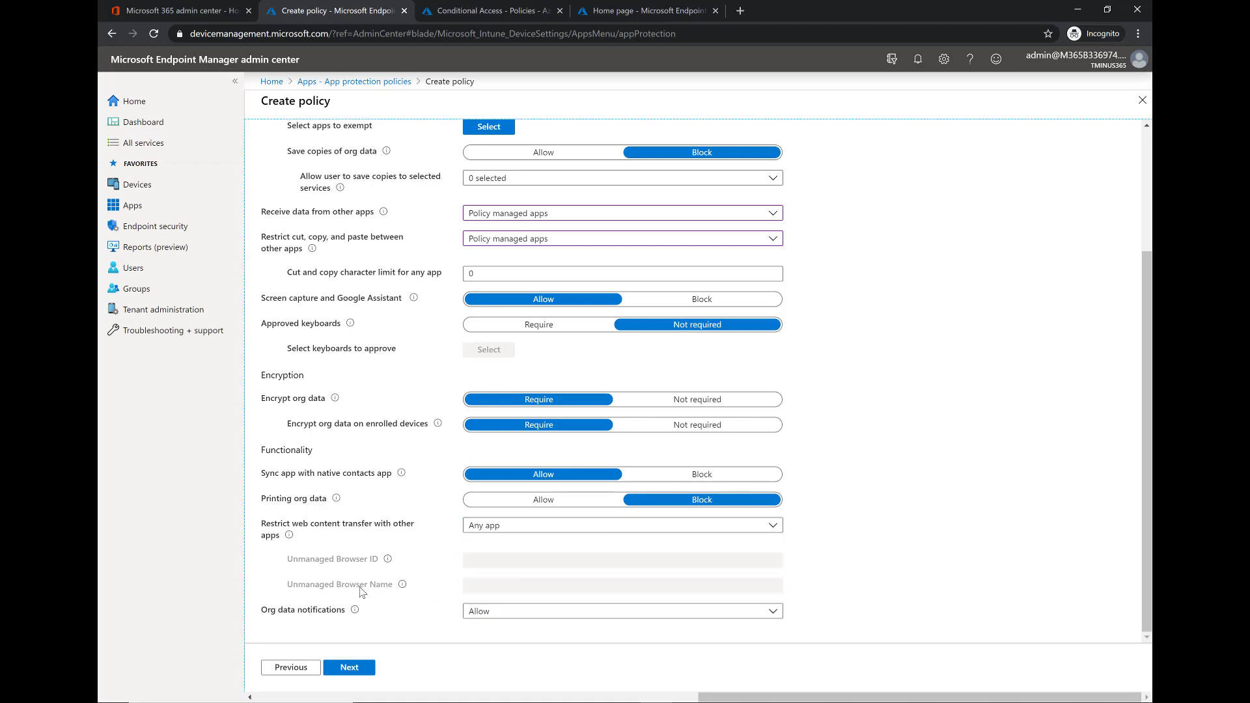
left_click(348, 667)
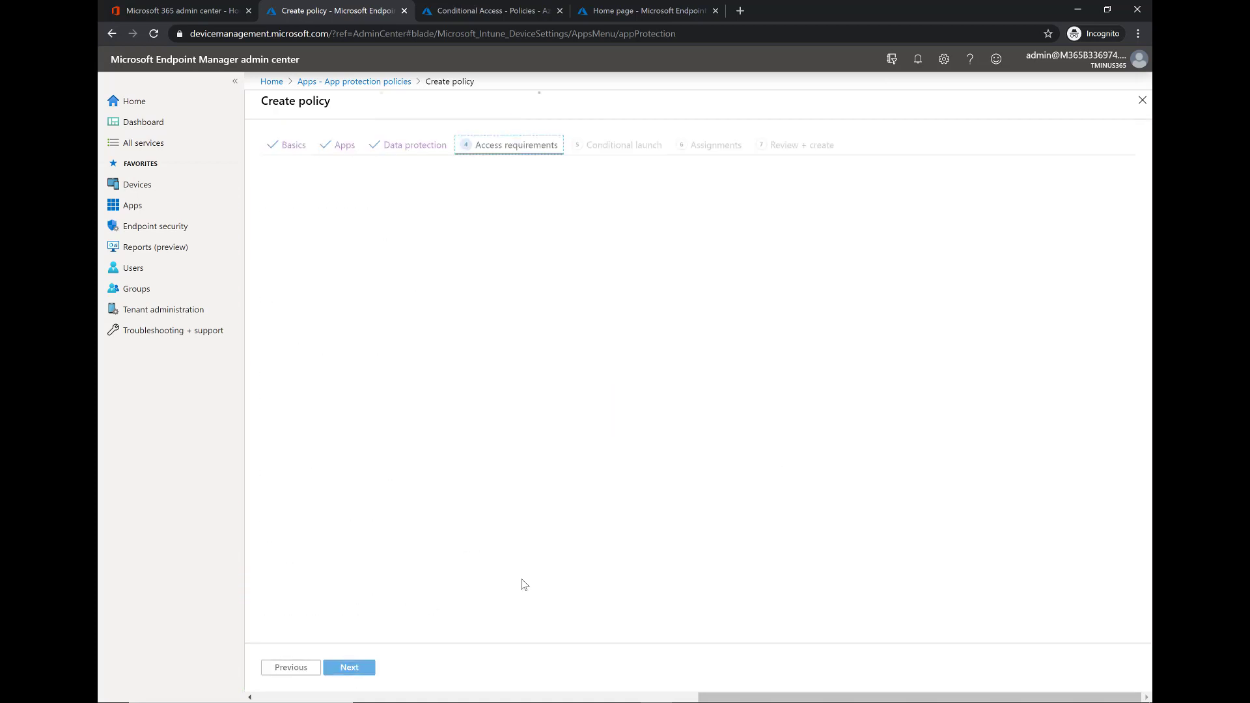
Keep the required numeric 4-digit PIN settings and continue to Conditional launch.
left_click(517, 146)
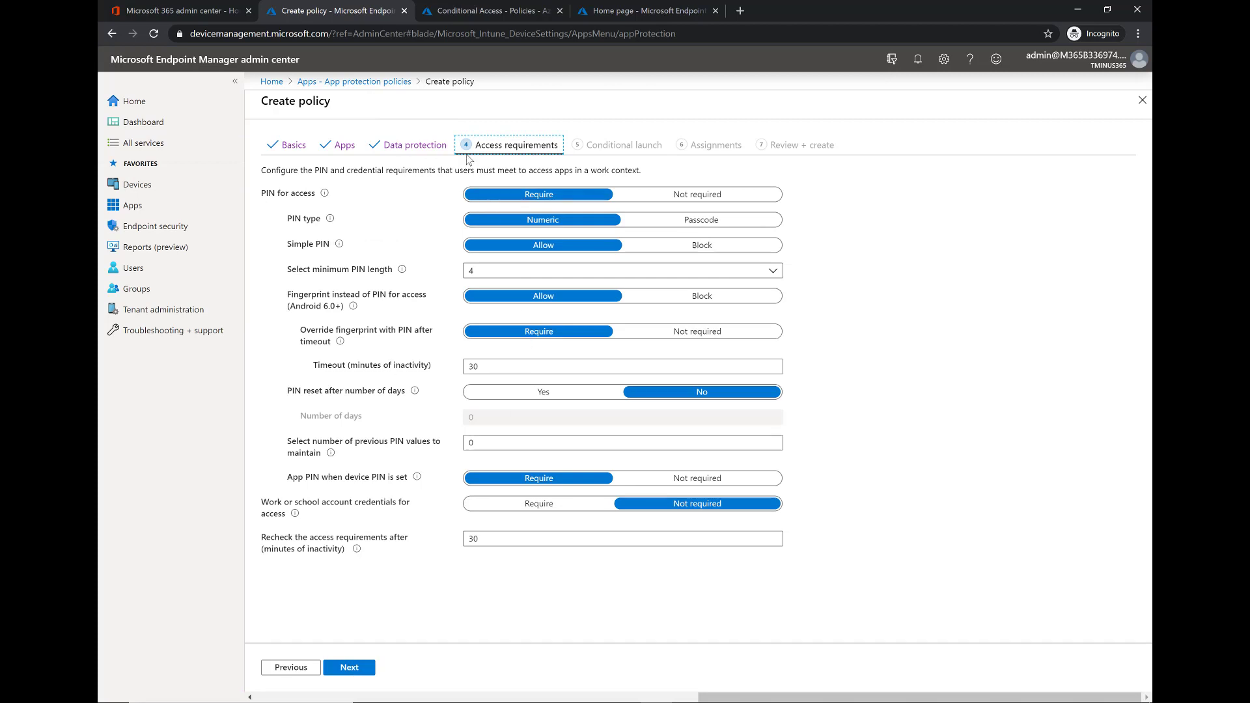
mouse_move(572, 315)
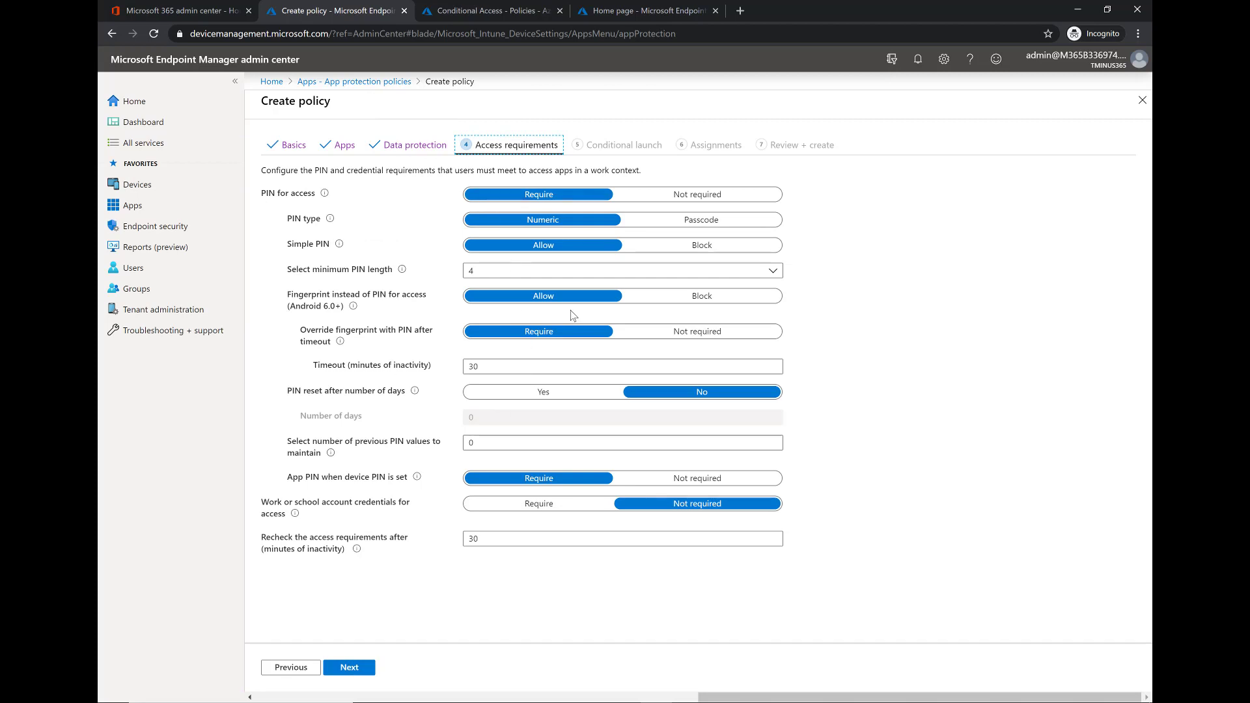
mouse_move(700, 304)
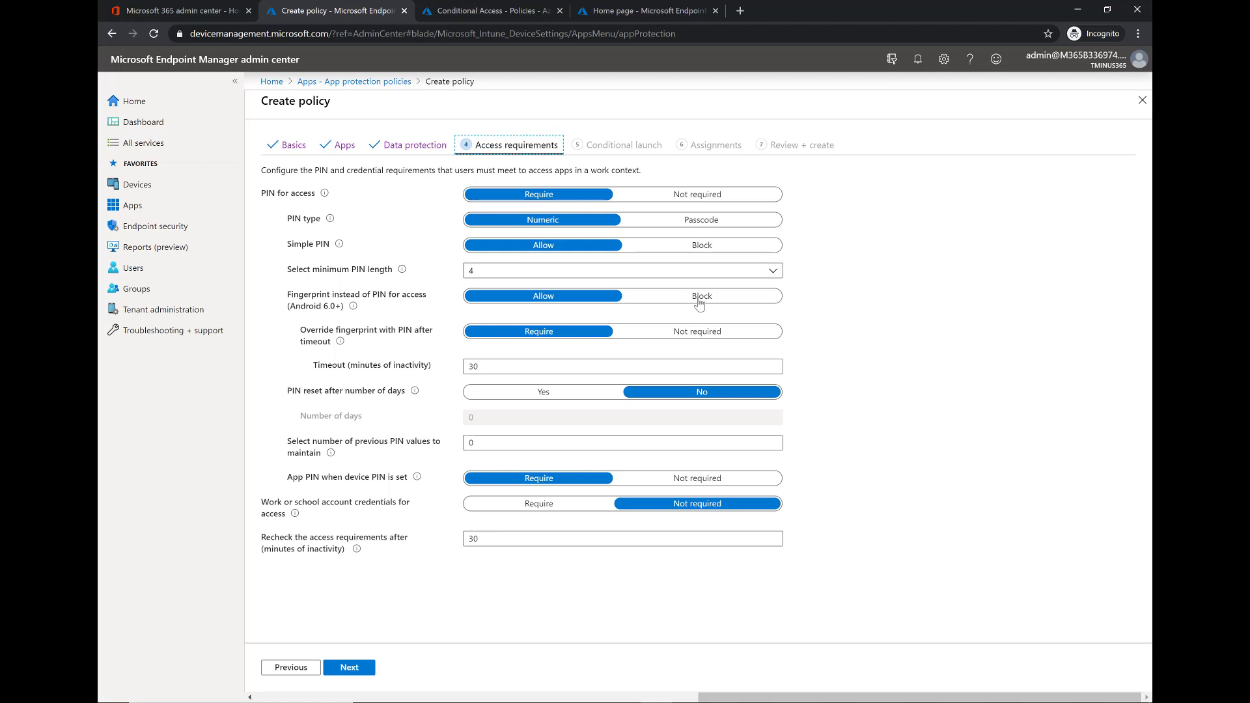
mouse_move(573, 283)
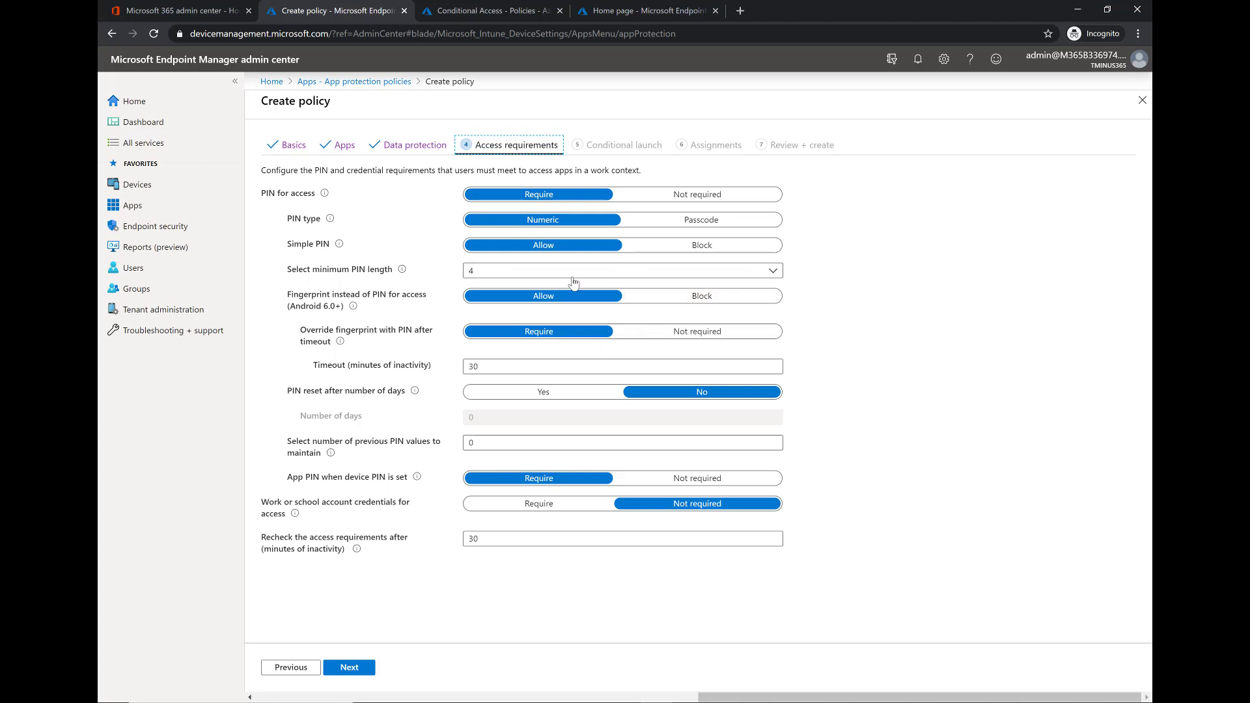
mouse_move(575, 265)
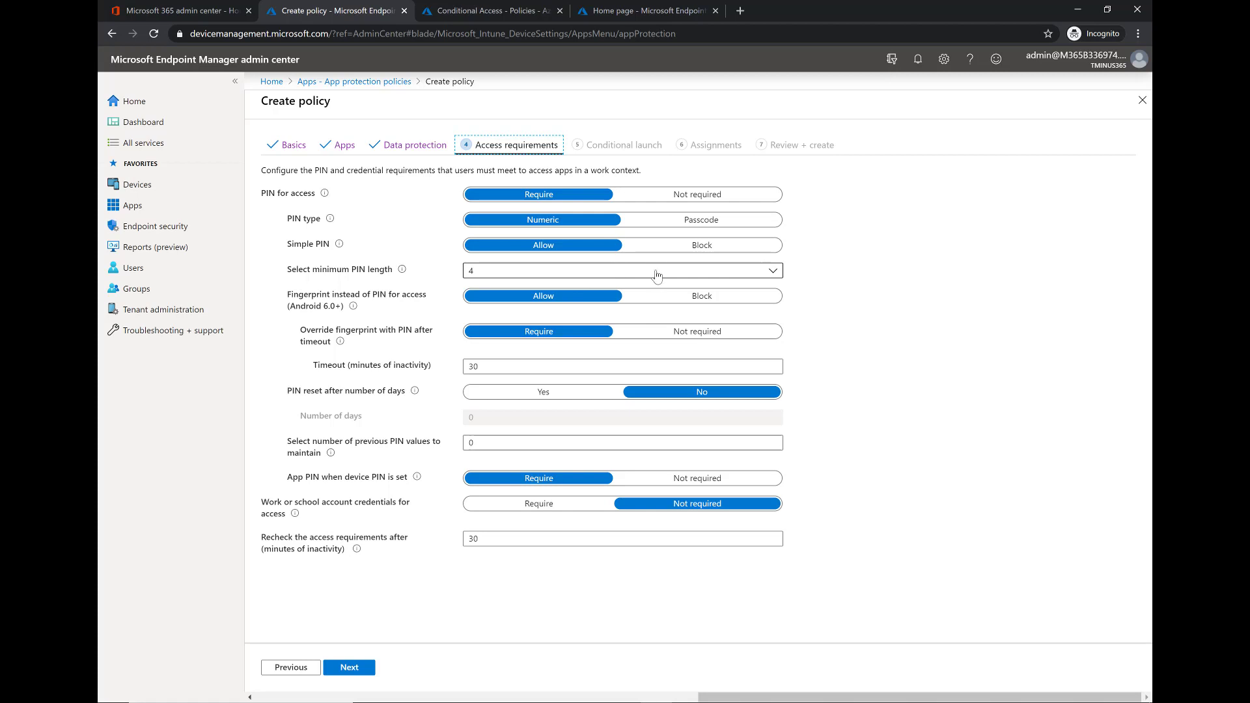
mouse_move(643, 252)
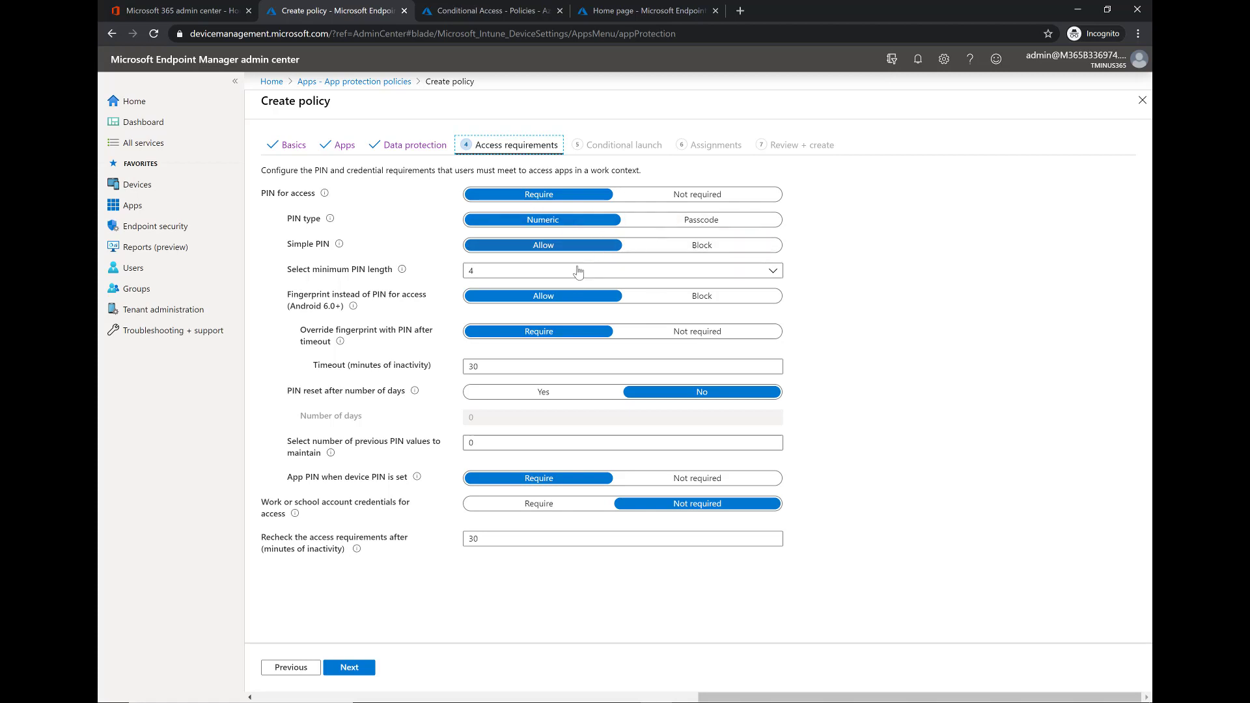
mouse_move(325, 299)
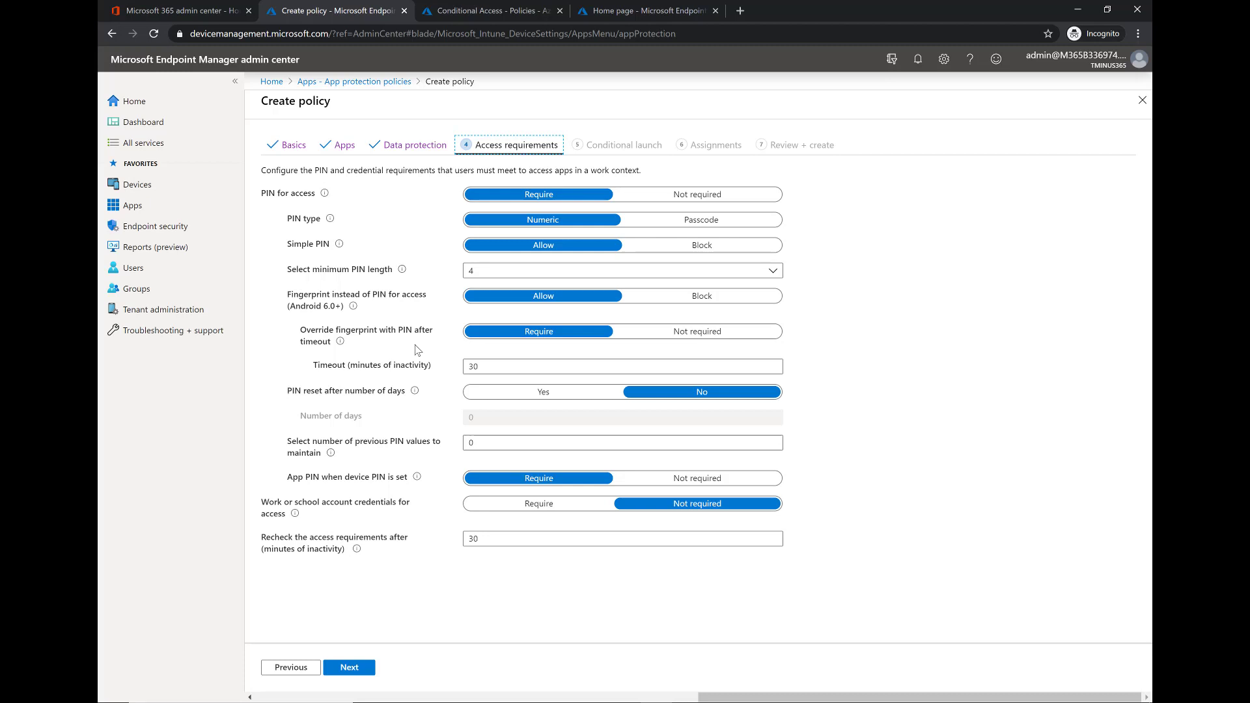
mouse_move(440, 369)
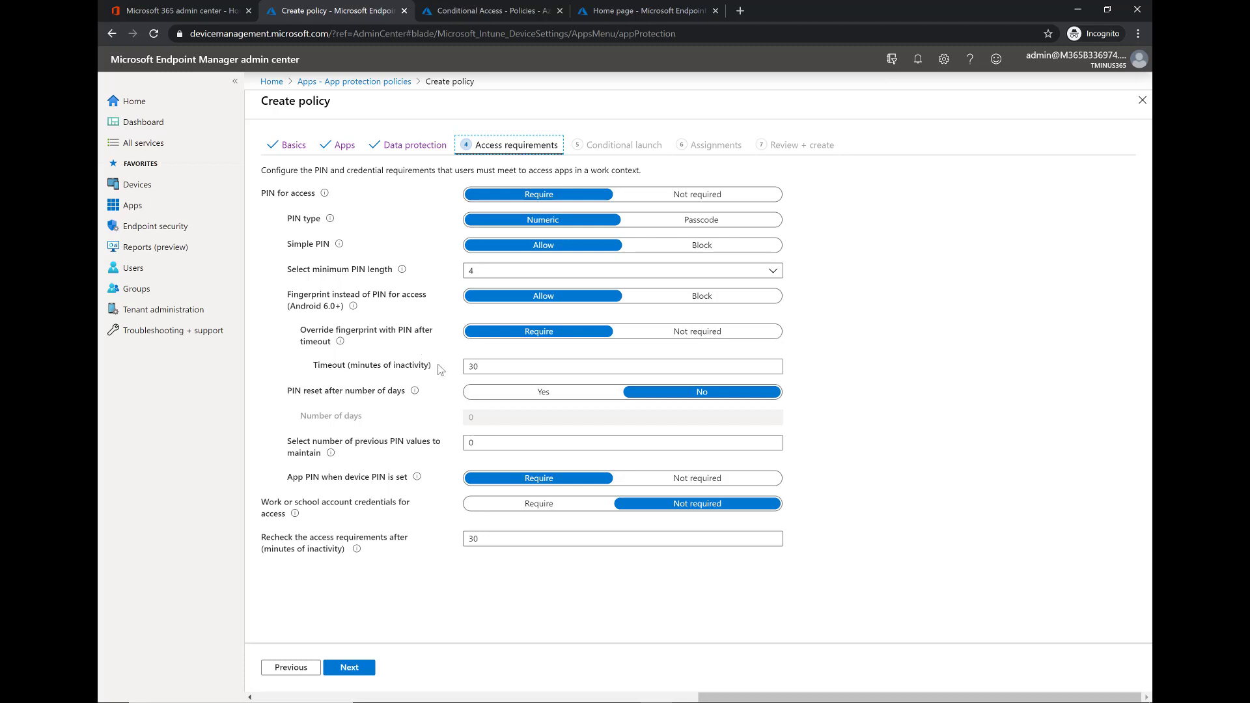
mouse_move(501, 401)
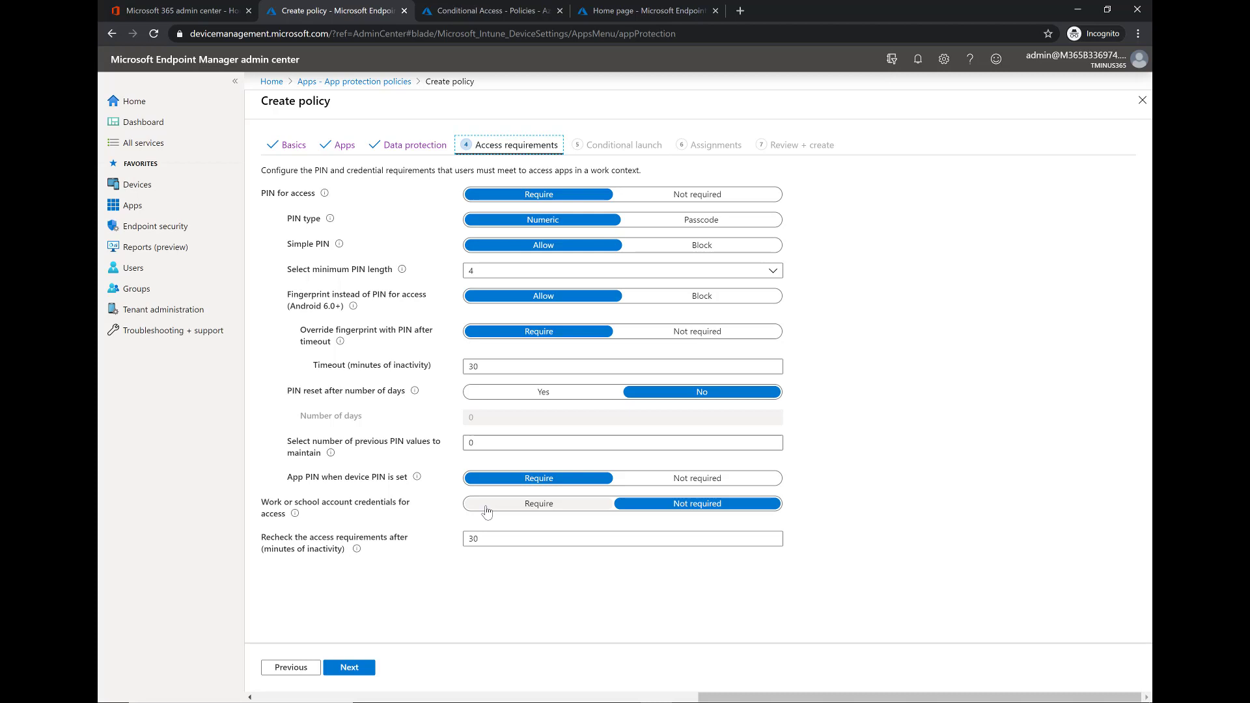
mouse_move(550, 511)
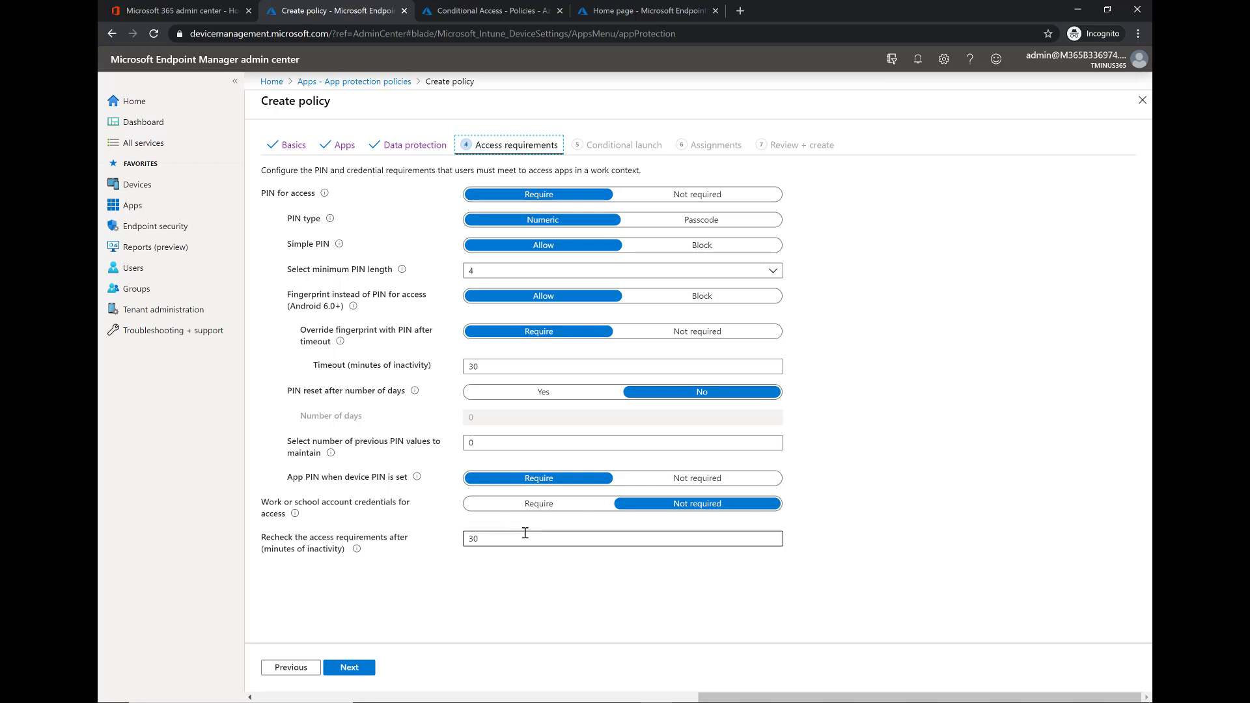
mouse_move(354, 688)
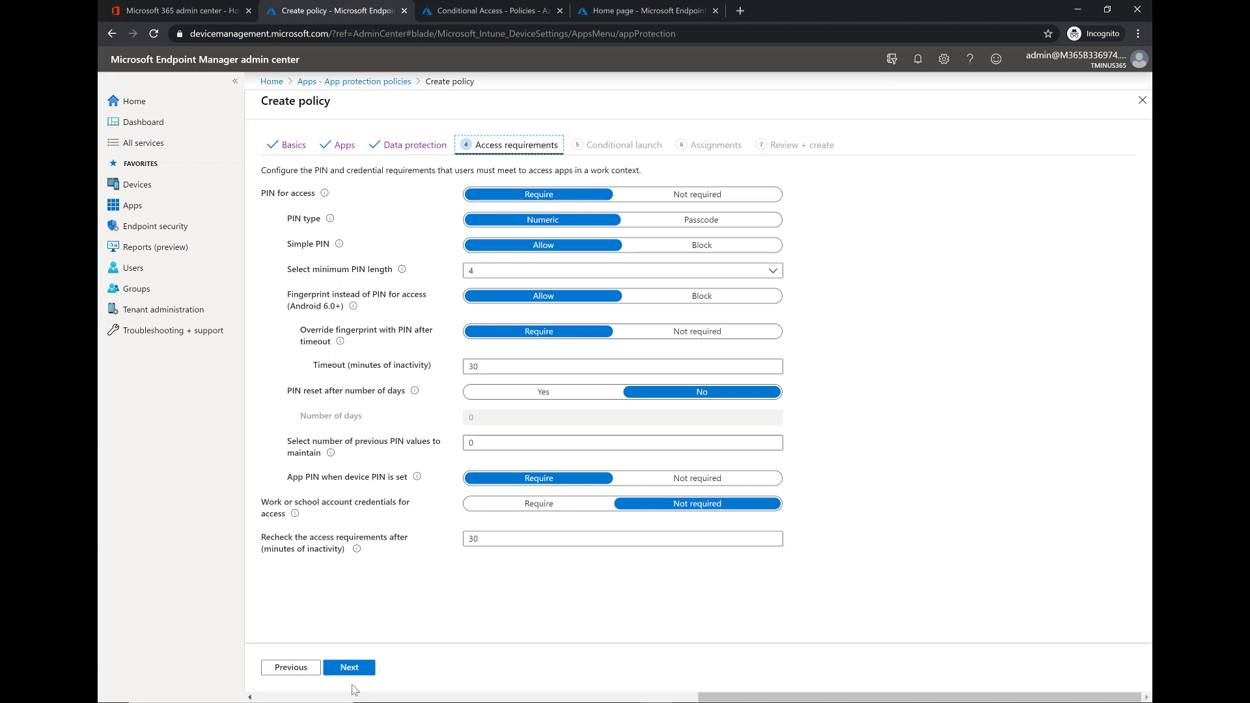
mouse_move(348, 667)
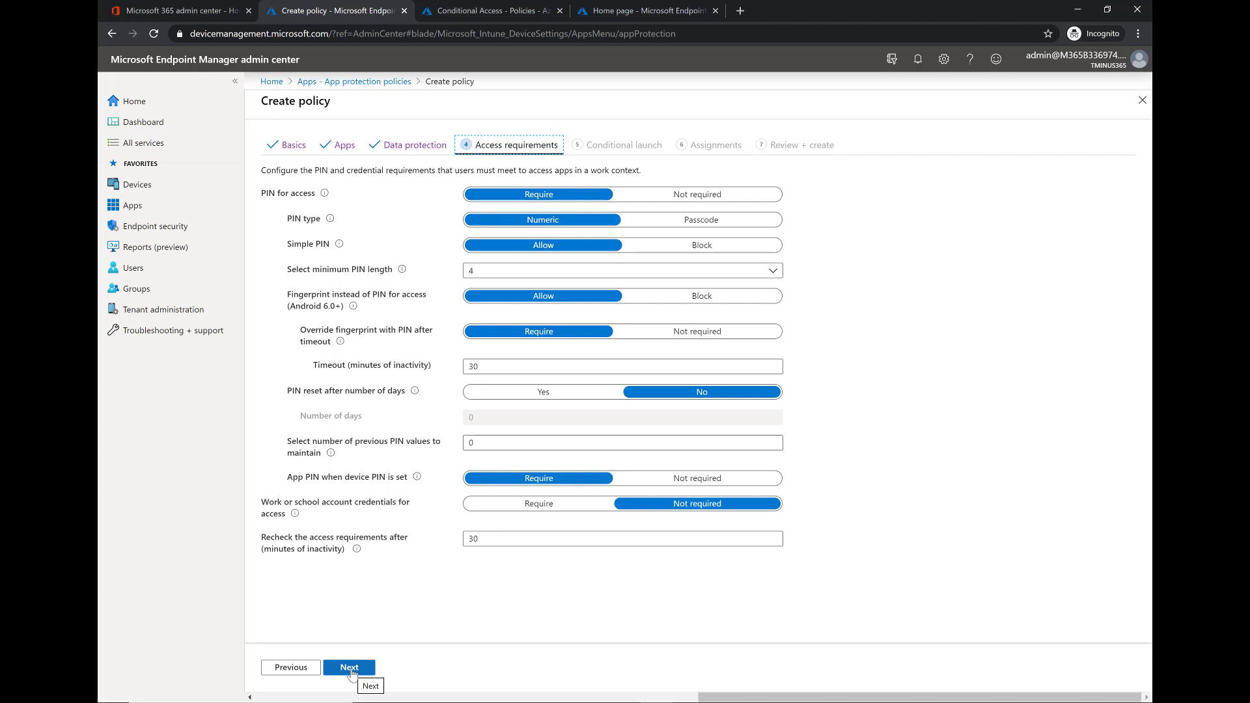
left_click(349, 667)
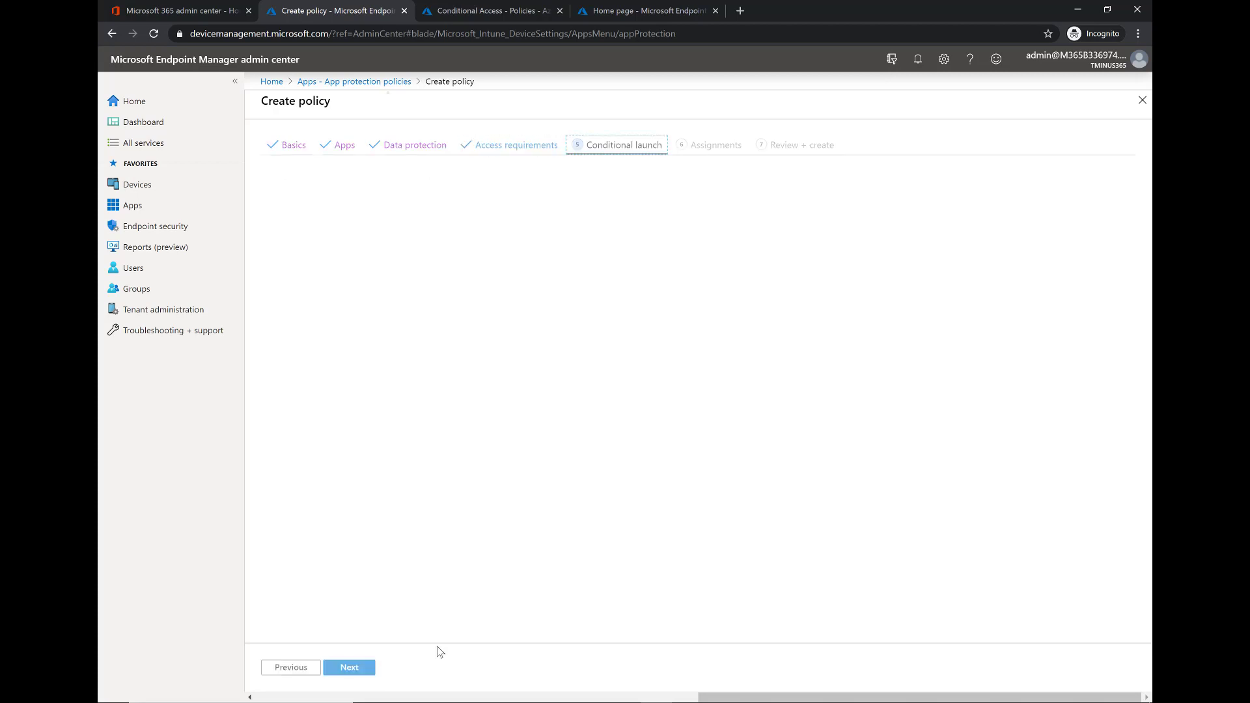
Review the PIN-attempt and offline grace period conditions, keep defaults, and continue.
left_click(624, 145)
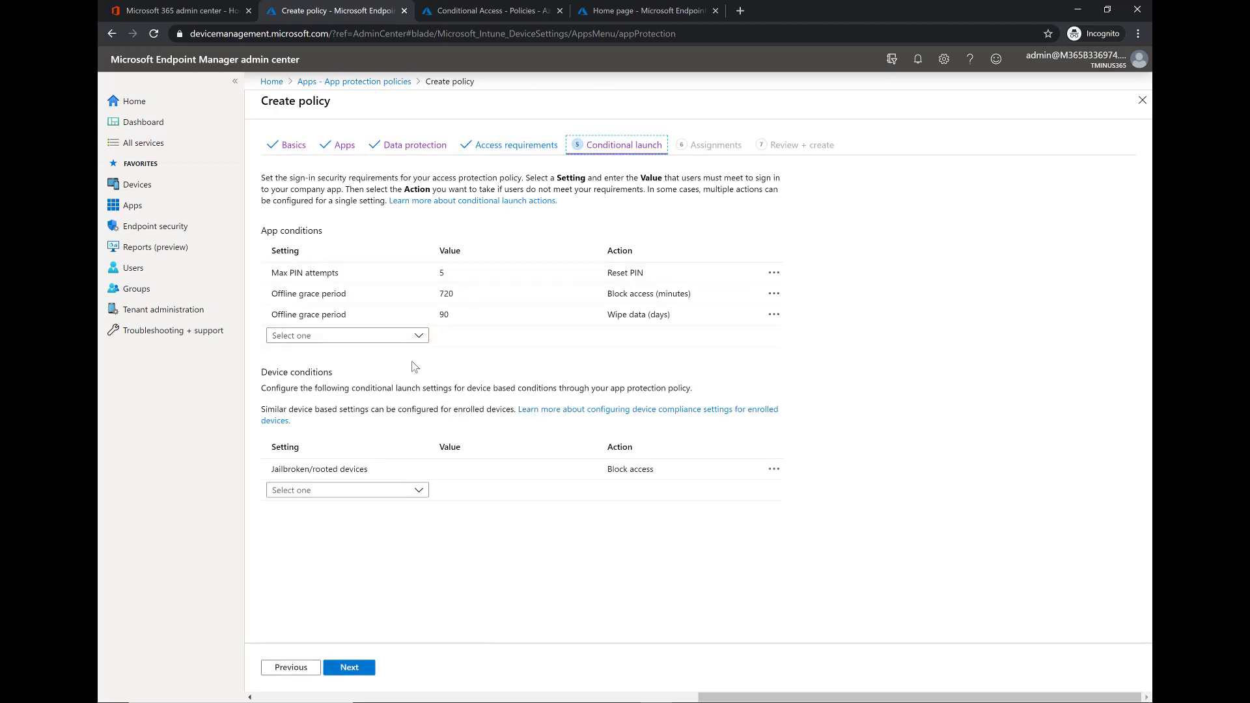
left_click(305, 273)
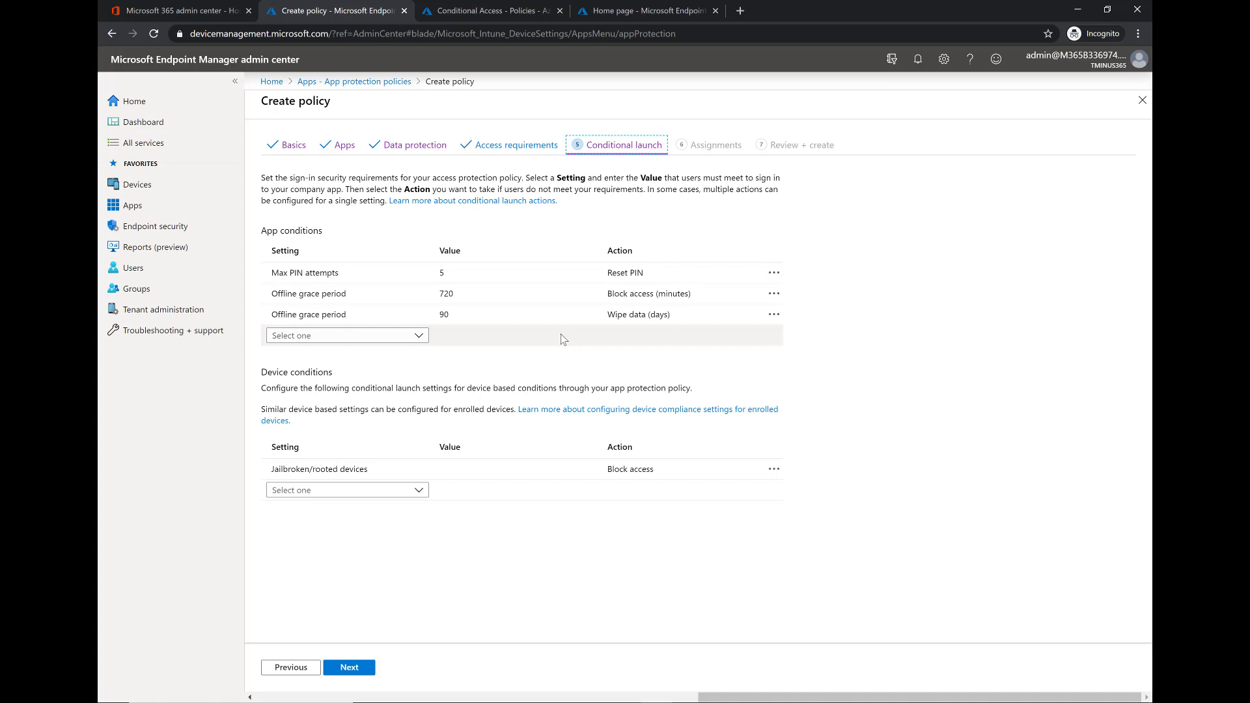
mouse_move(667, 383)
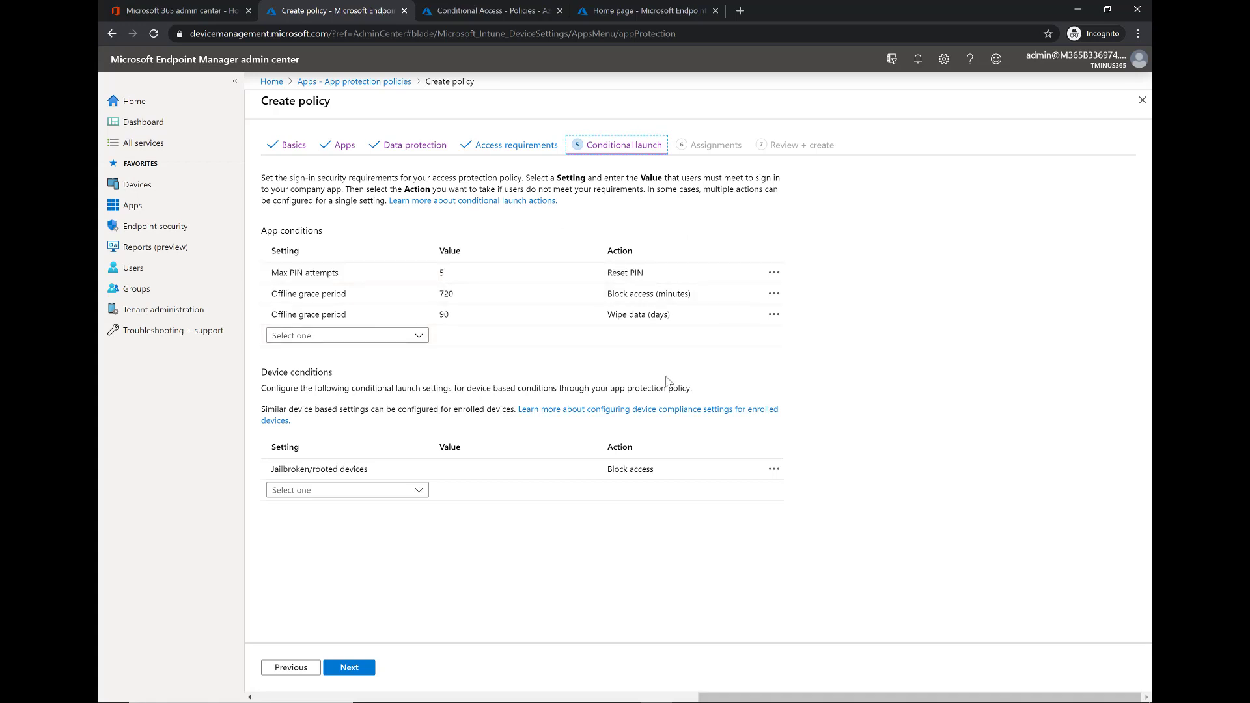
mouse_move(534, 350)
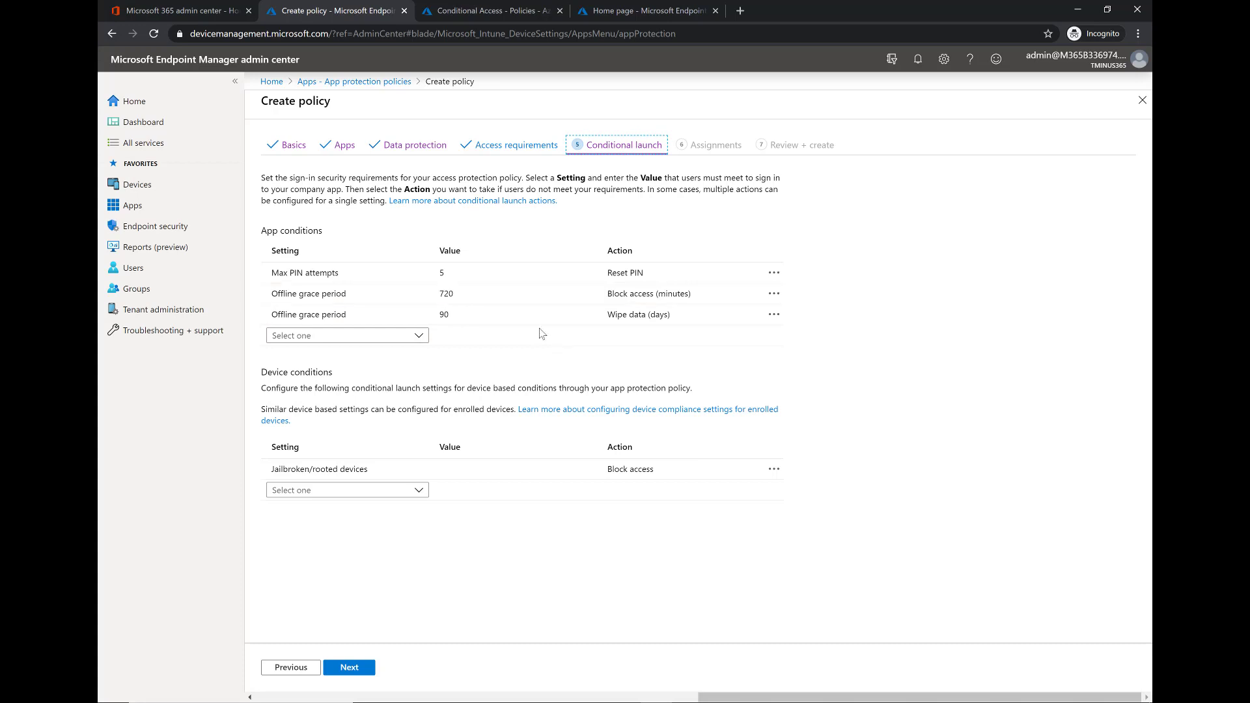
left_click(308, 294)
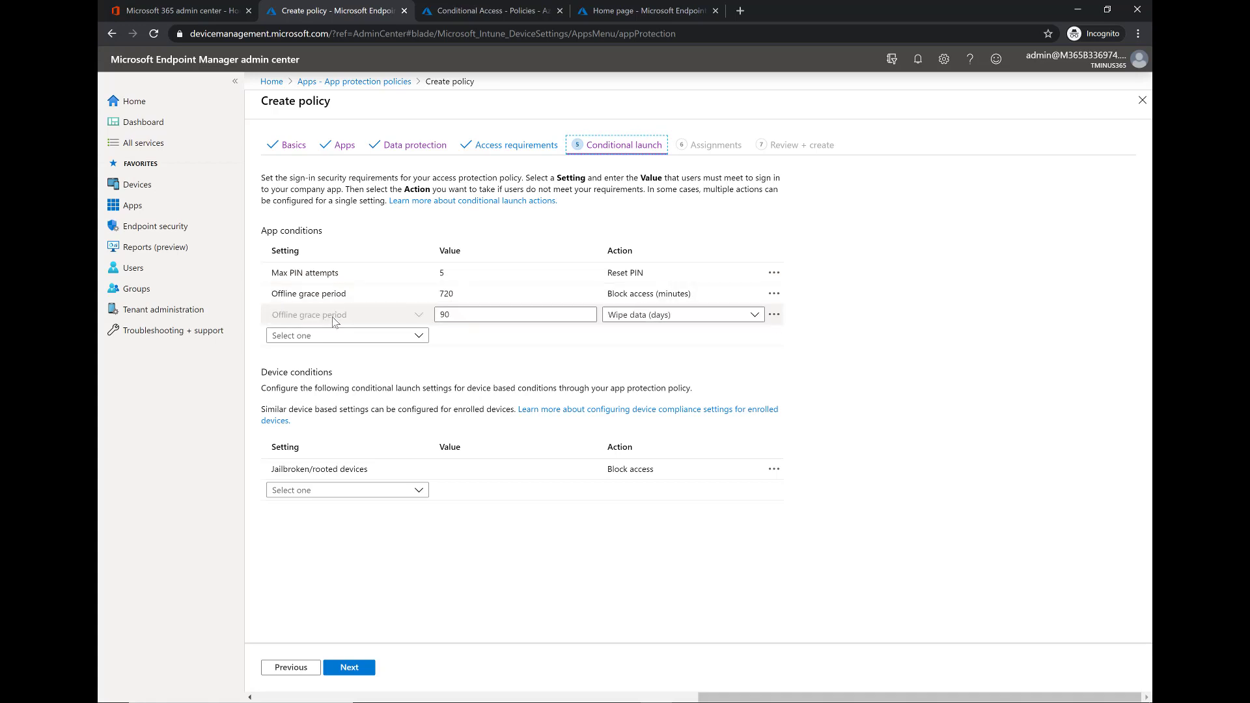
mouse_move(567, 384)
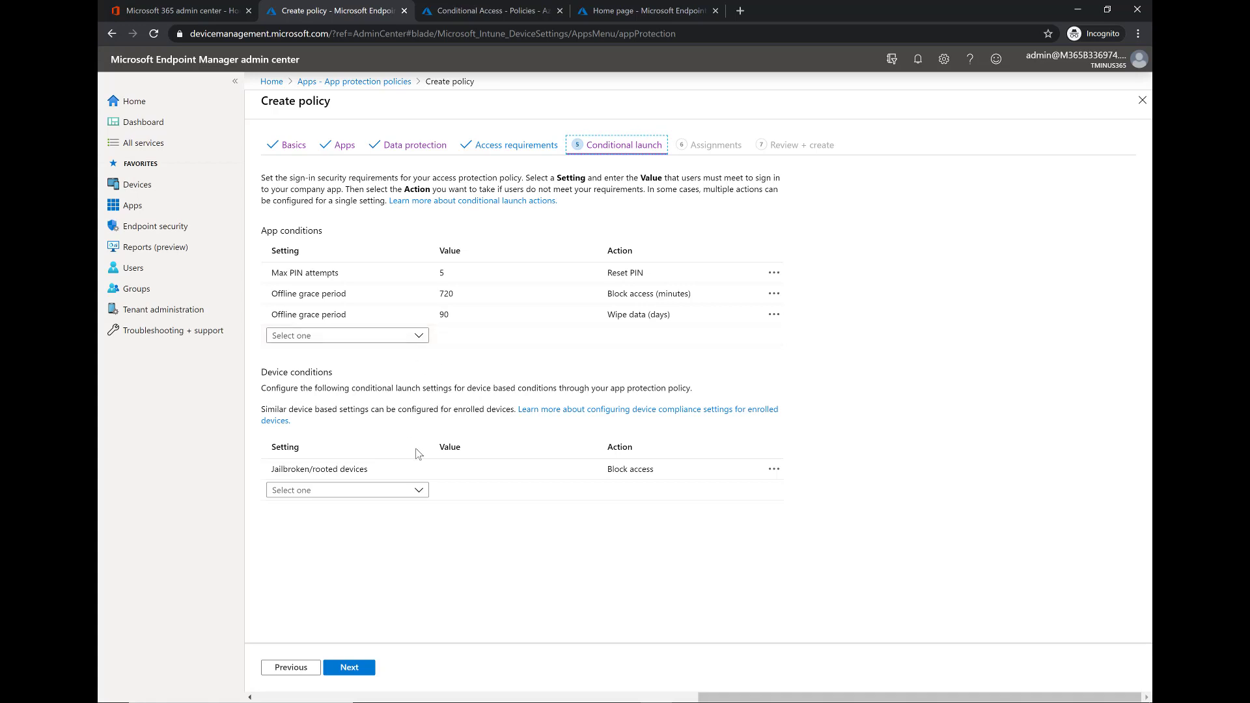
left_click(353, 468)
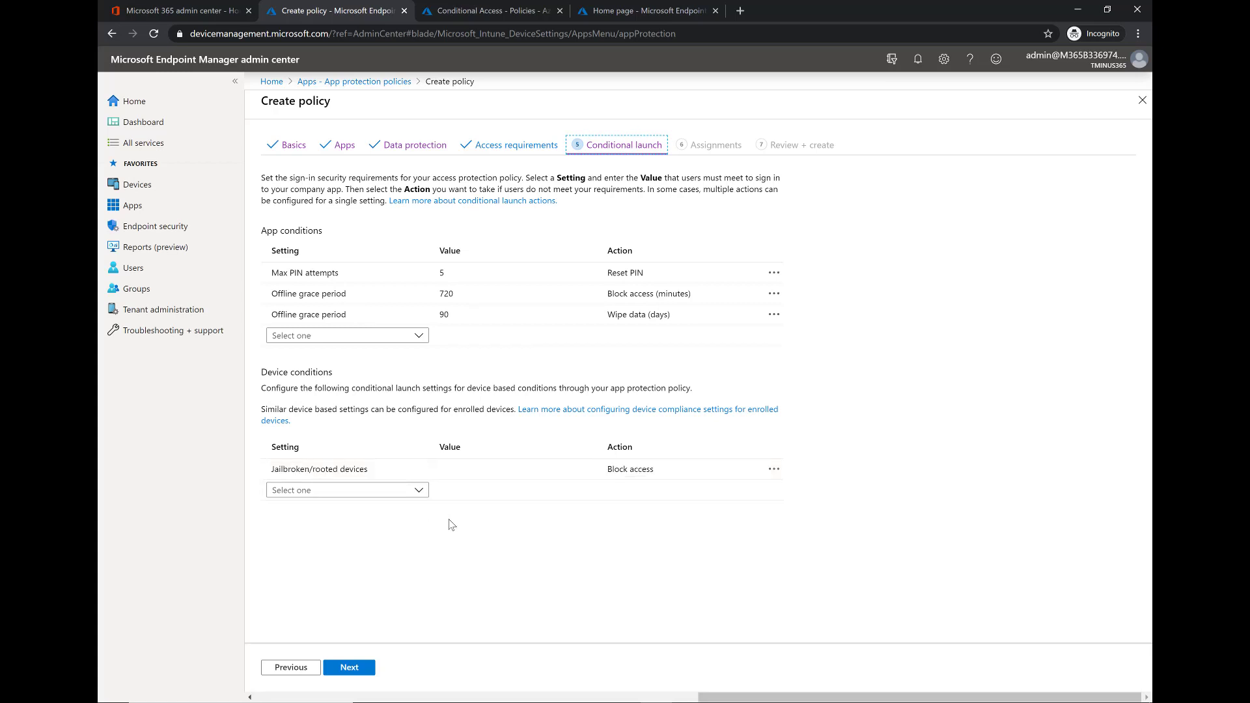
mouse_move(368, 686)
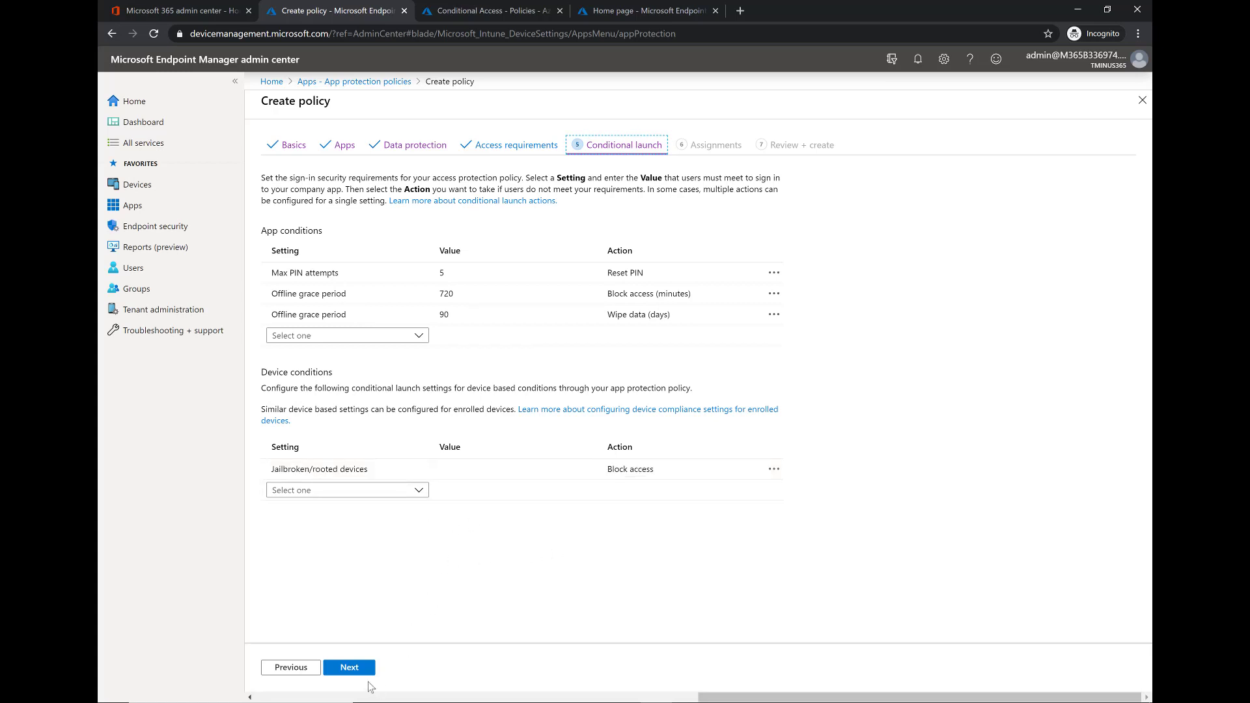
left_click(348, 667)
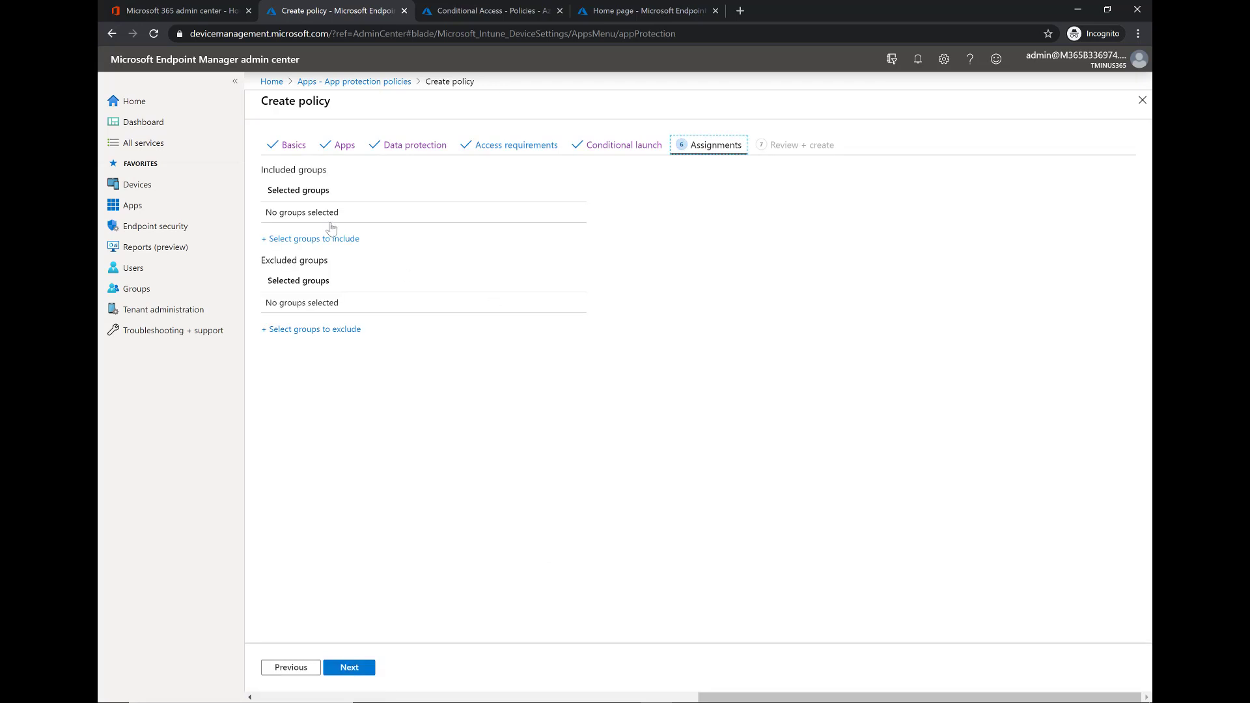
Open group selection, dismiss it without choosing groups, and close the unfinished policy wizard.
left_click(309, 238)
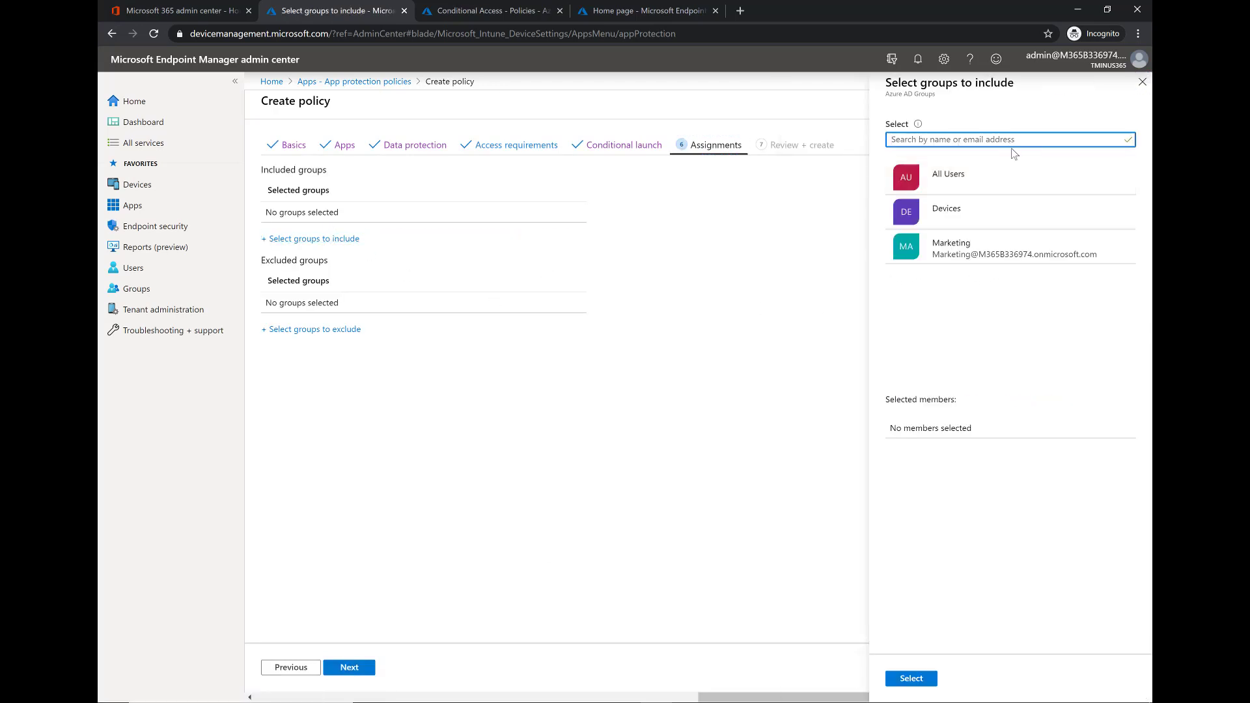
mouse_move(948, 177)
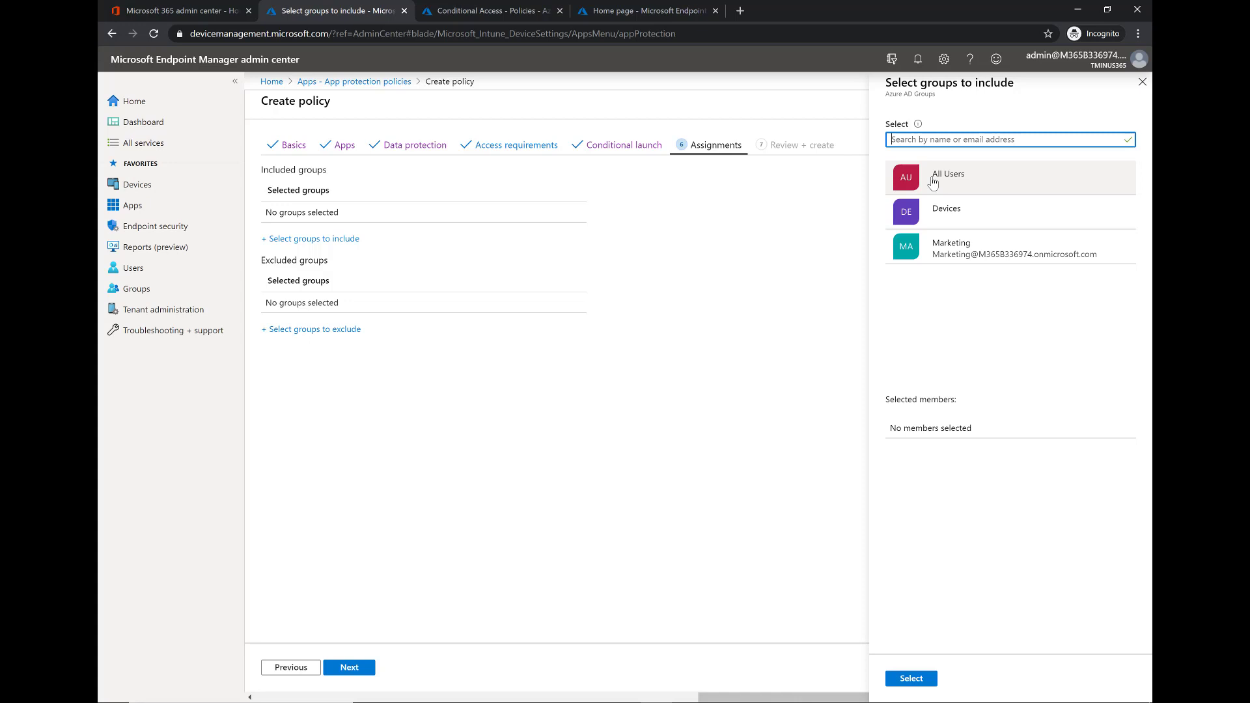
mouse_move(1138, 92)
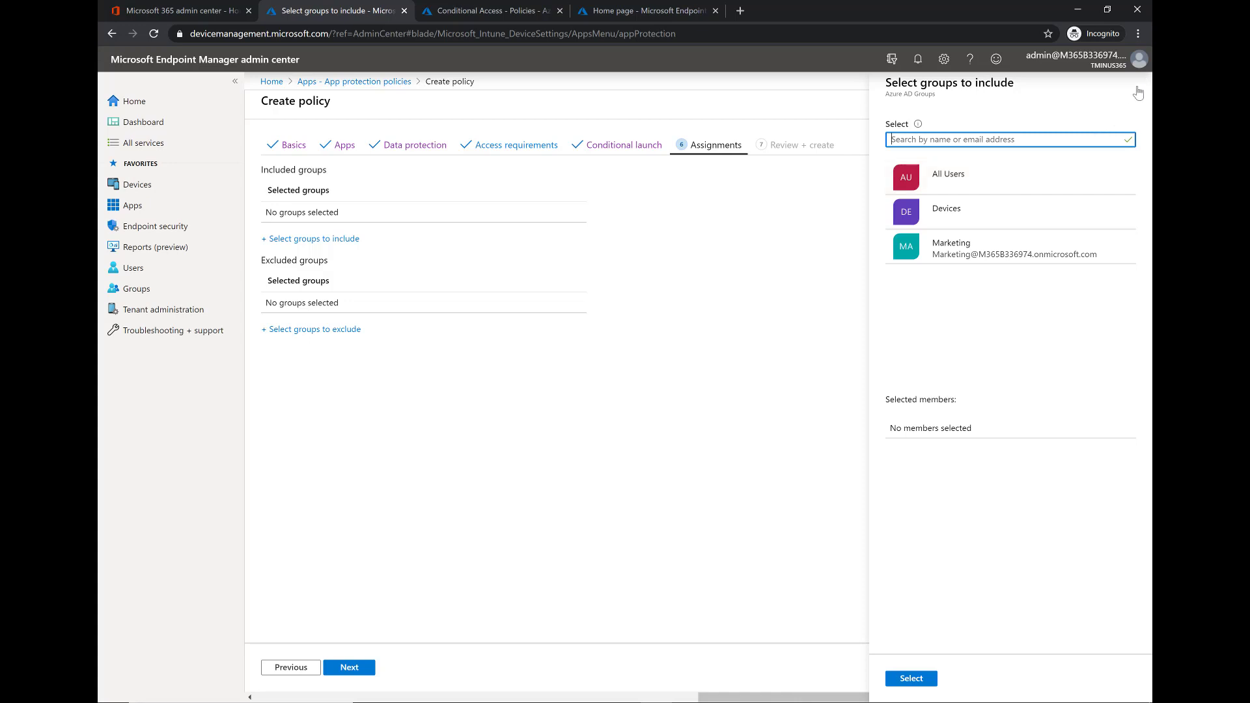
left_click(1138, 93)
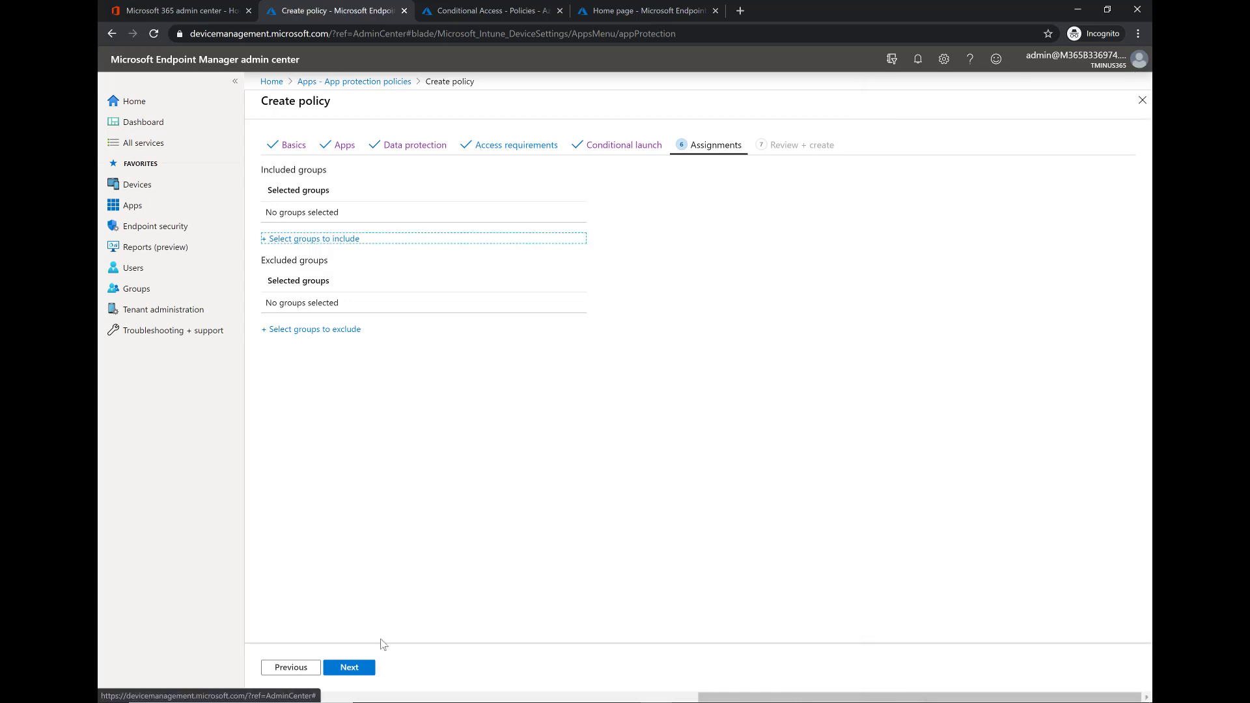
mouse_move(761, 194)
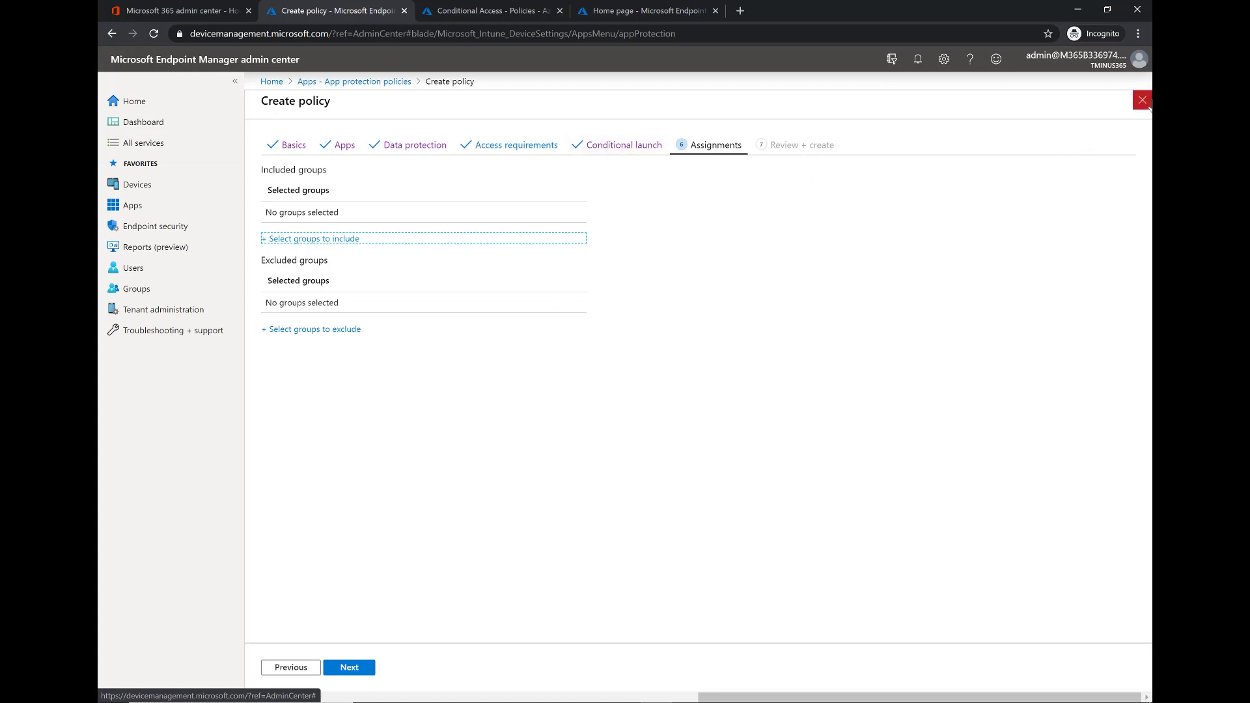
left_click(1141, 99)
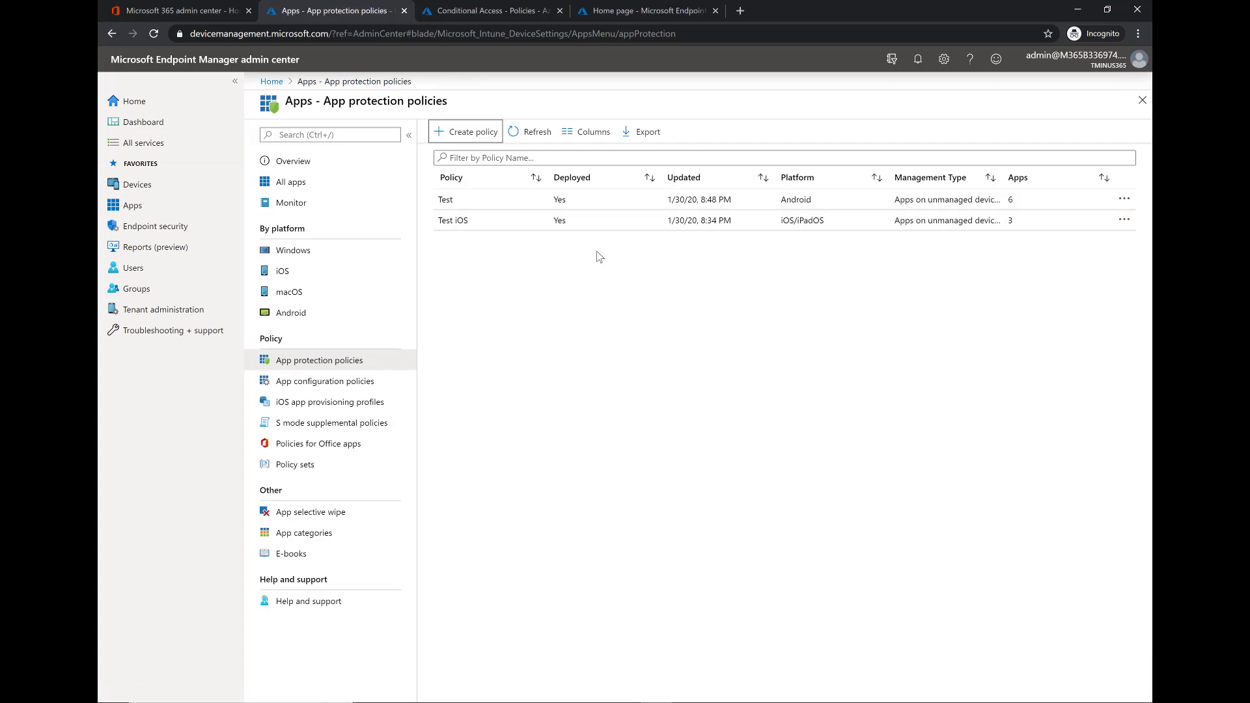
mouse_move(526, 322)
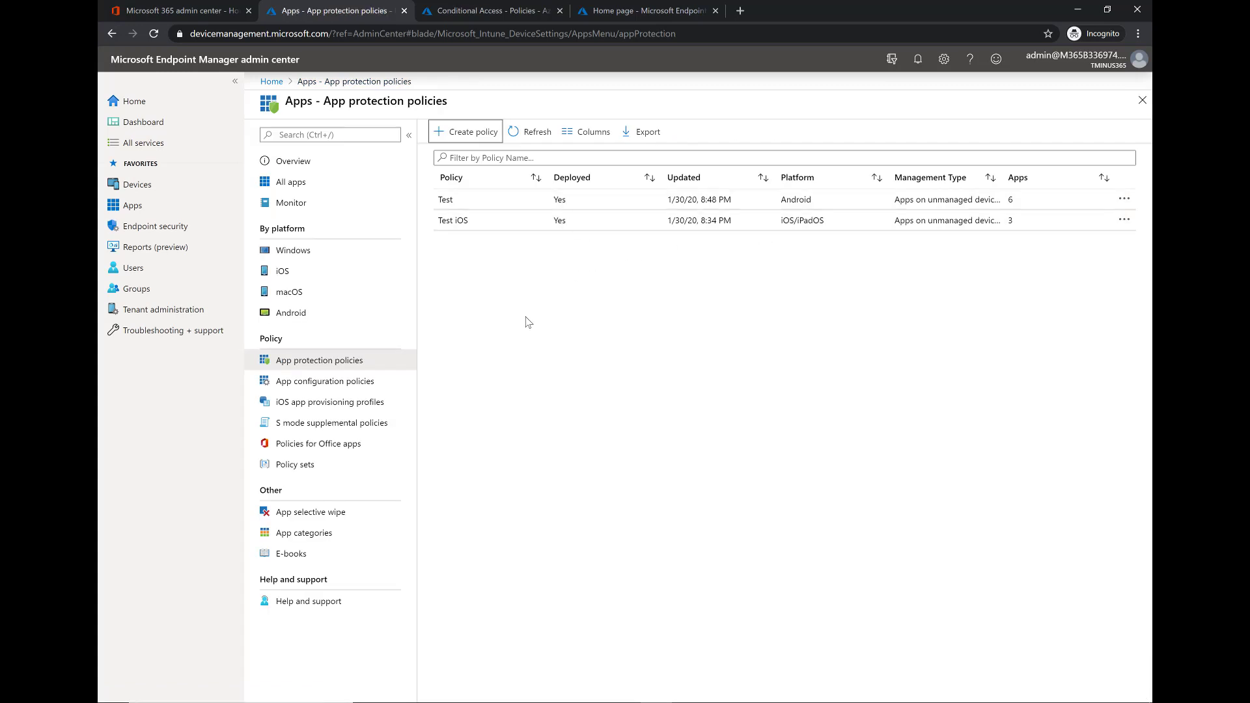
mouse_move(504, 241)
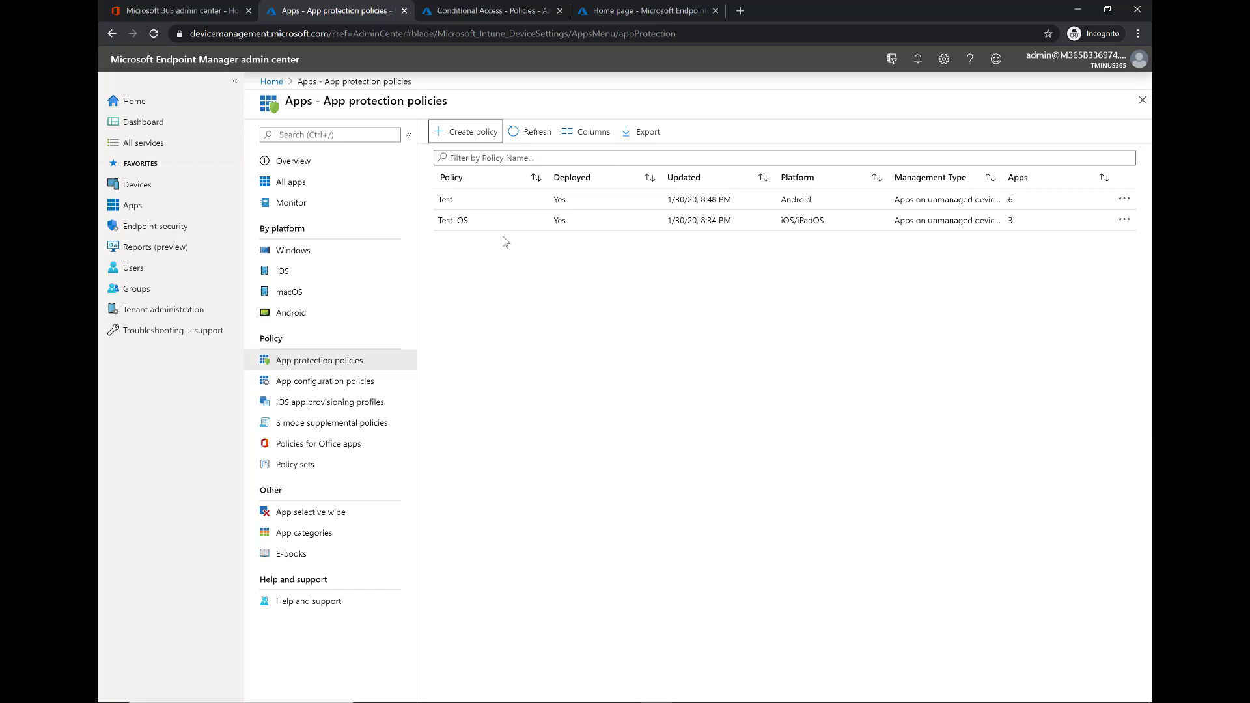
Switch to the Conditional Access tab and open the App Protection Policy.
left_click(489, 10)
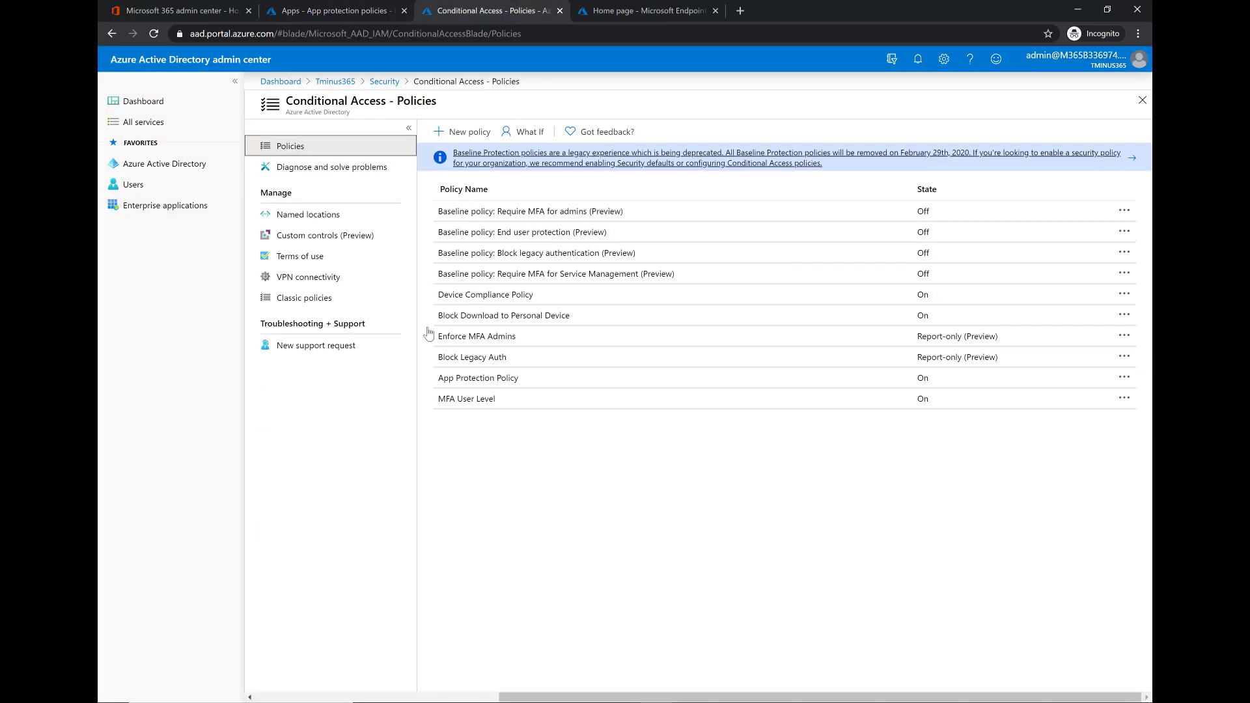
mouse_move(467, 549)
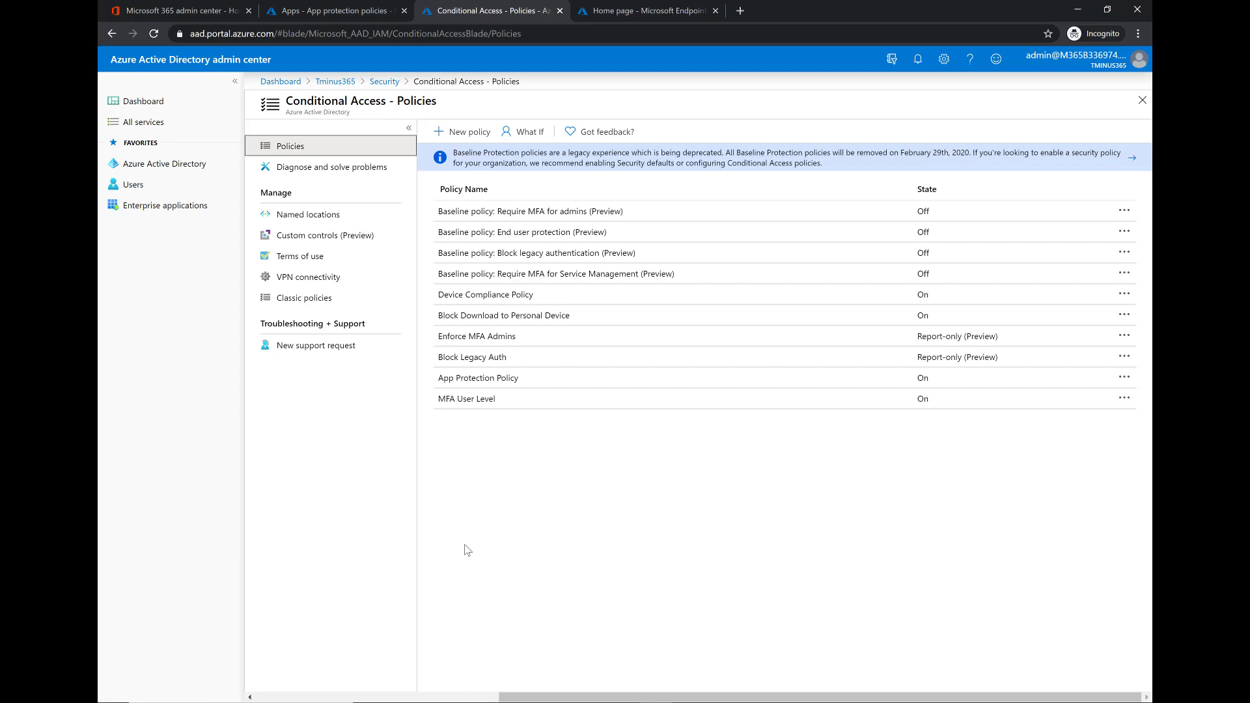
mouse_move(413, 469)
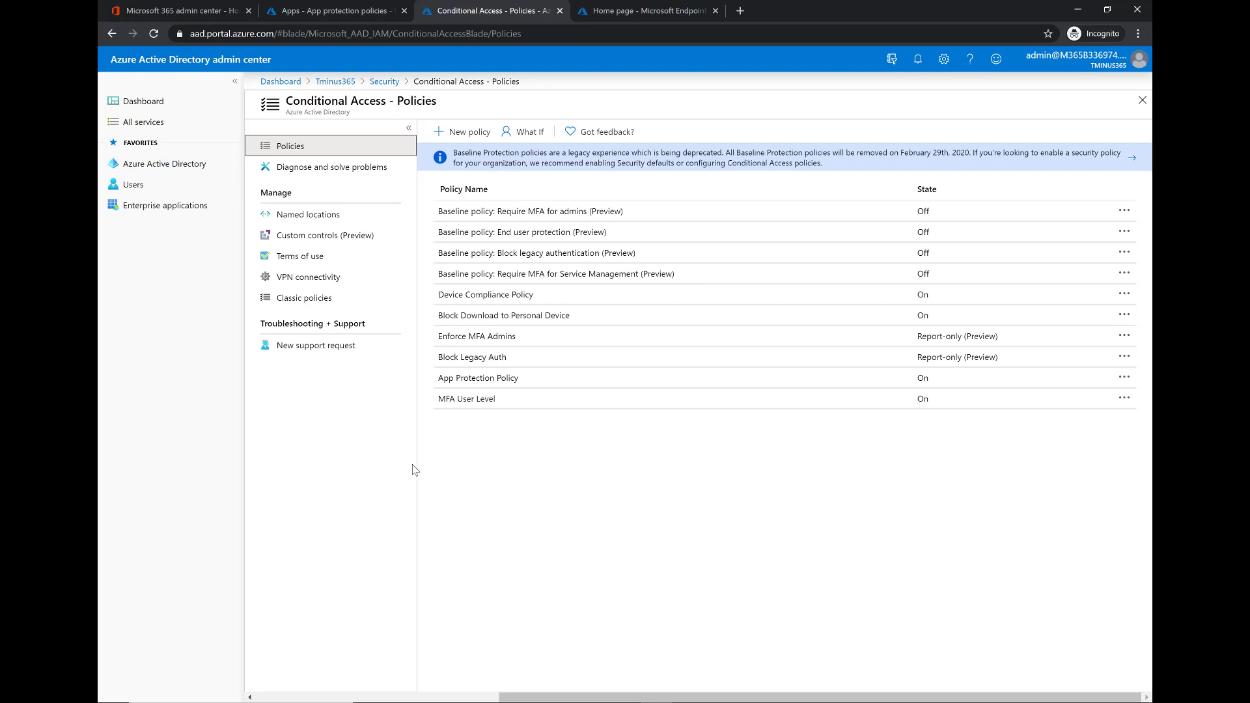
mouse_move(356, 382)
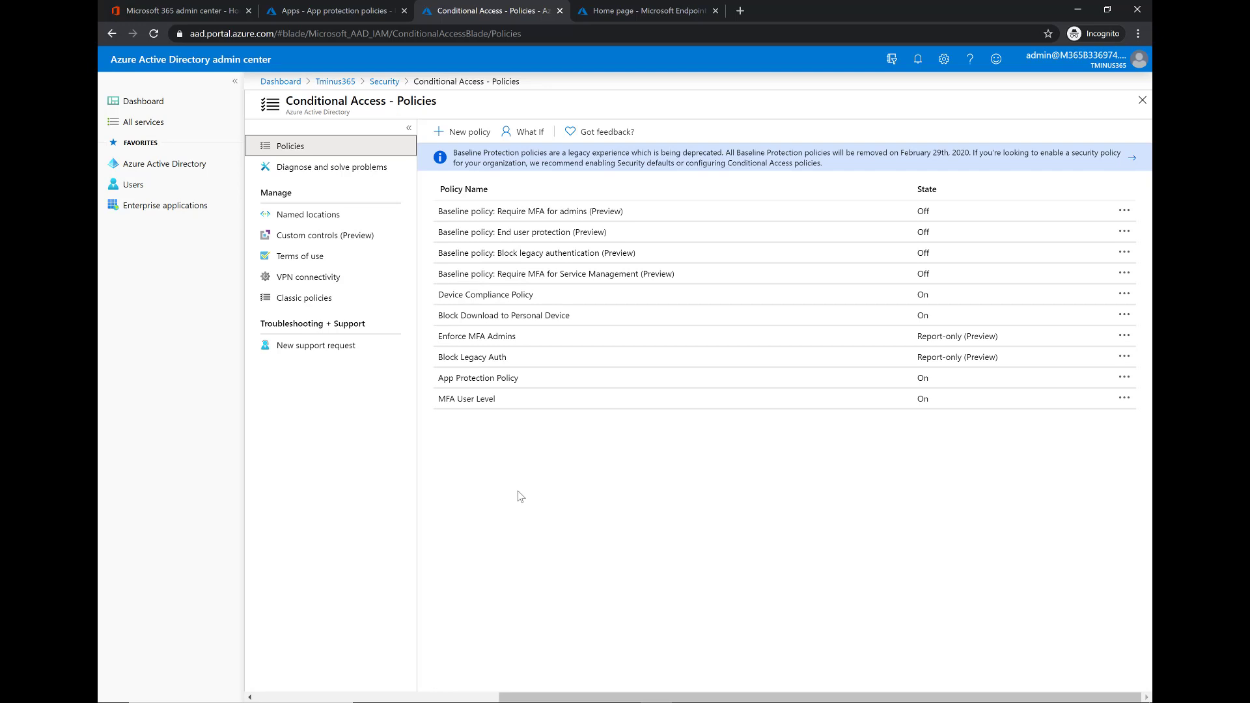
mouse_move(480, 417)
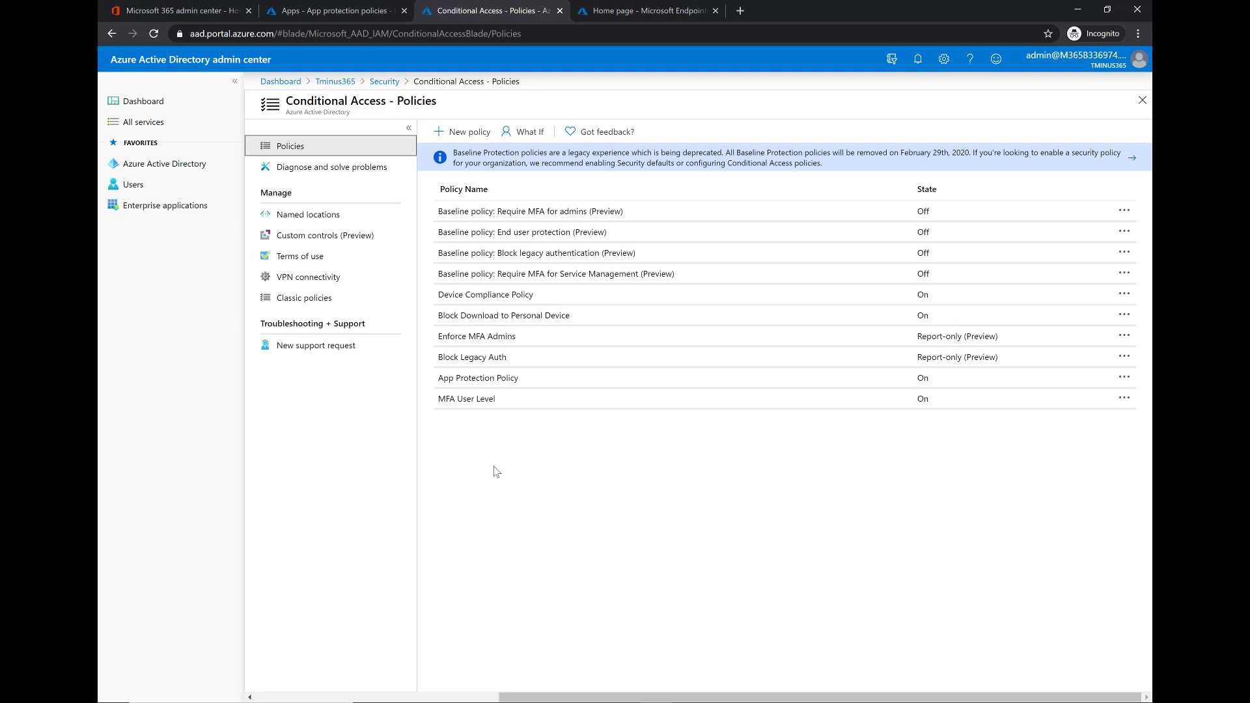
mouse_move(483, 439)
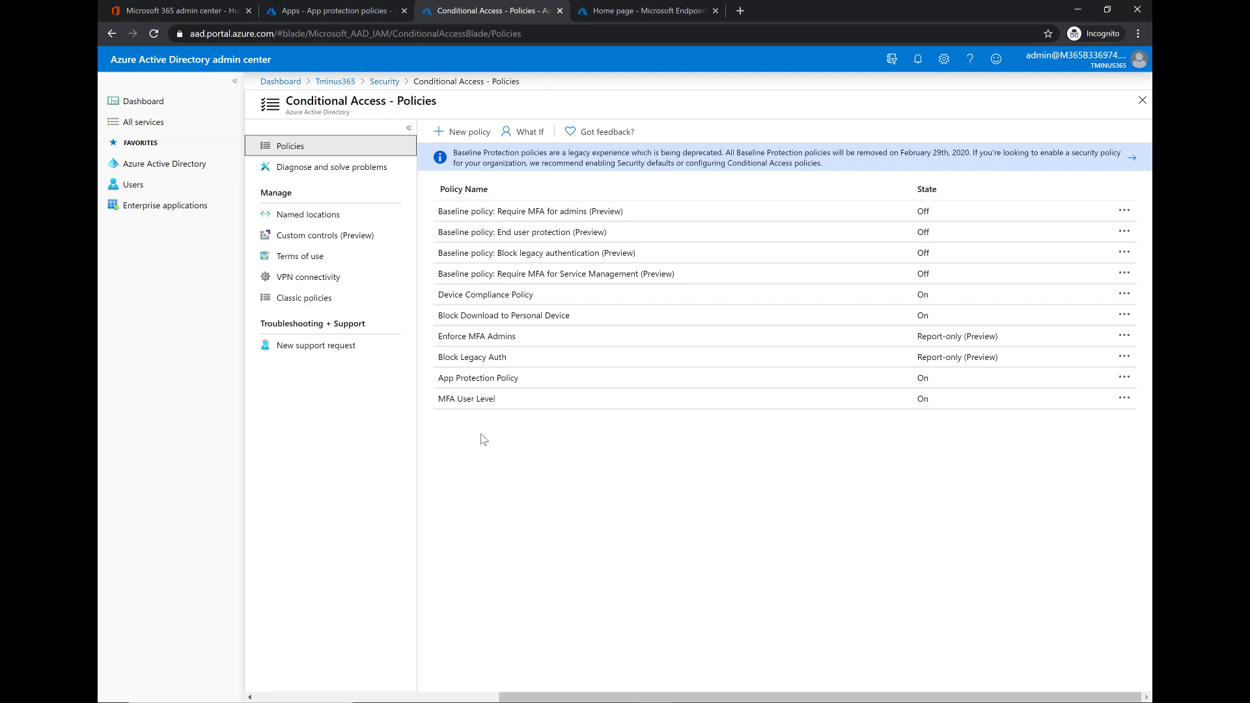
mouse_move(478, 318)
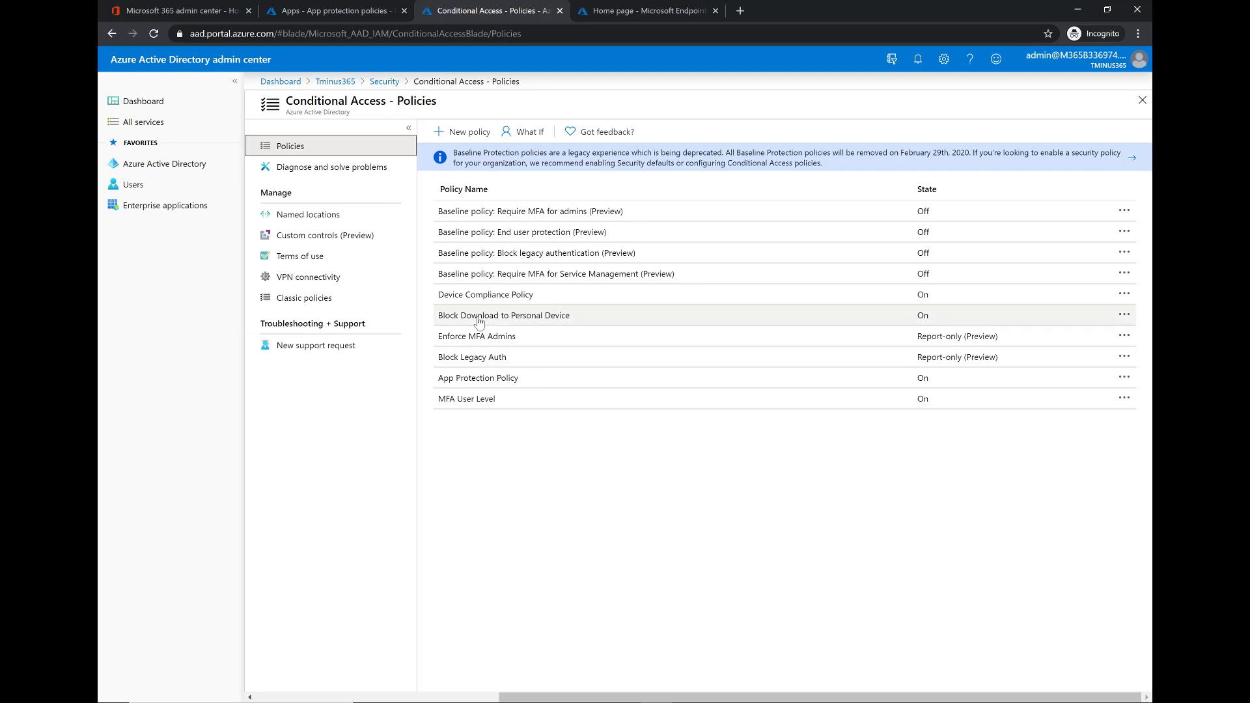
mouse_move(526, 408)
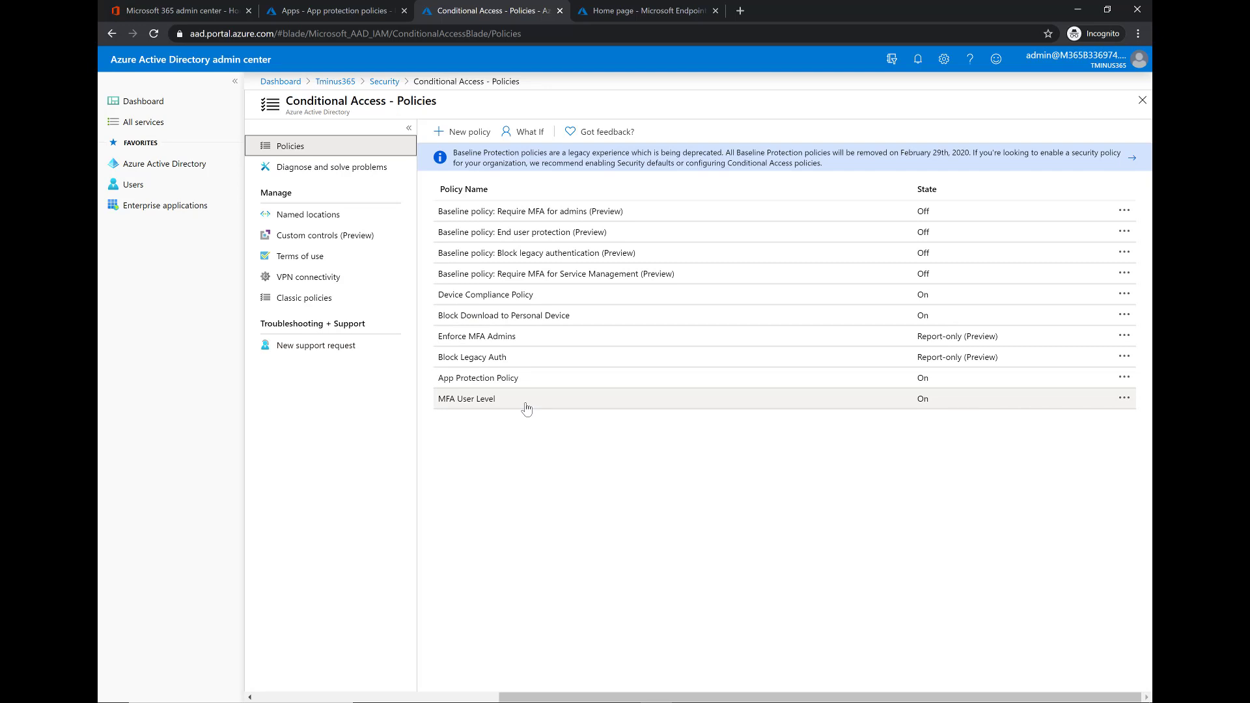
mouse_move(574, 454)
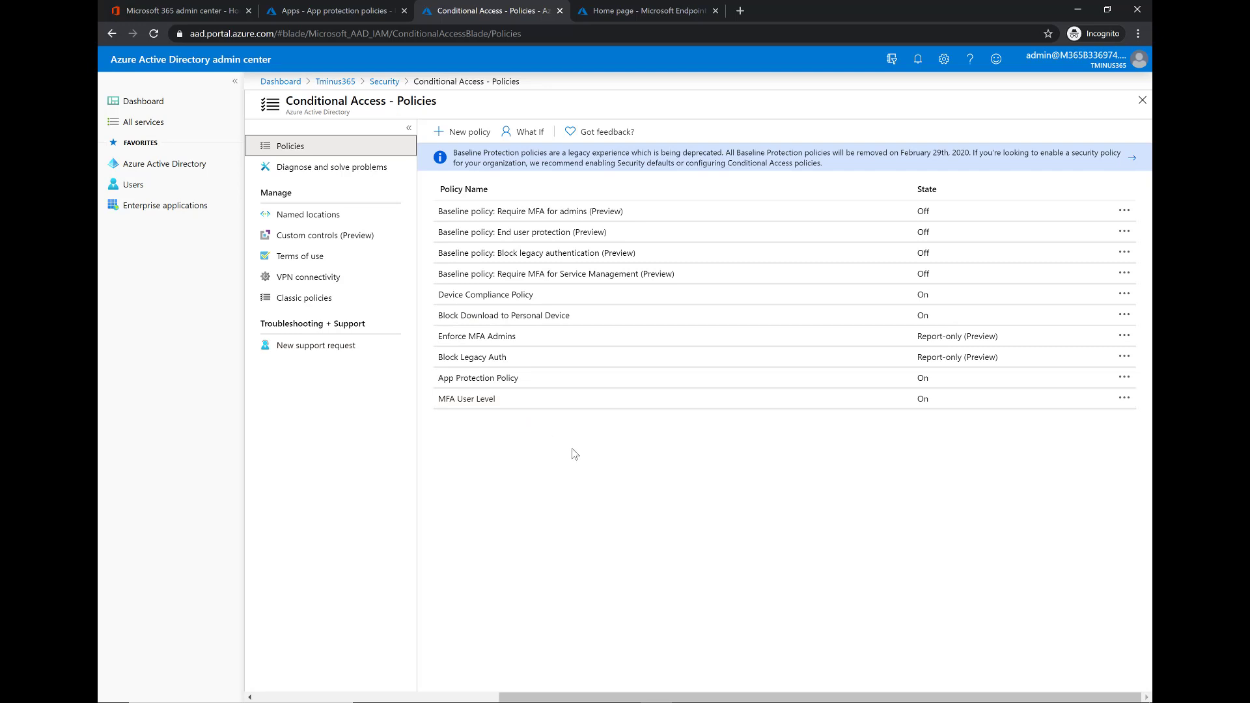
mouse_move(580, 438)
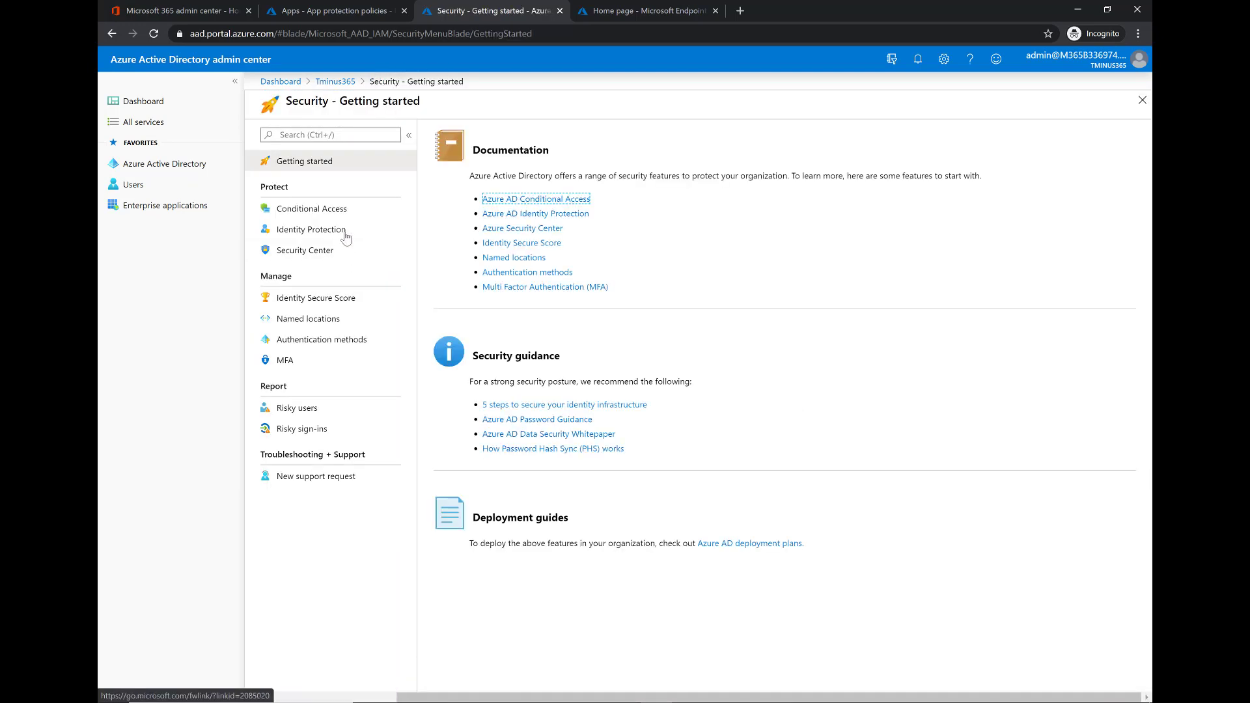
left_click(311, 209)
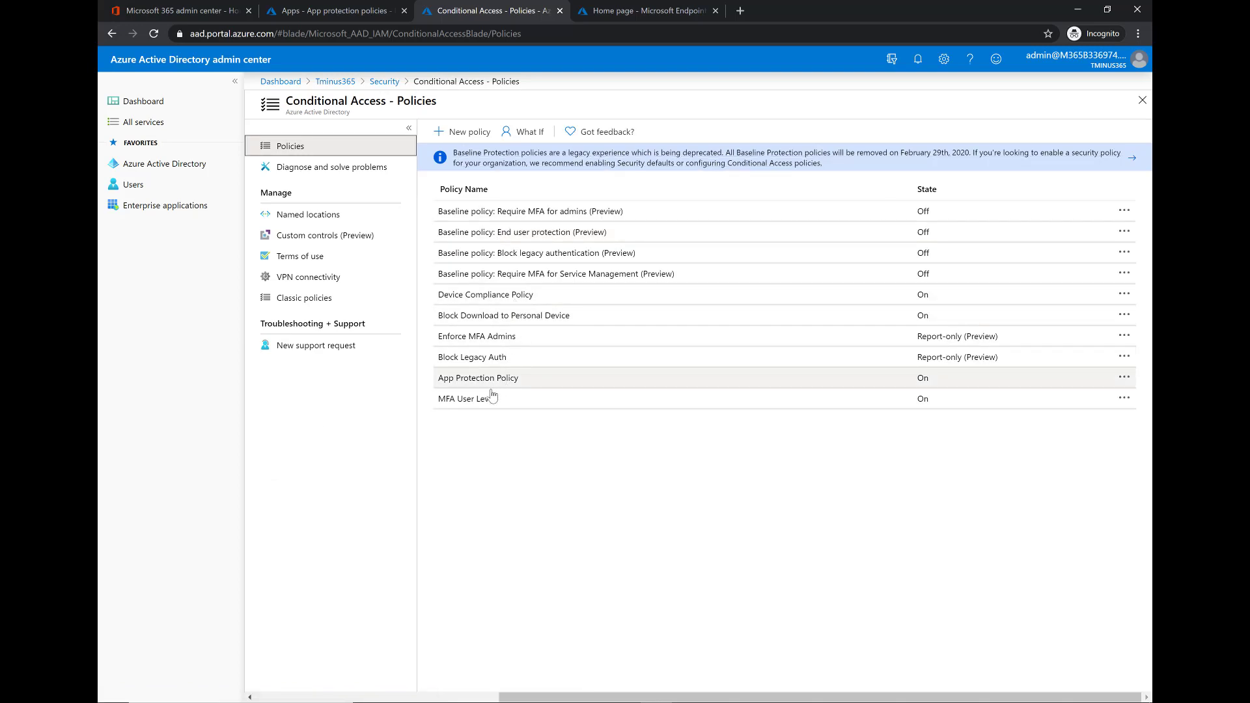
left_click(478, 377)
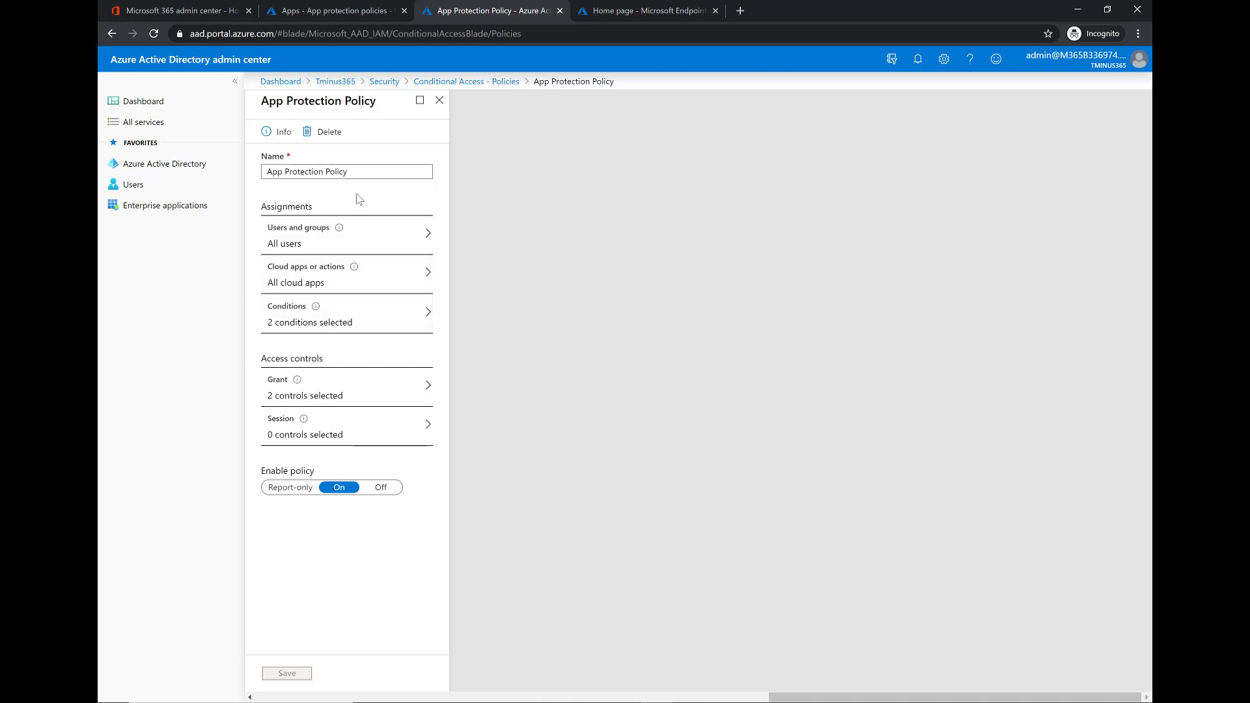
mouse_move(386, 310)
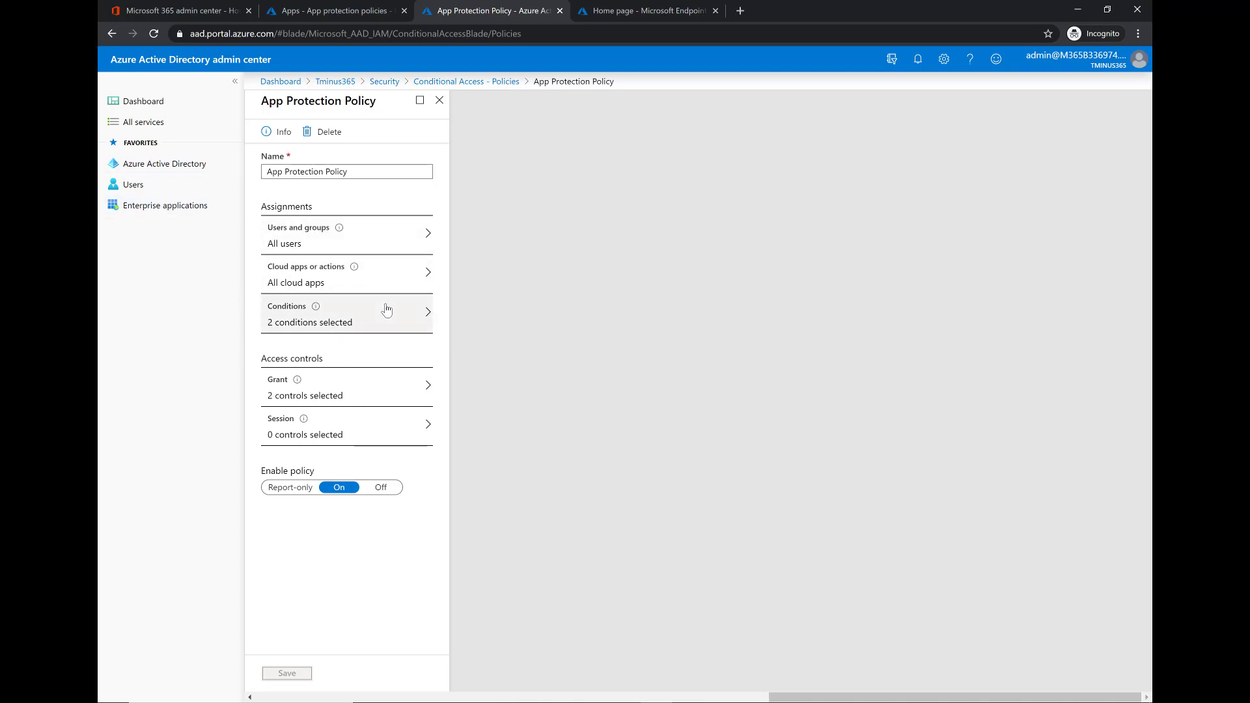
mouse_move(349, 401)
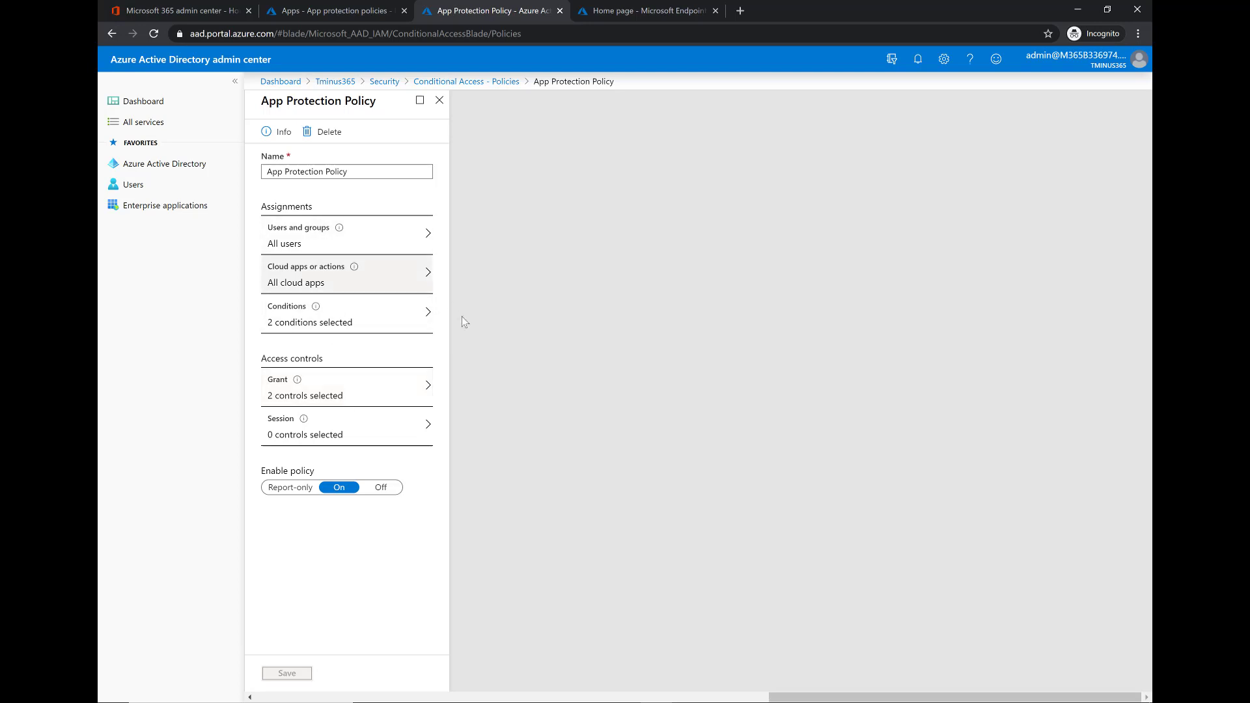
left_click(346, 235)
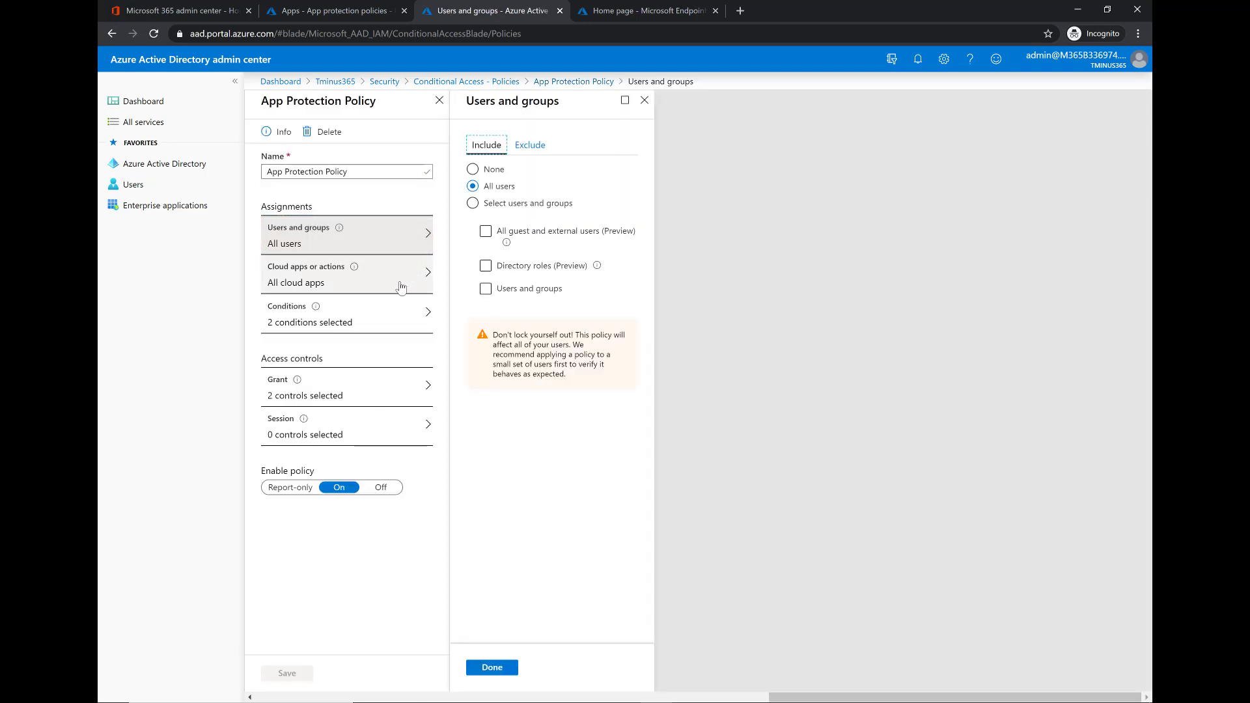
left_click(346, 274)
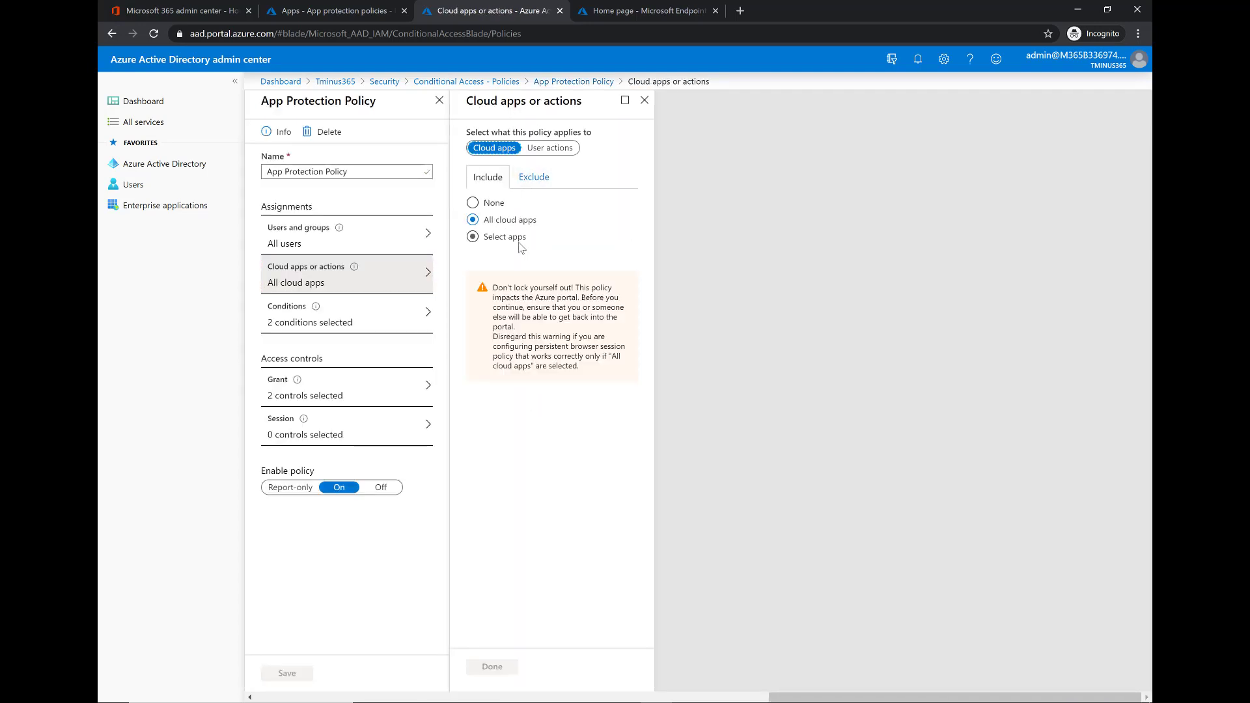
left_click(471, 219)
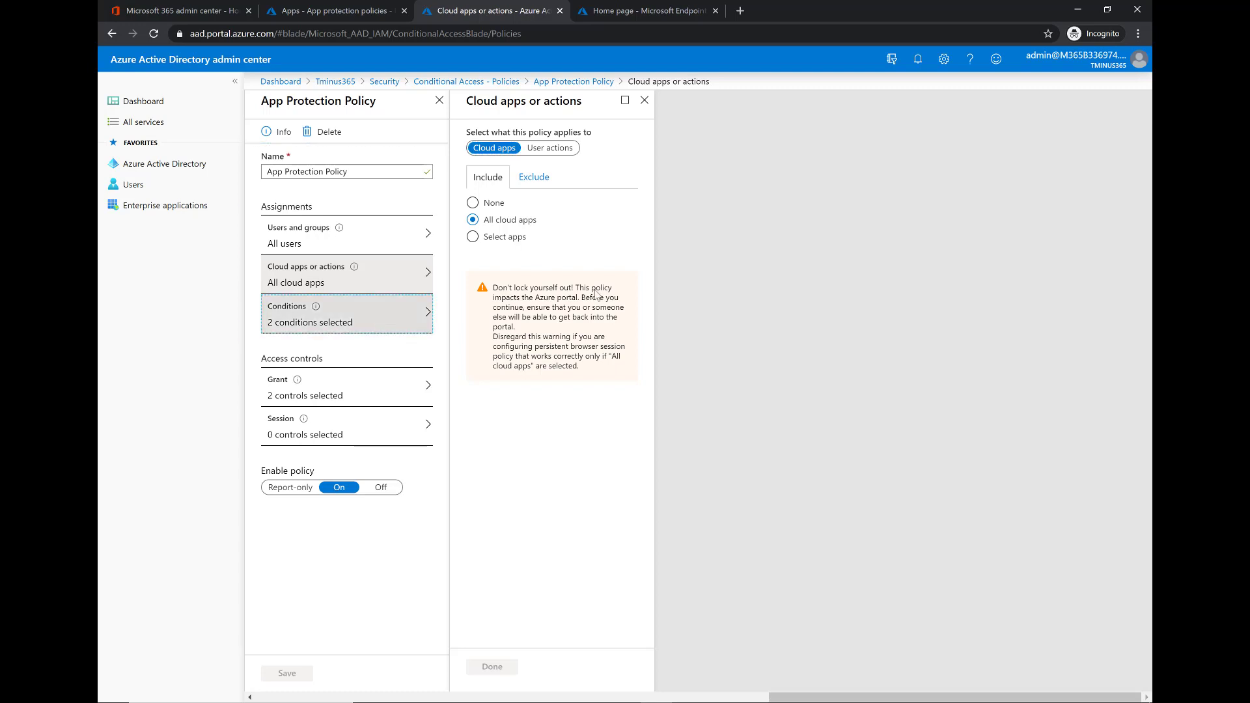
left_click(345, 313)
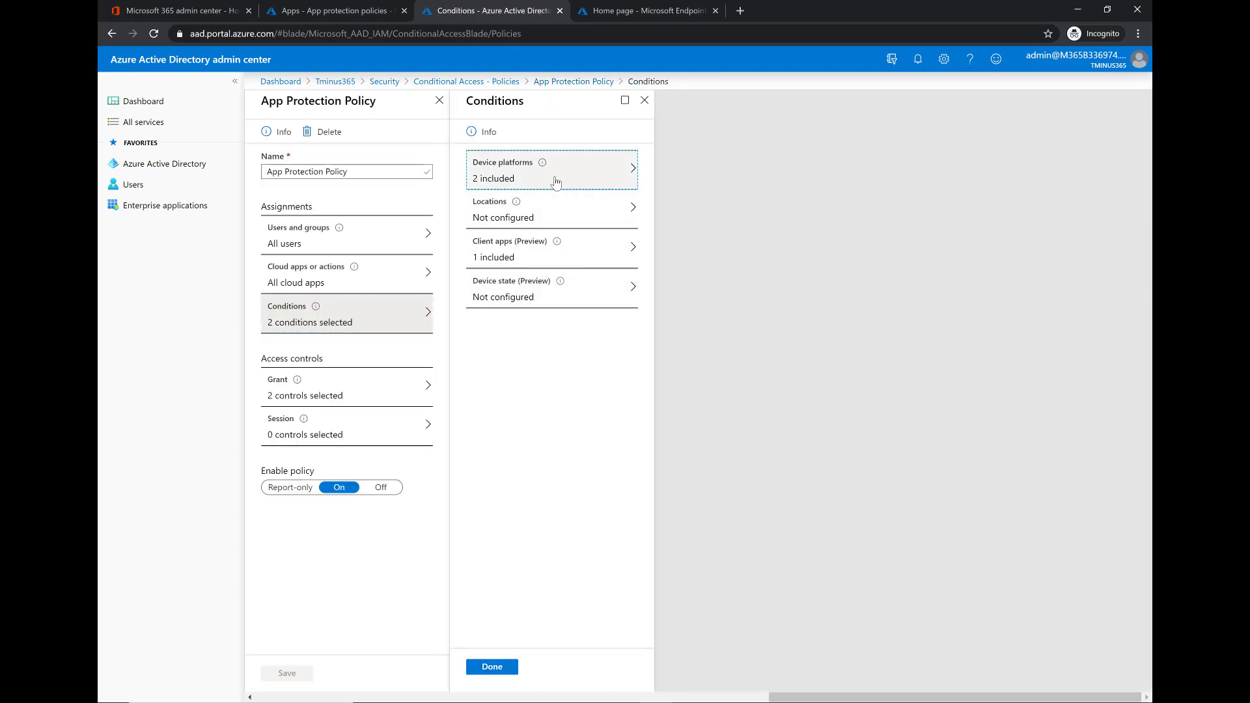
left_click(550, 170)
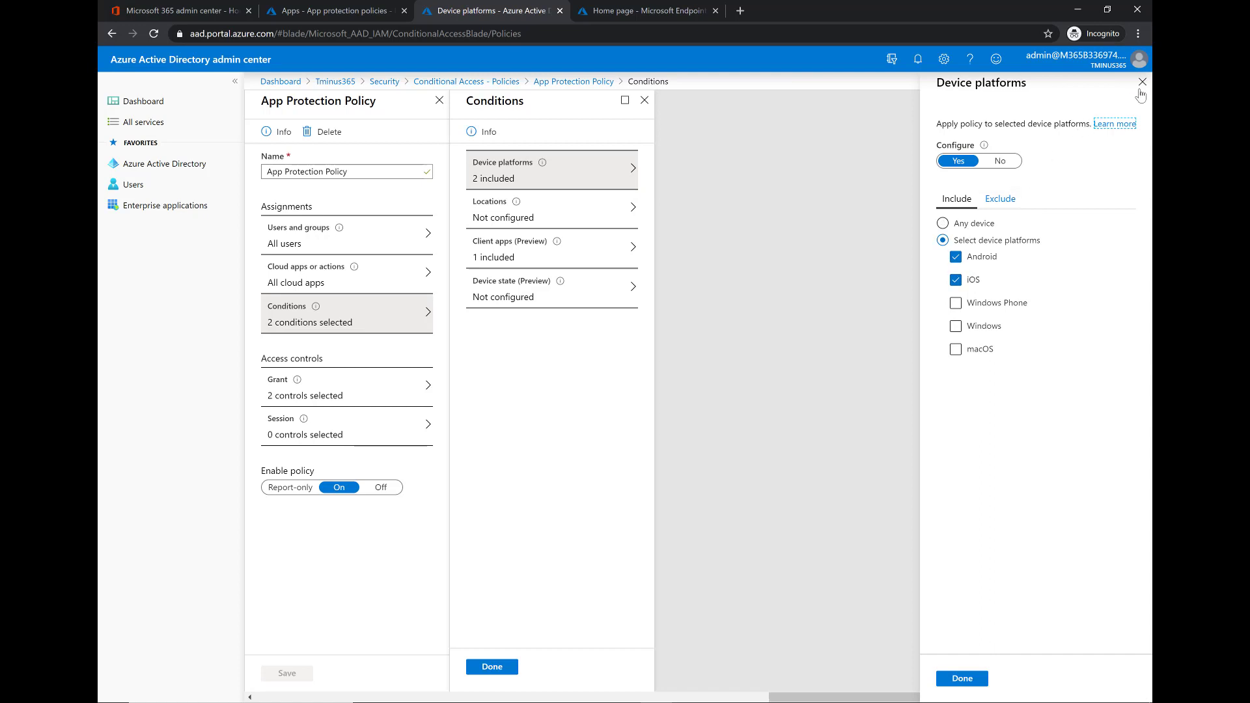
left_click(1141, 81)
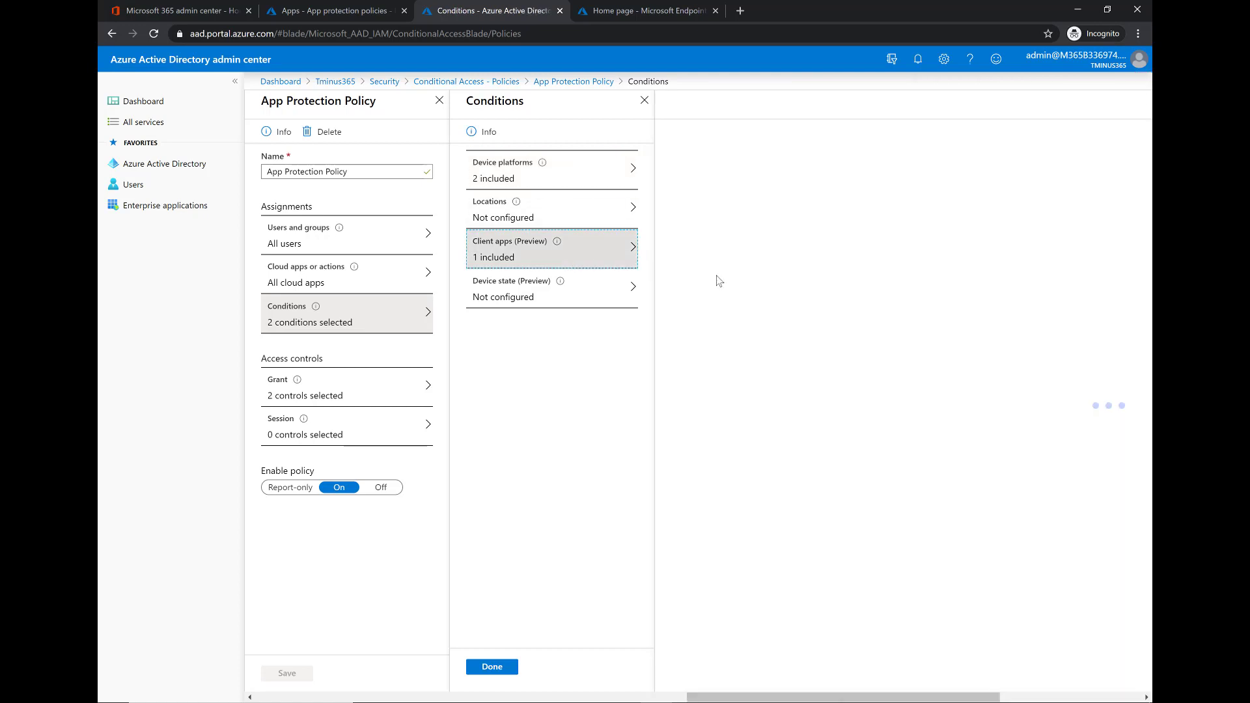
left_click(552, 248)
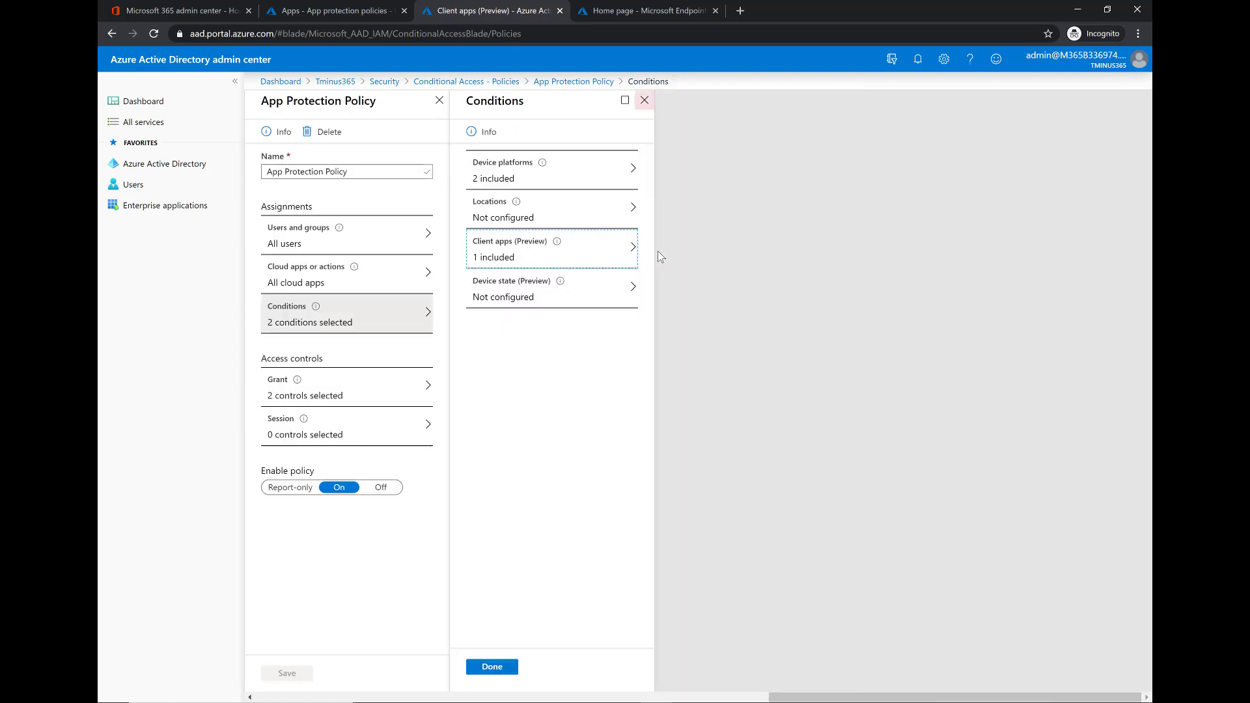
left_click(550, 288)
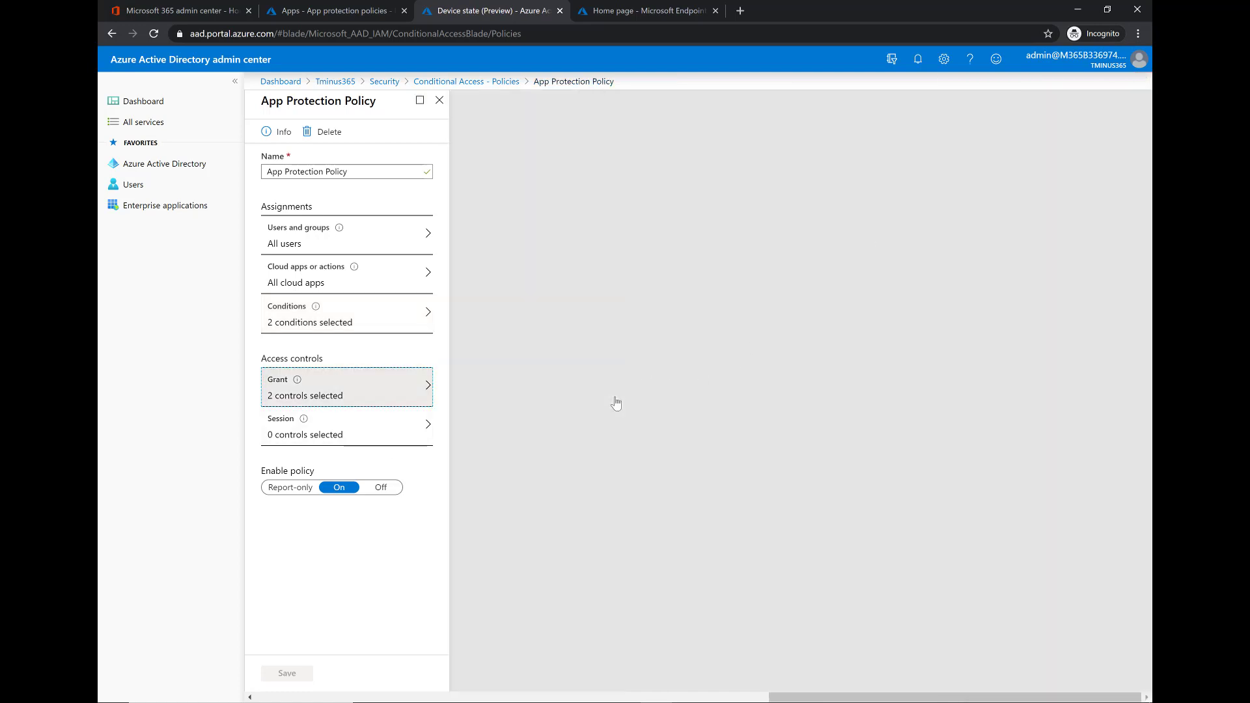
Tick Require approved client app in Grant and check the approved client apps list.
left_click(346, 387)
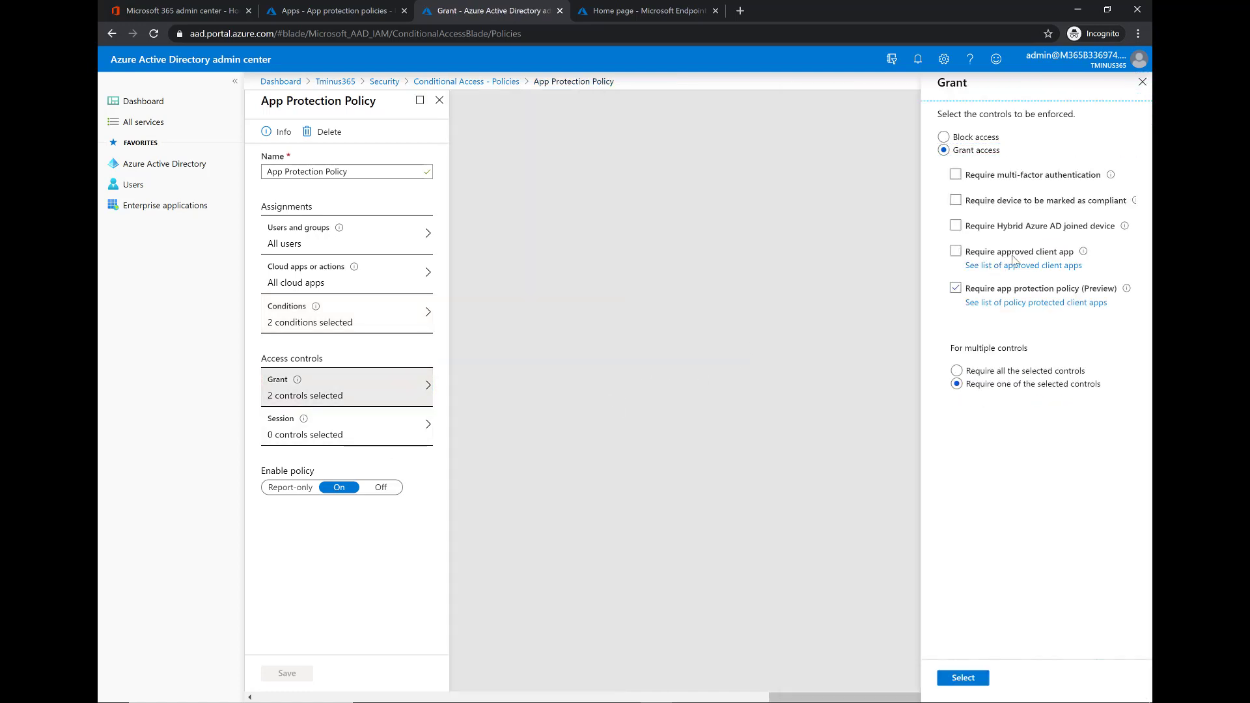
left_click(955, 251)
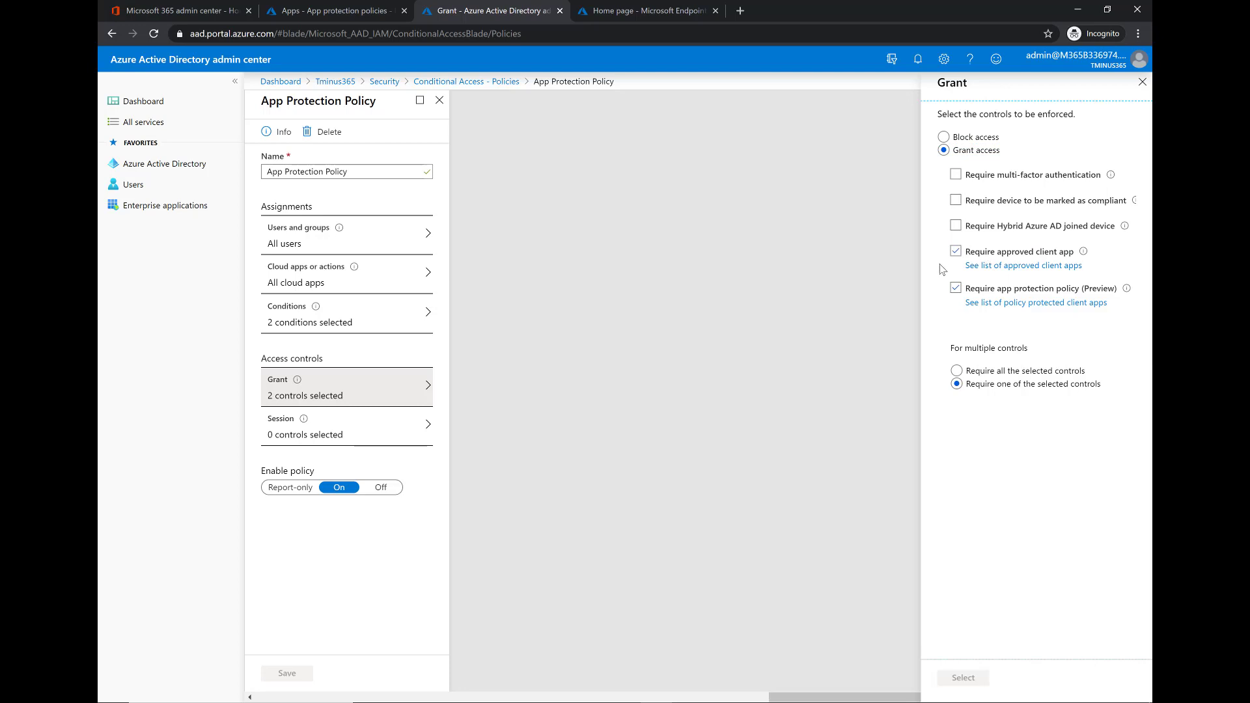
left_click(1023, 265)
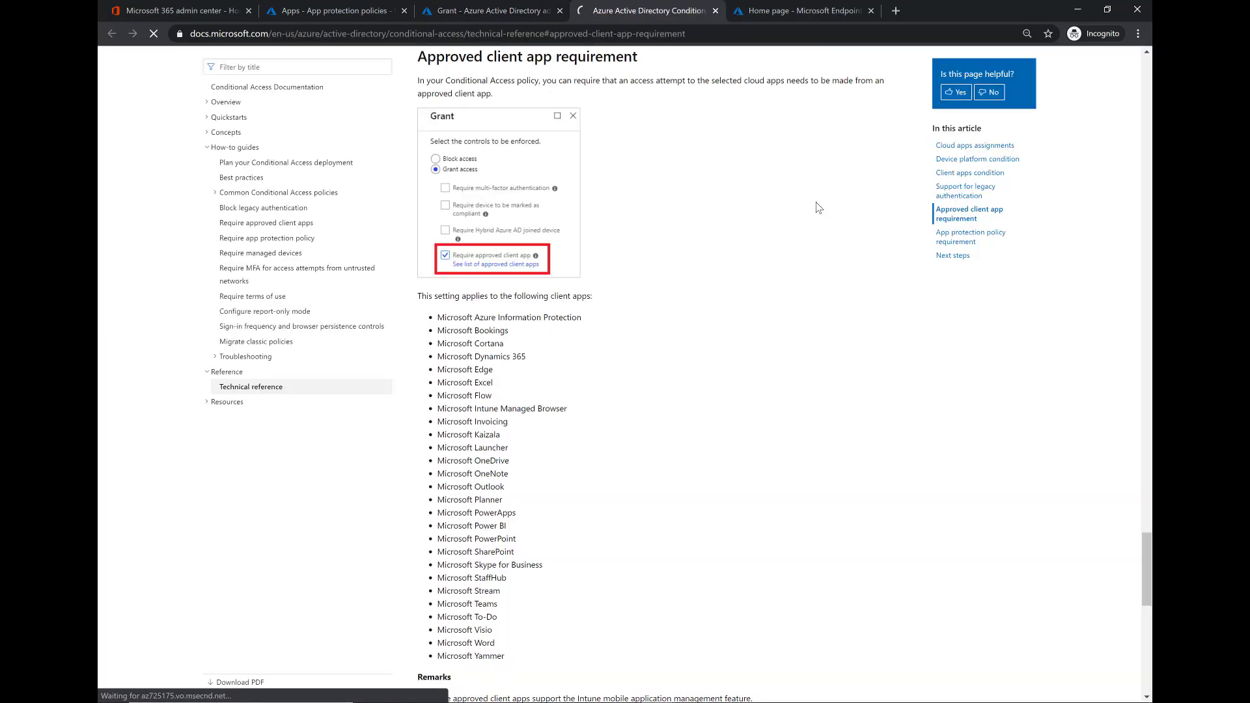
mouse_move(603, 508)
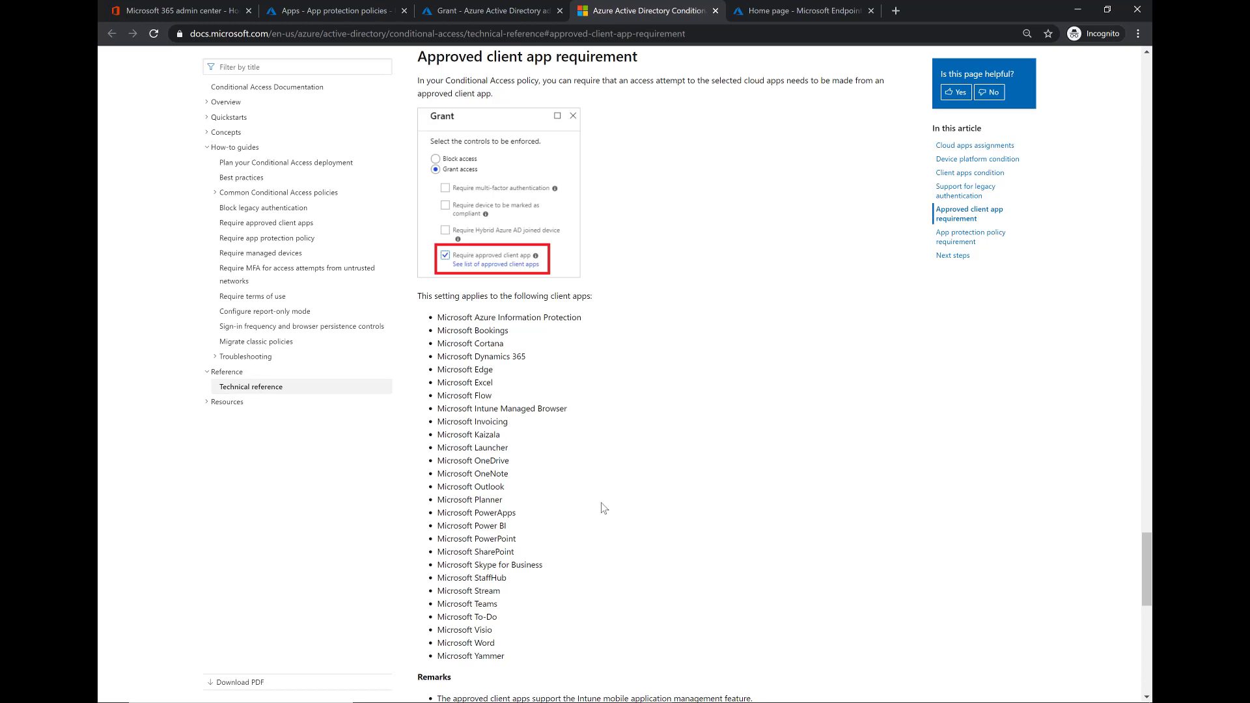
mouse_move(522, 480)
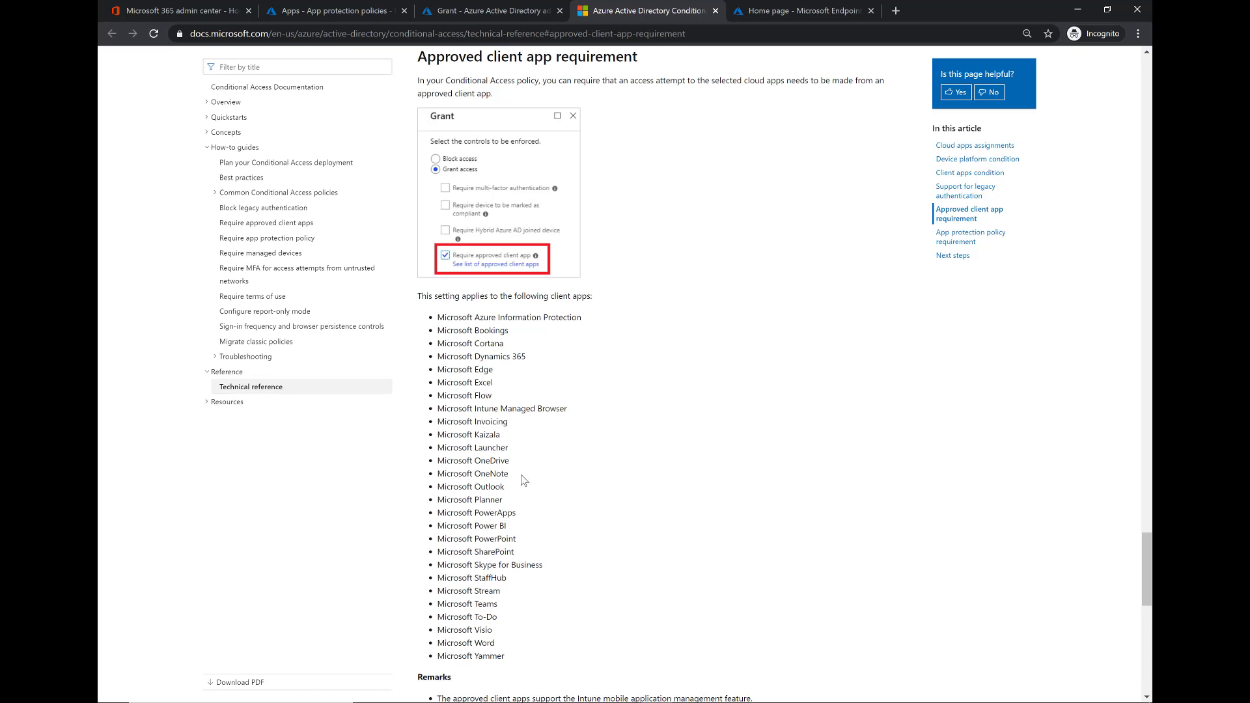
left_click(489, 11)
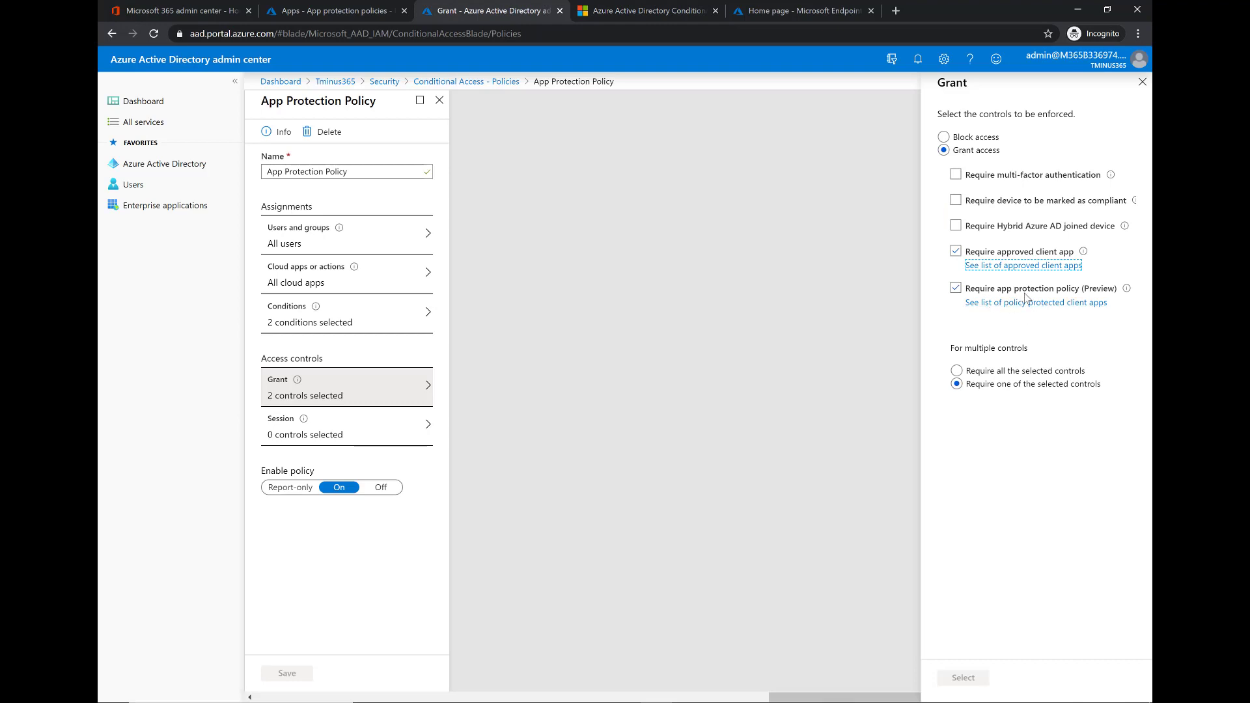
mouse_move(1001, 313)
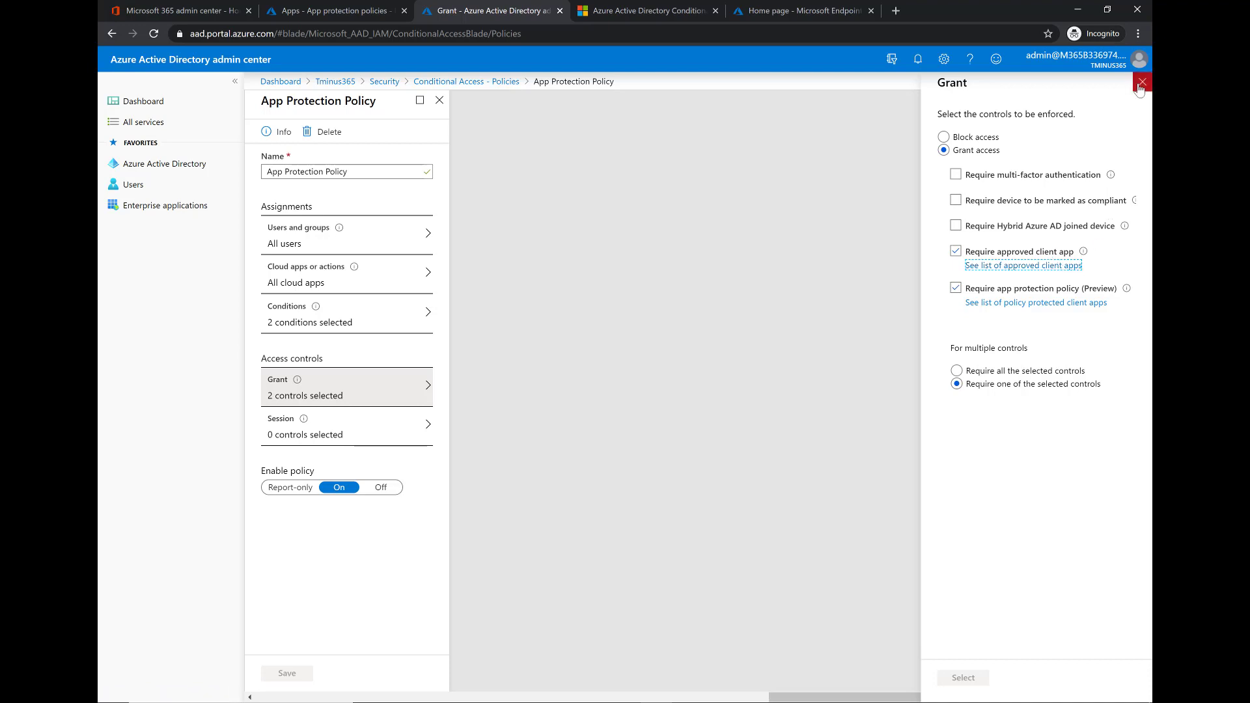
mouse_move(1143, 93)
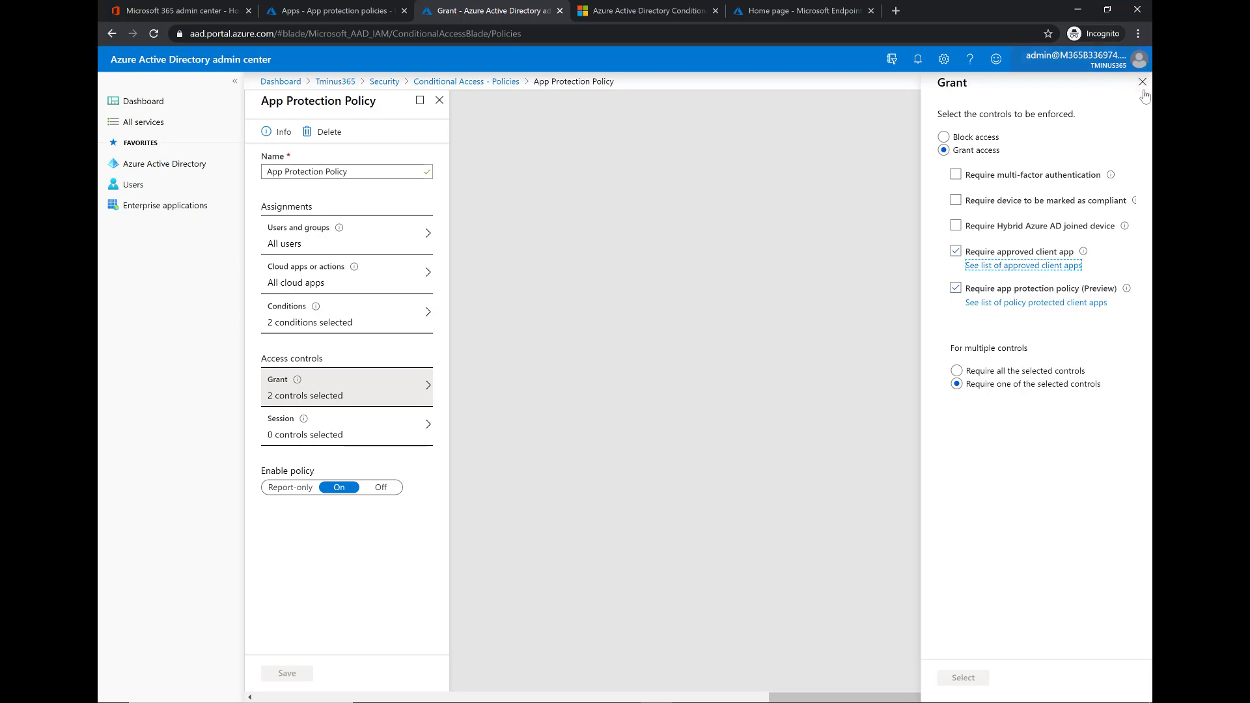
Close the Grant blade and go back to the Conditional Access policies list.
left_click(1141, 81)
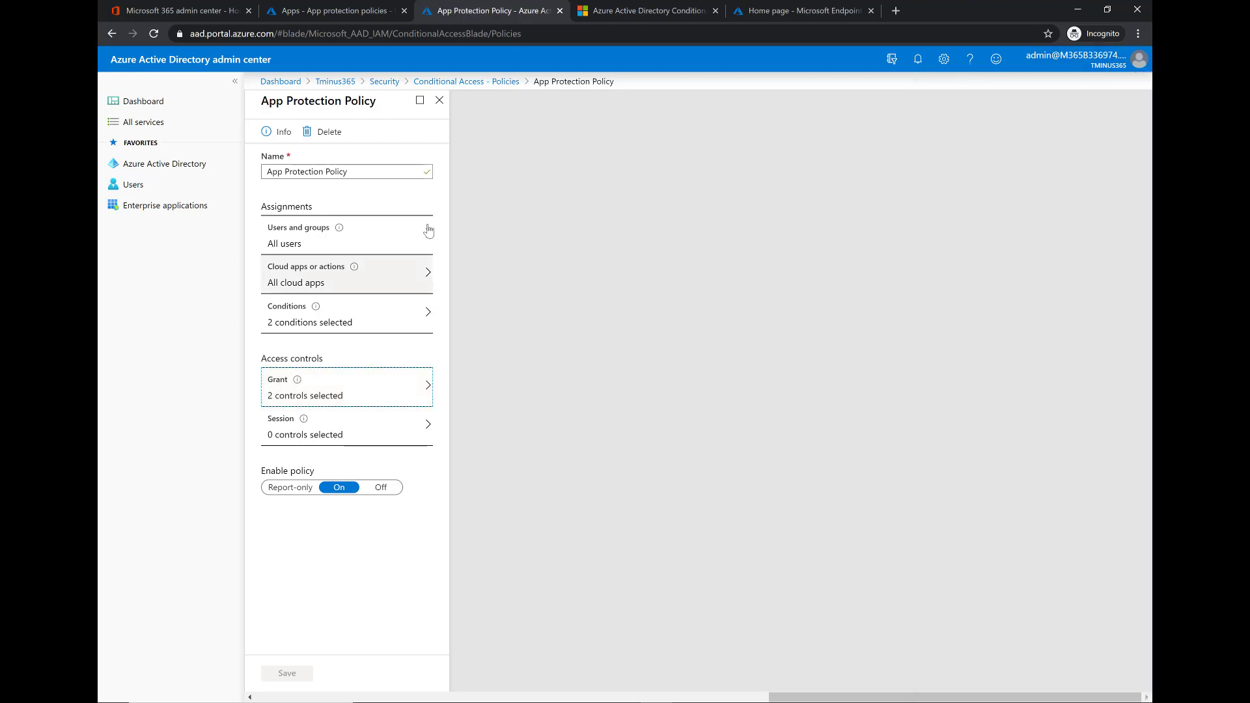
mouse_move(465, 81)
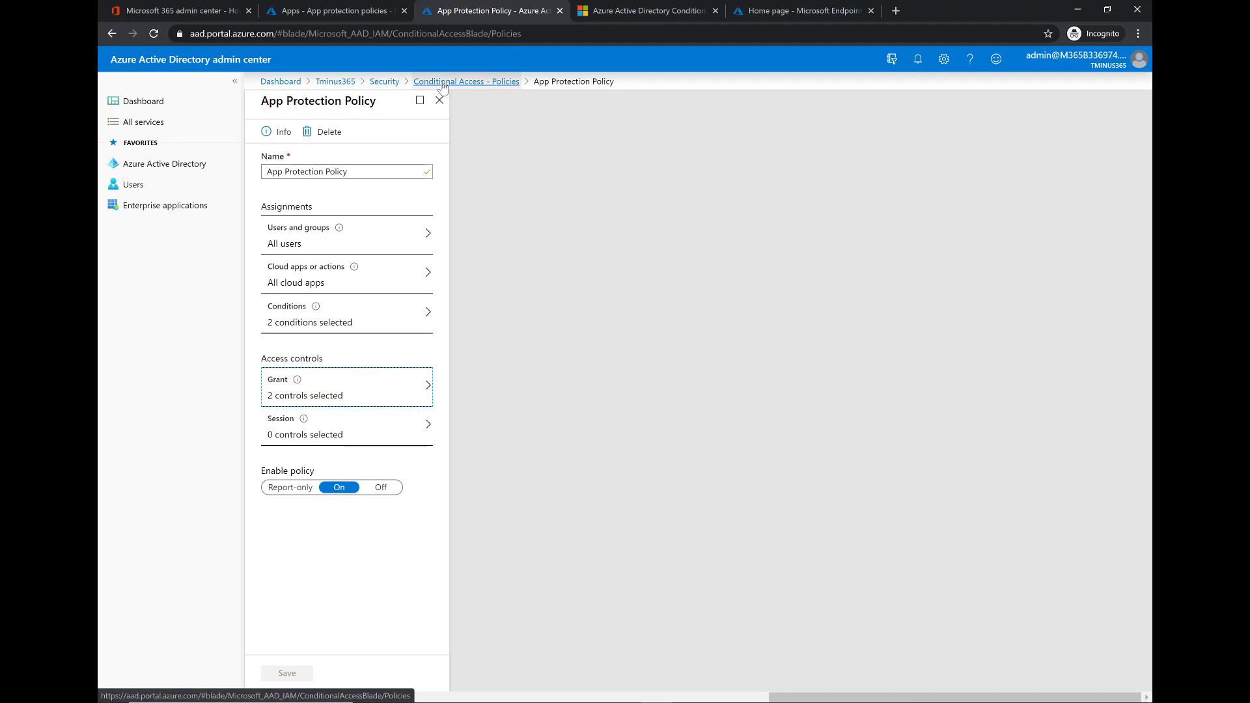
left_click(465, 81)
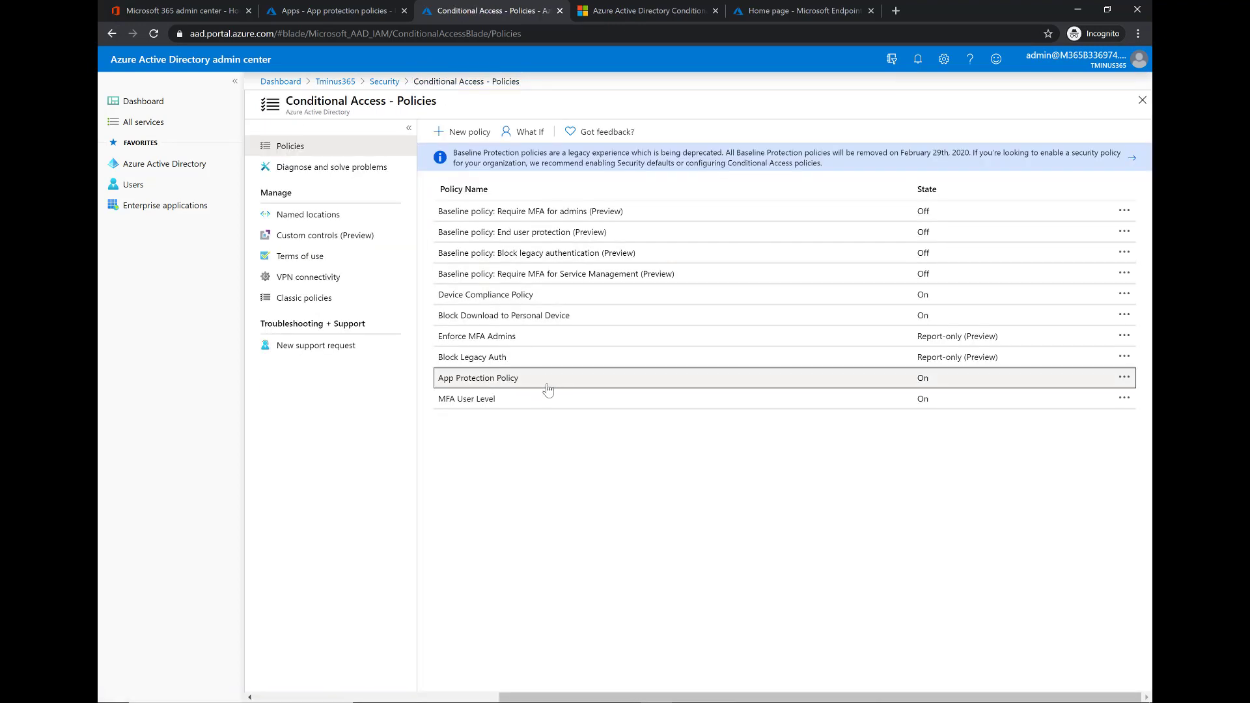
mouse_move(614, 499)
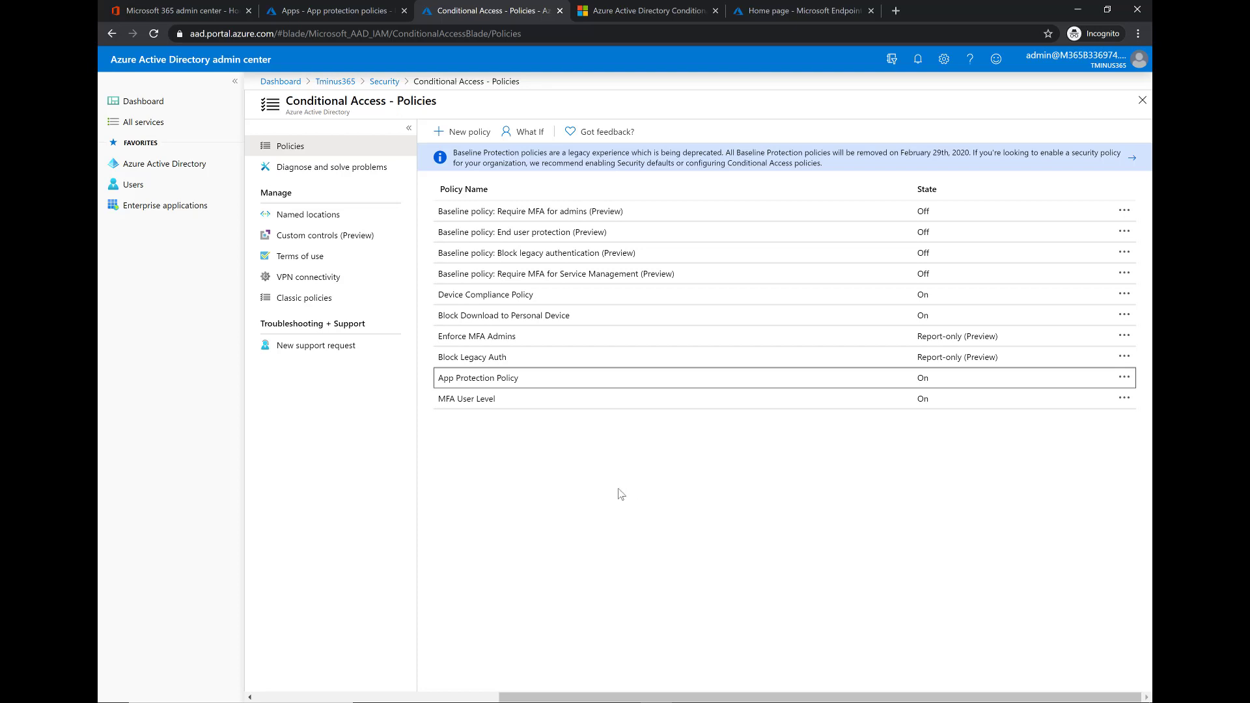
mouse_move(663, 457)
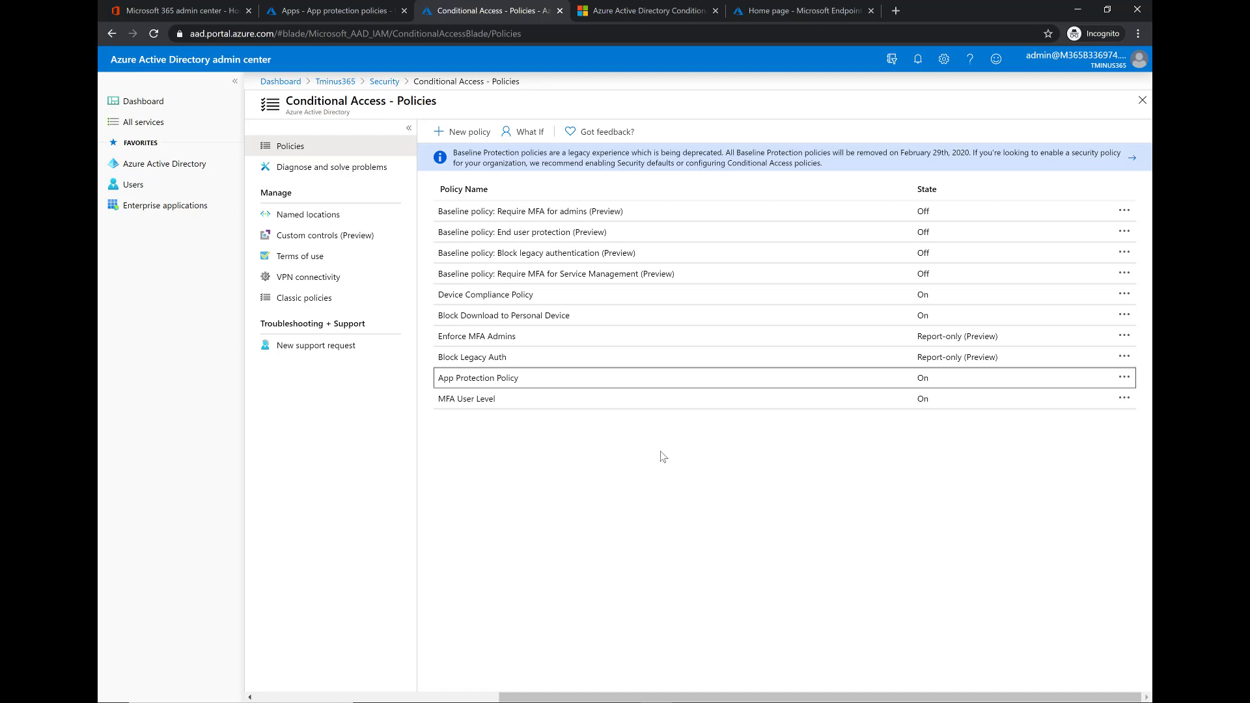
mouse_move(677, 444)
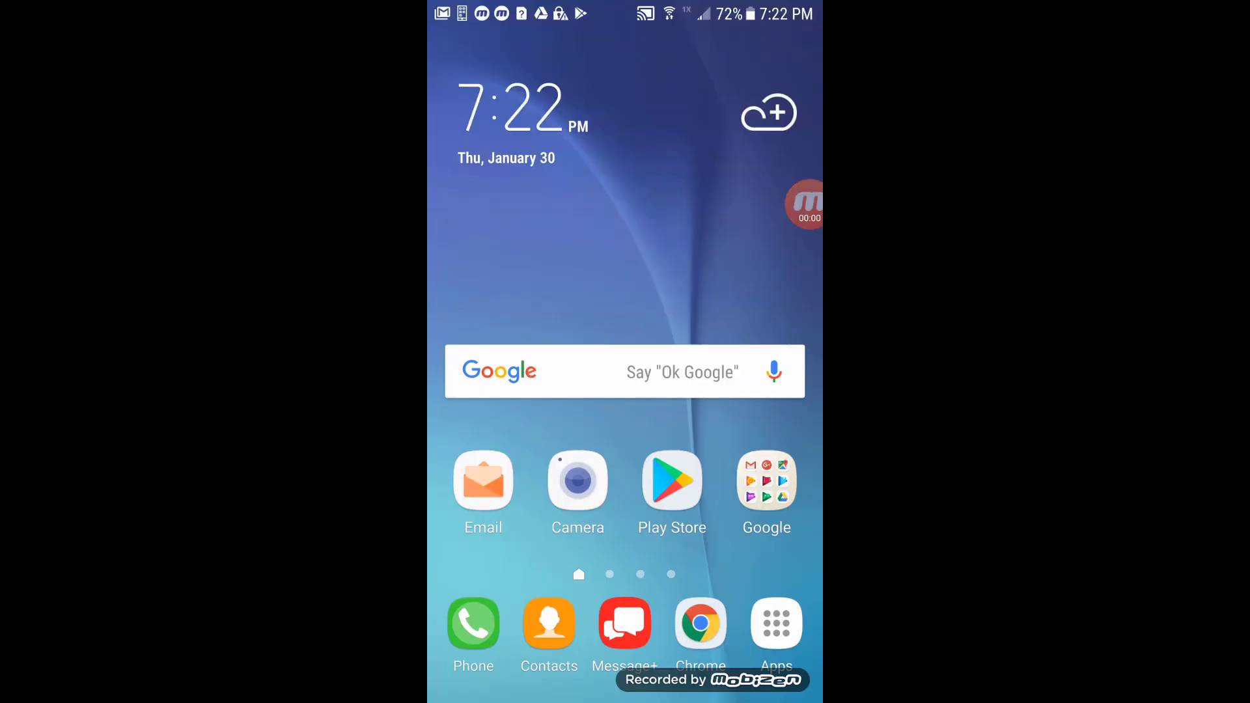
Add the work account to Android Email and follow the Outlook message's Get started link.
left_click(483, 480)
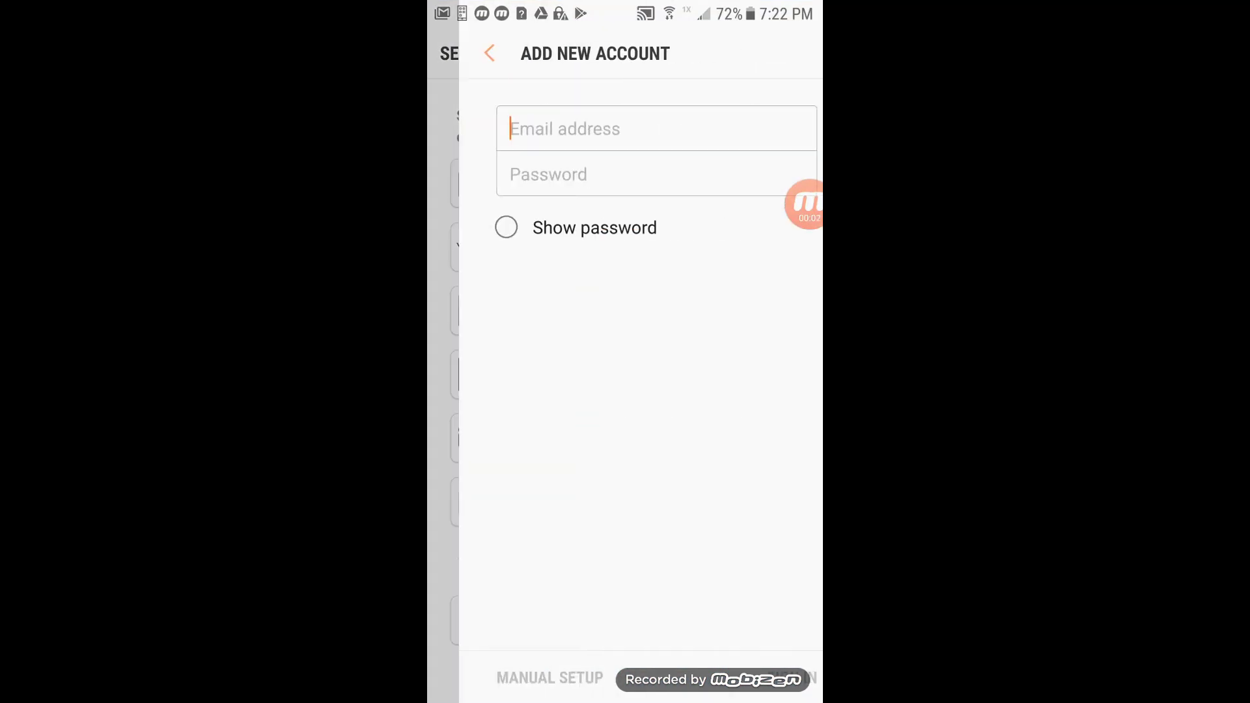
left_click(655, 129)
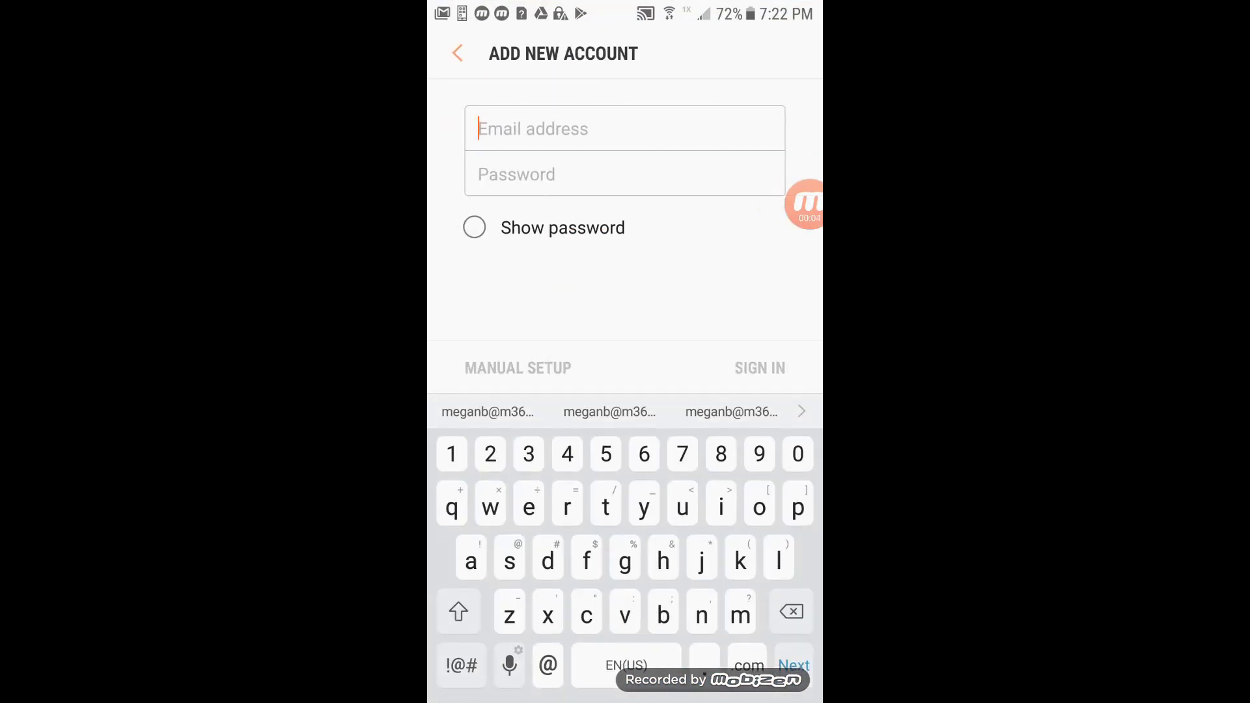
left_click(461, 664)
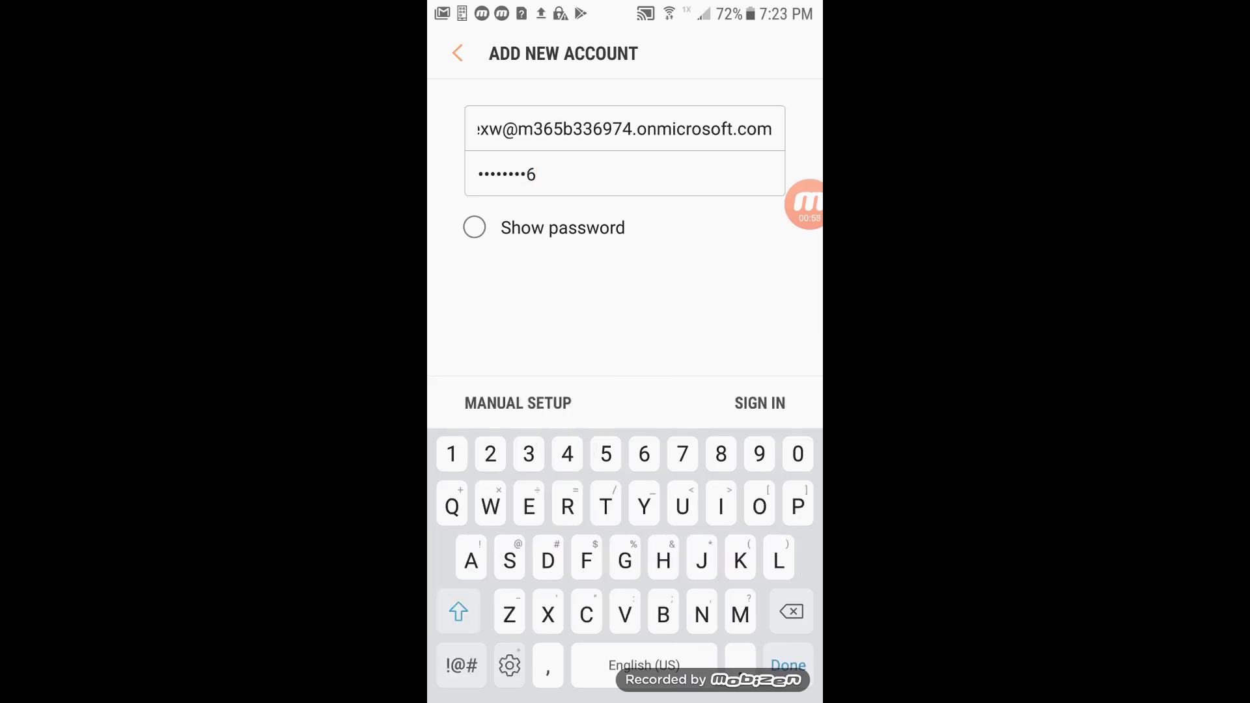
left_click(757, 402)
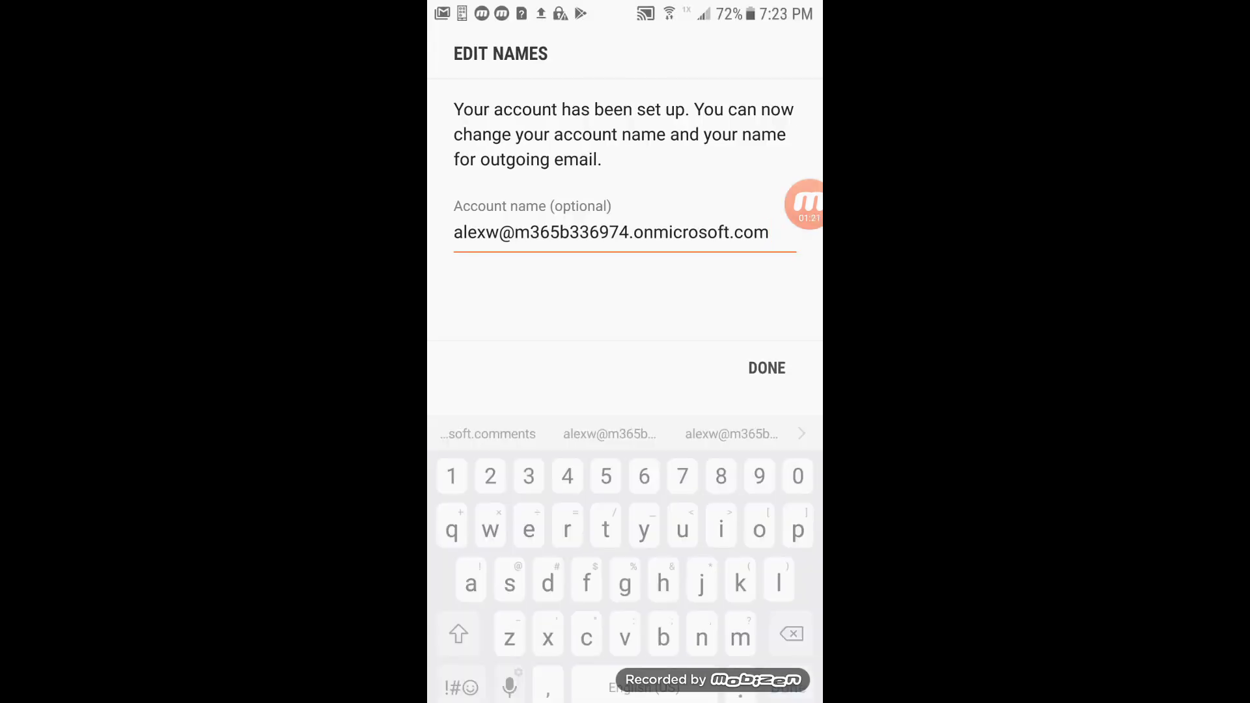
left_click(764, 367)
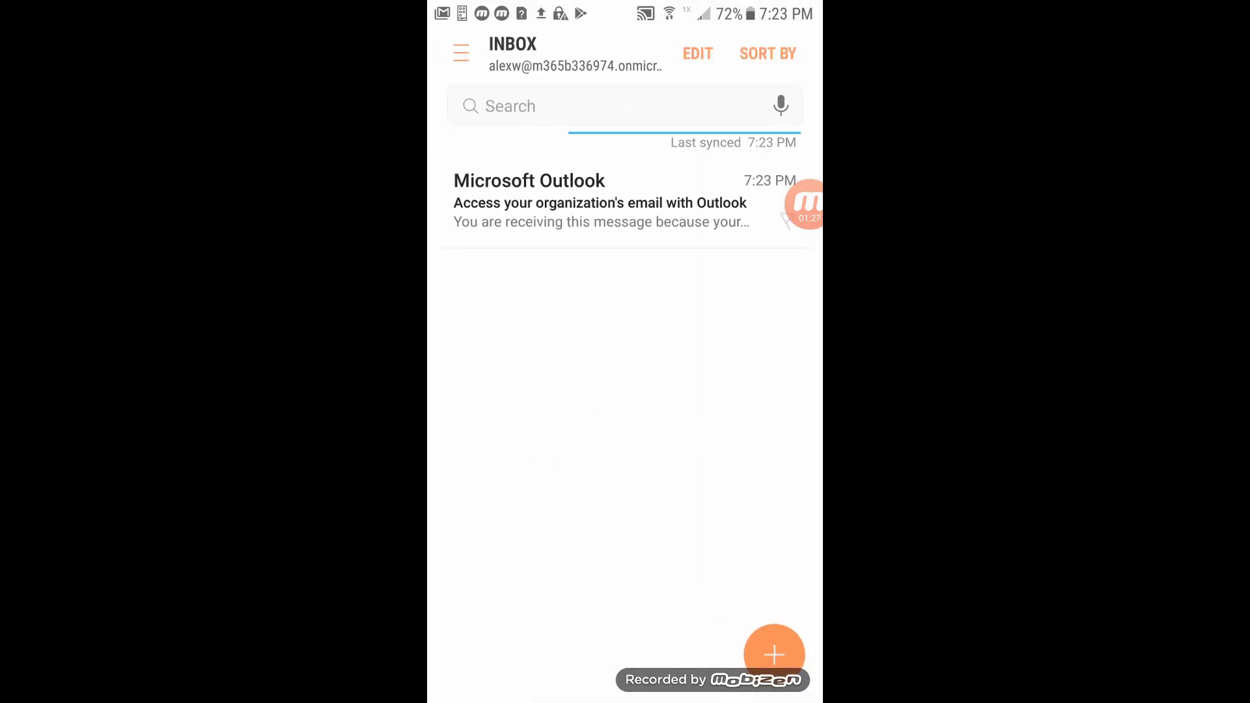
left_click(600, 201)
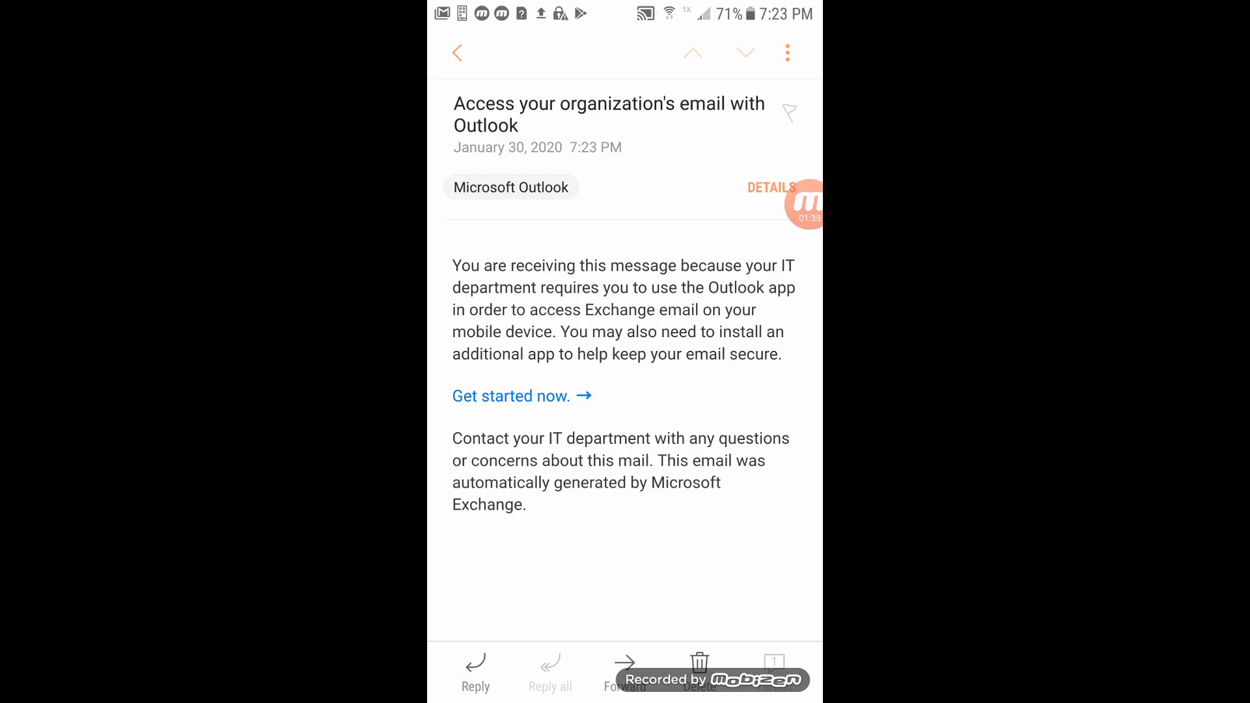
left_click(509, 396)
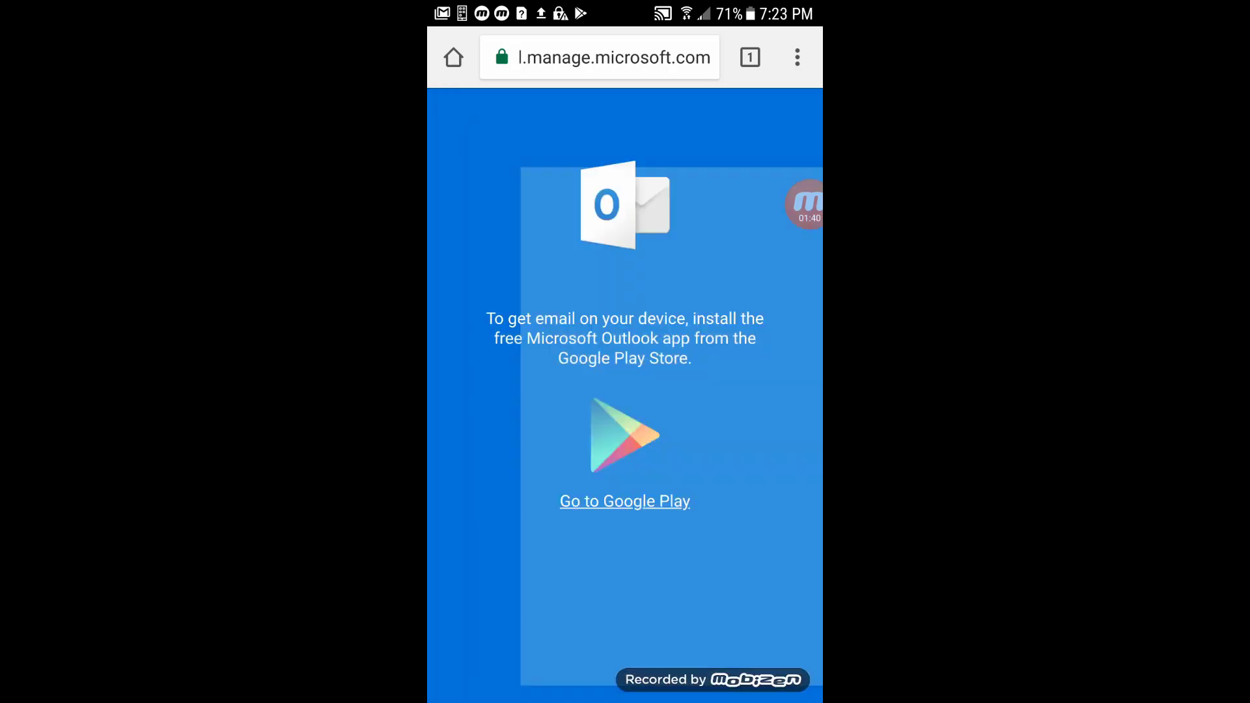
Open Outlook from Google Play, sign in with the work account, and register the device.
left_click(624, 501)
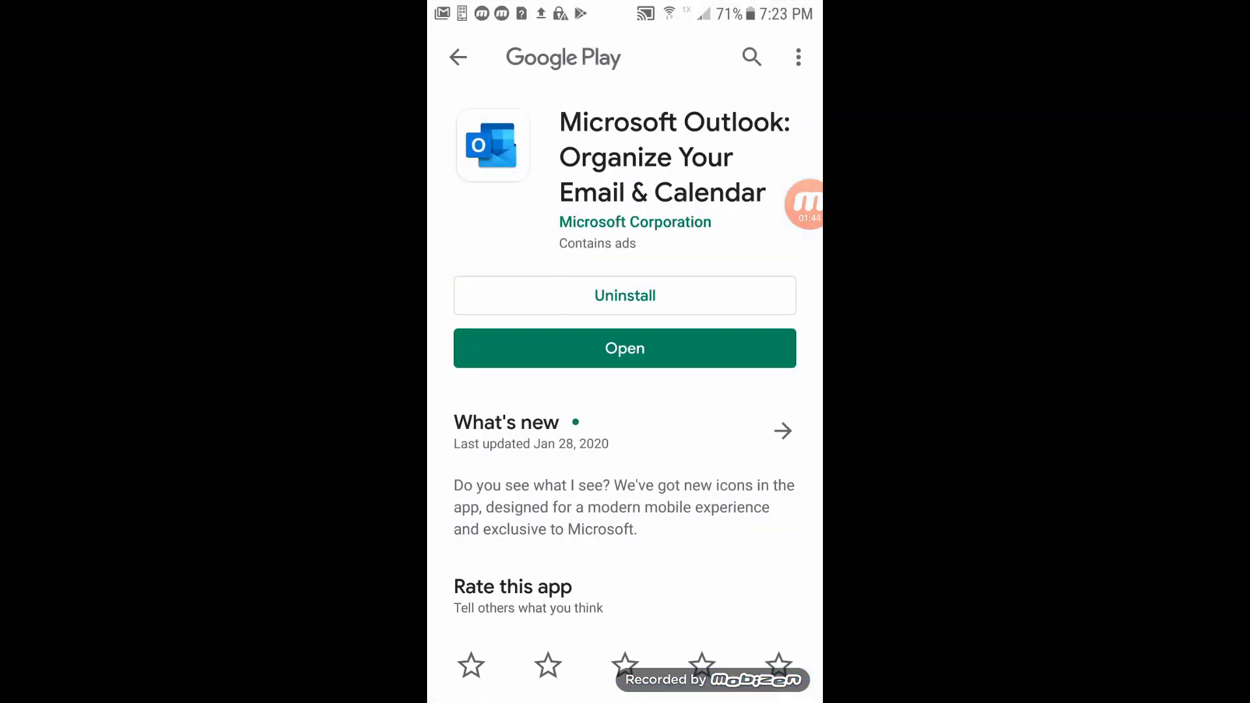
left_click(624, 347)
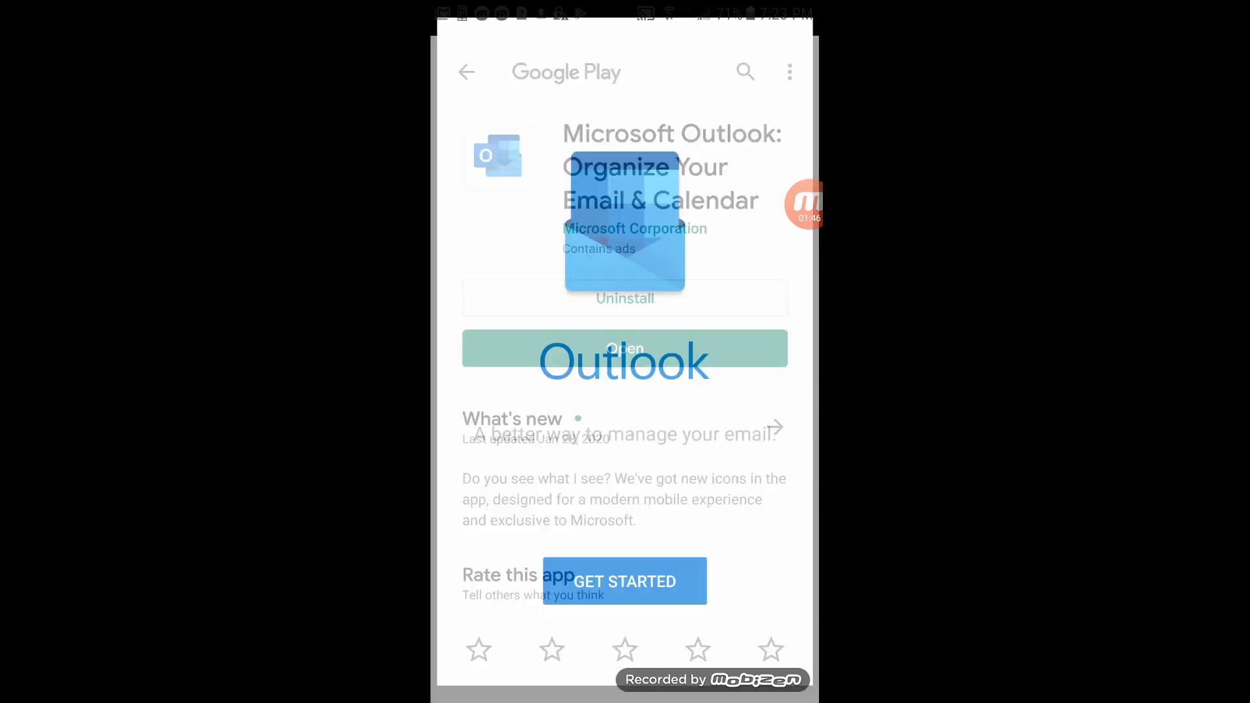
left_click(624, 348)
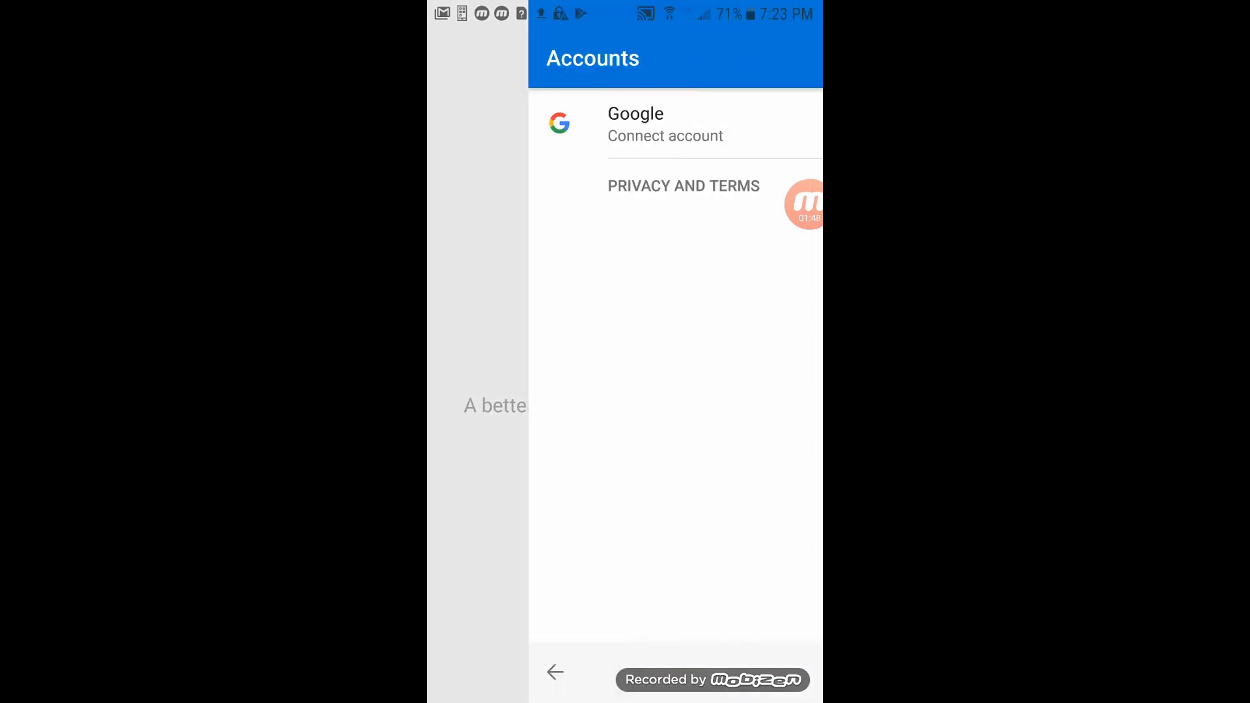
left_click(665, 125)
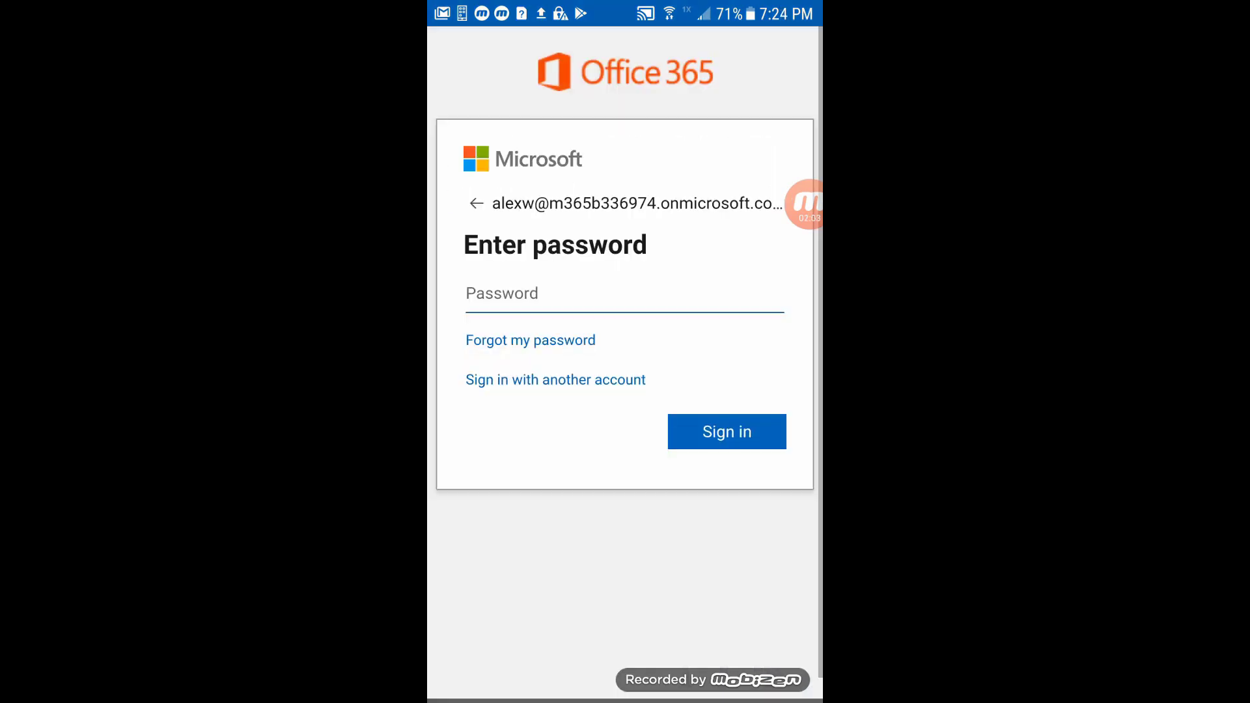
left_click(624, 293)
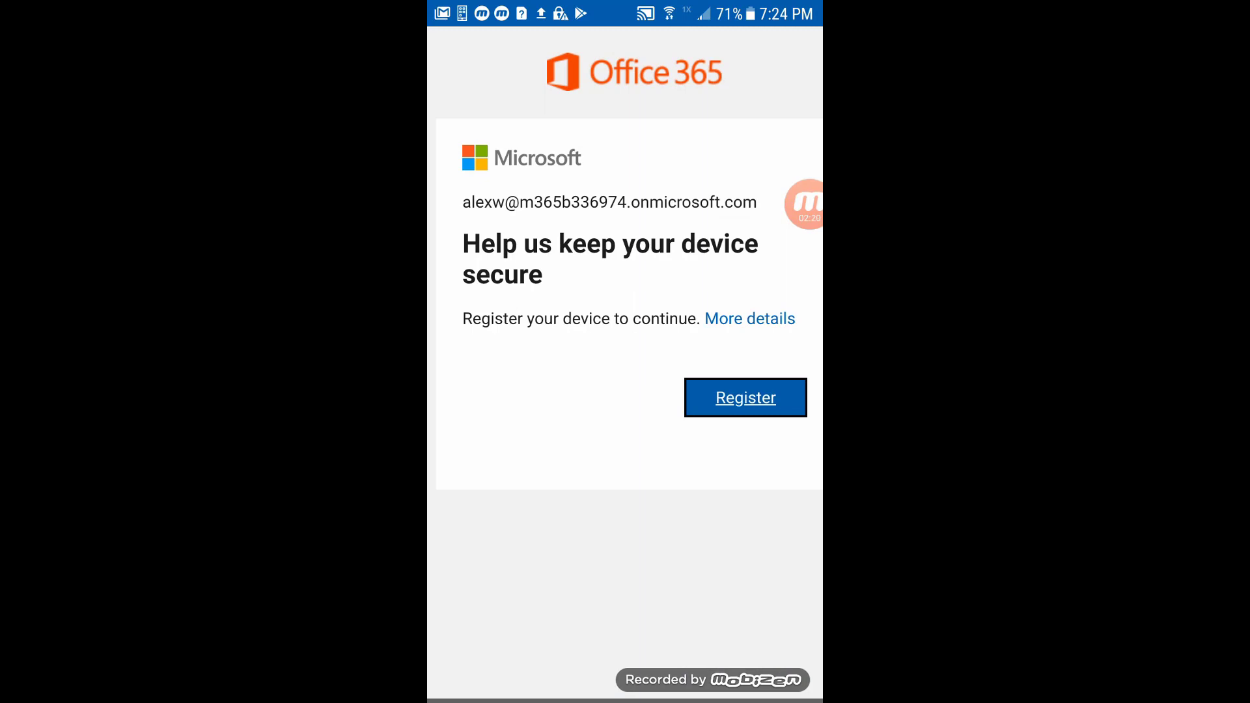
left_click(744, 397)
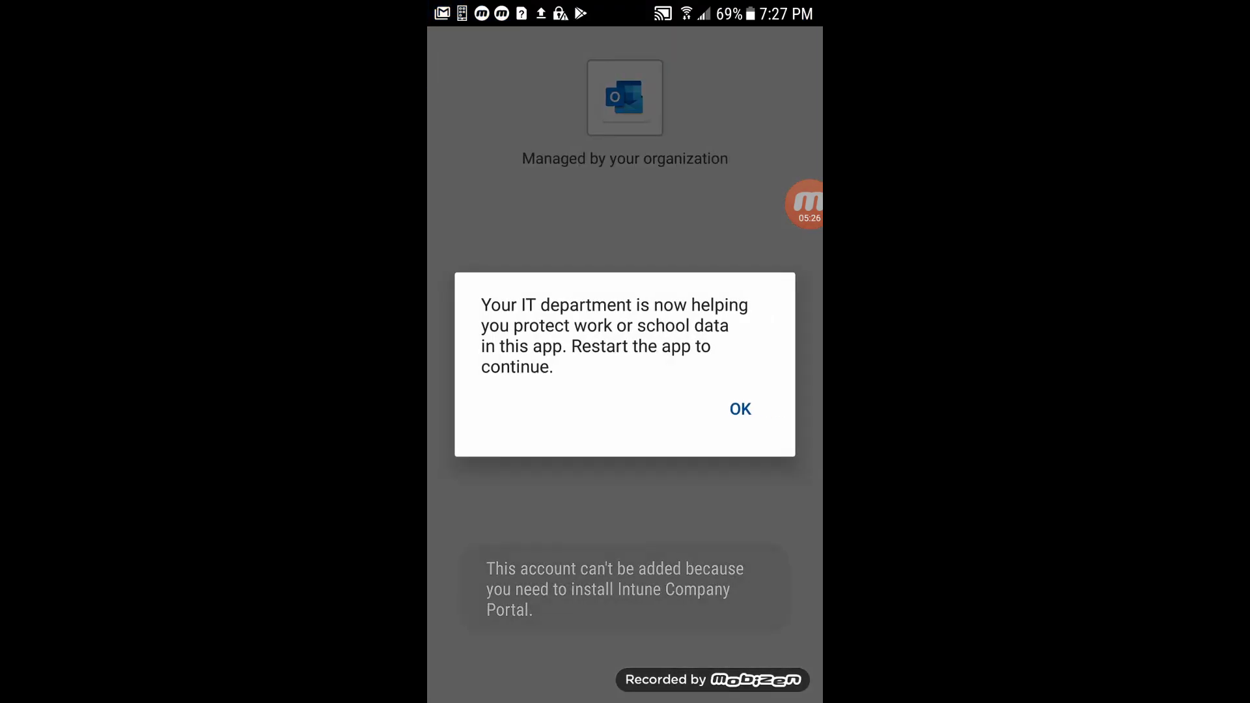
Restart Outlook and acknowledge the organization data protection notice.
left_click(738, 408)
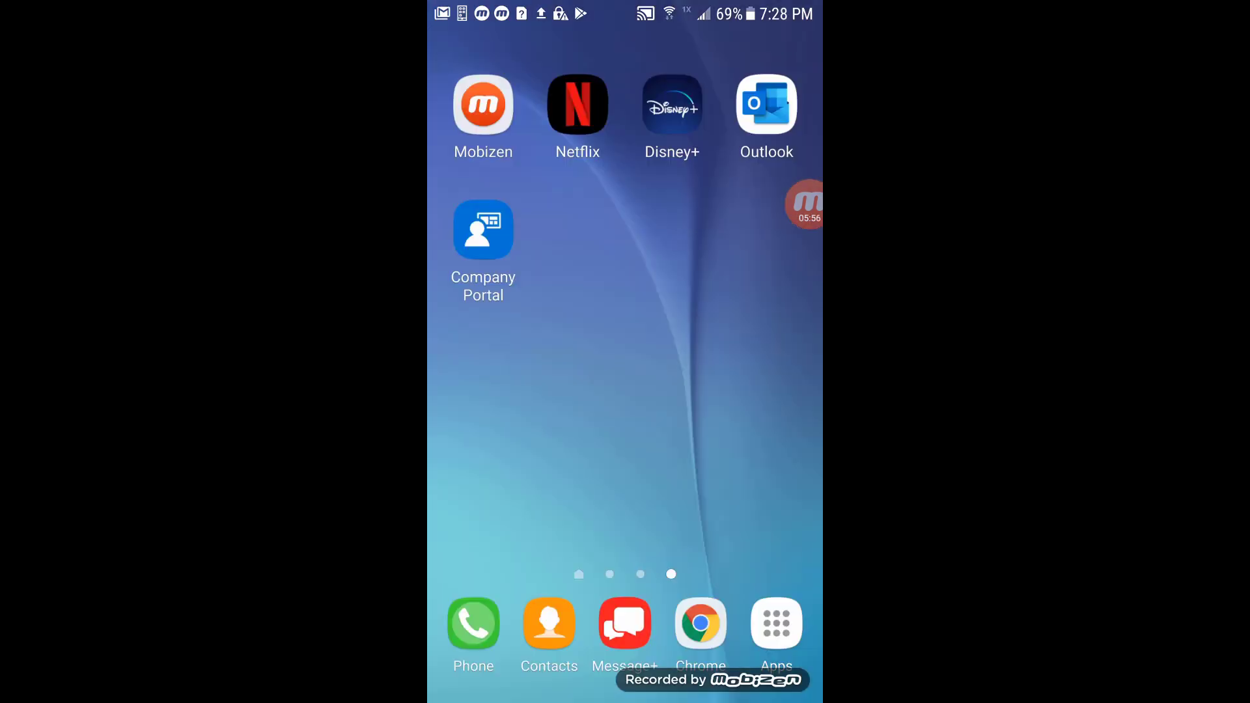
left_click(765, 104)
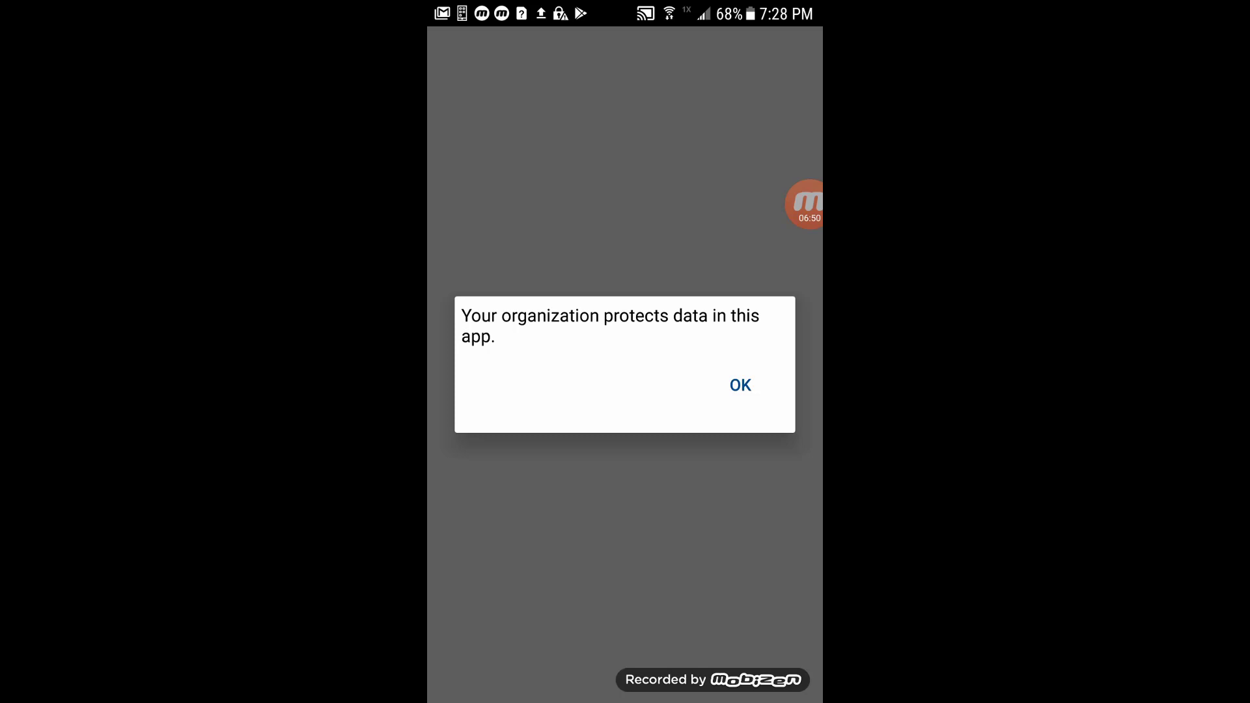
left_click(739, 384)
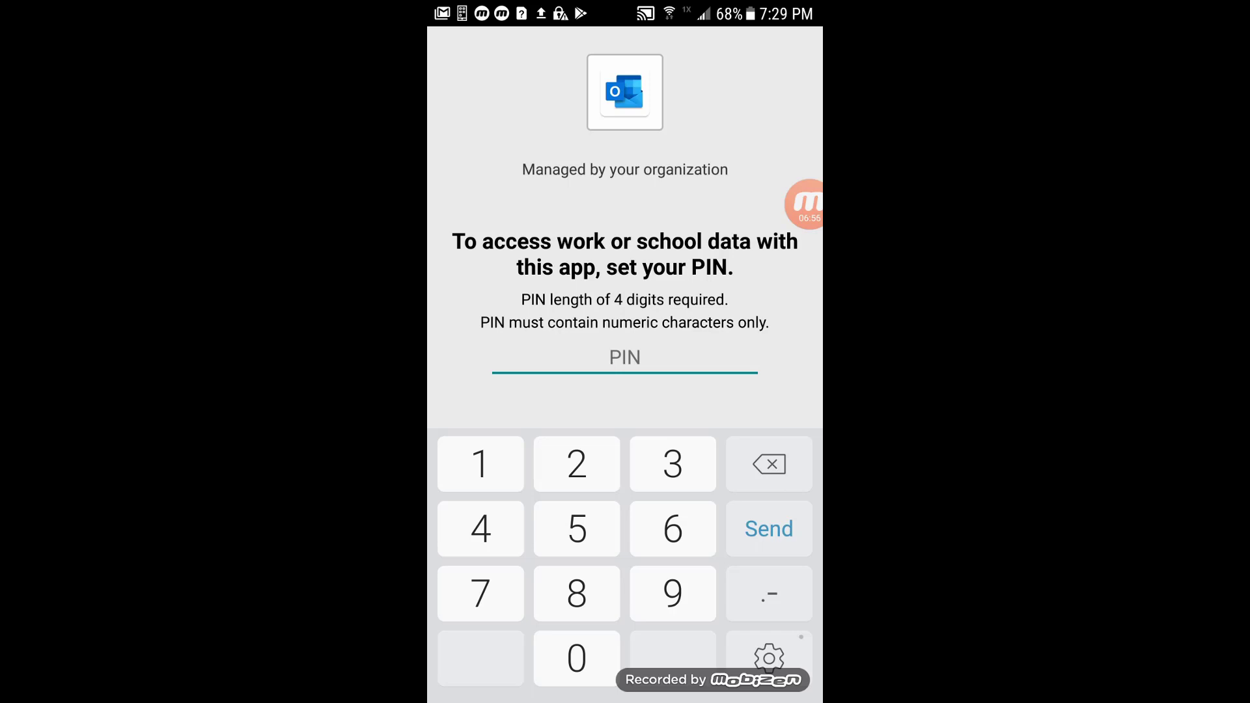
left_click(672, 593)
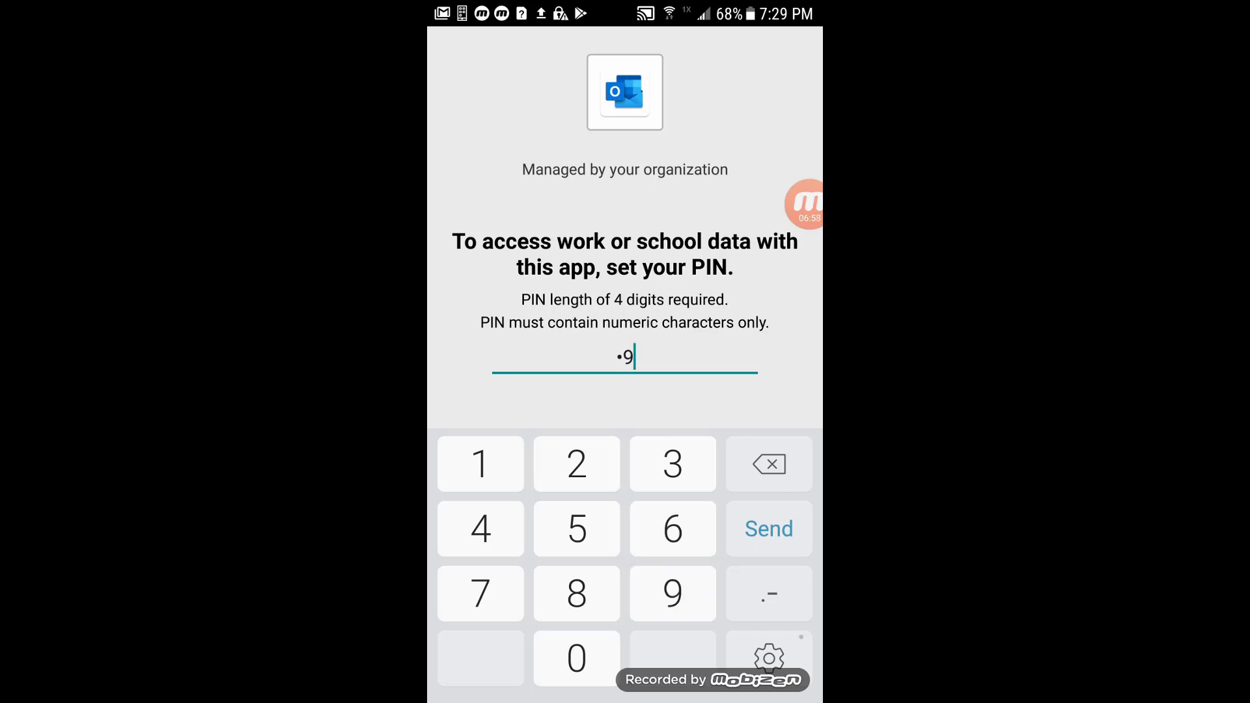
left_click(479, 593)
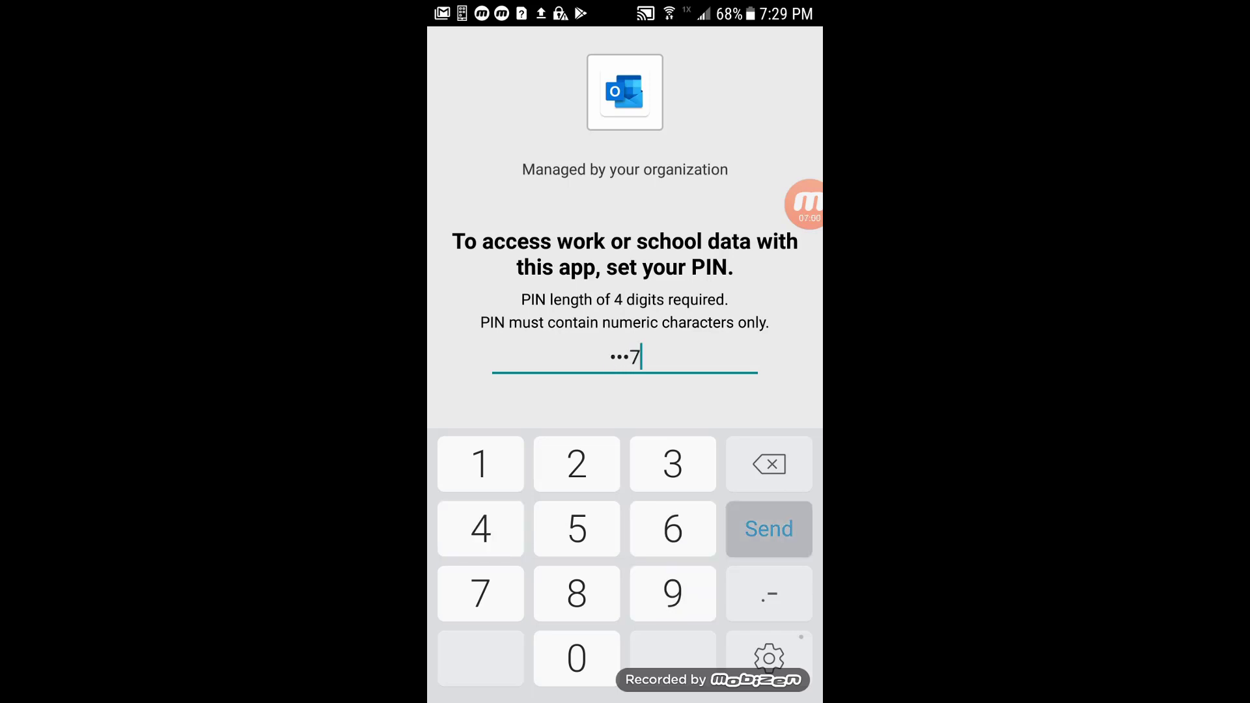
left_click(767, 529)
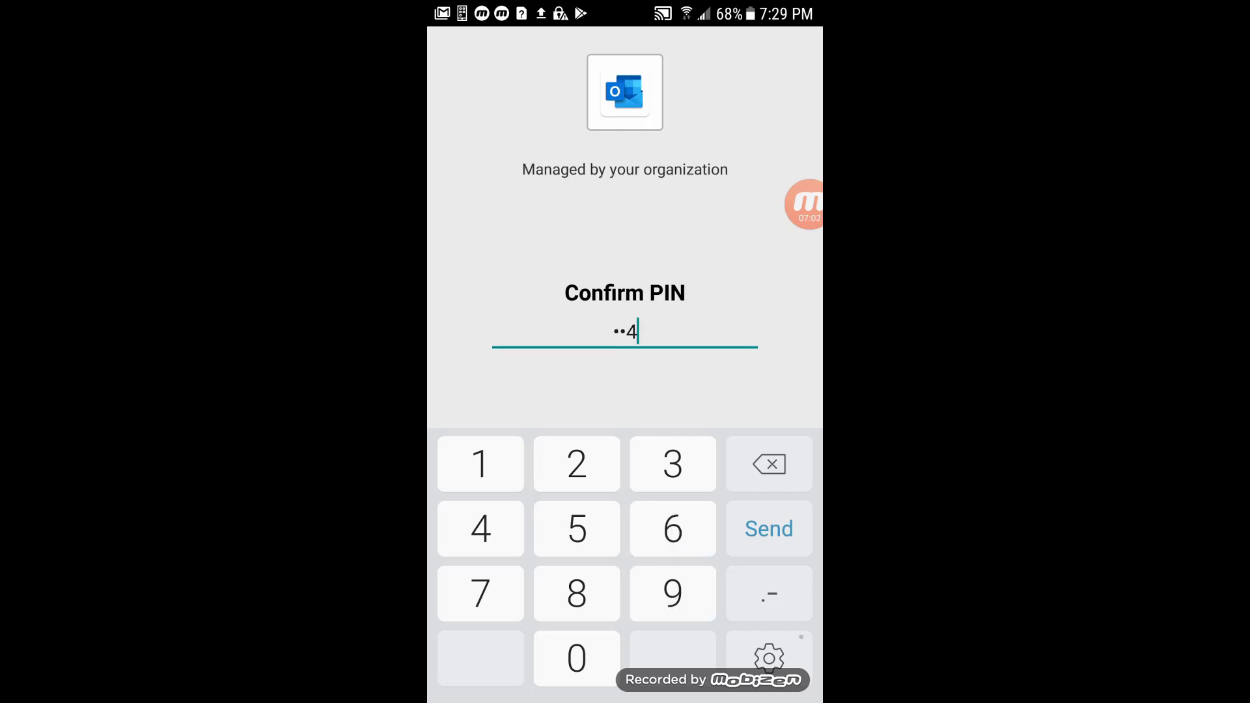
left_click(480, 593)
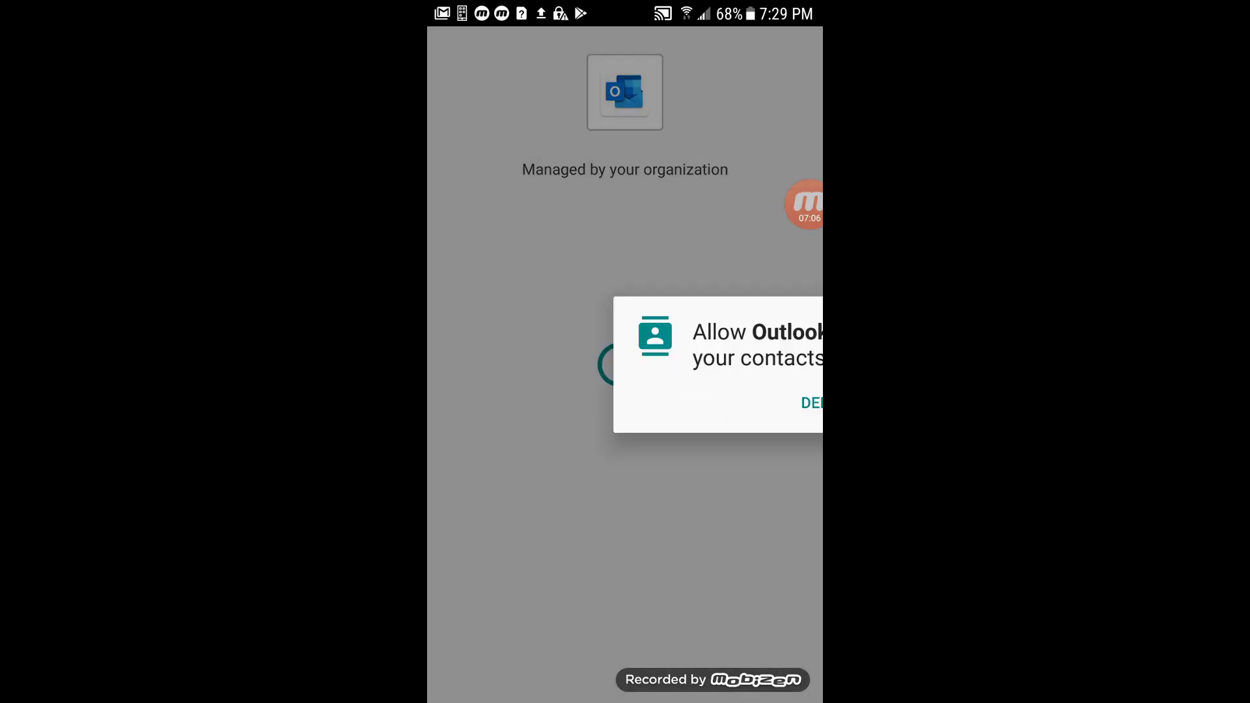
left_click(812, 402)
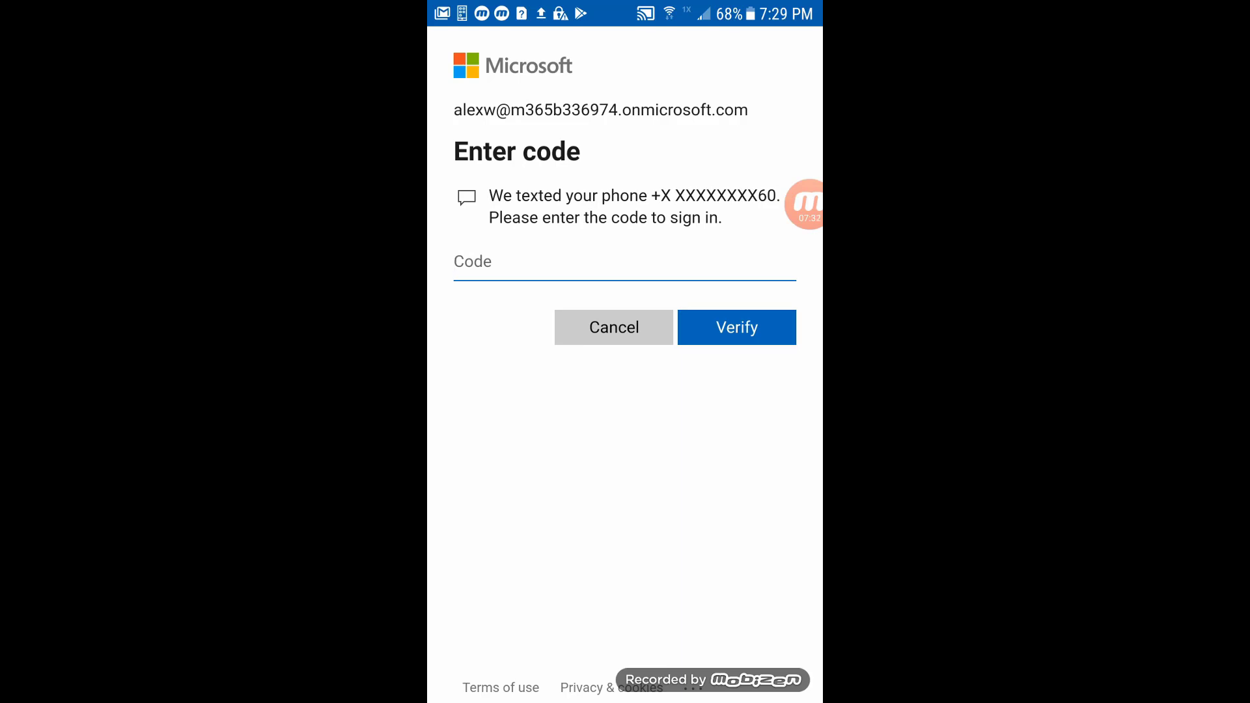
type("341")
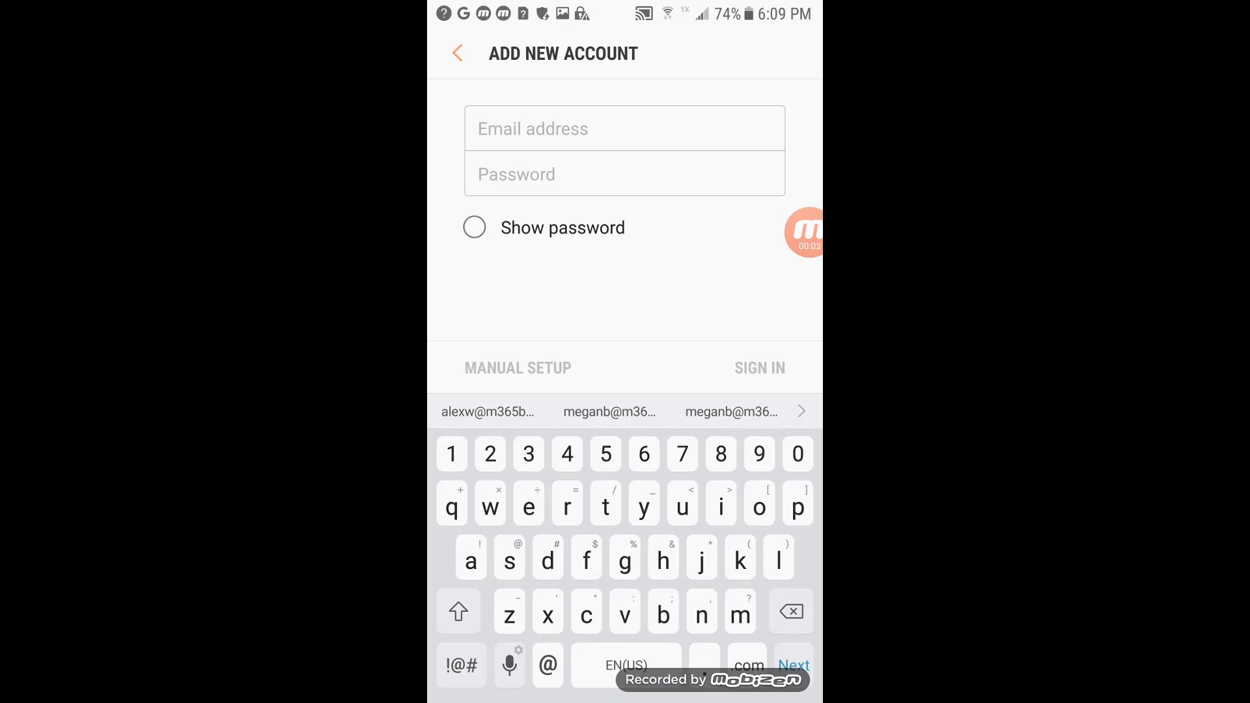
Add the work account, grant remote security administration, and finish setup to reach the inbox.
left_click(758, 368)
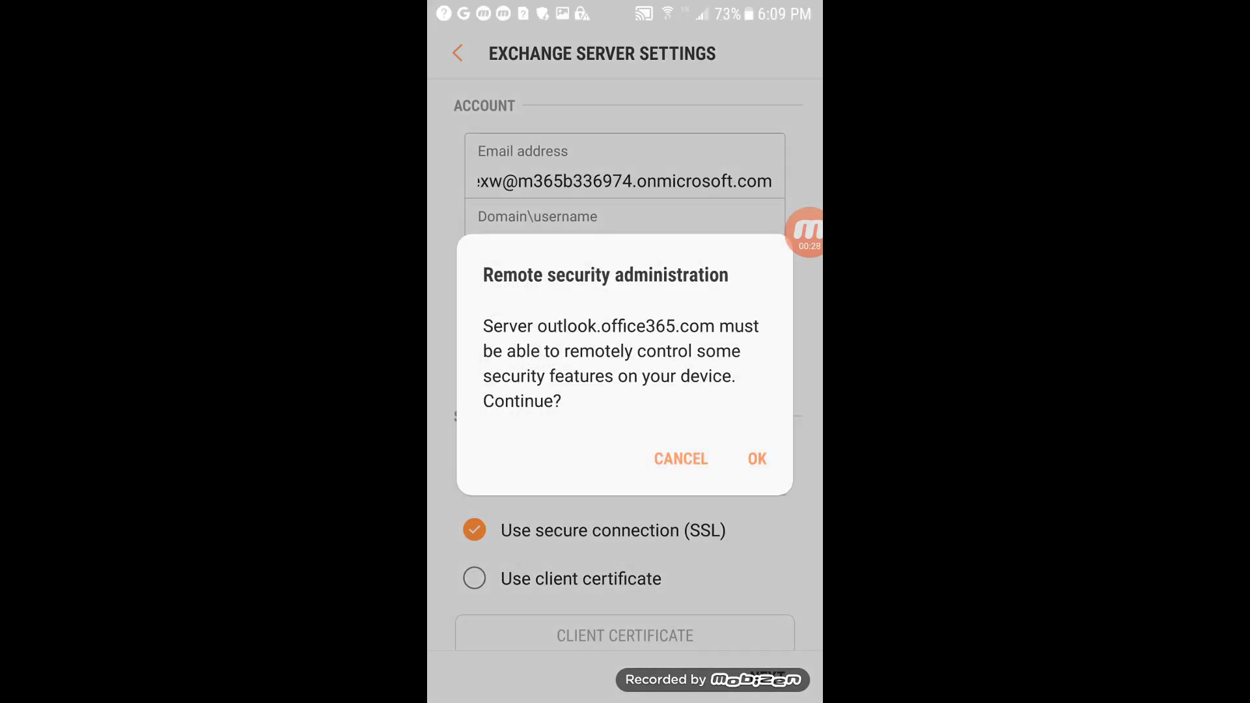
left_click(754, 458)
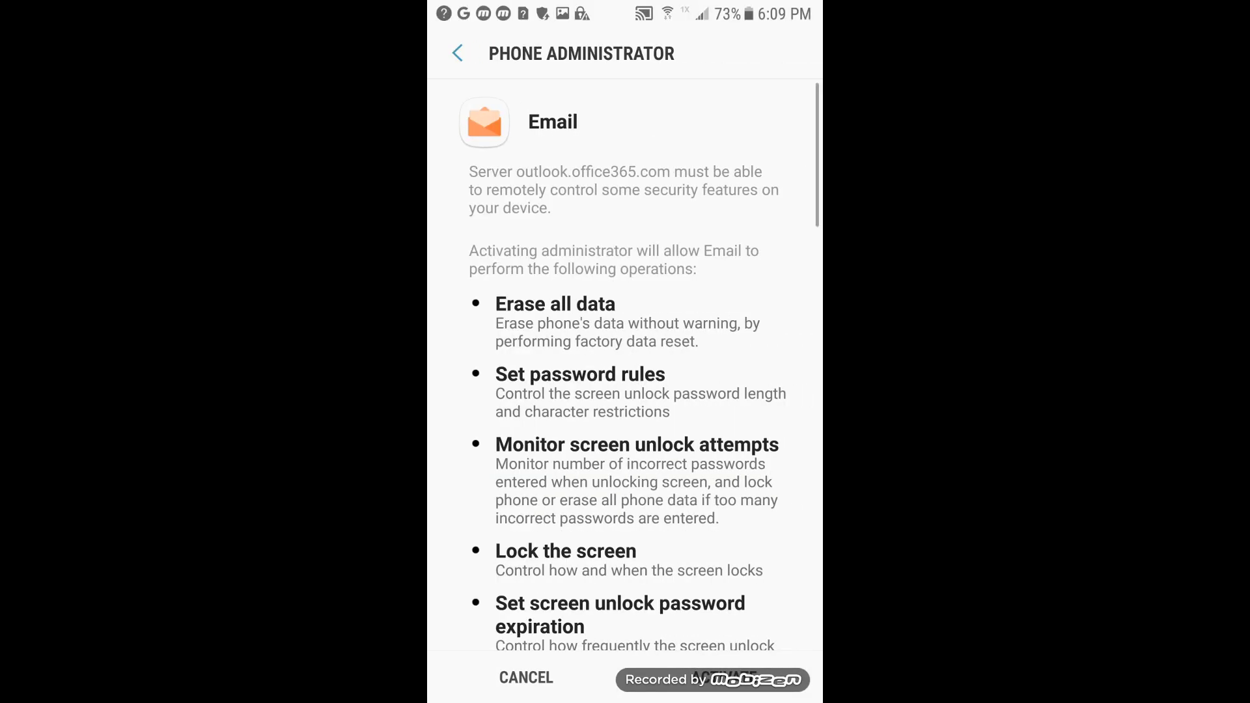
scroll("down", 3)
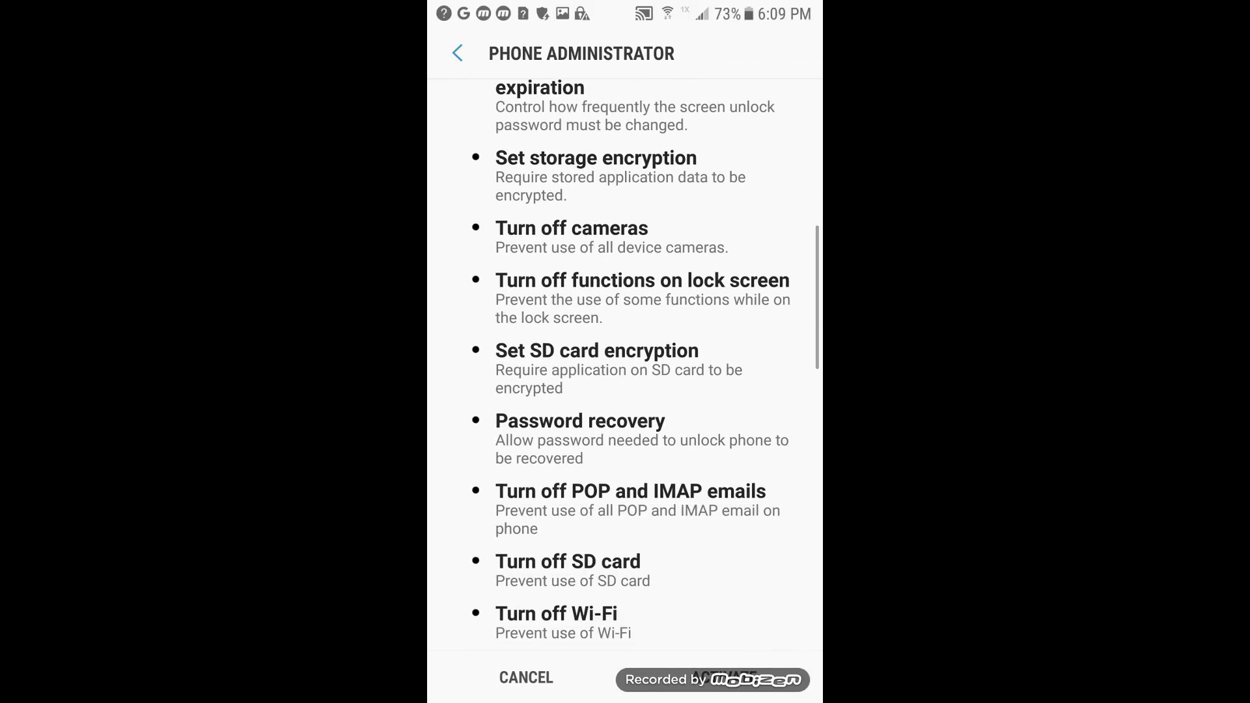
scroll("down", 3)
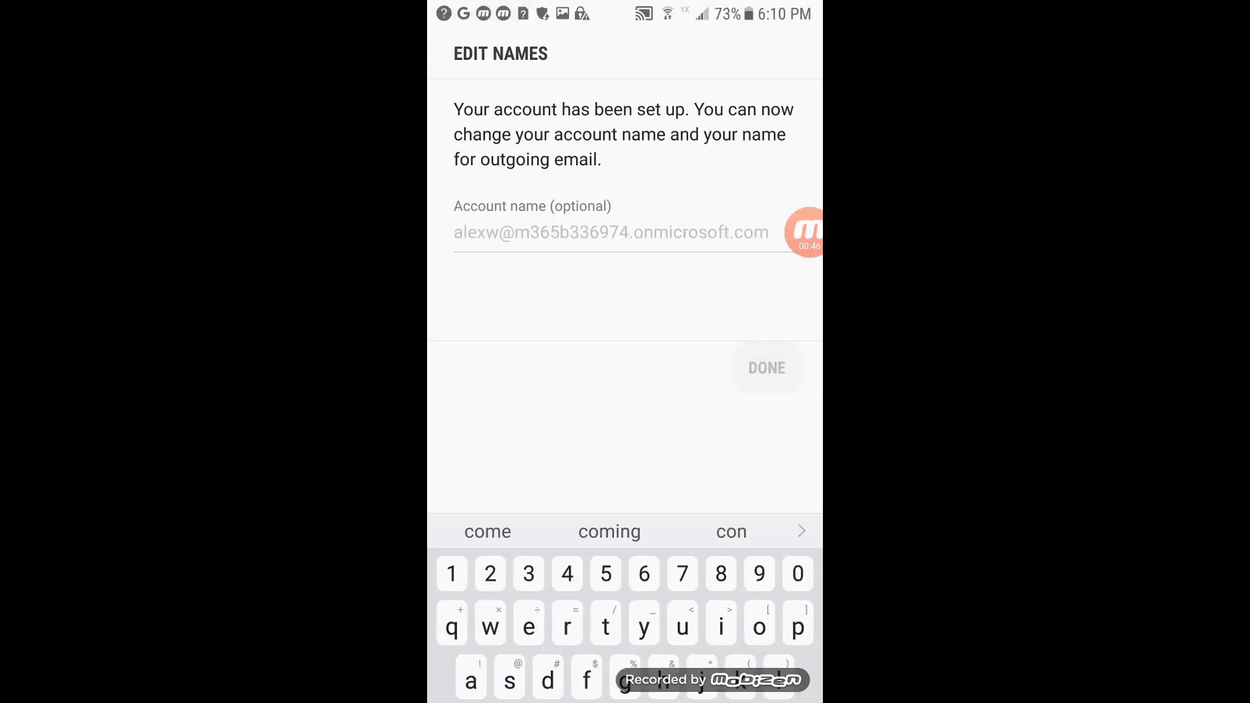
left_click(766, 367)
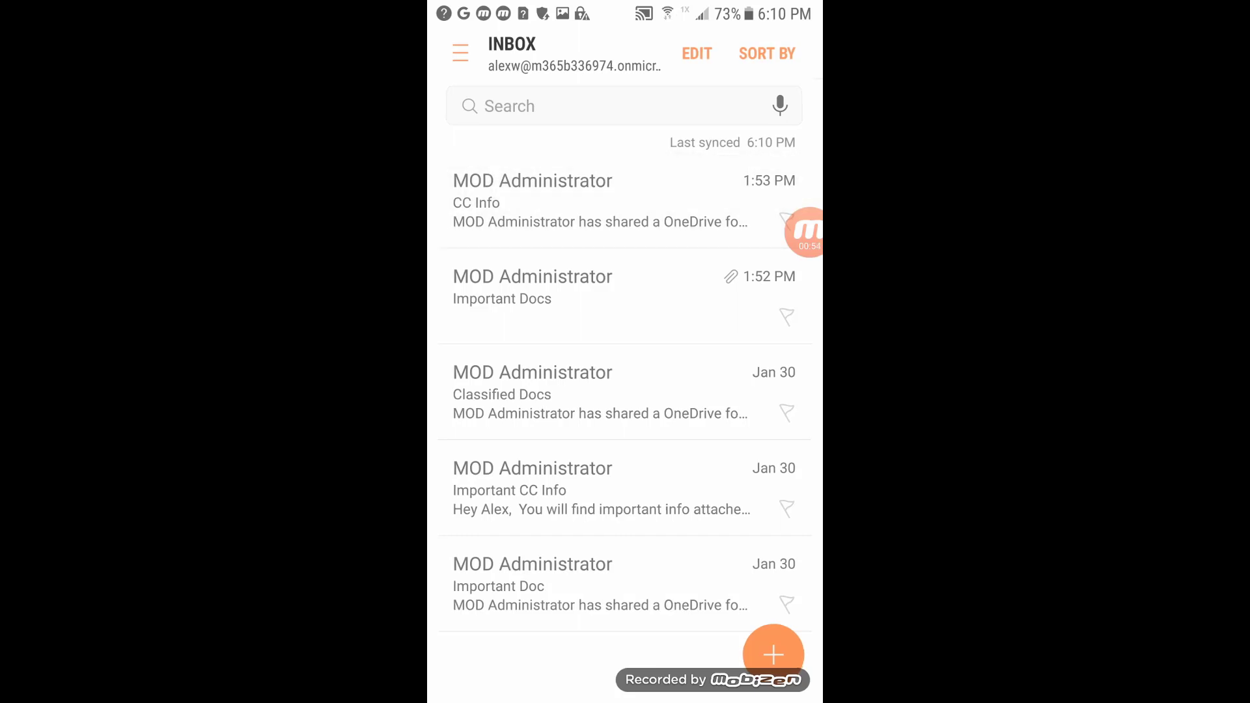
Open Credit Card Info.docx from the CC Info email in Word.
left_click(599, 201)
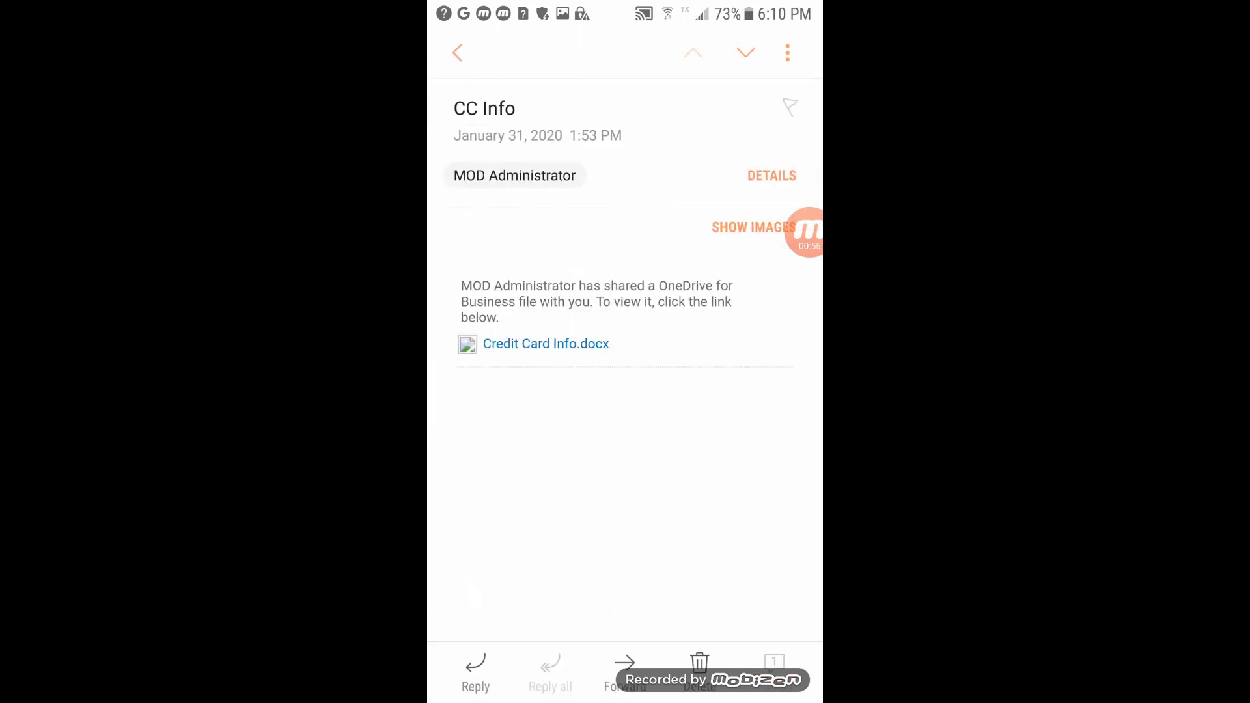
left_click(545, 344)
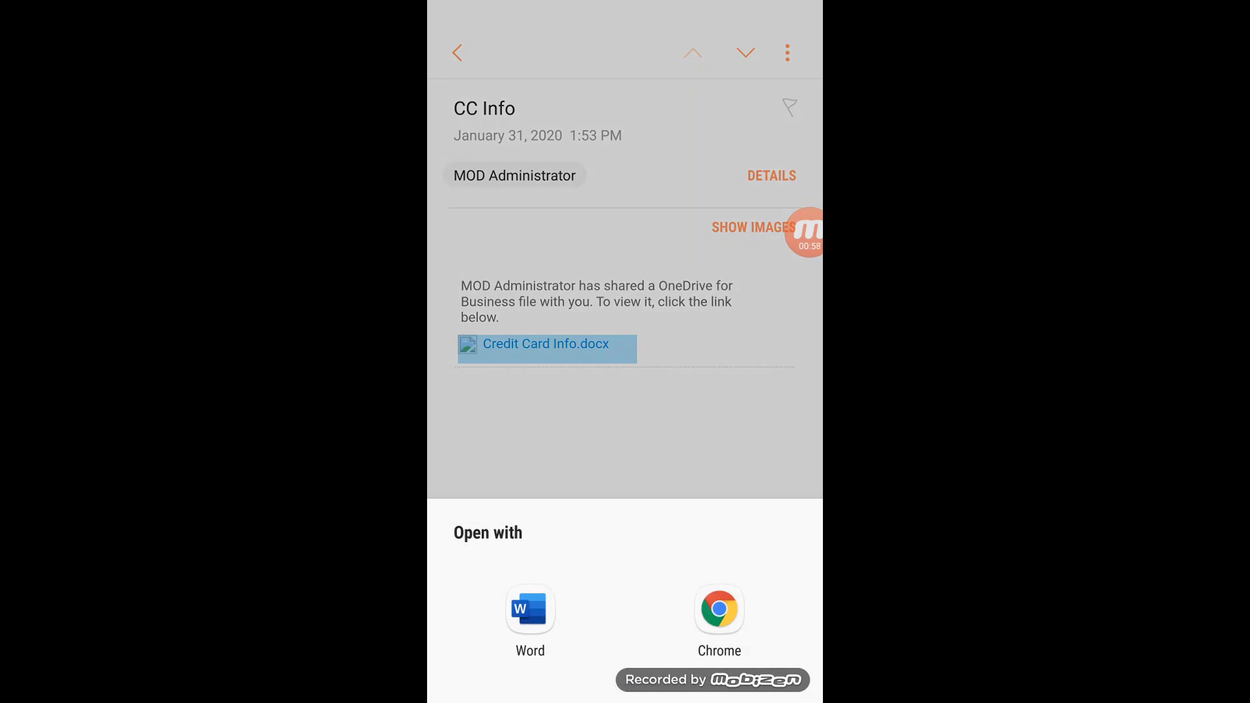
left_click(530, 610)
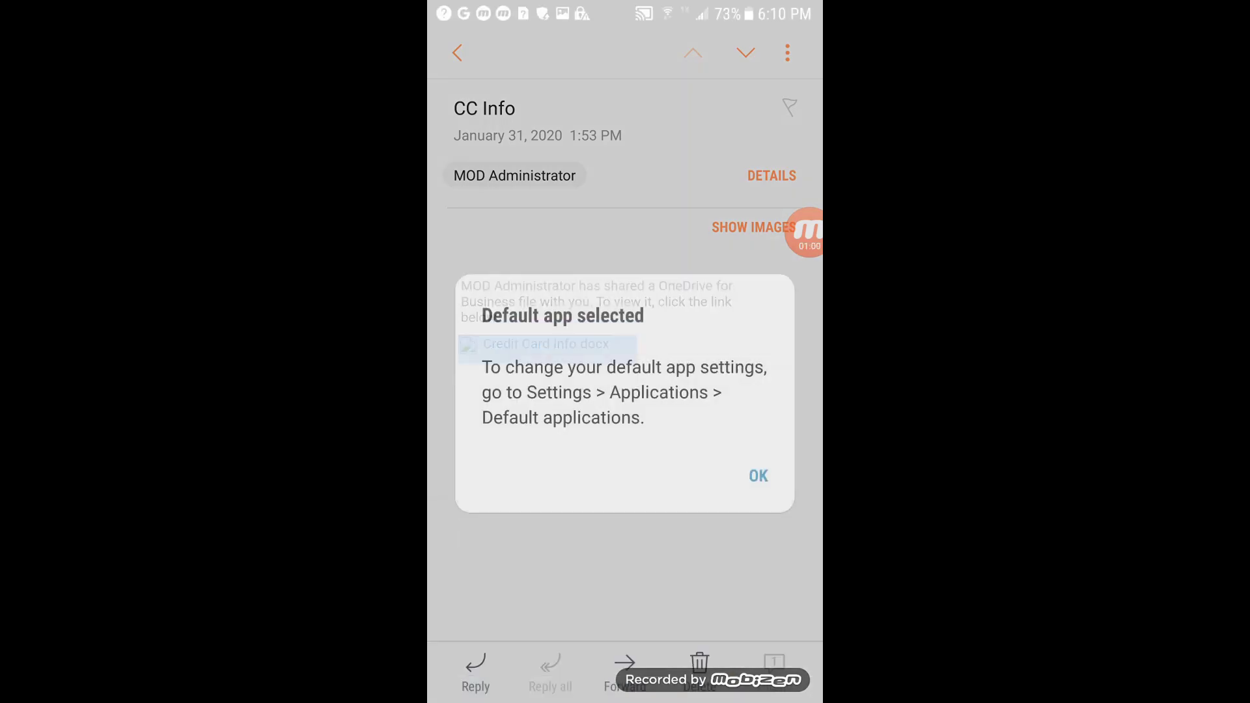
left_click(757, 476)
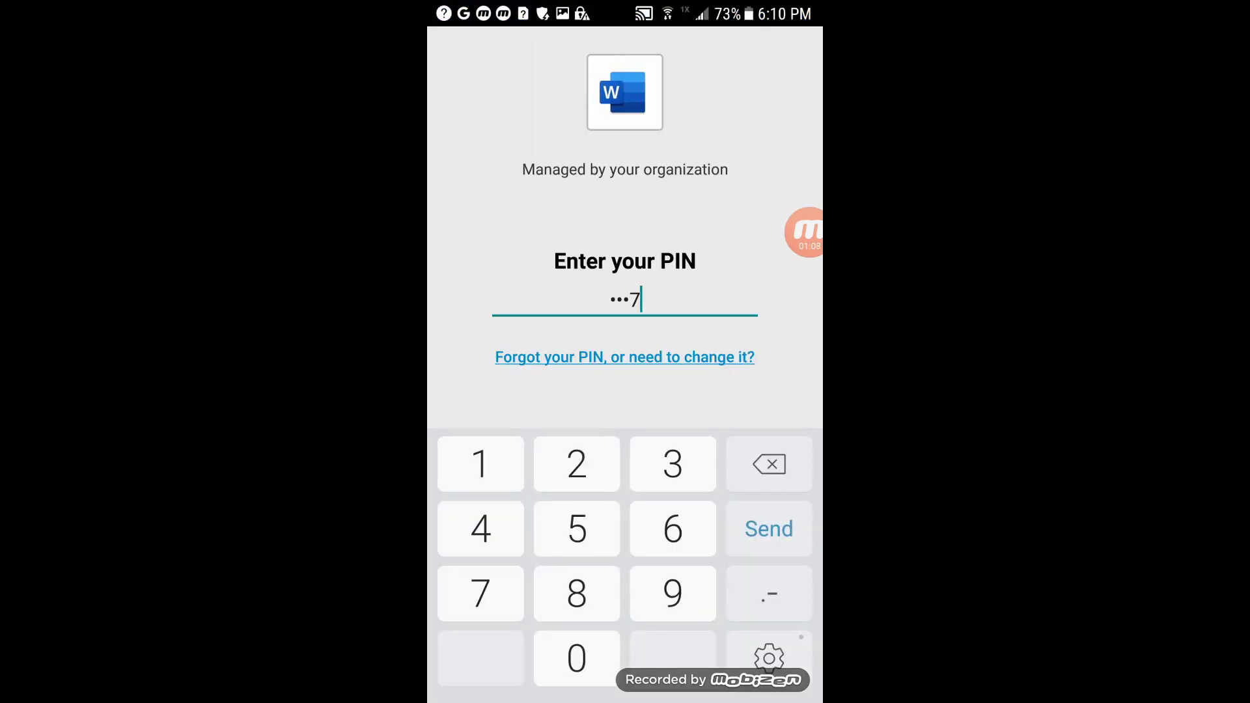
Enter the Word PIN, then sign in with password and texted verification code.
left_click(767, 528)
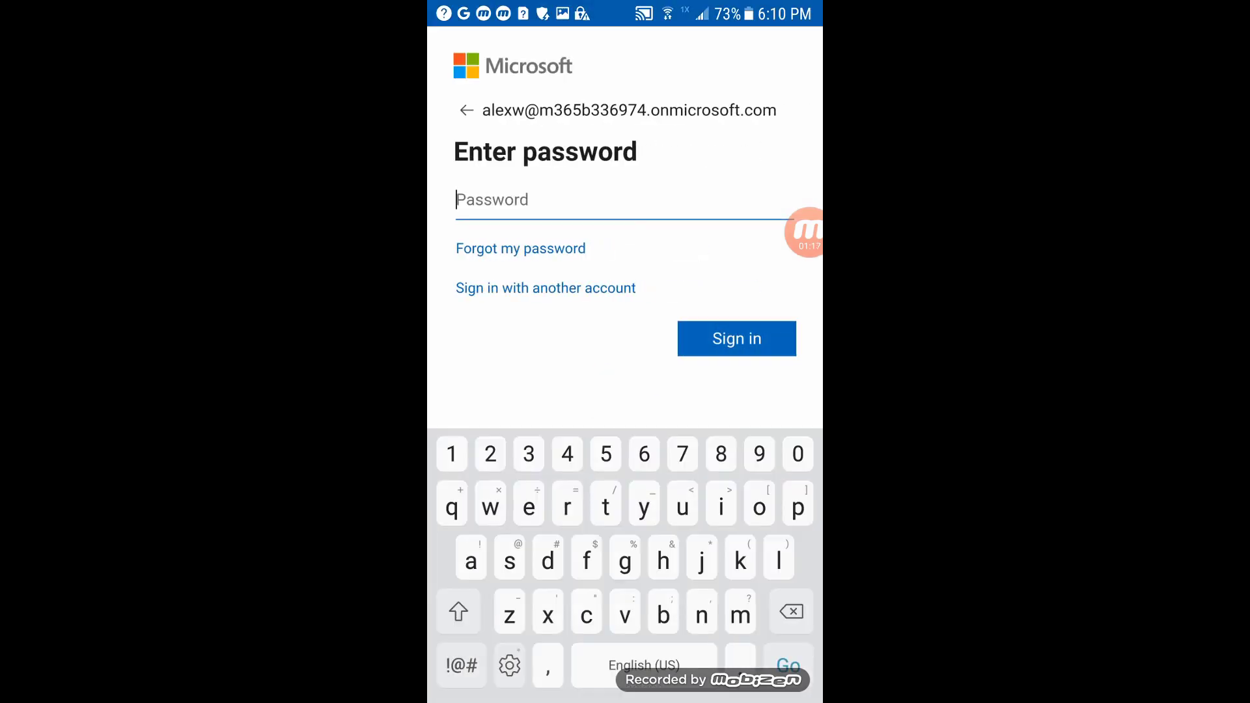
left_click(735, 338)
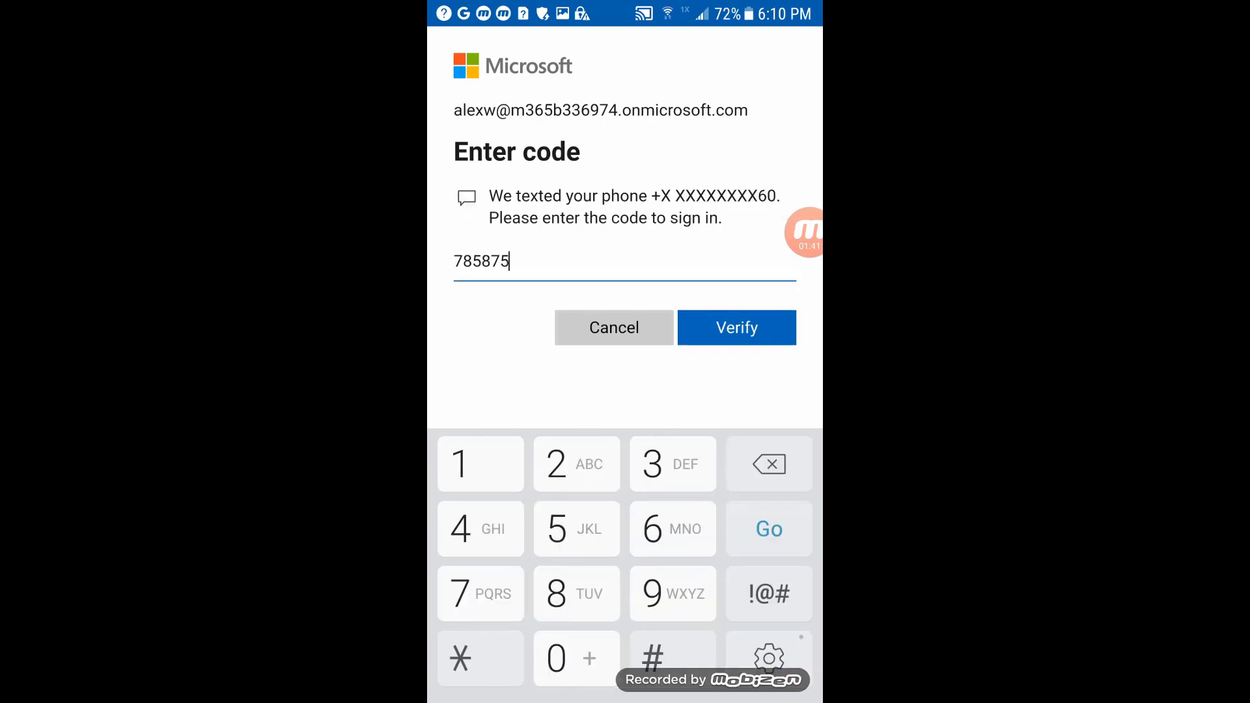
left_click(734, 328)
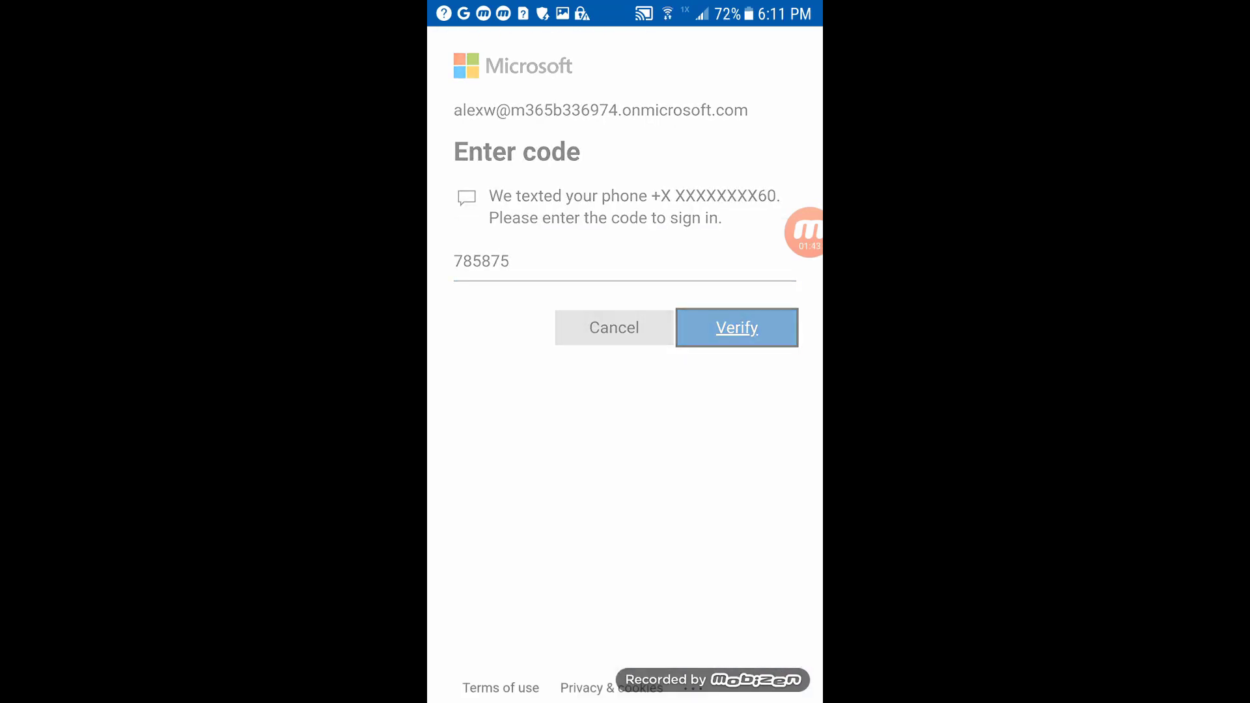
left_click(736, 327)
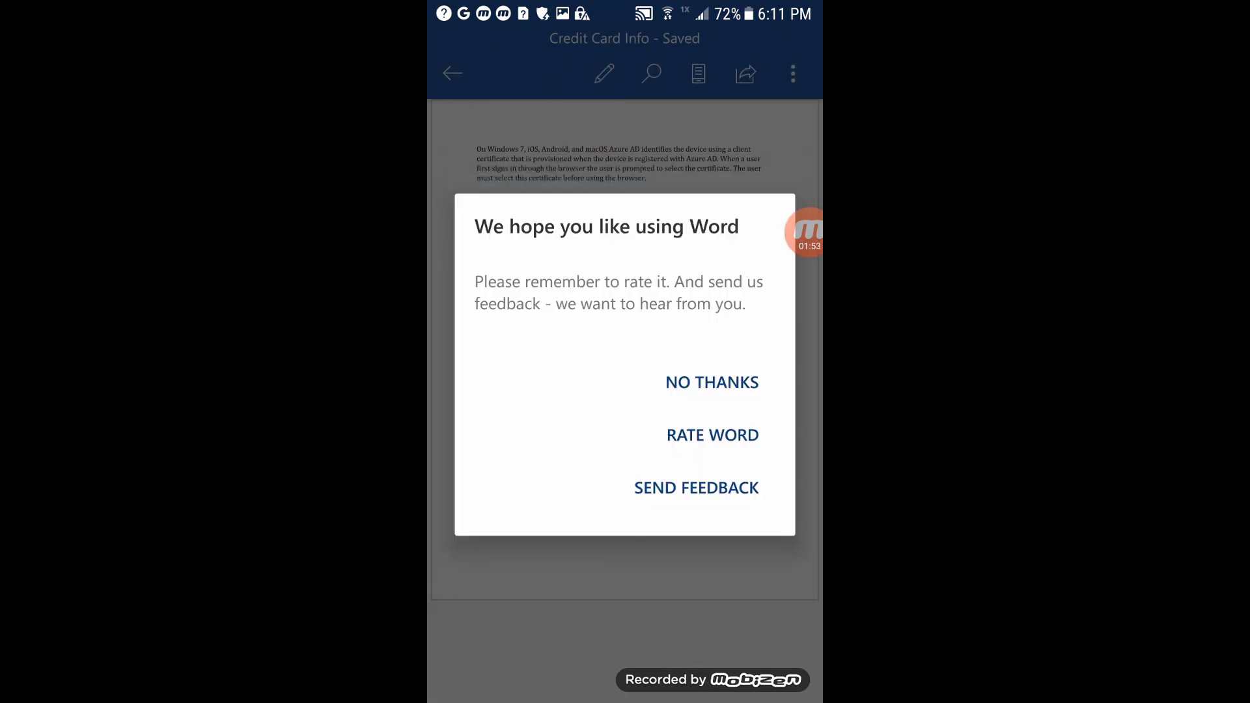
Dismiss the rating prompt, visit the Memo app, and return to the Word document.
left_click(710, 382)
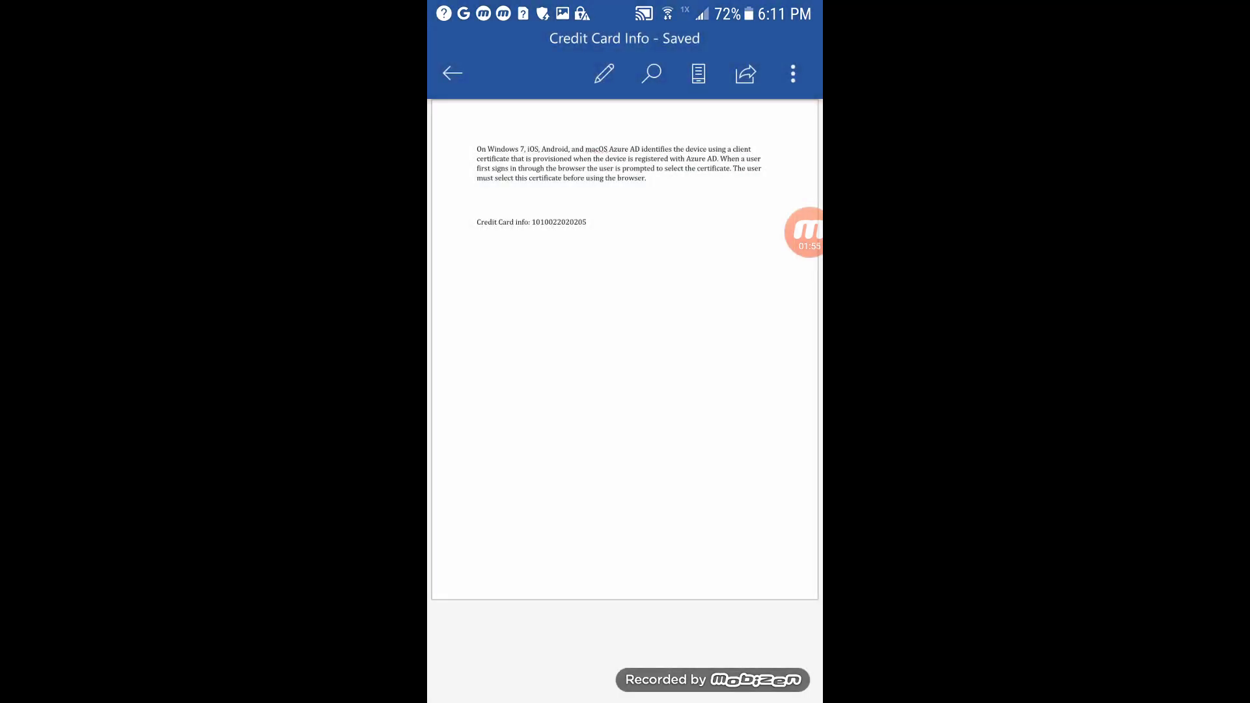
left_click(646, 191)
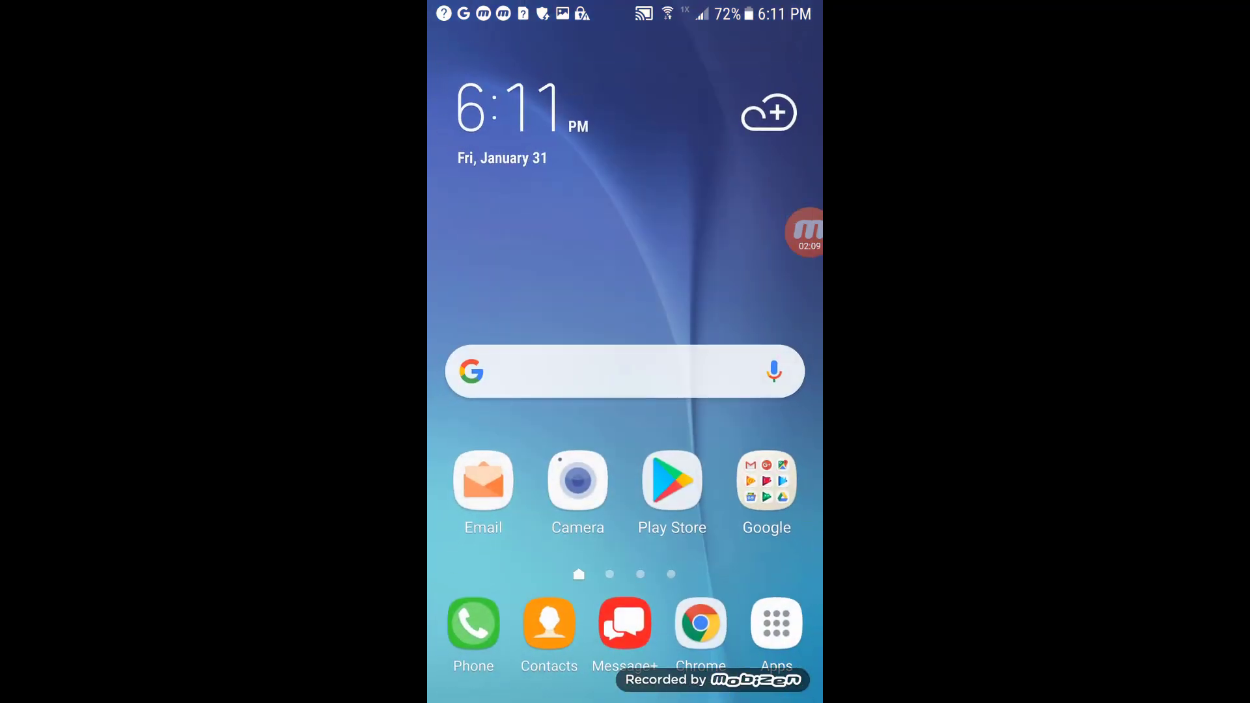
left_click(775, 624)
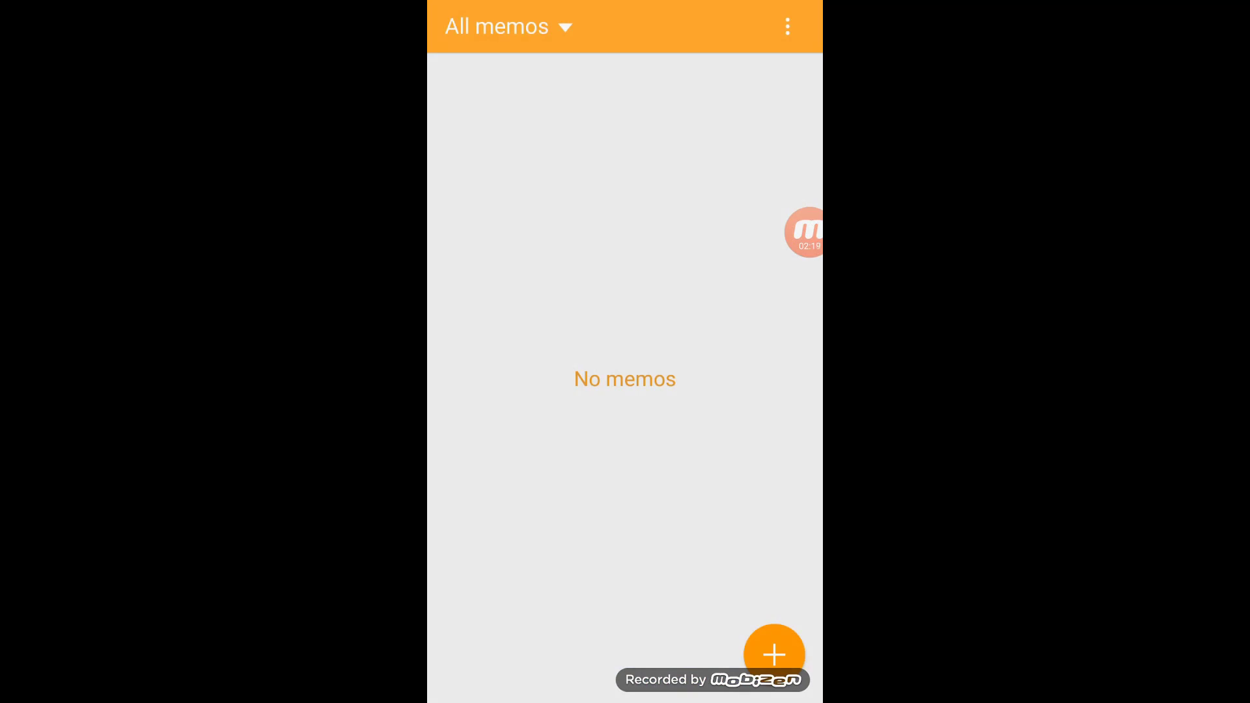
left_click(773, 654)
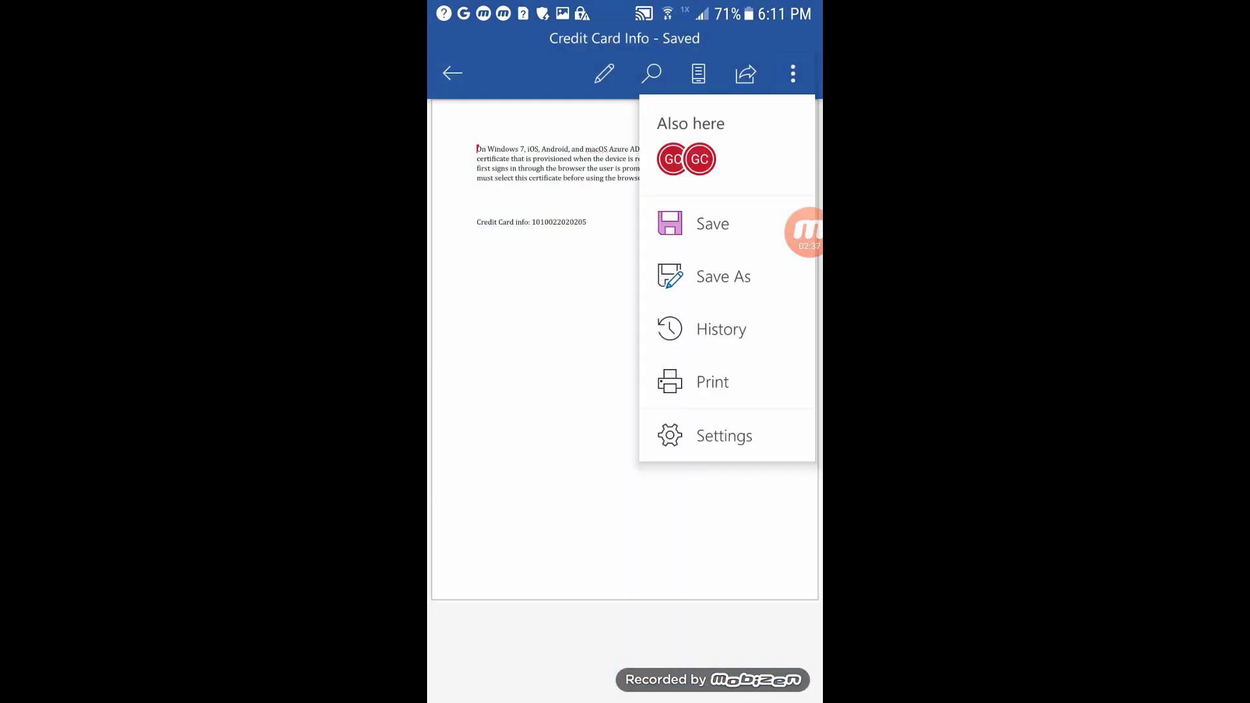
Try Save As on Credit Card Info and dismiss the 'Save As is disabled' message.
left_click(723, 276)
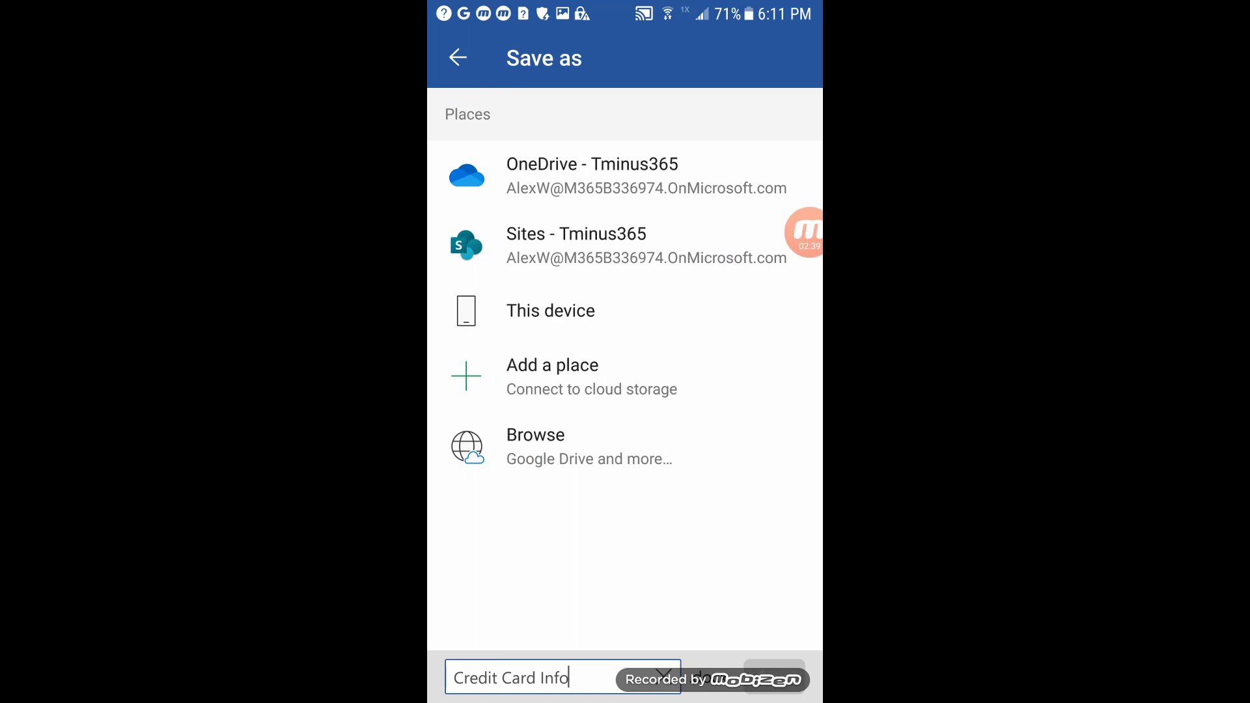
left_click(592, 175)
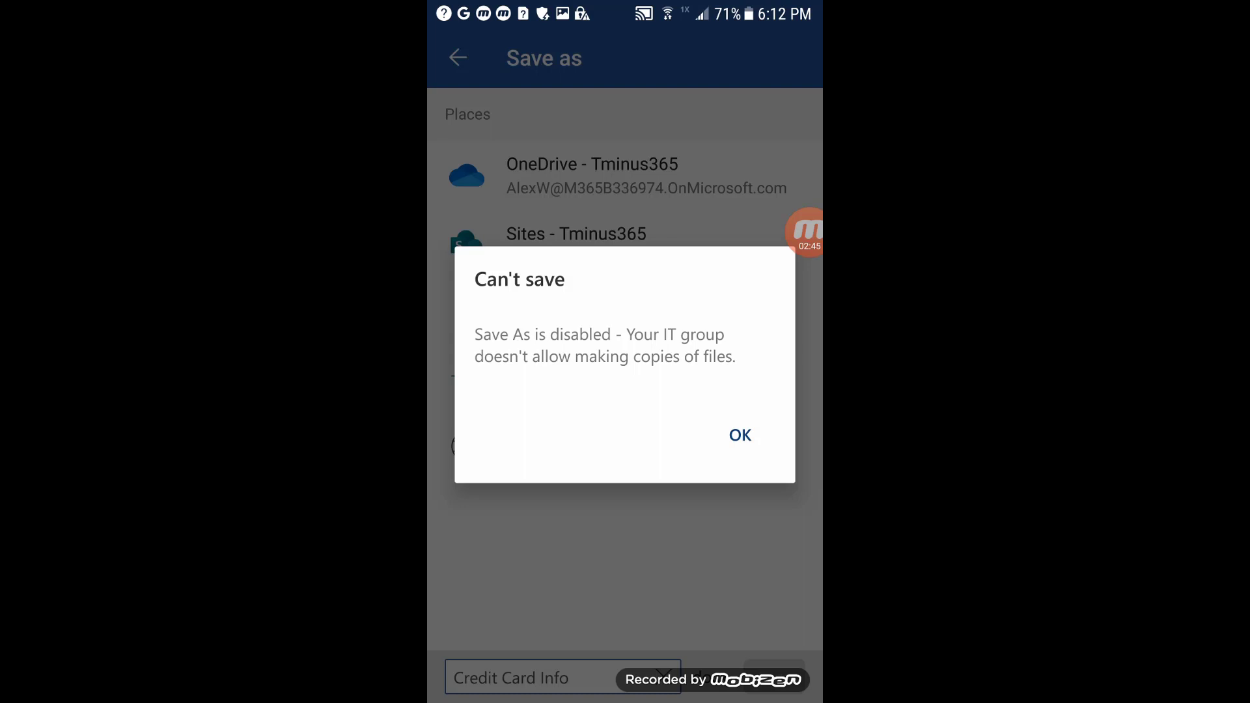
left_click(739, 436)
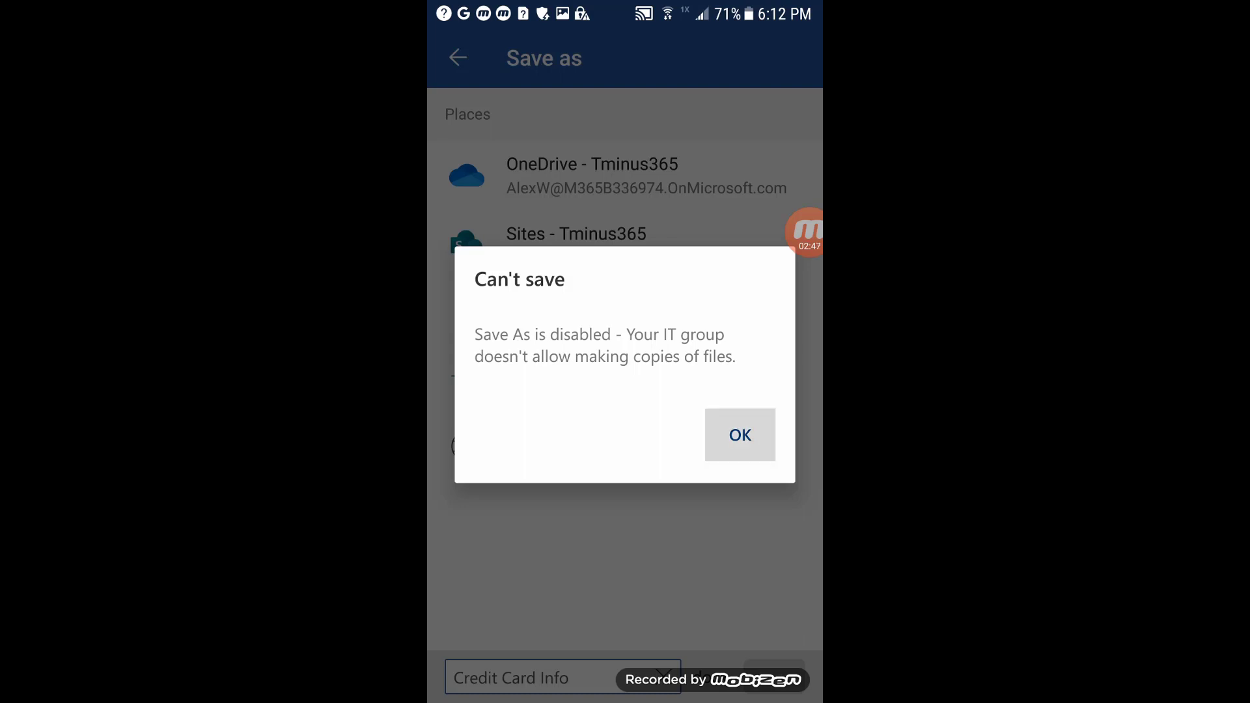
left_click(739, 434)
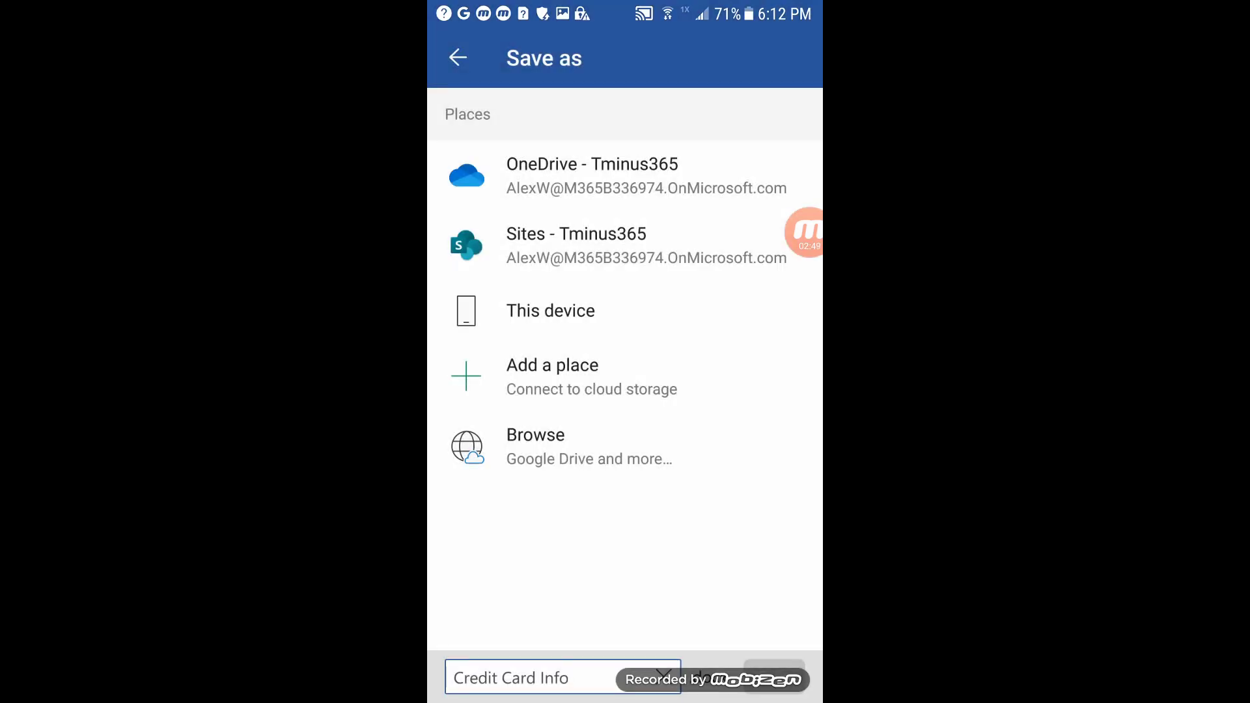